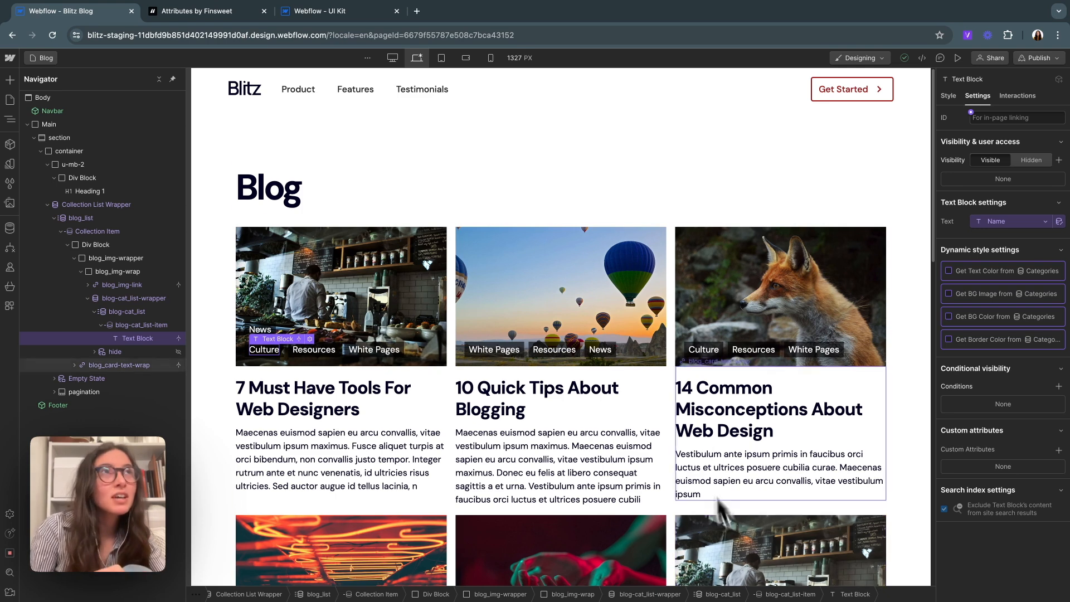
Step: Flip between the Webflow blog project and the Finsweet Attributes directory
left_click(199, 12)
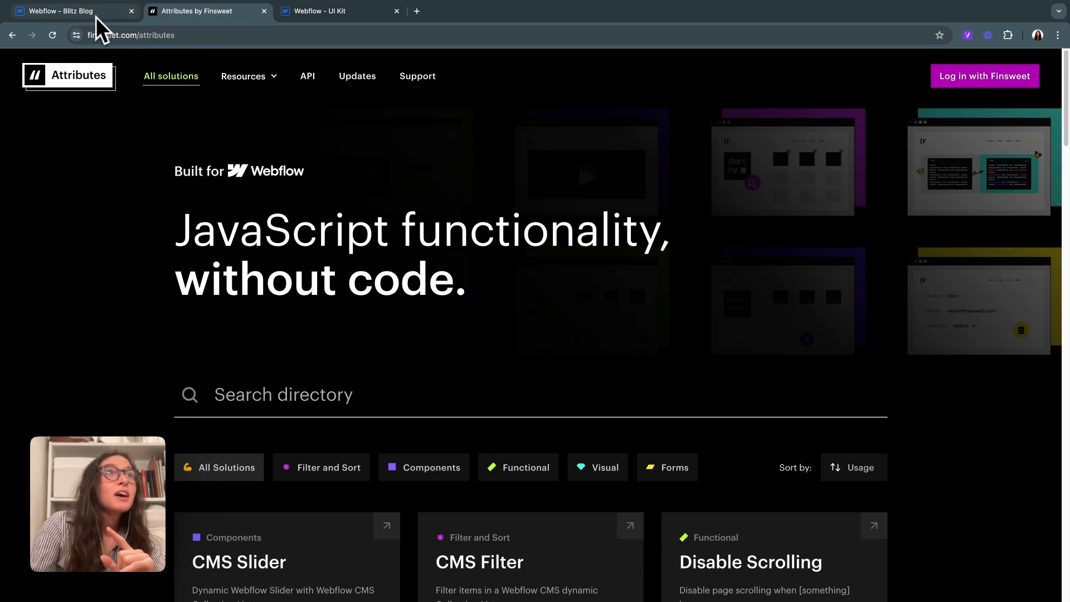
left_click(68, 12)
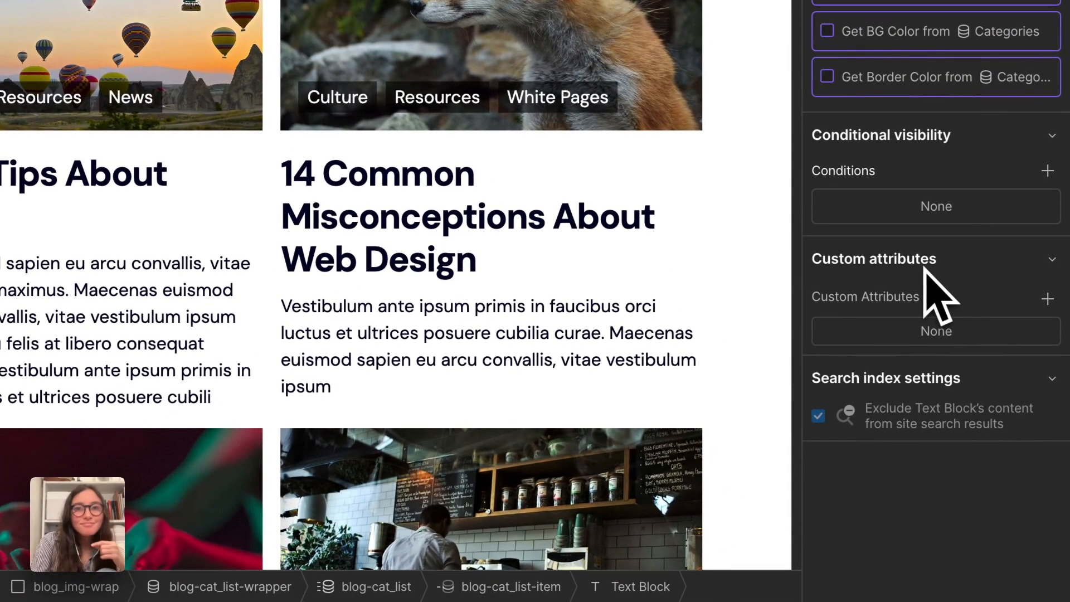
mouse_move(936, 276)
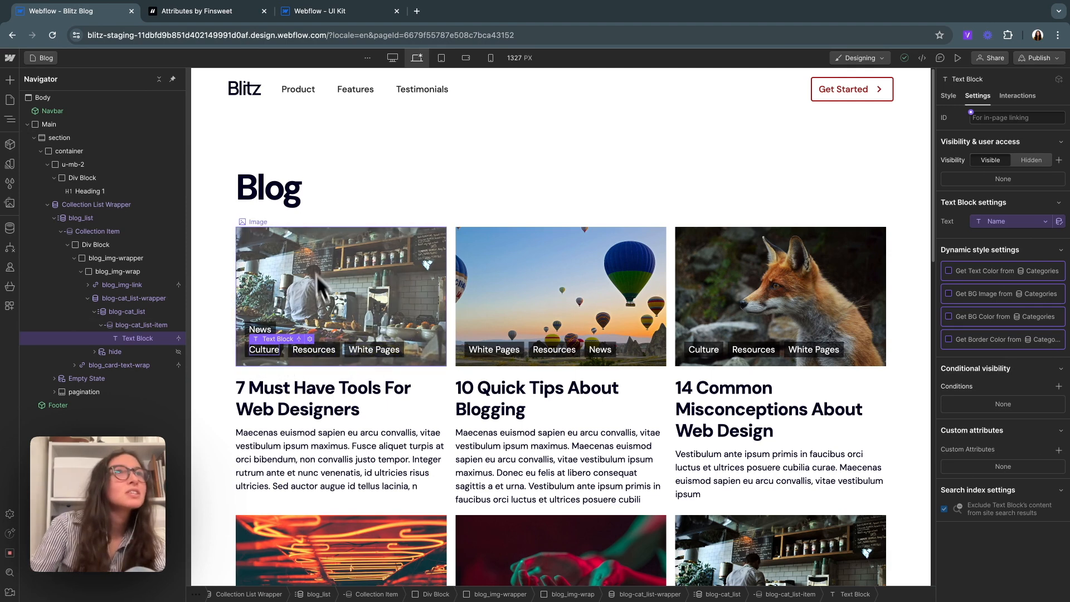
left_click(269, 187)
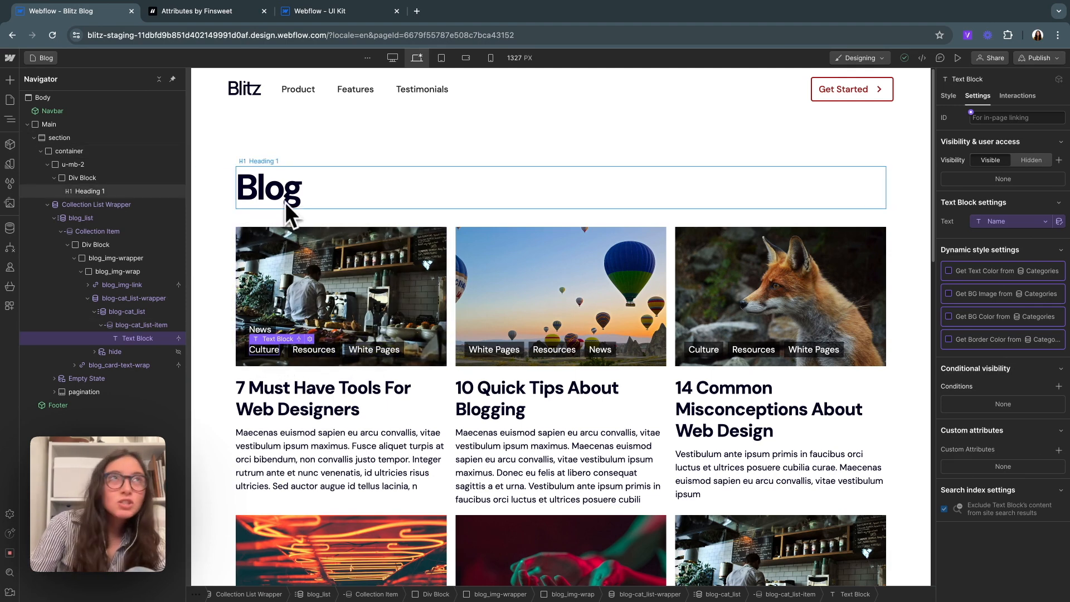
left_click(202, 12)
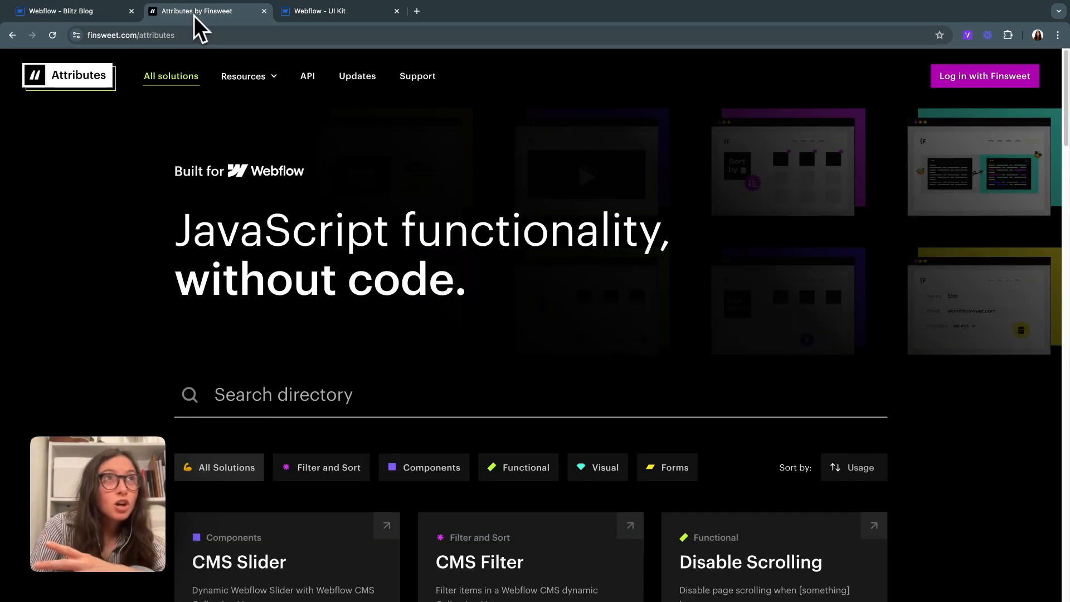
Step: Find the CMS Filter card in the directory and open its solution page with the head script
scroll("down", 3)
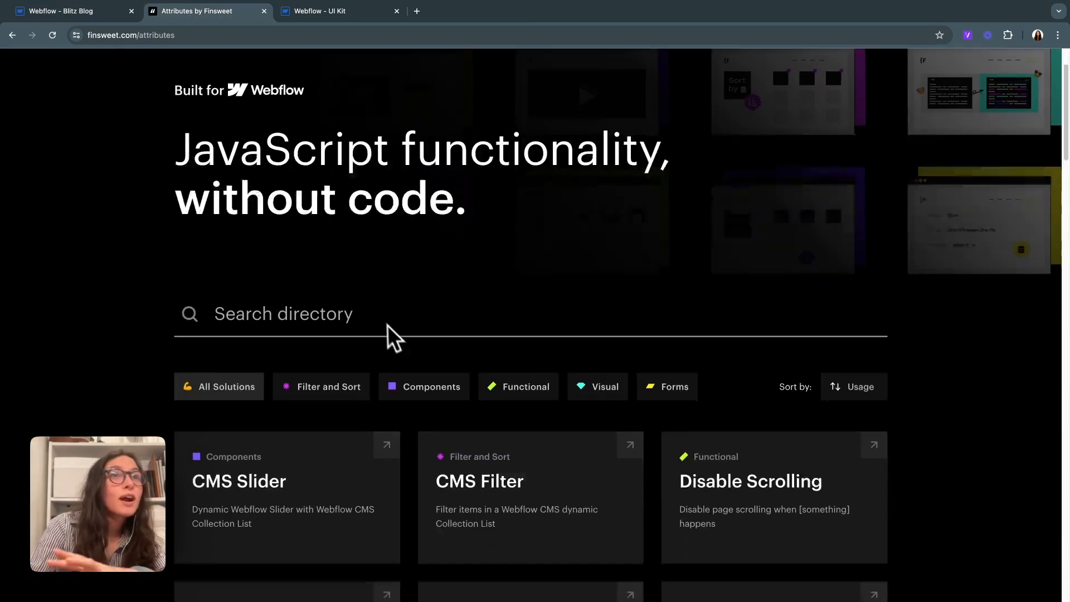
scroll("down", 3)
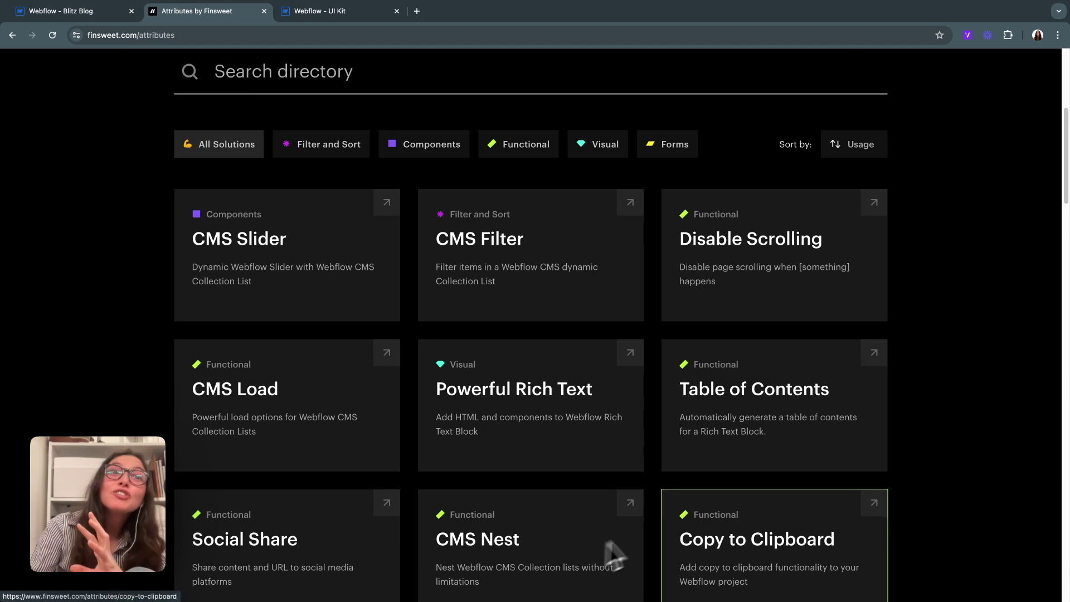
scroll("down", 3)
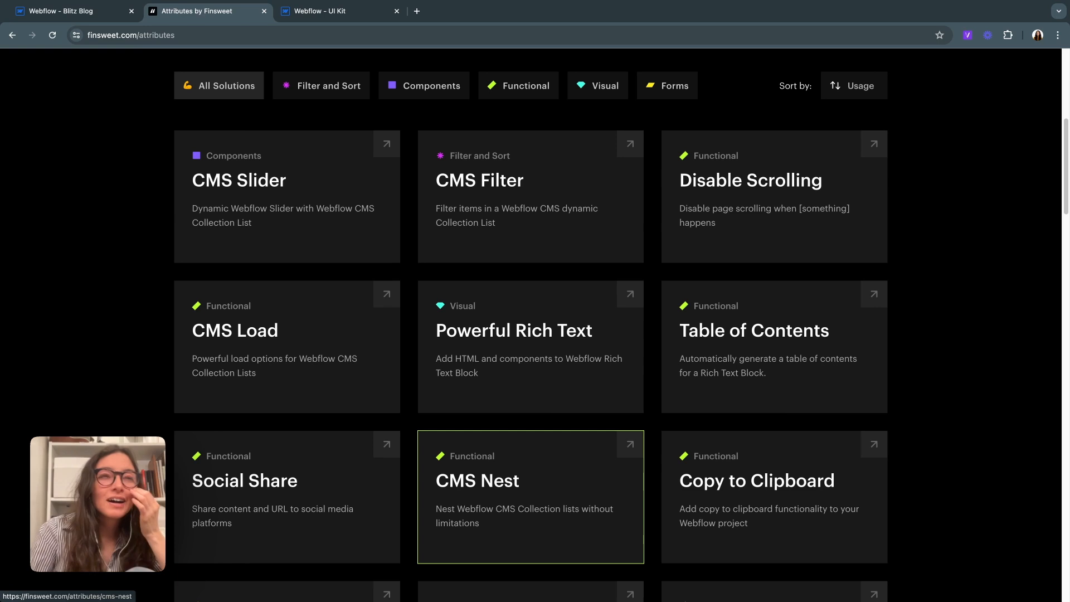
scroll("up", 3)
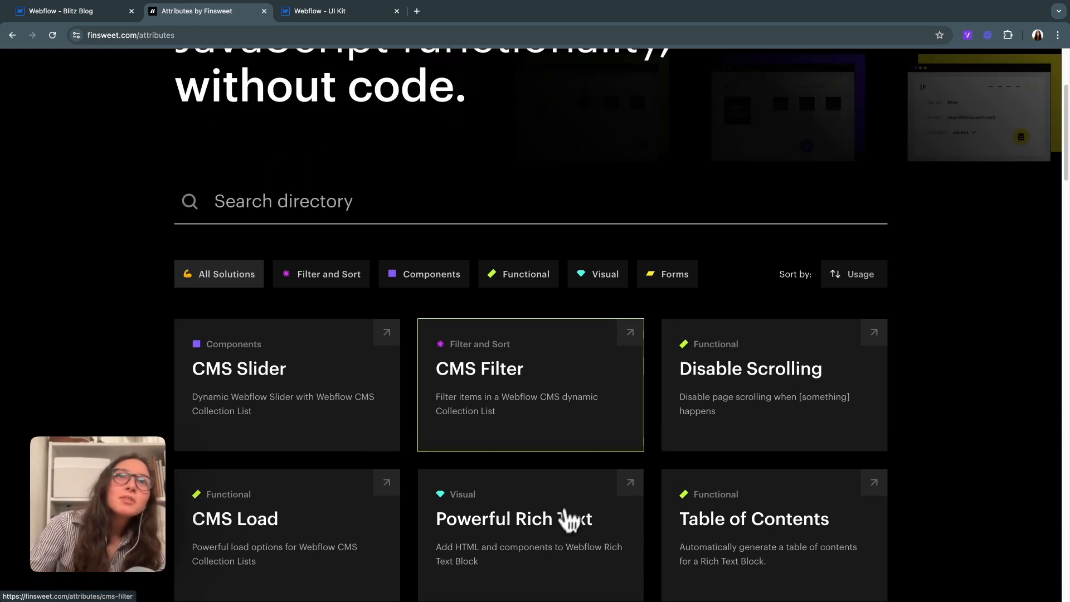
left_click(530, 368)
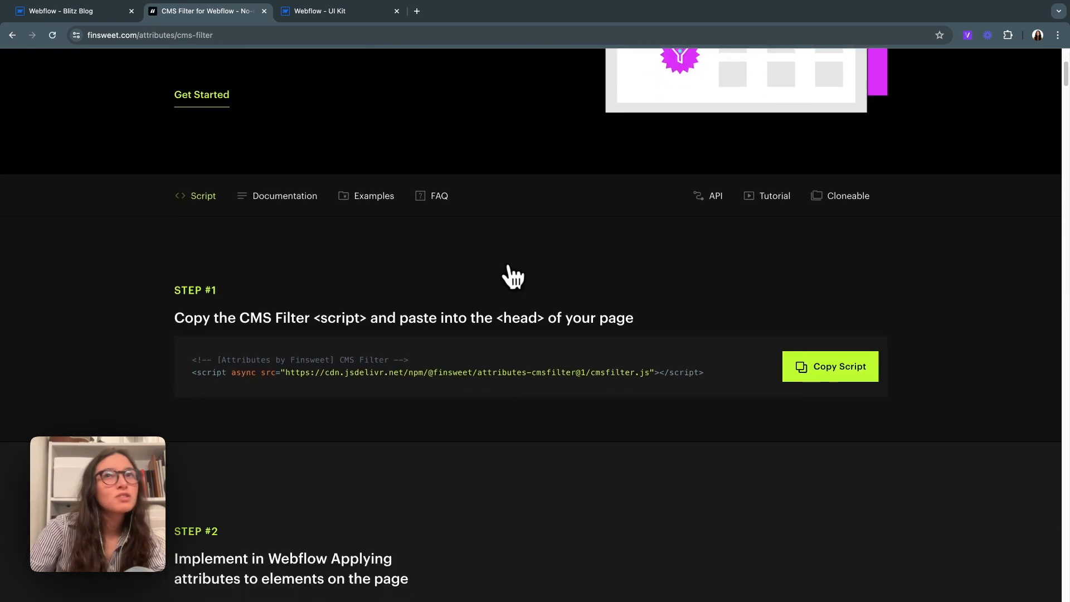
scroll("down", 3)
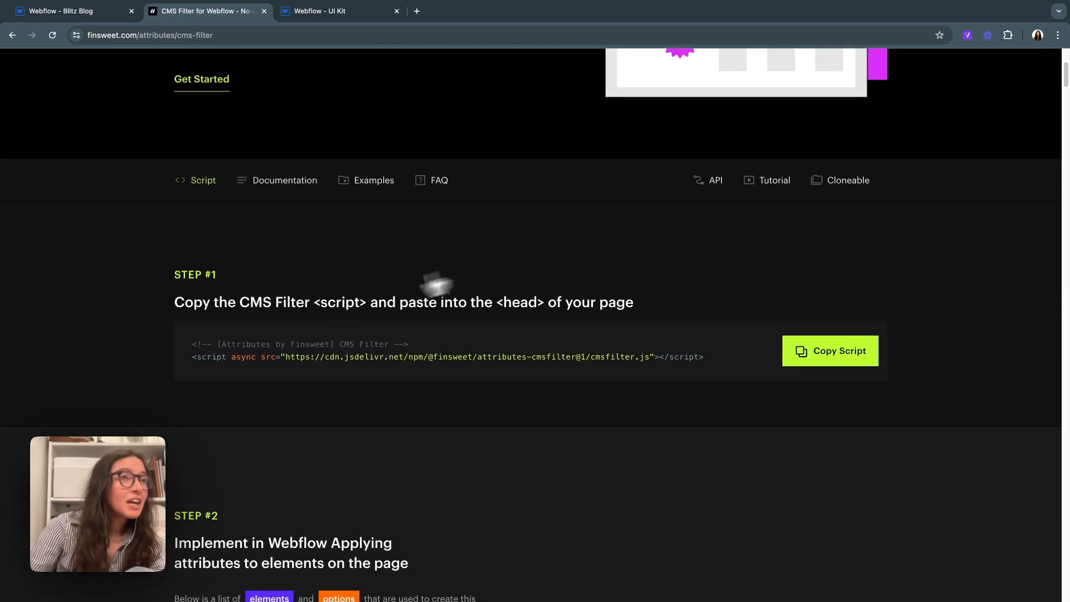
mouse_move(840, 369)
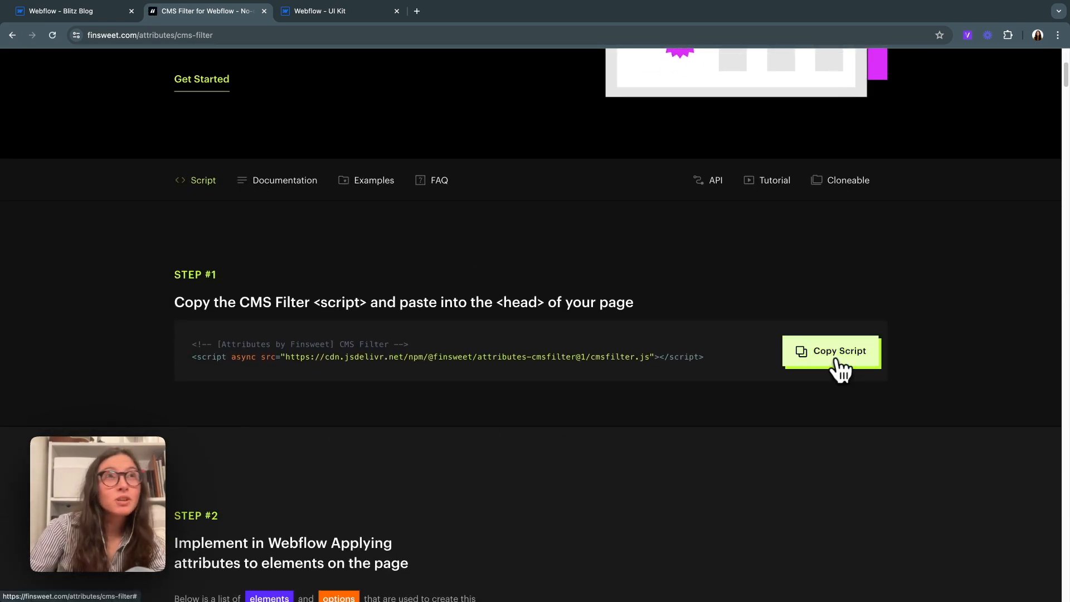
mouse_move(321, 117)
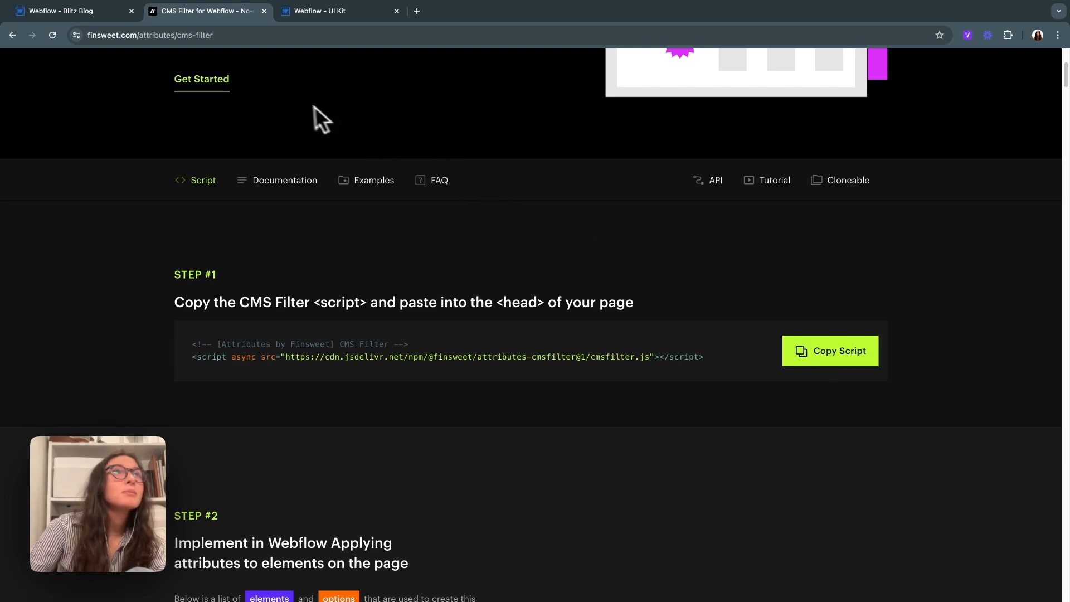
Step: Open the Blog page's settings and reach the Custom Code 'Inside <head> tag' field for the CMS Filter script
left_click(64, 11)
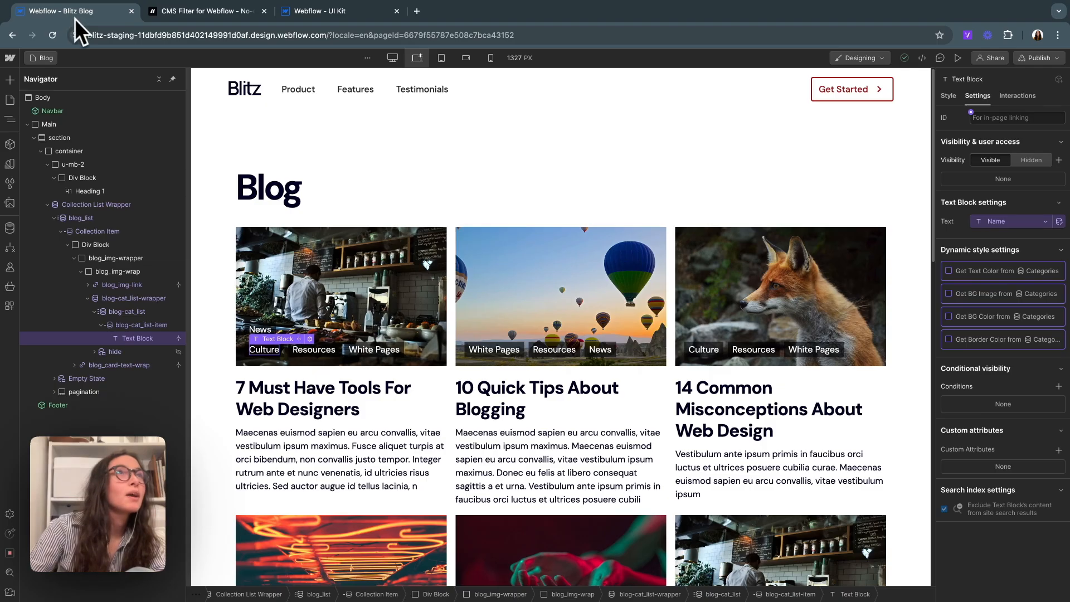
left_click(205, 12)
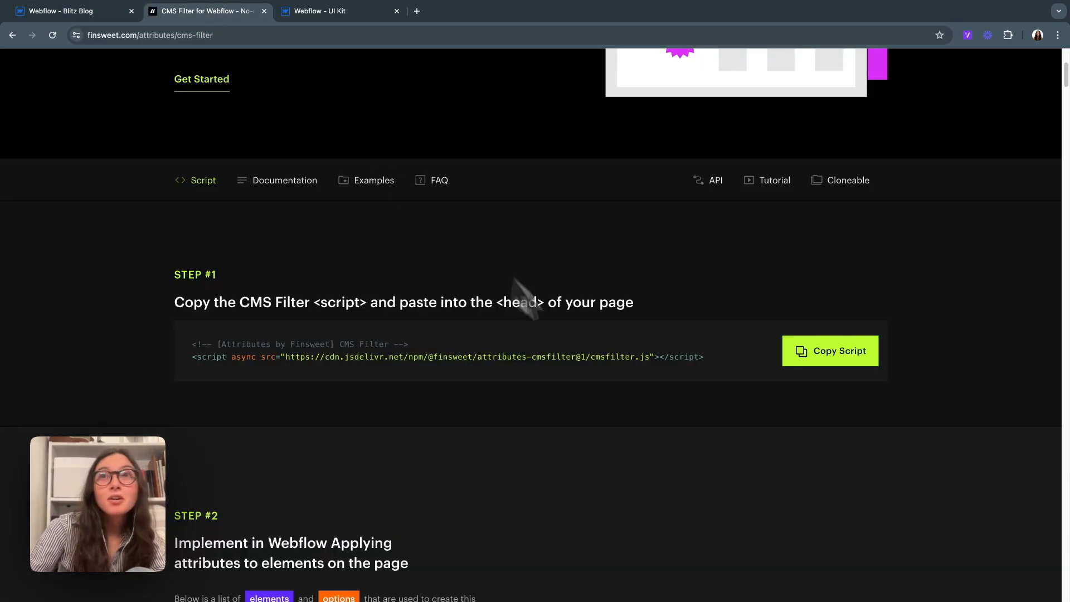
left_click(68, 11)
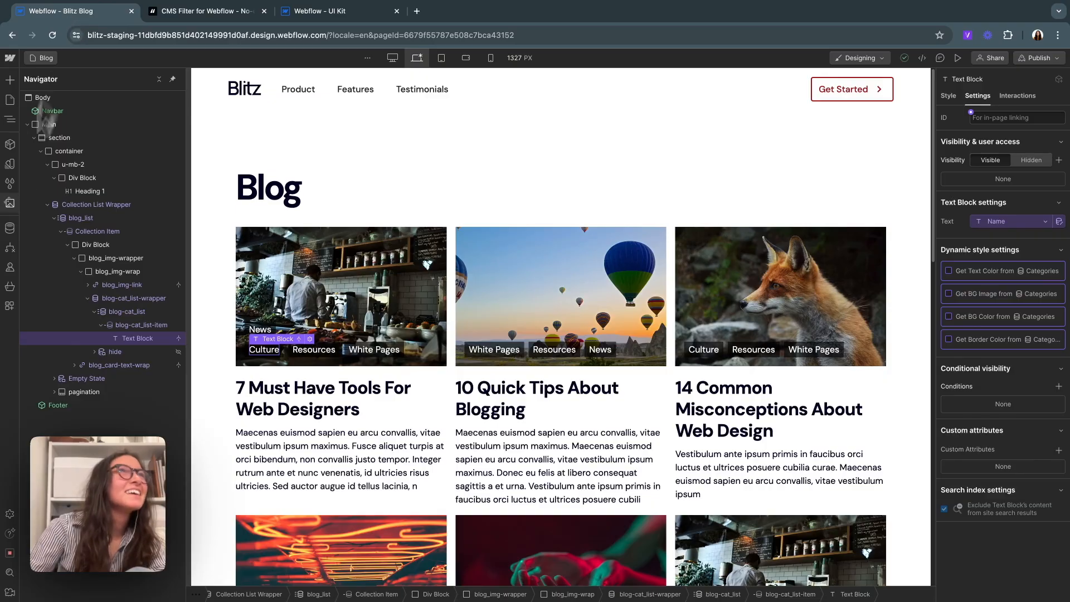
left_click(10, 99)
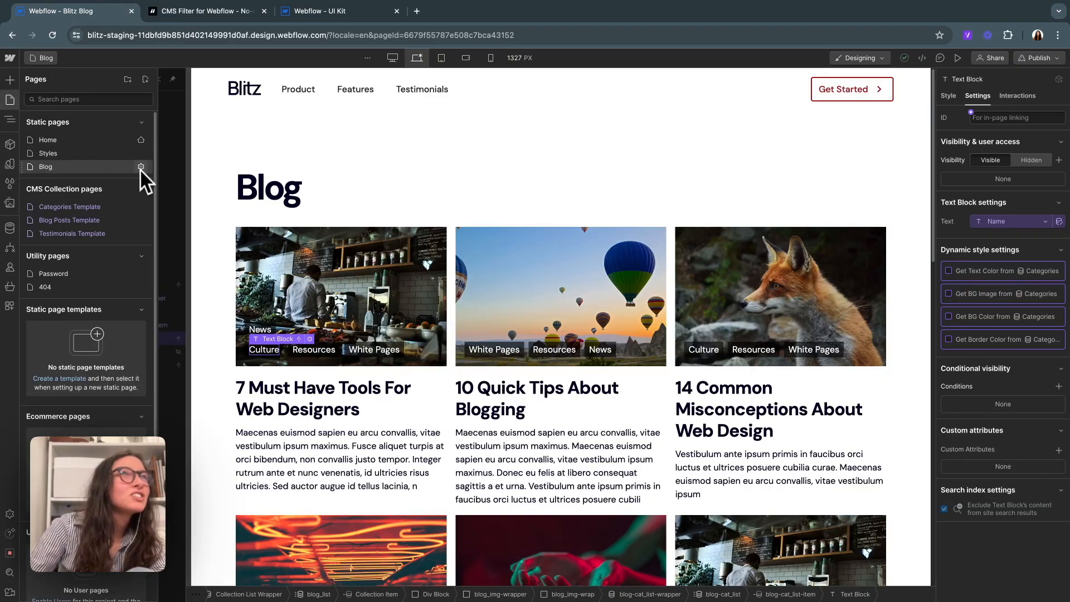
left_click(141, 167)
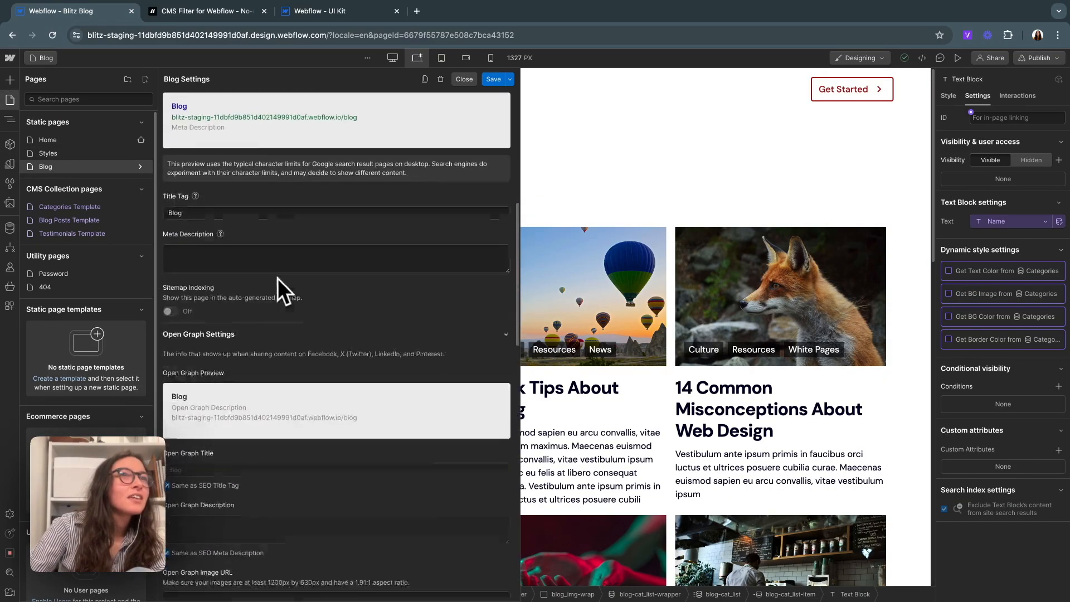
scroll("down", 3)
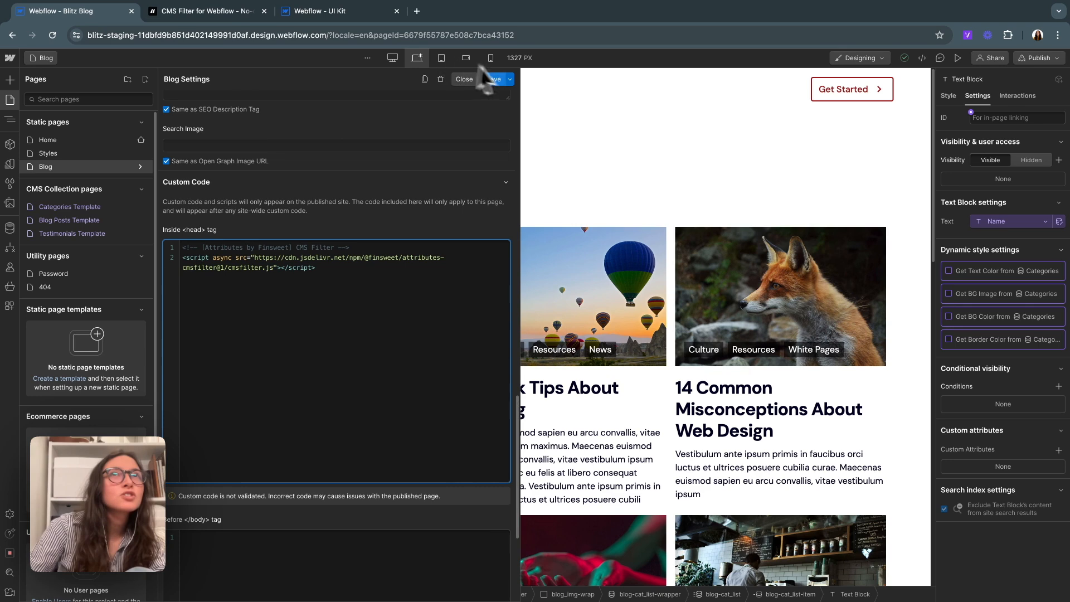
Step: Read Step #2's LIST attribute (fs-cmsfilter-element = list) and return to the Webflow project
left_click(205, 11)
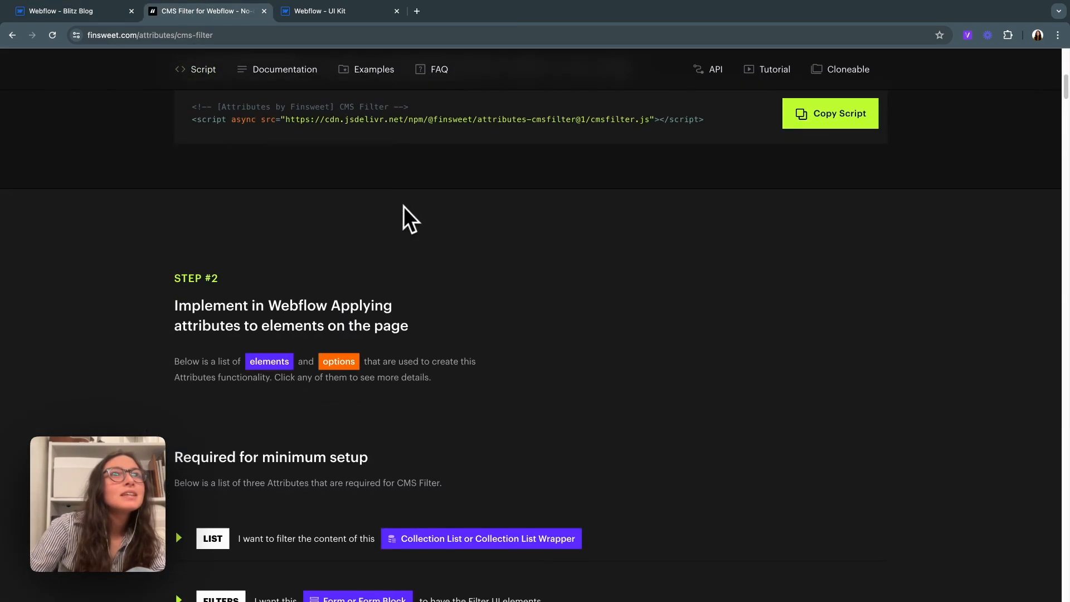
scroll("down", 3)
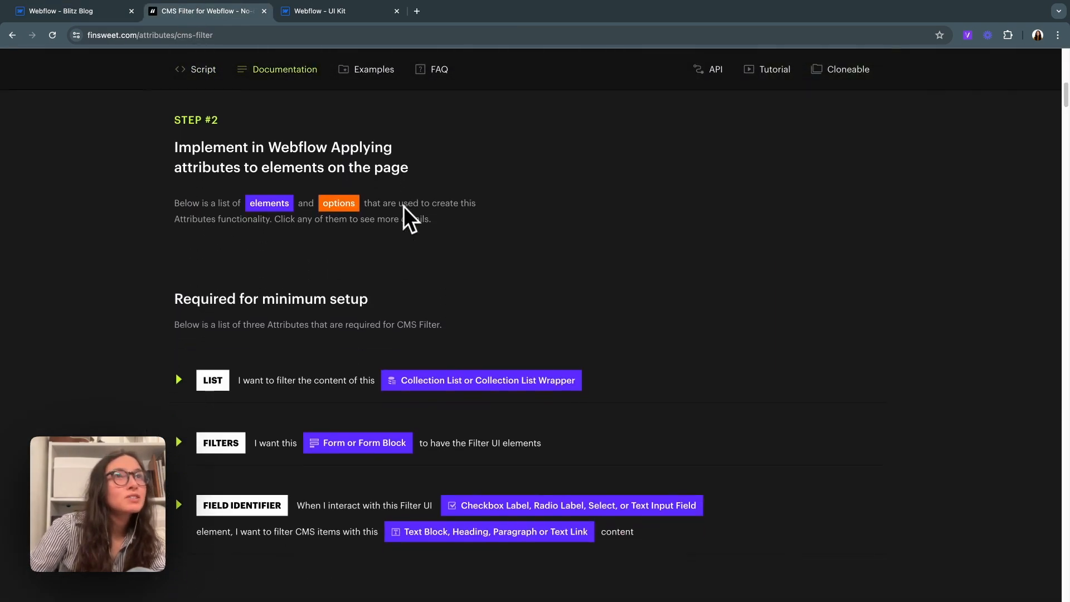
mouse_move(361, 515)
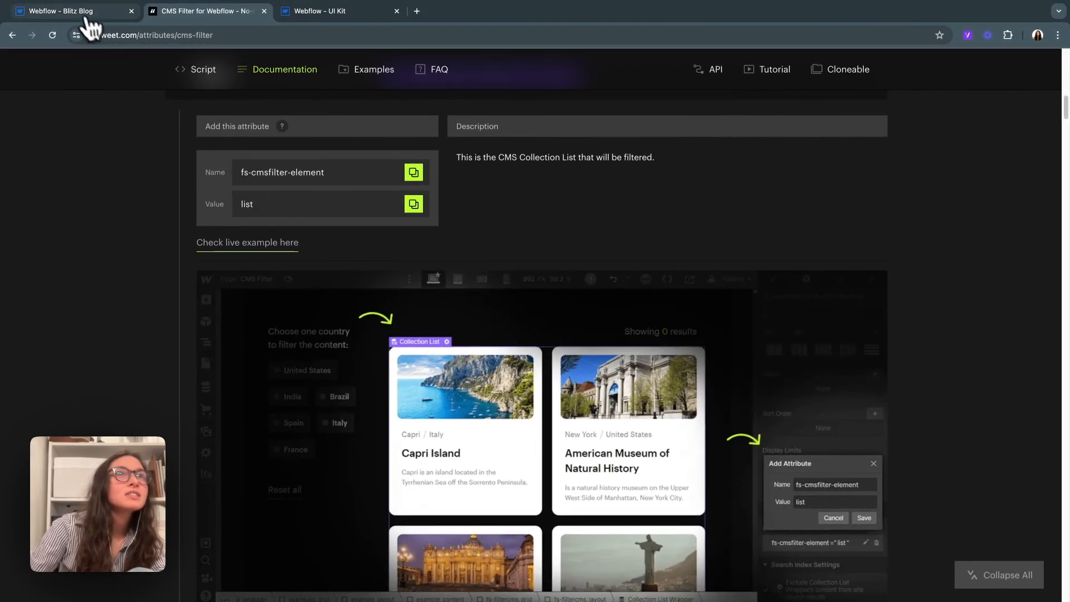
left_click(62, 12)
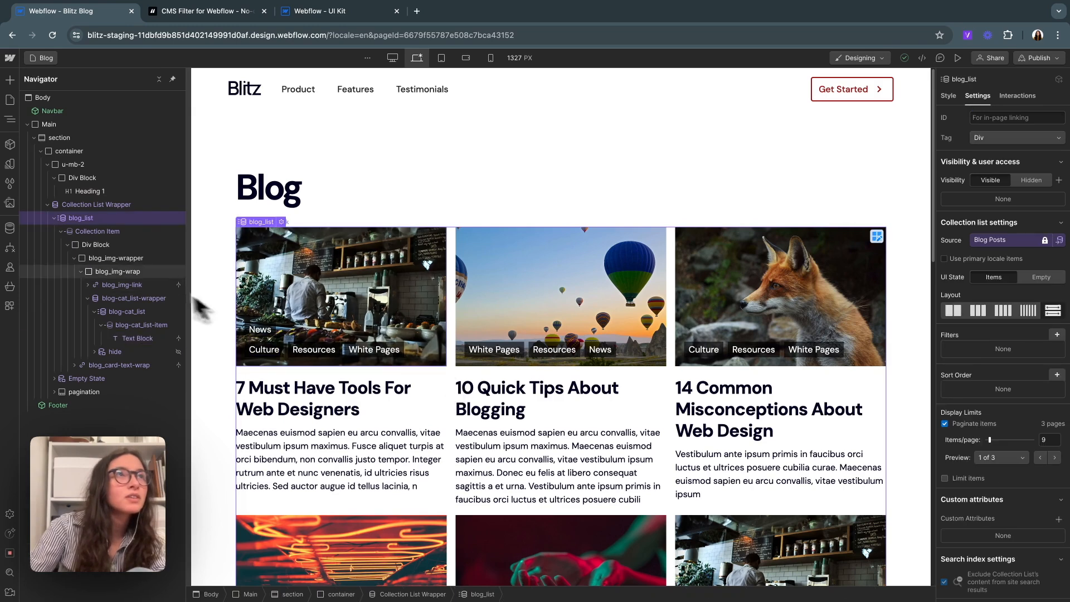
mouse_move(1023, 443)
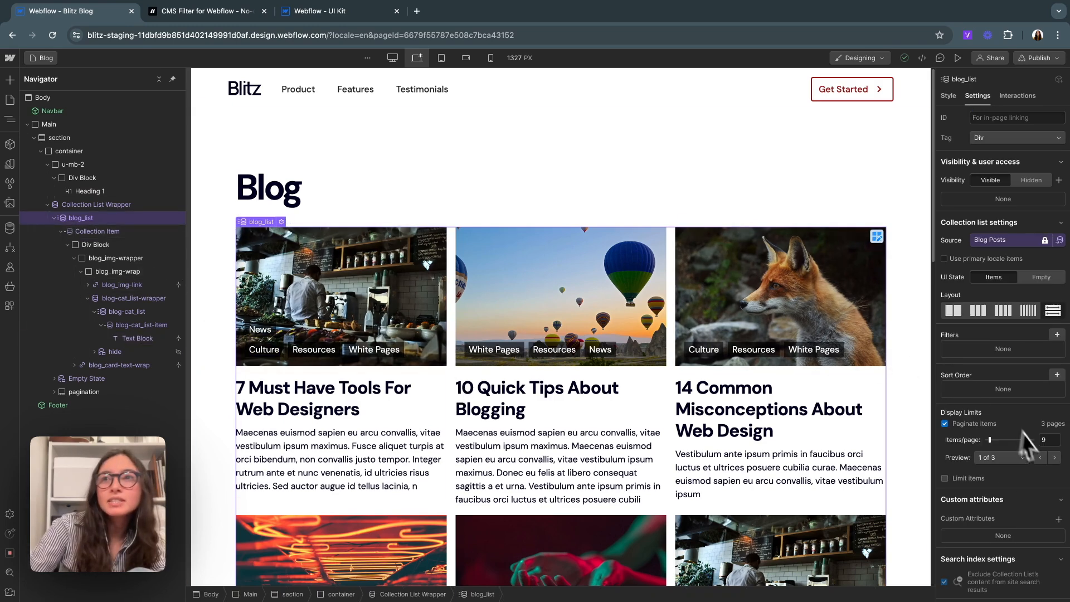
Step: Add a custom attribute named fs-cmsfilter-element to blog_list and check the docs' minimum setup
left_click(1058, 518)
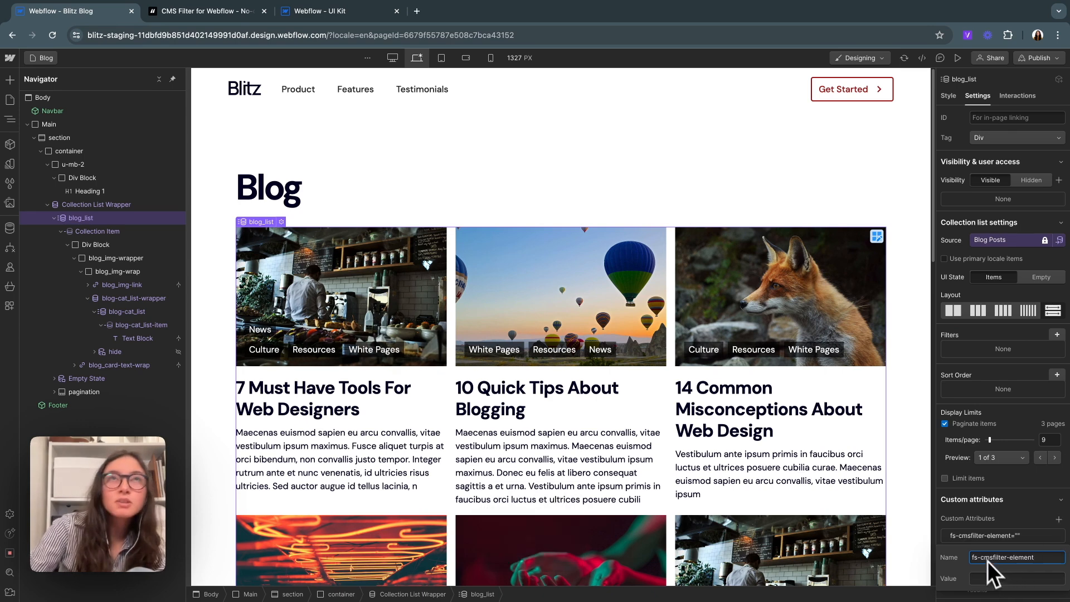
left_click(205, 11)
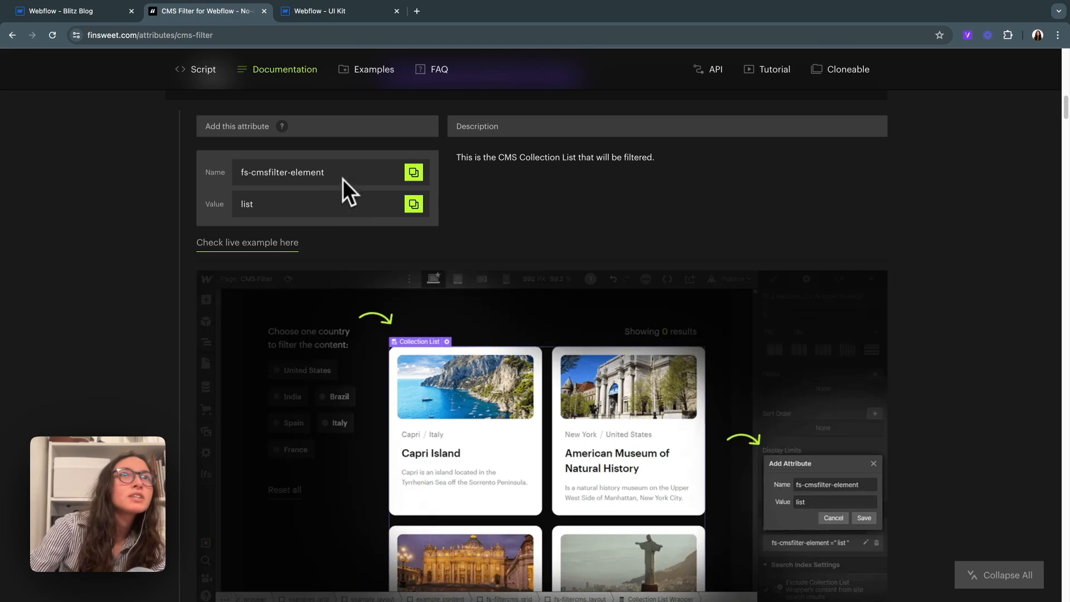
left_click(65, 11)
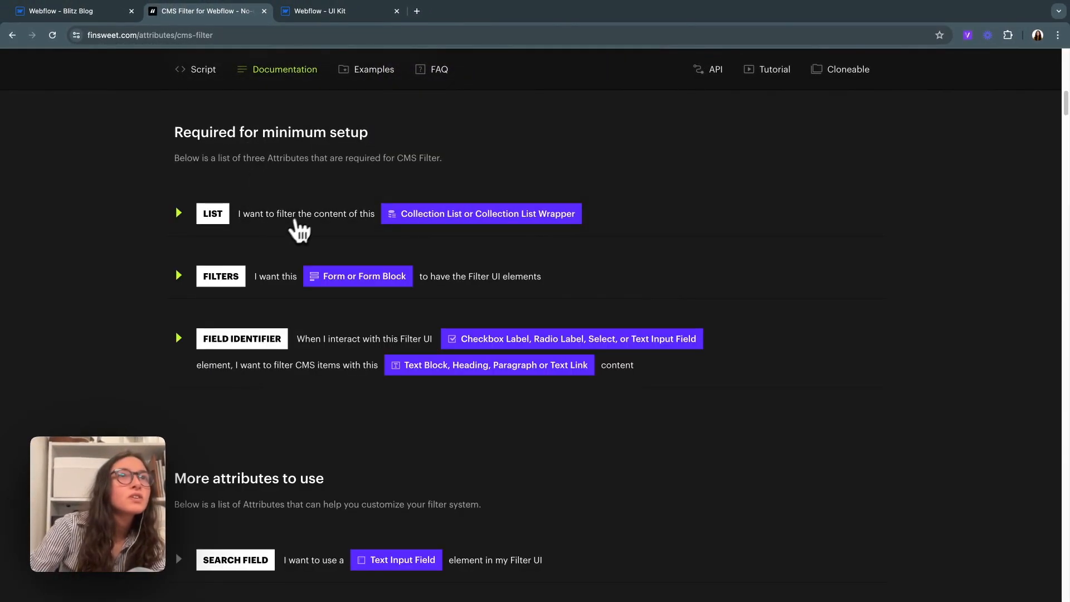
Step: Review the FILTERS attribute (fs-cmsfilter-element = filters) and return to the Blitz Blog designer
left_click(178, 275)
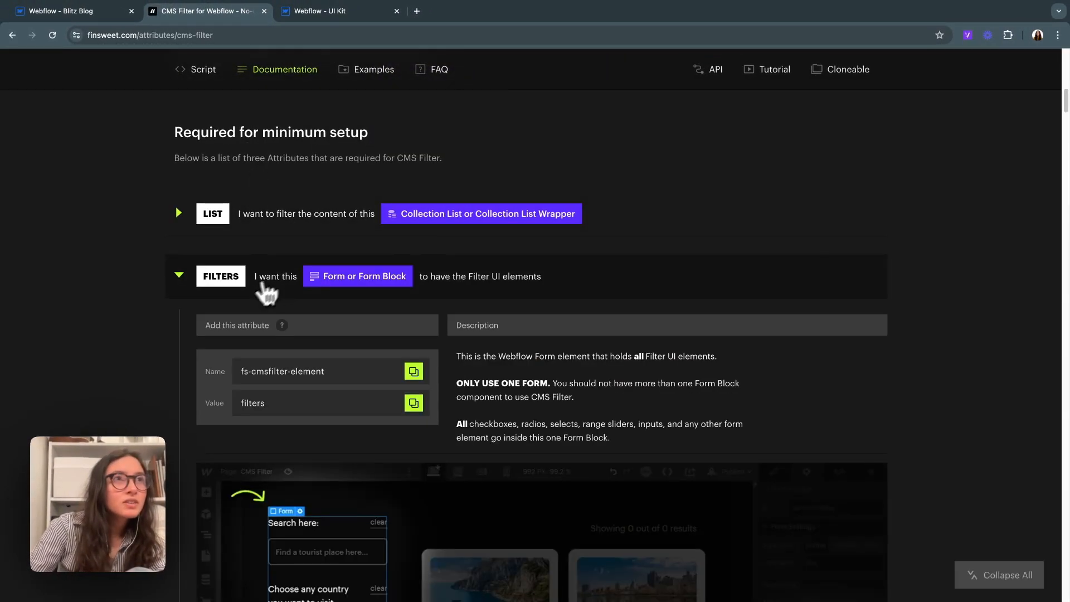
mouse_move(283, 311)
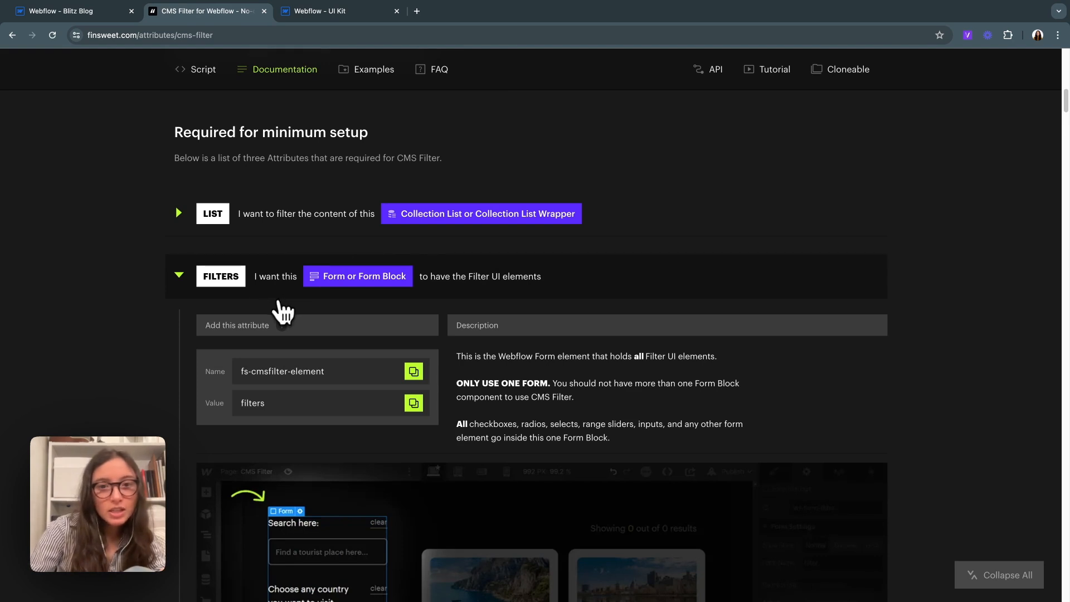
mouse_move(81, 51)
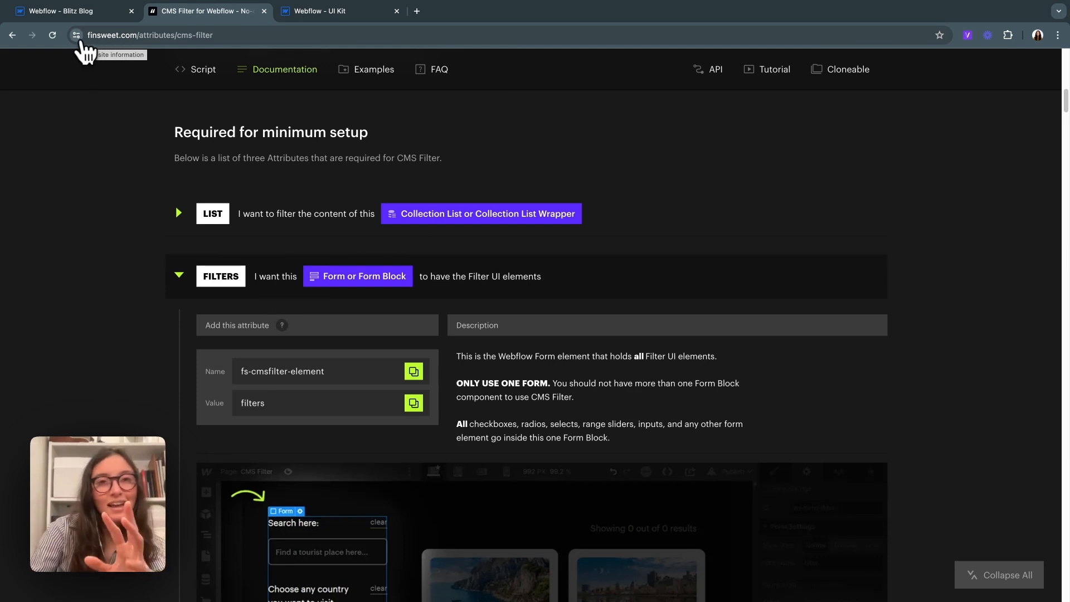
mouse_move(228, 205)
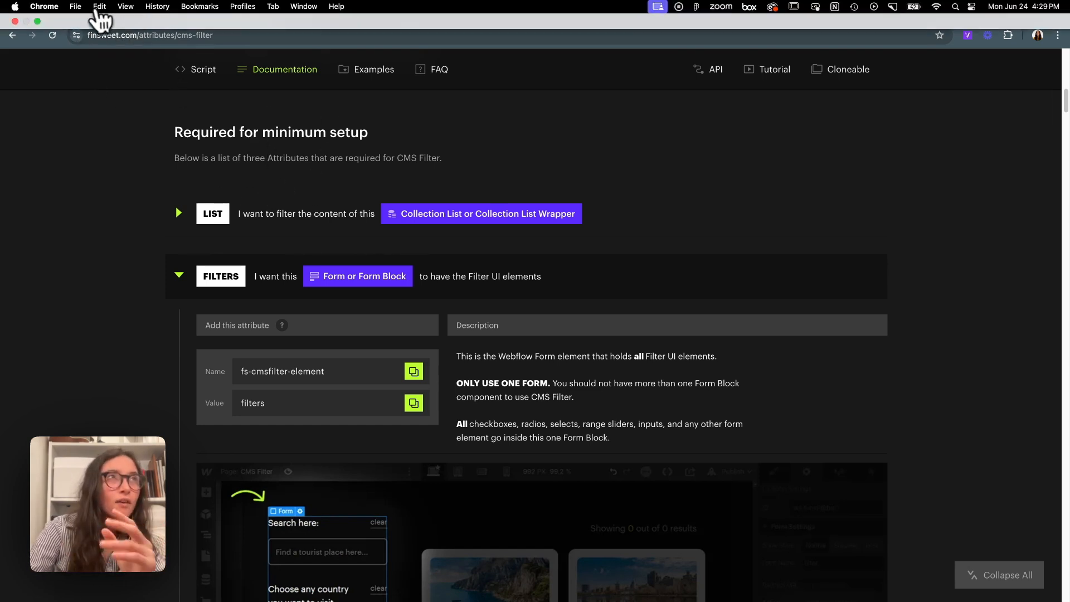
left_click(61, 11)
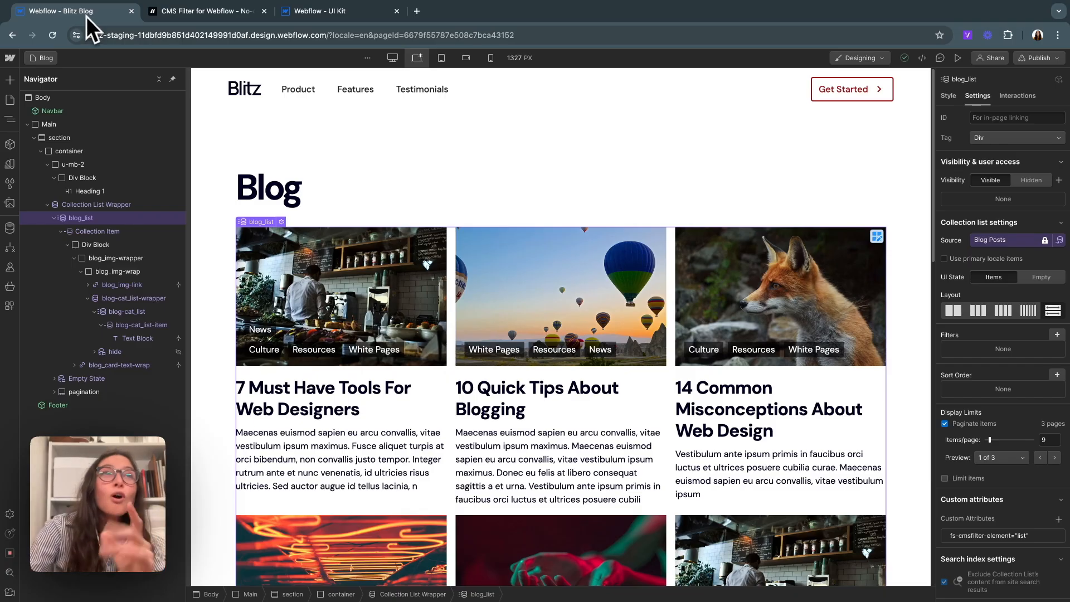
Step: Add a Form Block inside the Blog heading's div and select its sample fields for removal
left_click(269, 189)
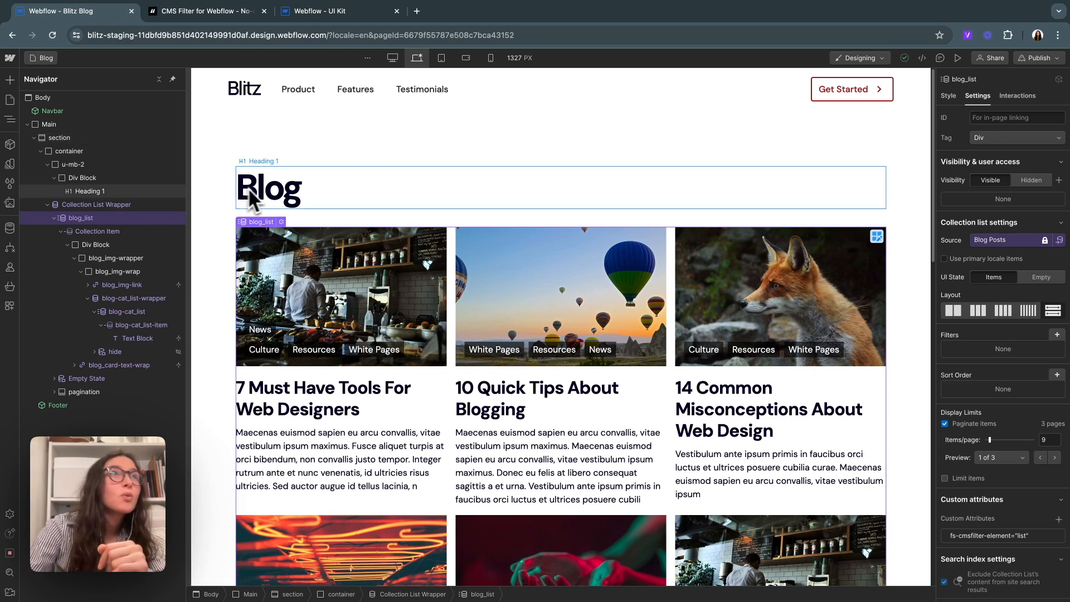
left_click(82, 178)
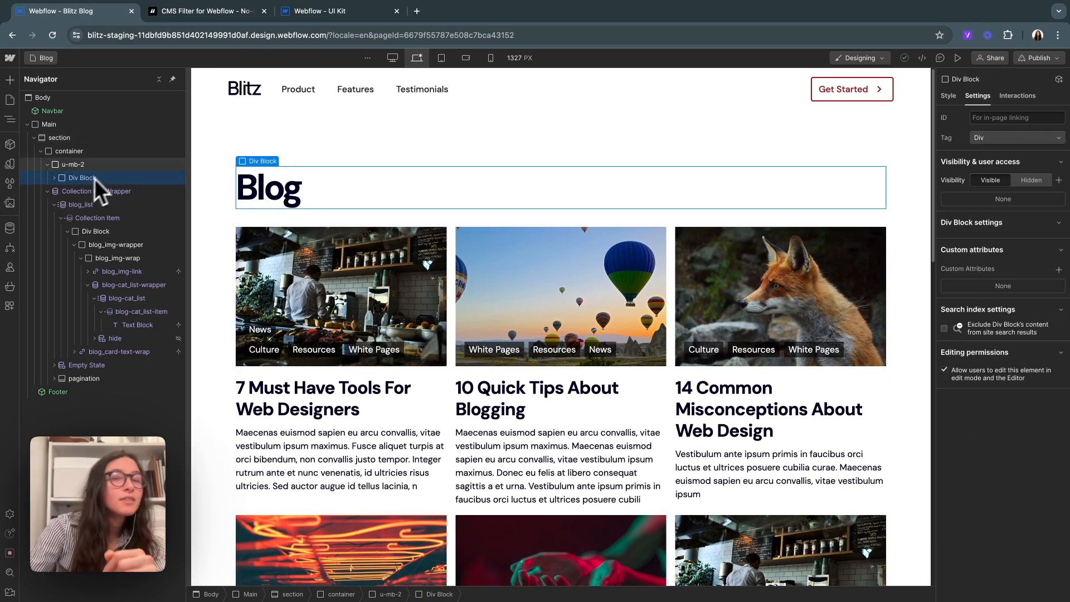
key("cmd+e")
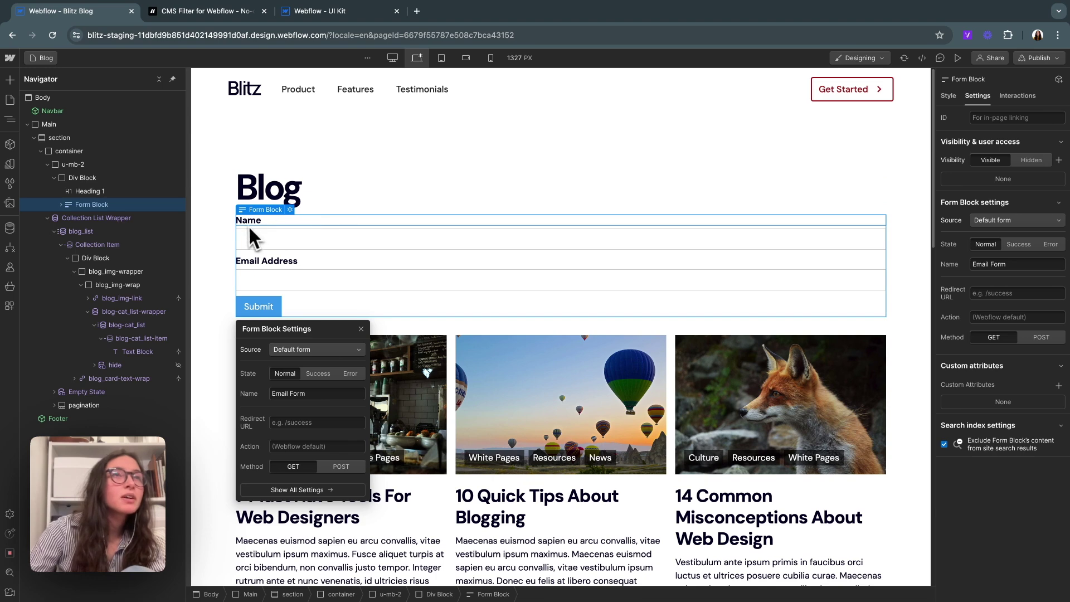
left_click(258, 225)
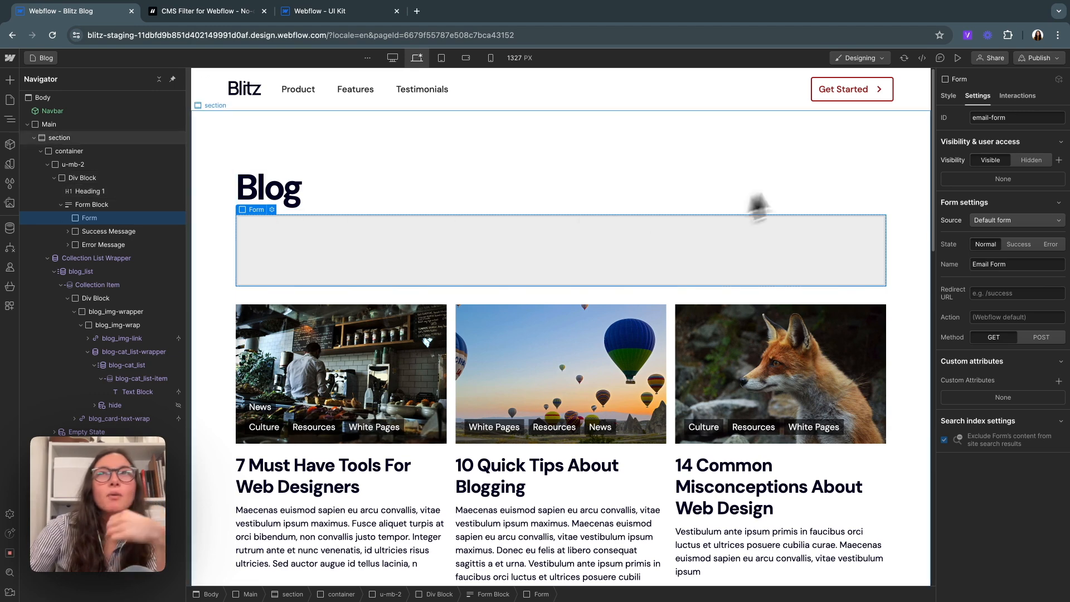
Step: Give the wrapper div class blog_header with Display Flex and Align Space between
left_click(81, 177)
type("b")
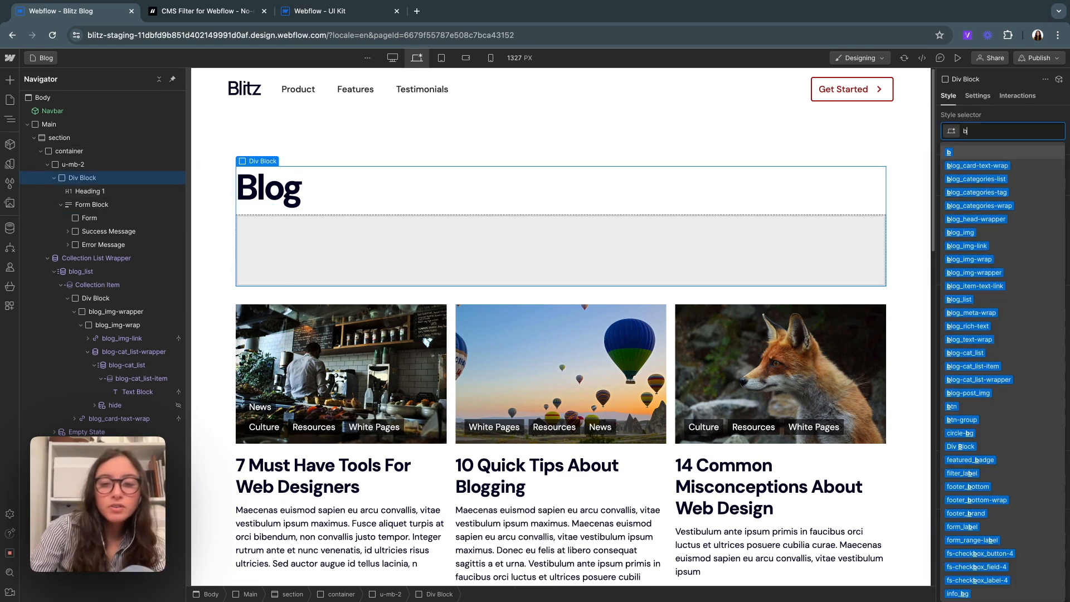
type("log_header")
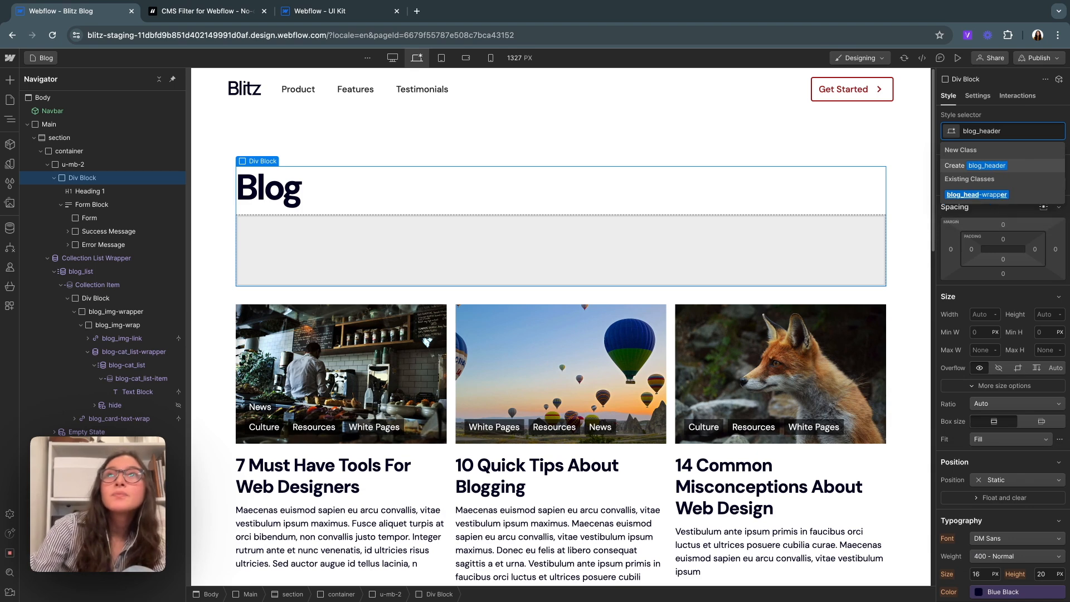
left_click(939, 227)
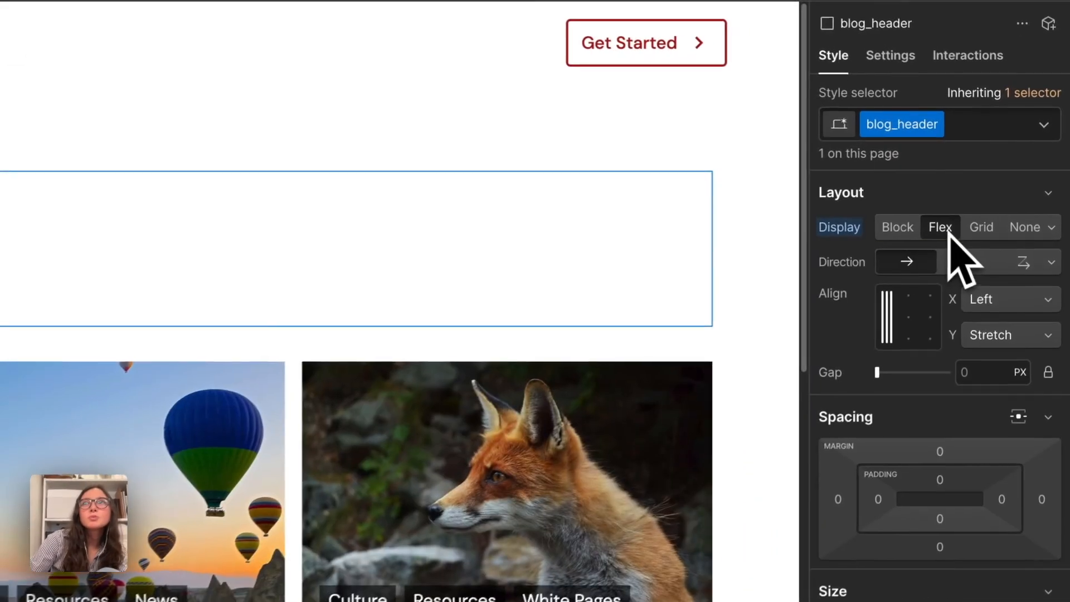
left_click(1010, 299)
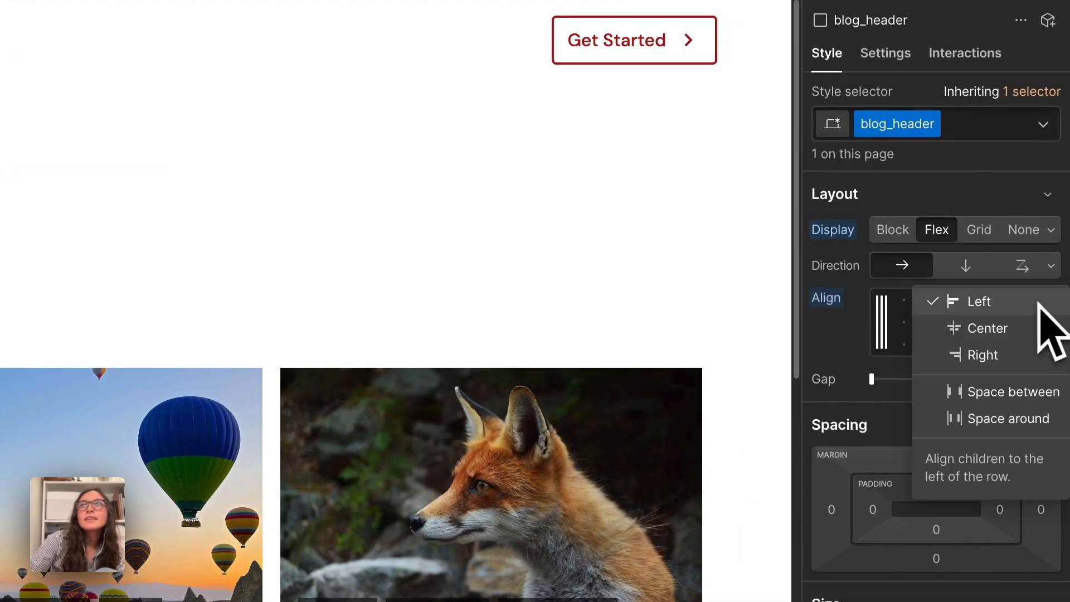
left_click(1022, 391)
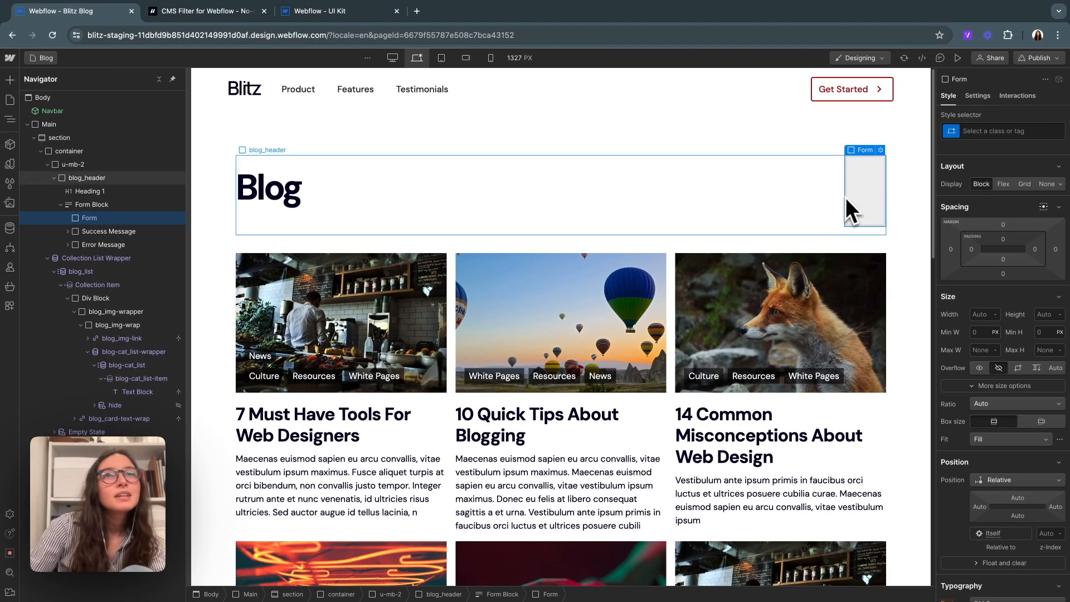
Step: Read the Filters description in the CMS Filter docs, then return to the Blitz Blog project
left_click(201, 11)
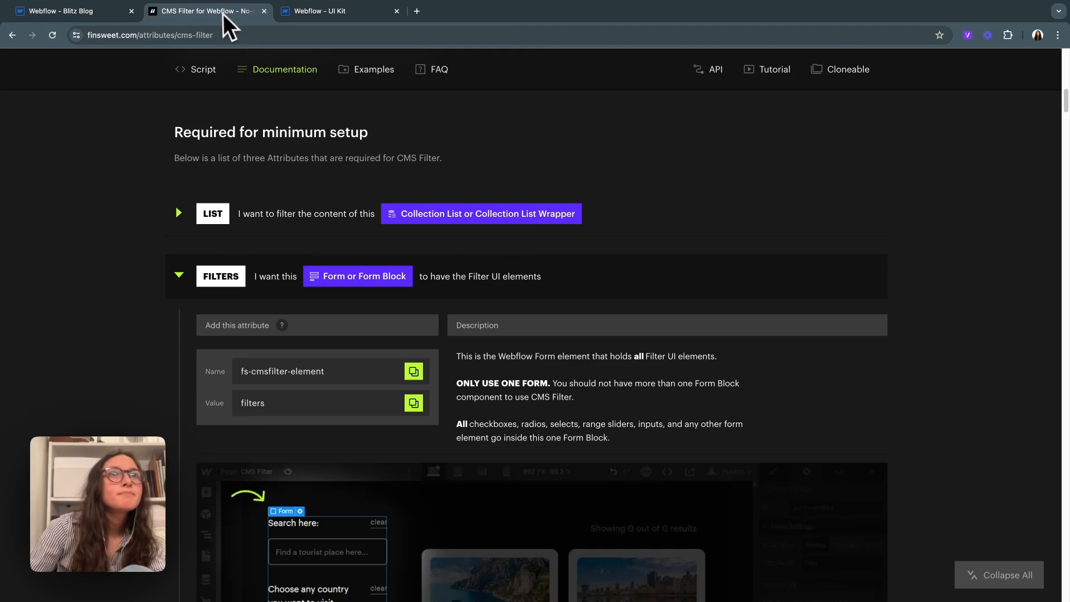
scroll("down", 3)
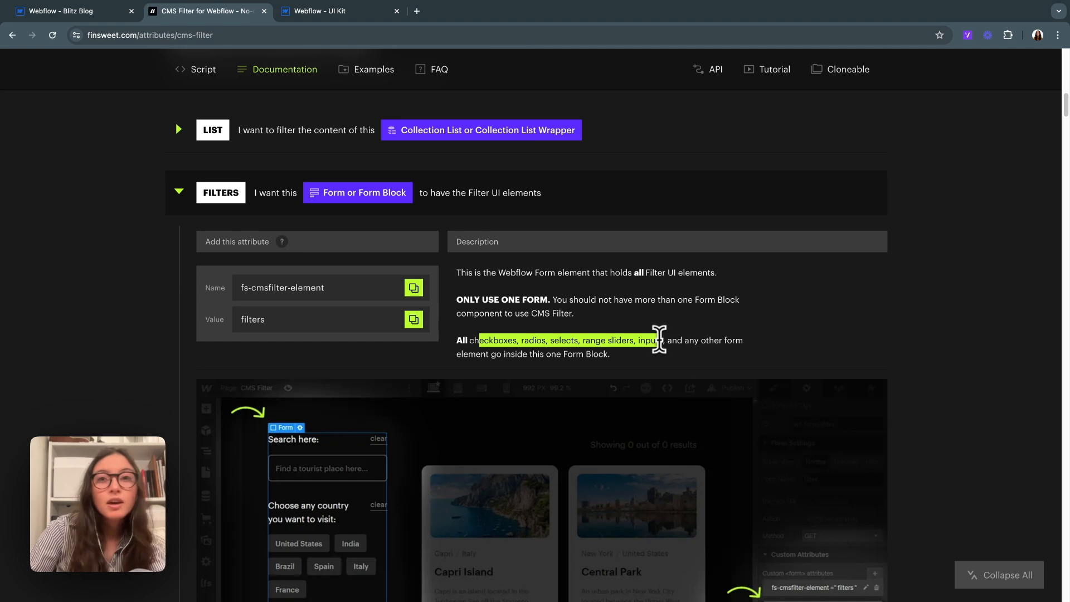
scroll("down", 3)
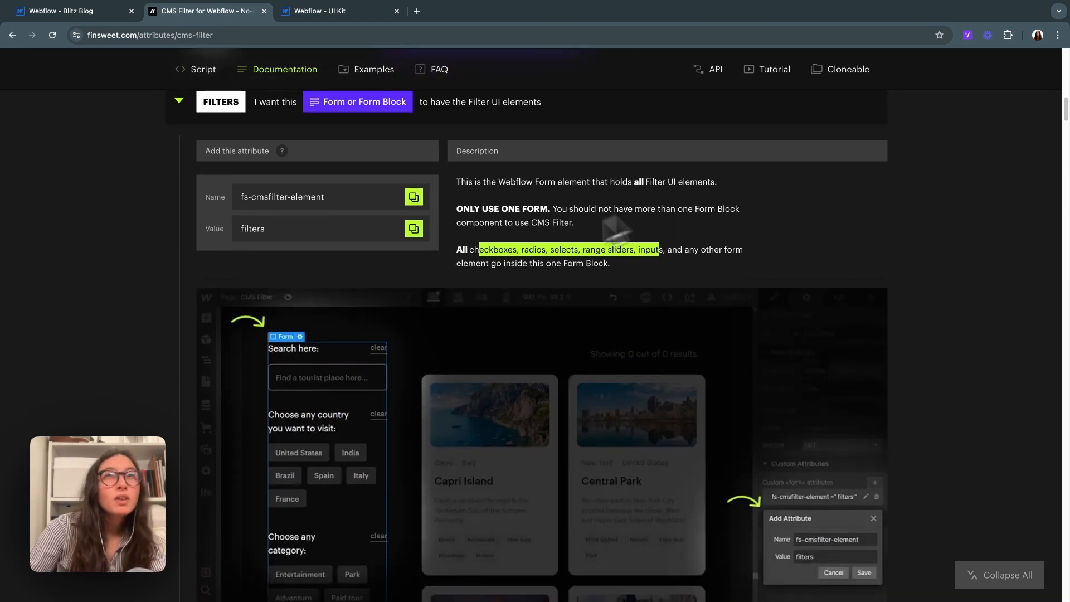
mouse_move(263, 126)
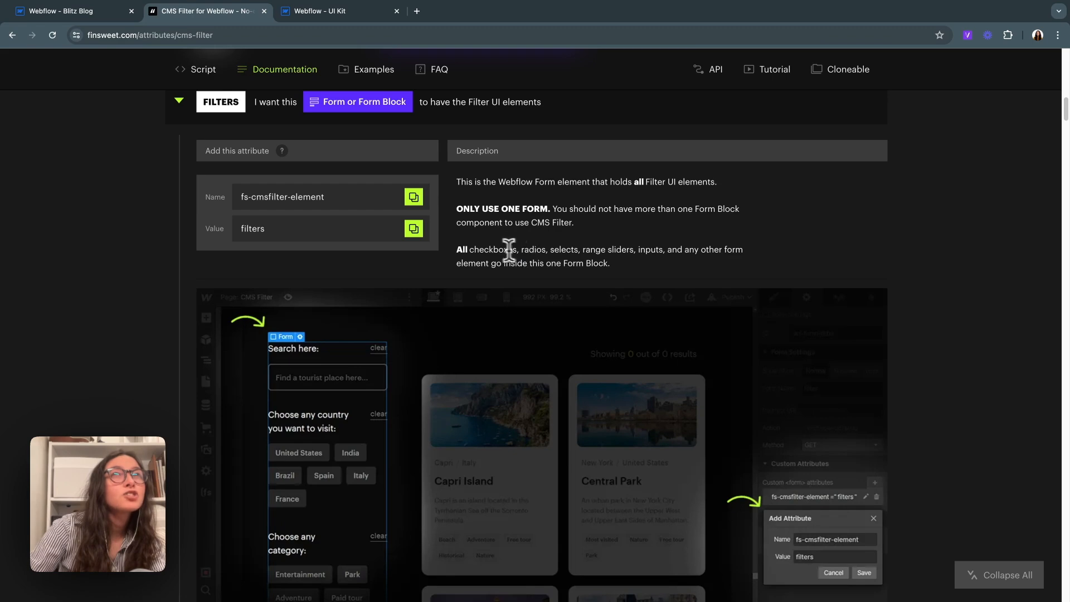
left_click(68, 11)
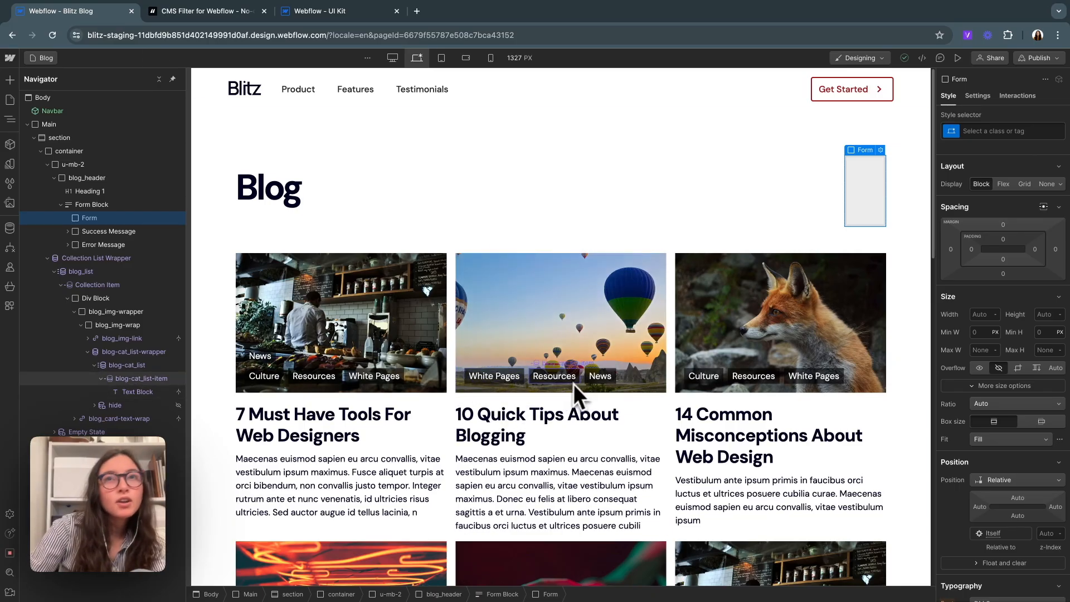
mouse_move(334, 86)
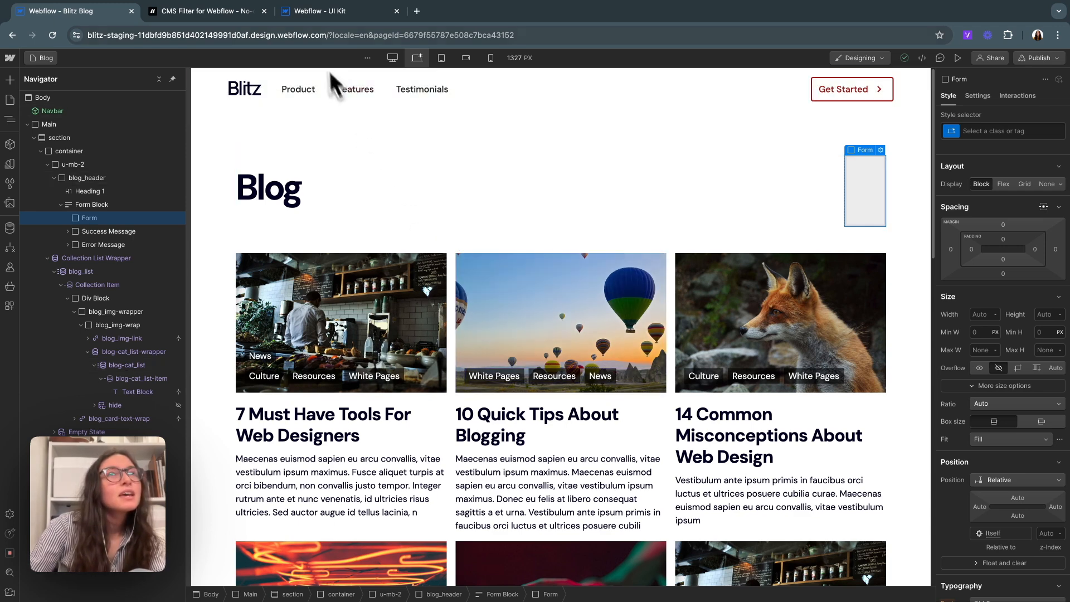
mouse_move(330, 53)
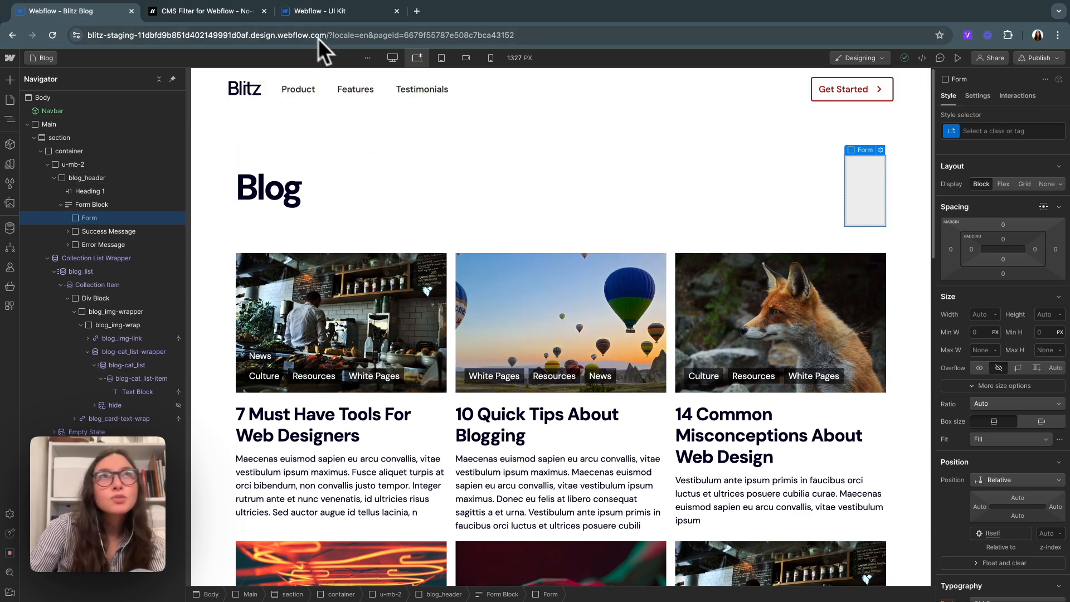
Step: Glance at the Filter UI Kit project, search Checkbox in Blitz Blog, then reopen the CMS Filter docs
left_click(320, 11)
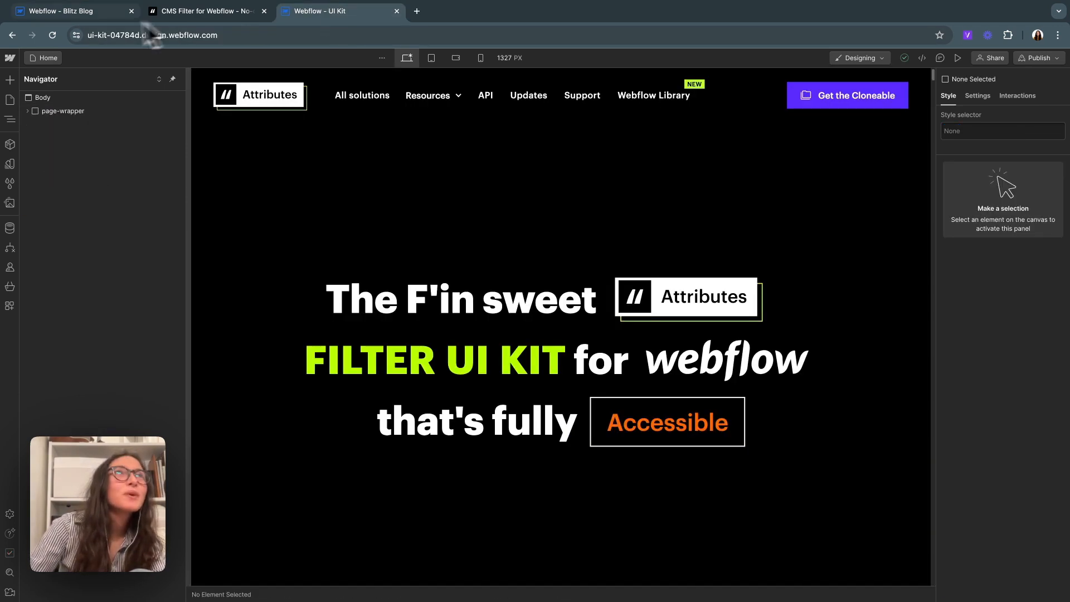
left_click(68, 12)
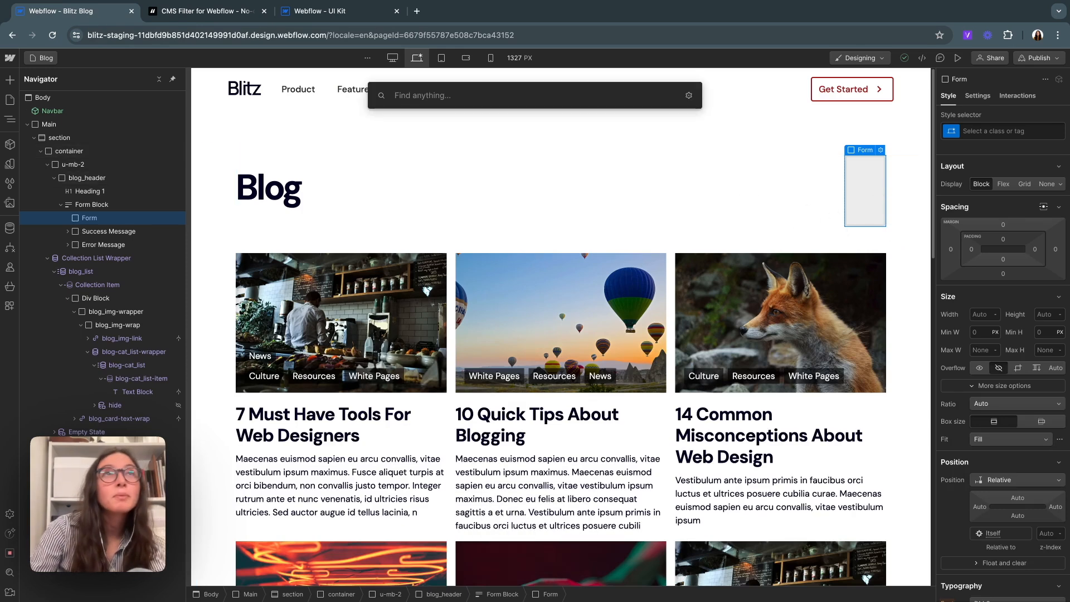
type("che")
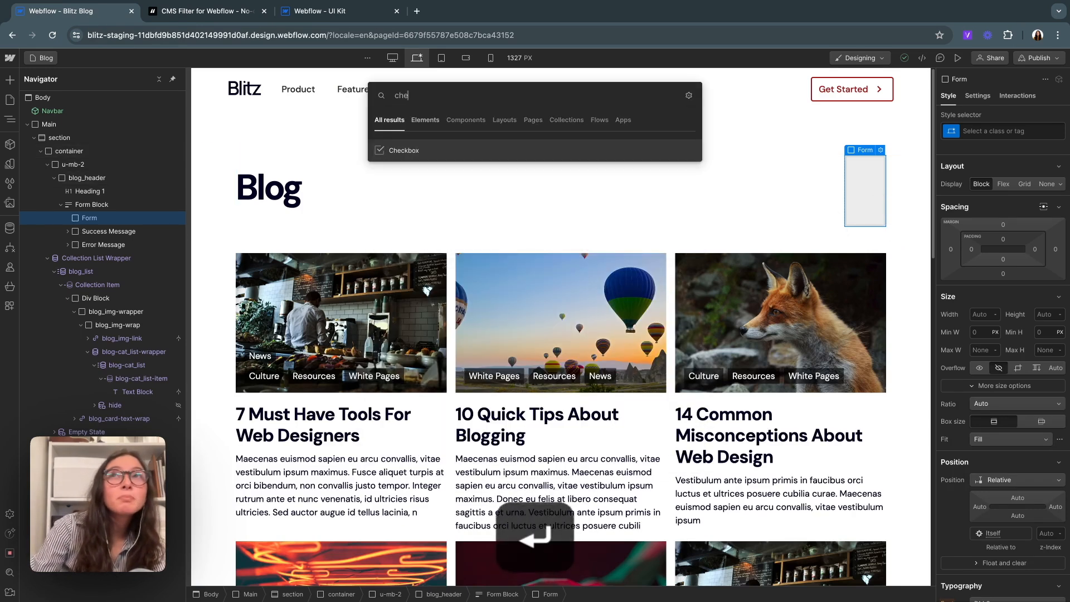
left_click(403, 149)
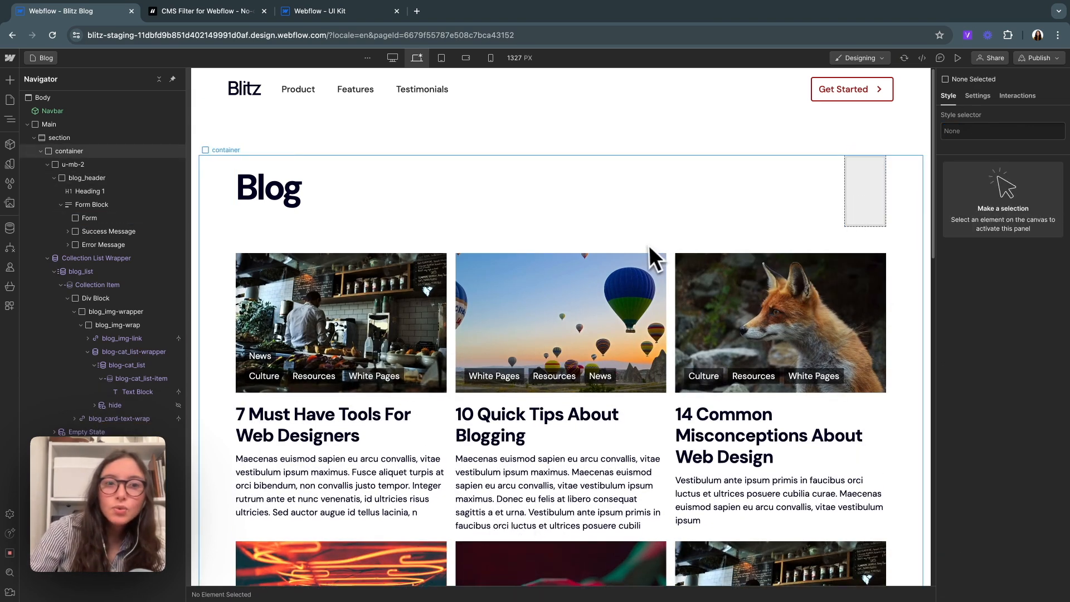
mouse_move(229, 74)
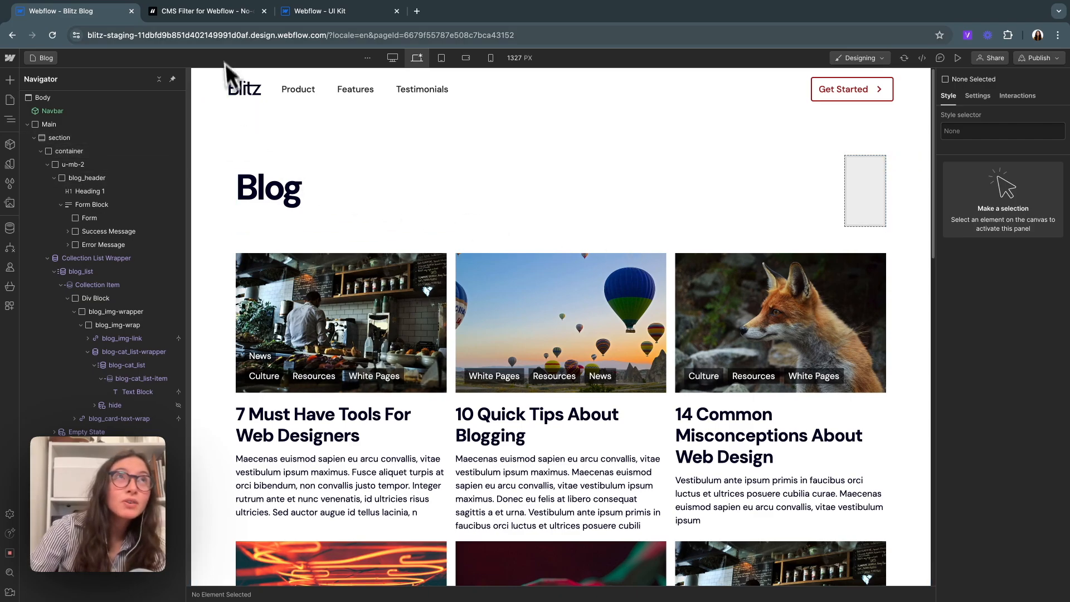
left_click(205, 11)
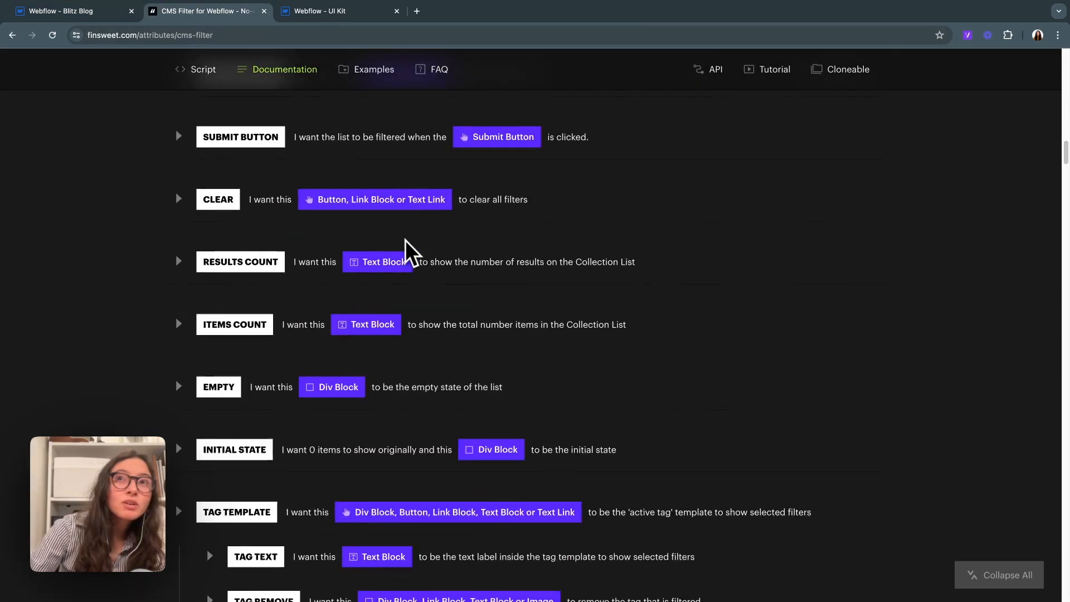
Step: View the 'Filter CMS using checkboxes' example and switch to the Filter UI Kit project in Webflow
left_click(373, 69)
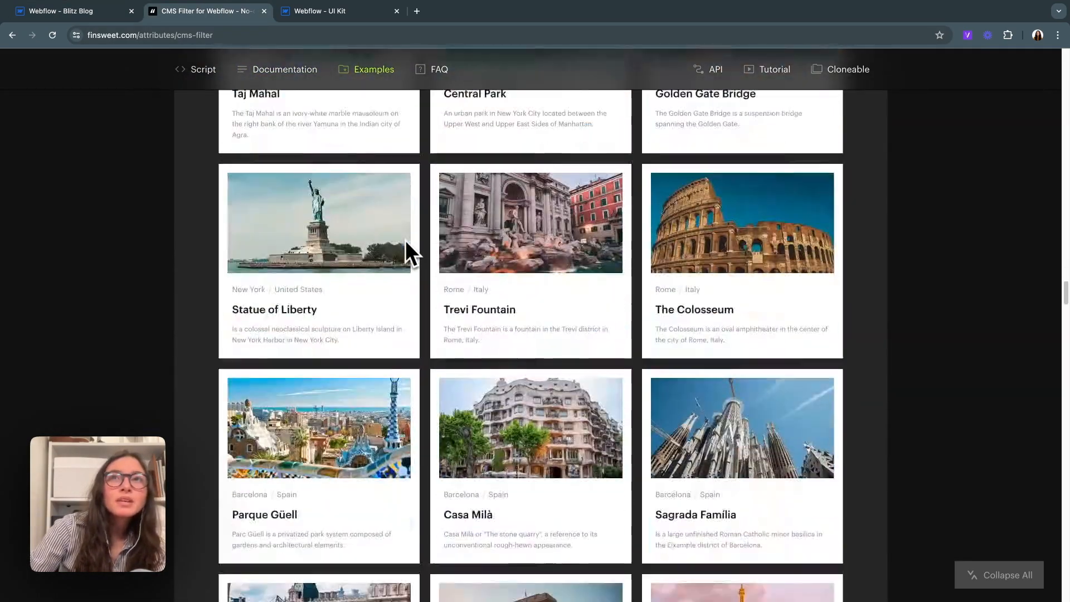
scroll("down", 3)
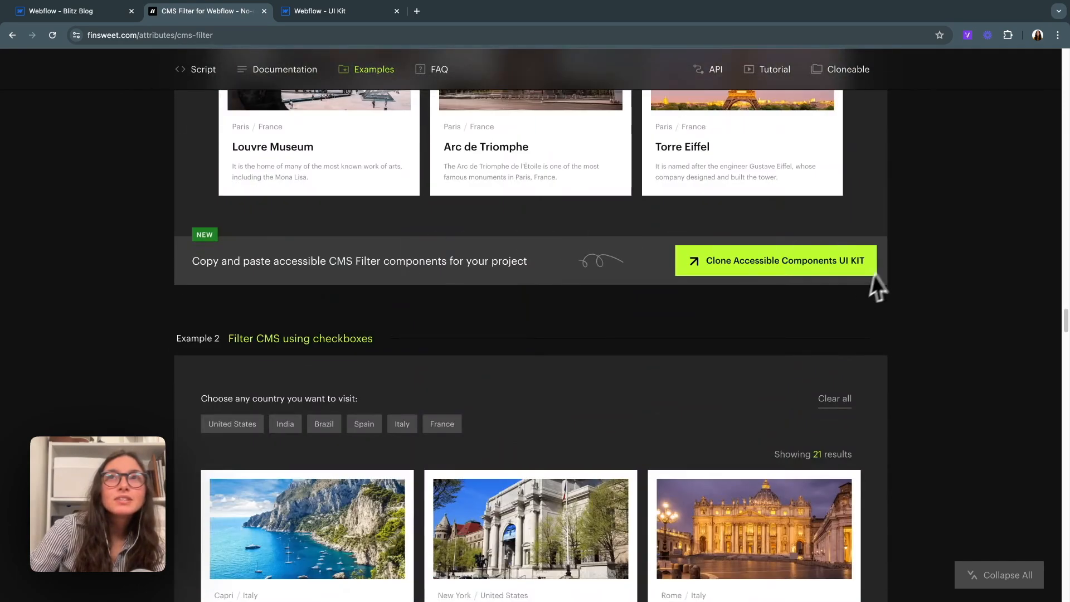
mouse_move(749, 263)
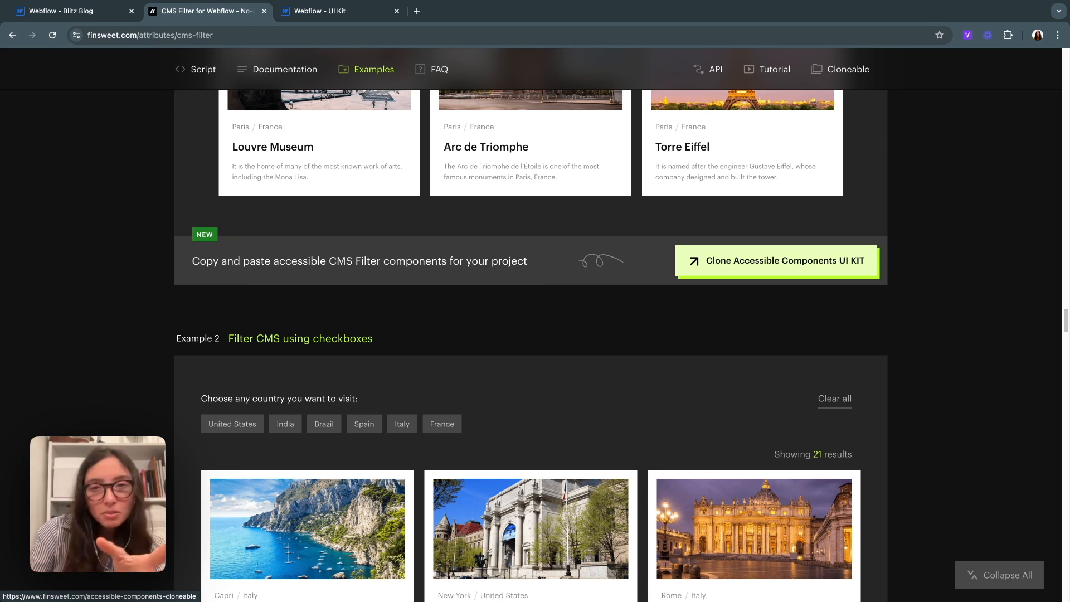
left_click(335, 11)
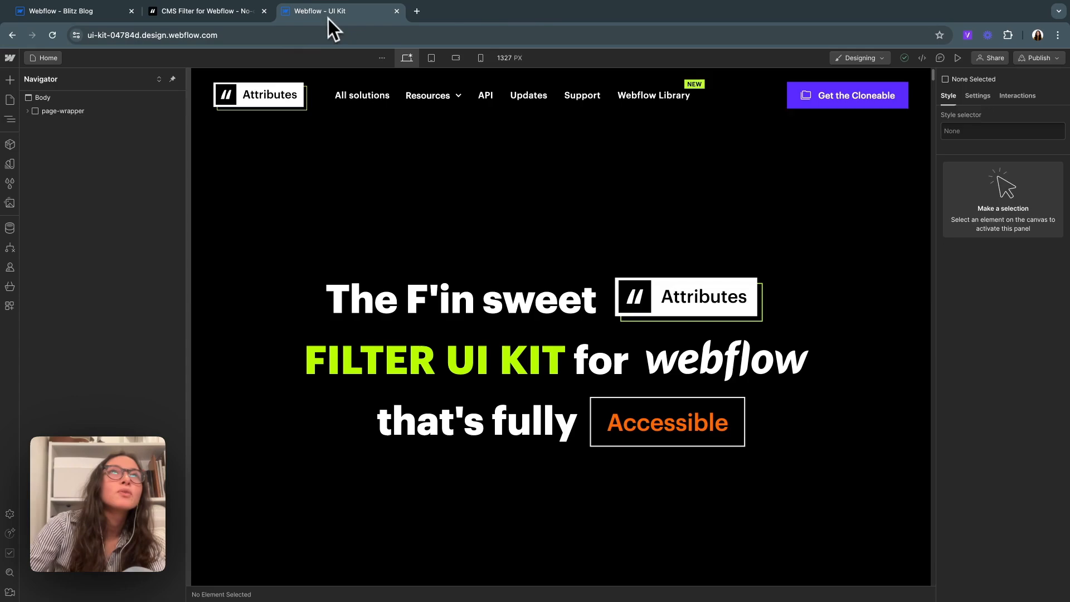
Step: Scroll the UI Kit to Checkbox #4, select its checked is-active variant to copy, then bring up the CMS Filter examples
scroll("down", 3)
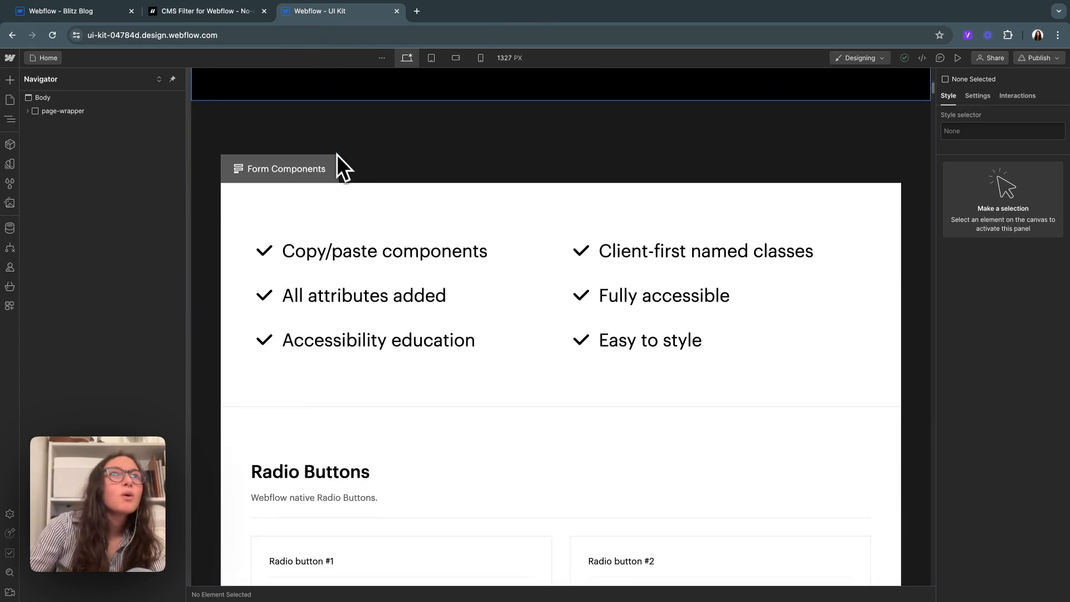
scroll("down", 3)
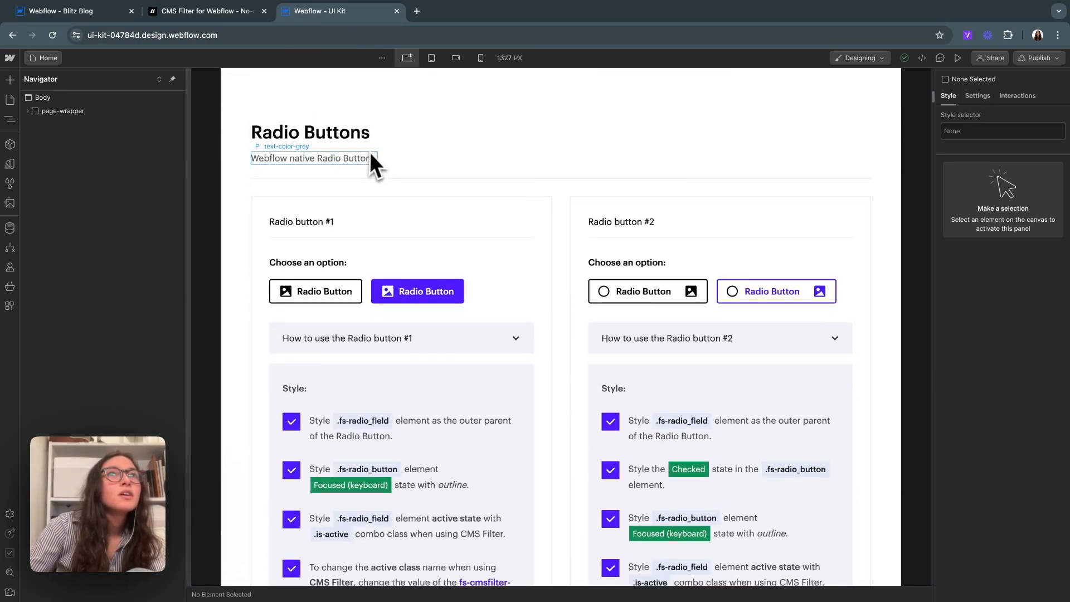
scroll("down", 3)
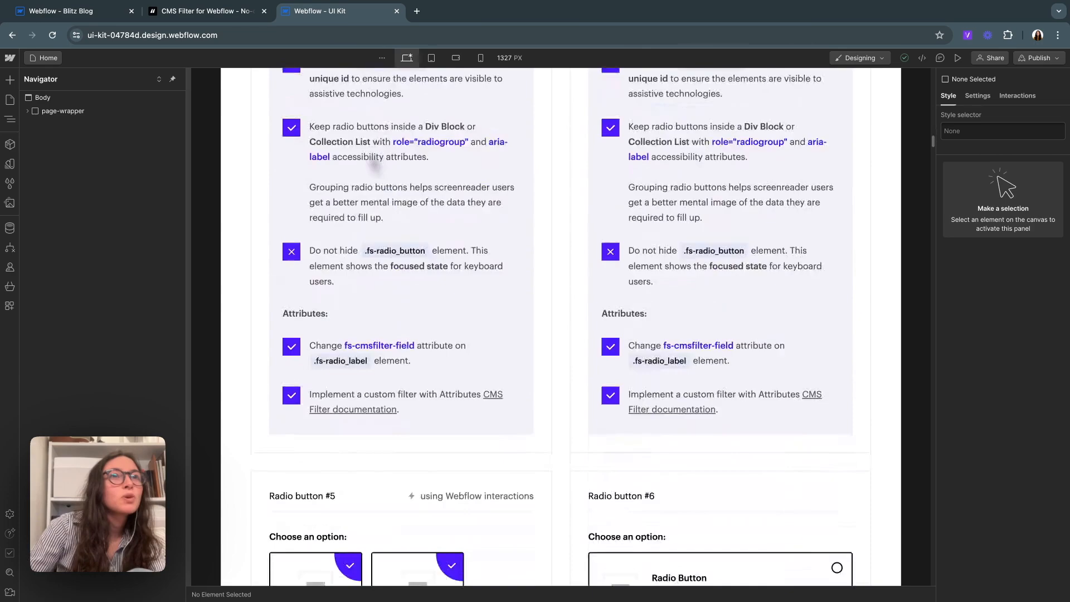
scroll("down", 3)
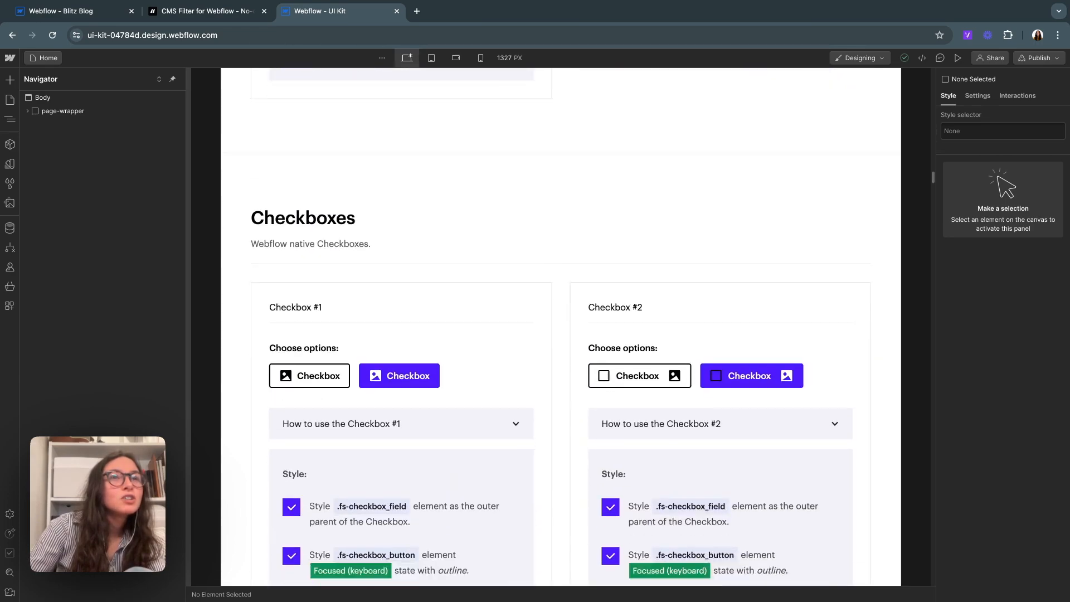
scroll("down", 3)
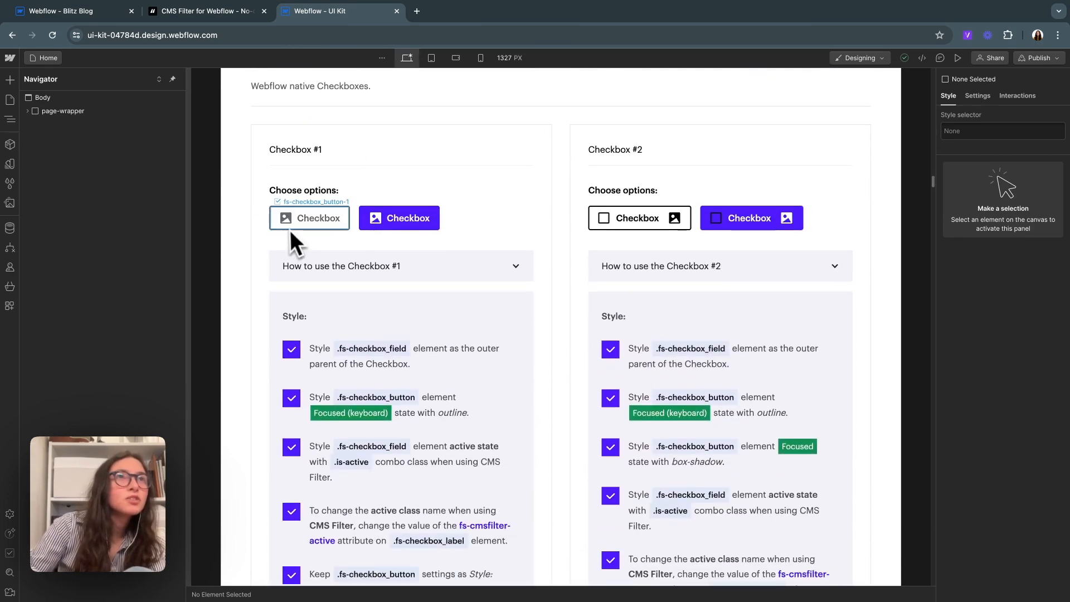
scroll("down", 3)
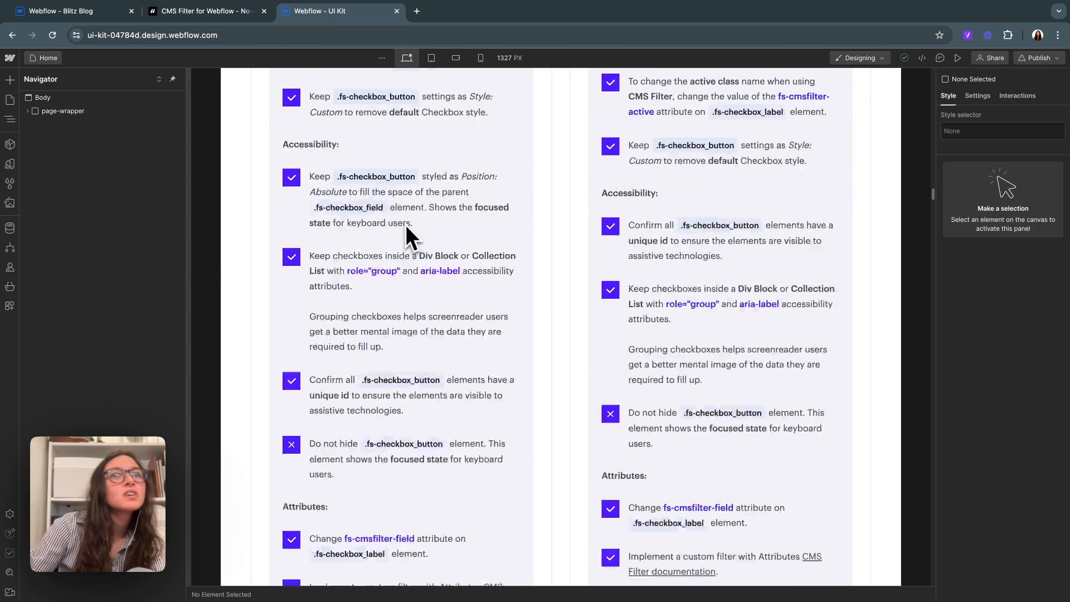
scroll("up", 3)
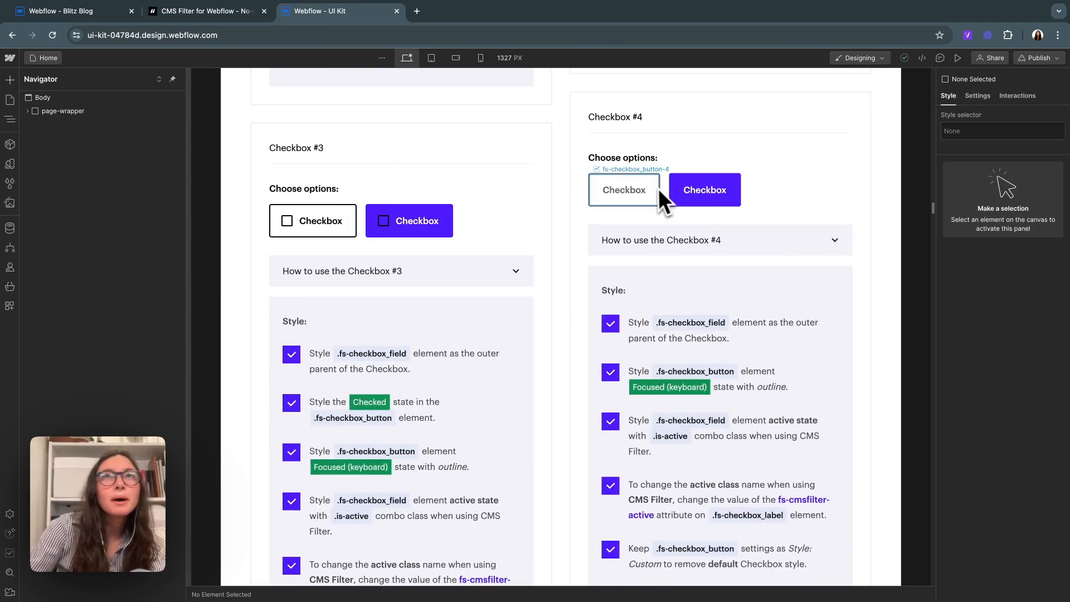
left_click(704, 190)
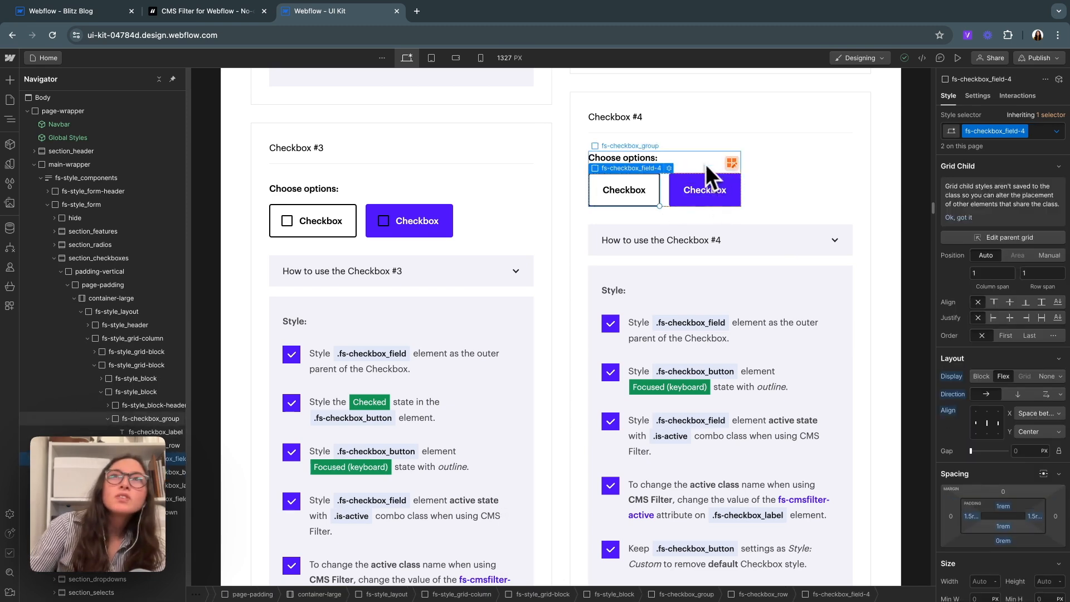
left_click(704, 190)
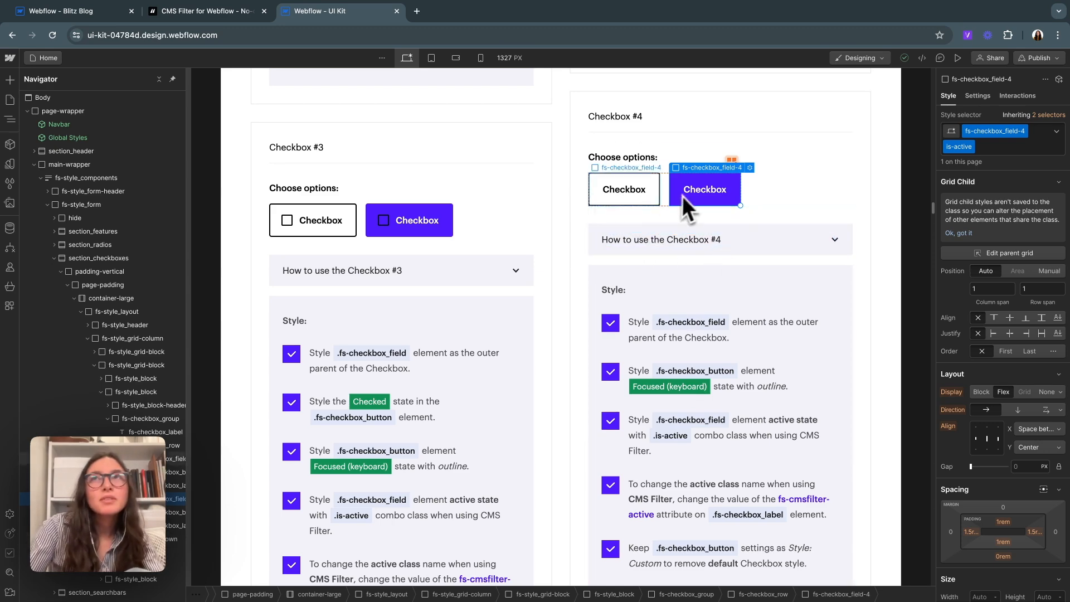
left_click(205, 12)
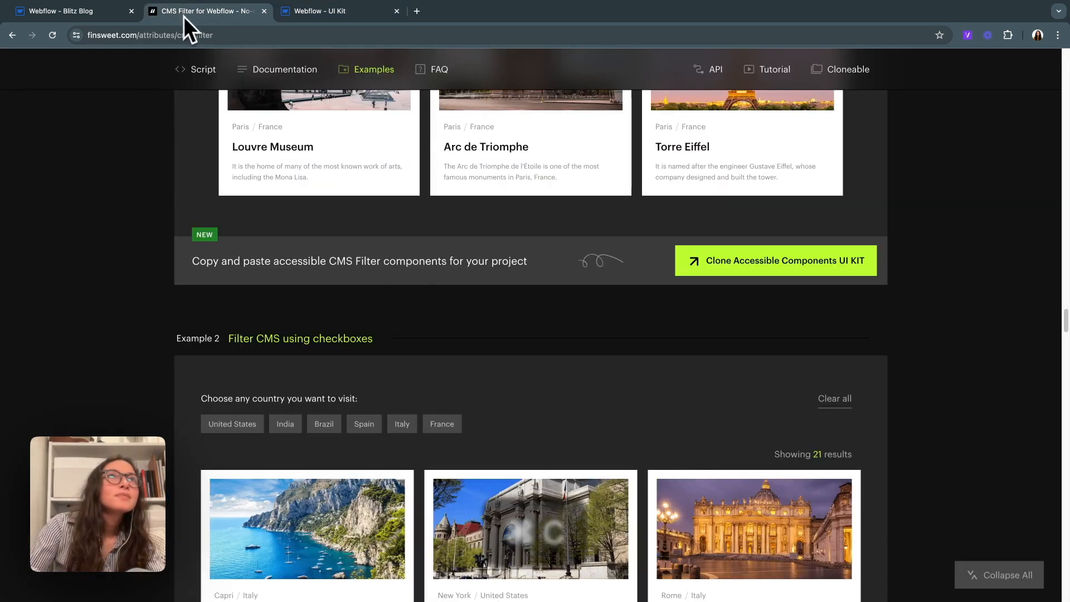
Step: Paste the copied checkbox into the Blog header form and rename its field class filter-checkbox
left_click(68, 11)
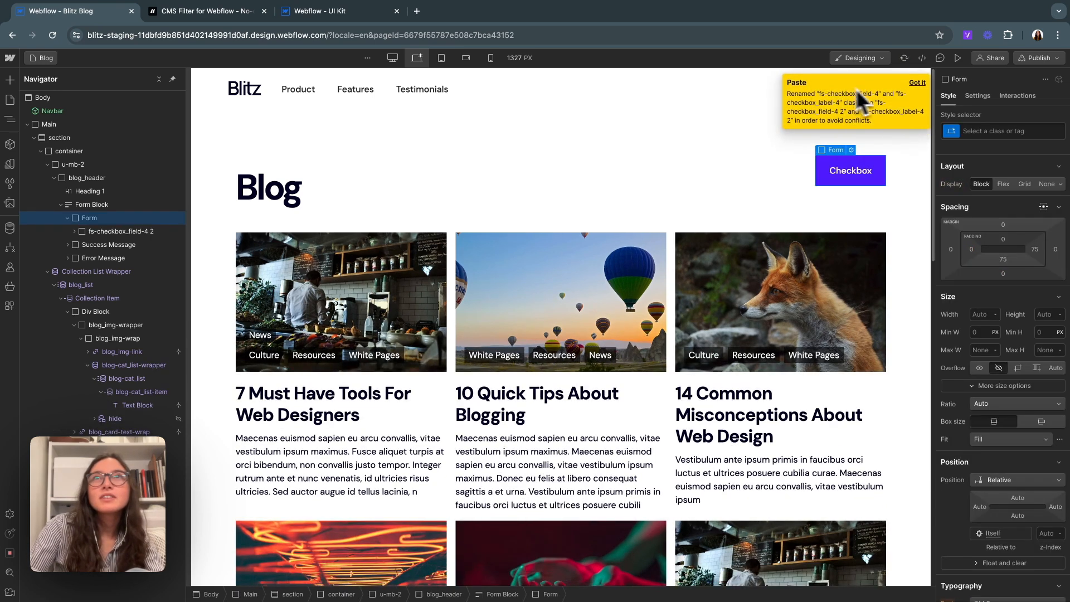
left_click(916, 83)
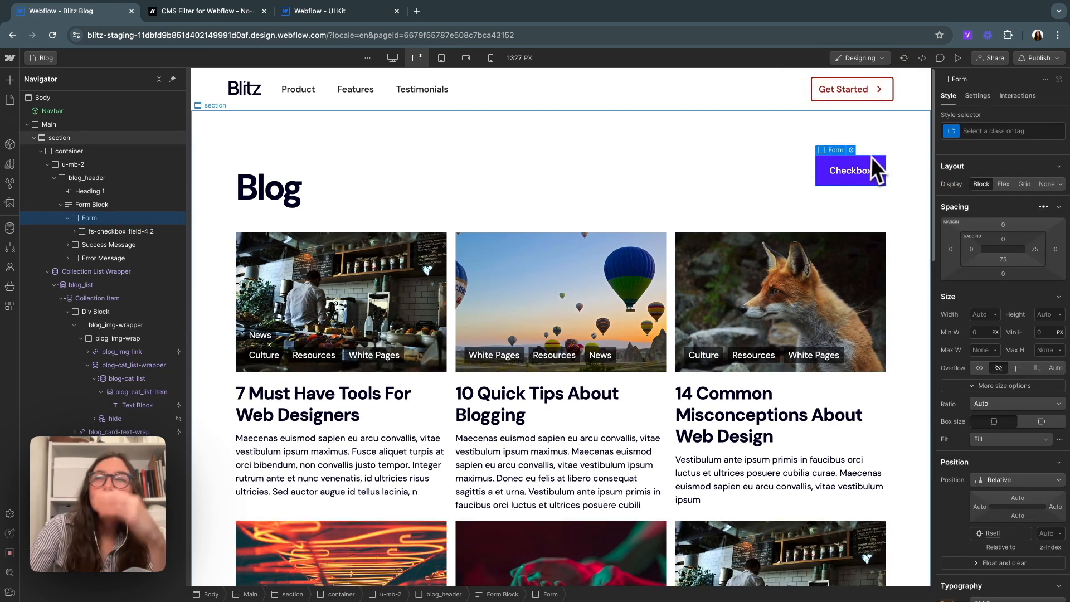
left_click(849, 171)
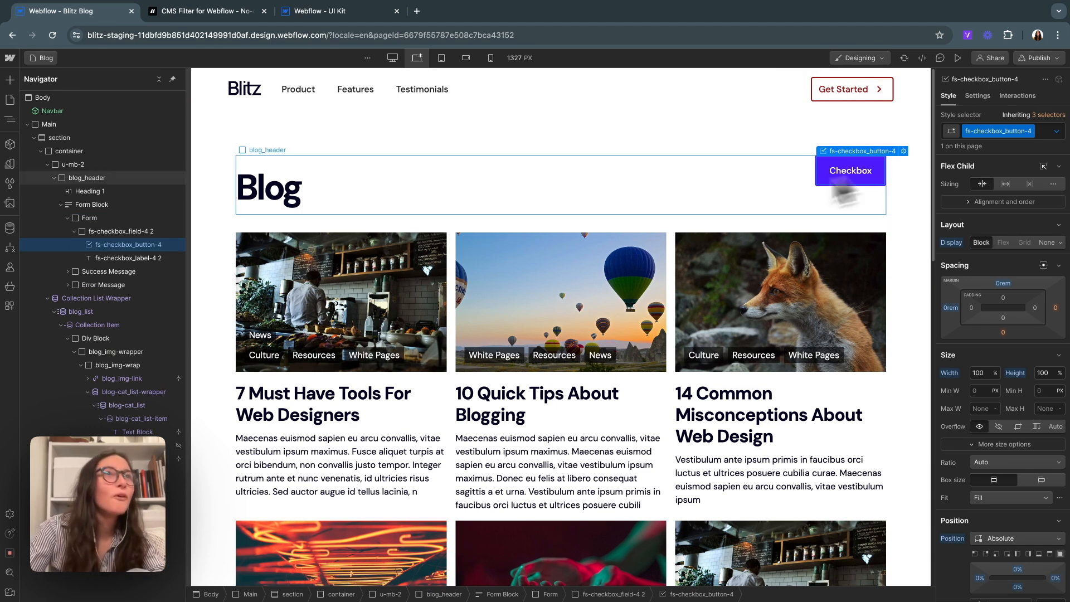
left_click(122, 230)
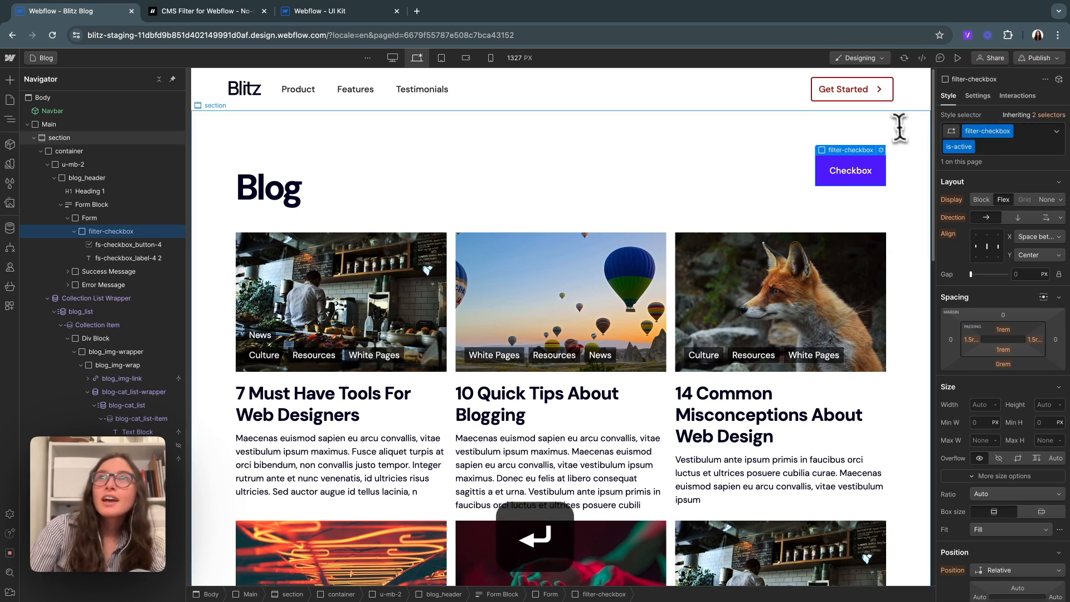
Step: Rename the checkbox button filter-checkbox_btn and move on to the label as filter-checkbox_label
left_click(128, 244)
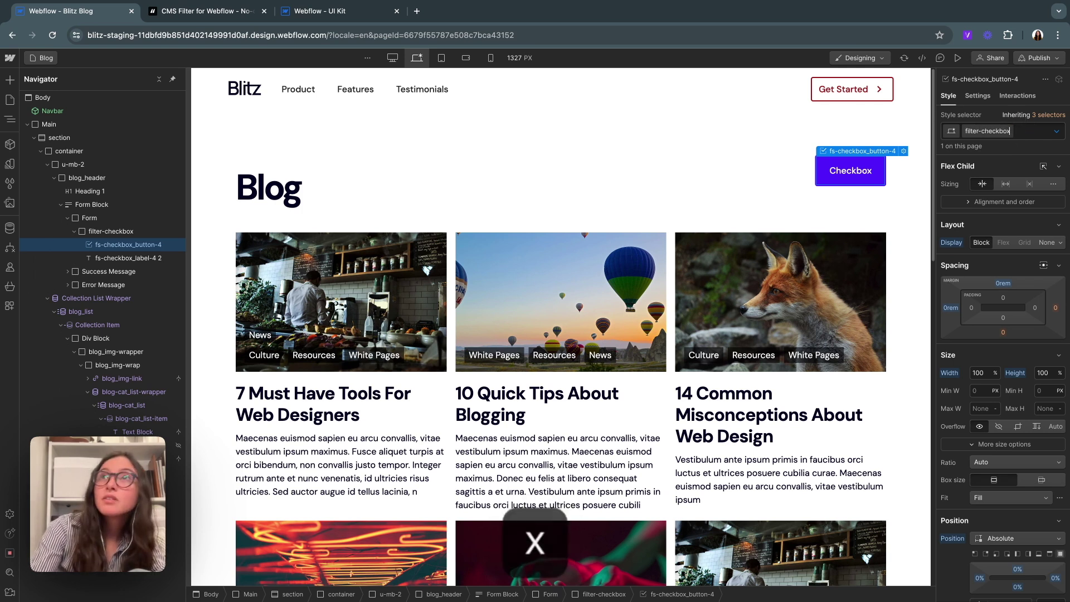
type("filter-checkbox_btn")
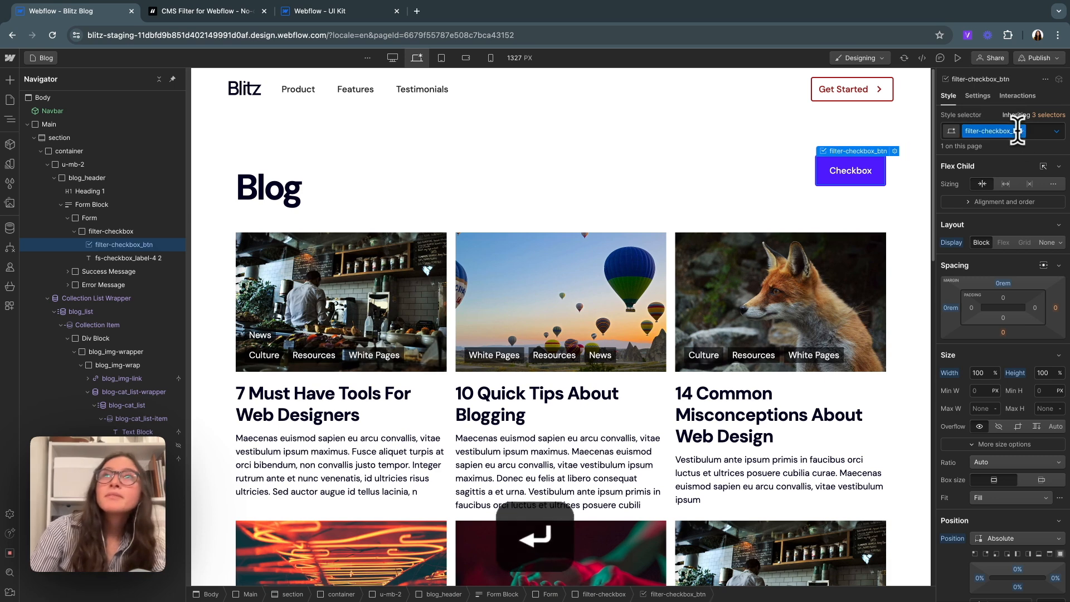
left_click(128, 258)
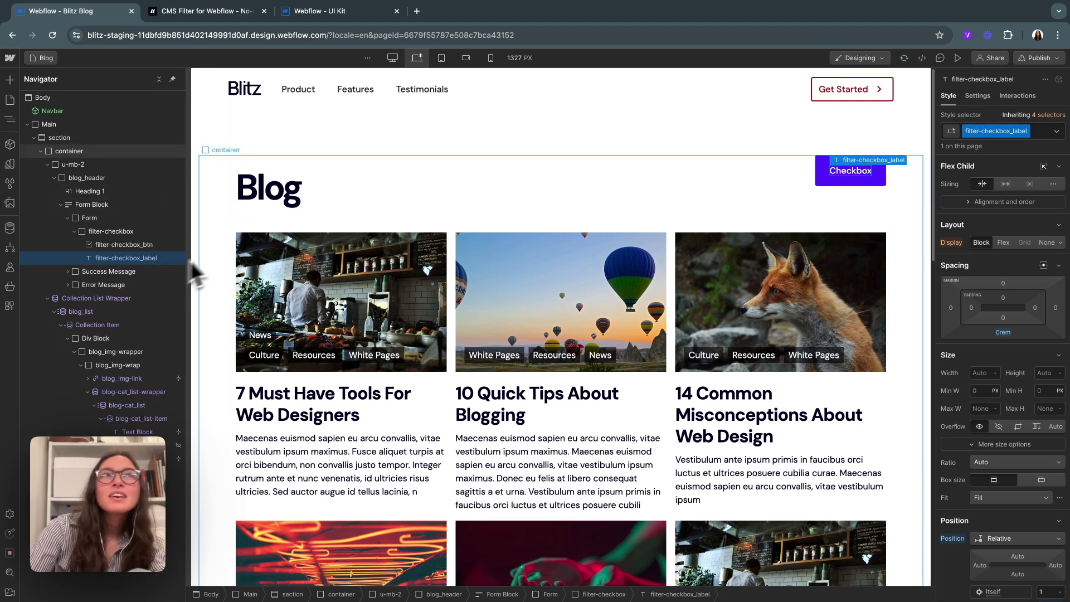
Step: Review the checkbox label's fs-cmsfilter-field="category" and active attributes, then clear the is-active combo class
left_click(111, 231)
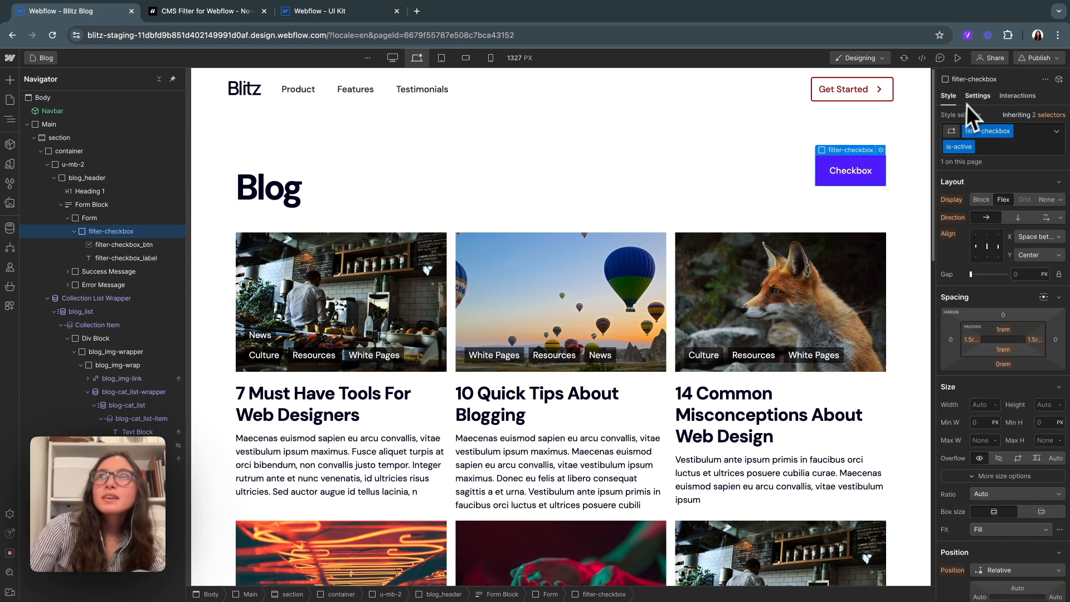
left_click(977, 95)
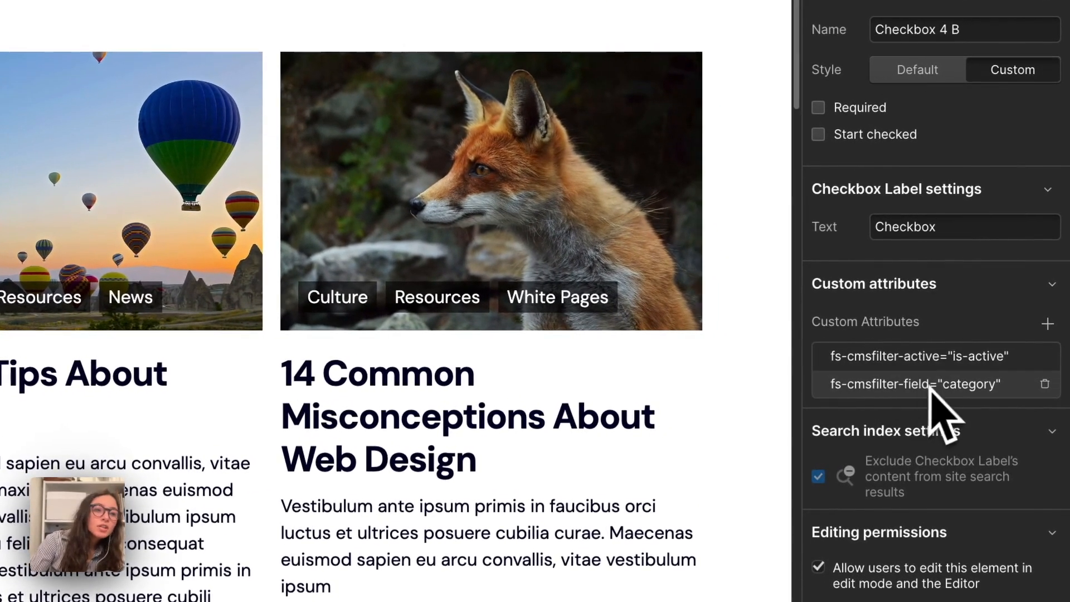
mouse_move(955, 423)
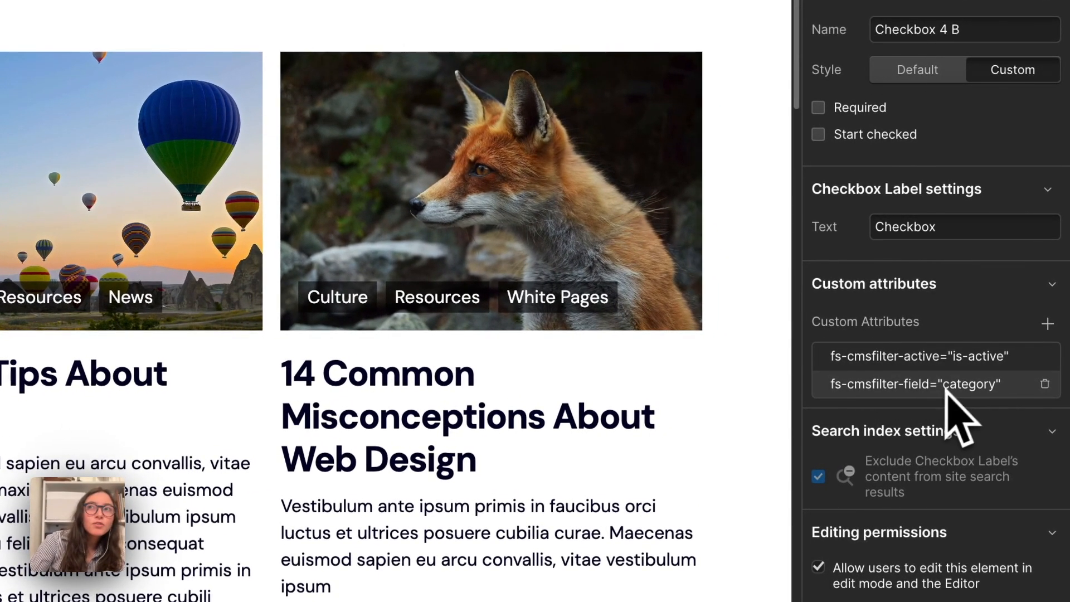
mouse_move(948, 383)
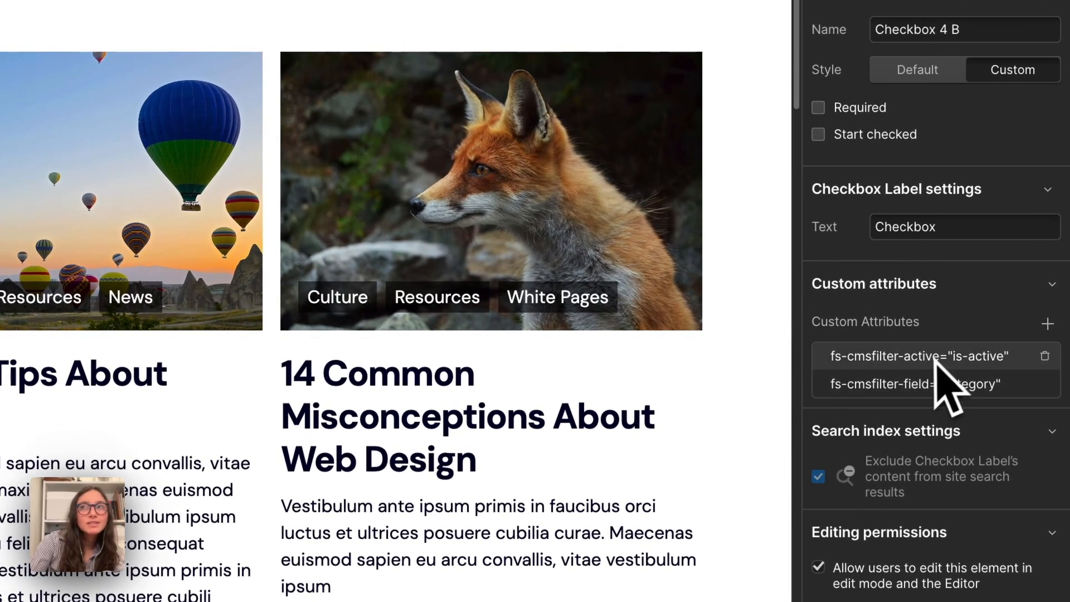
mouse_move(935, 384)
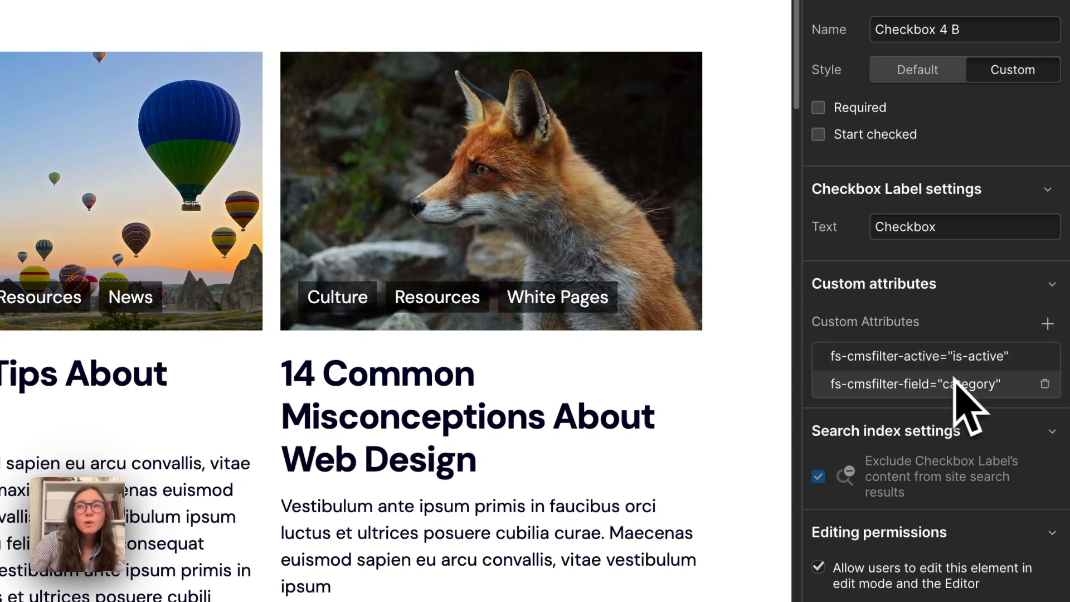
left_click(921, 356)
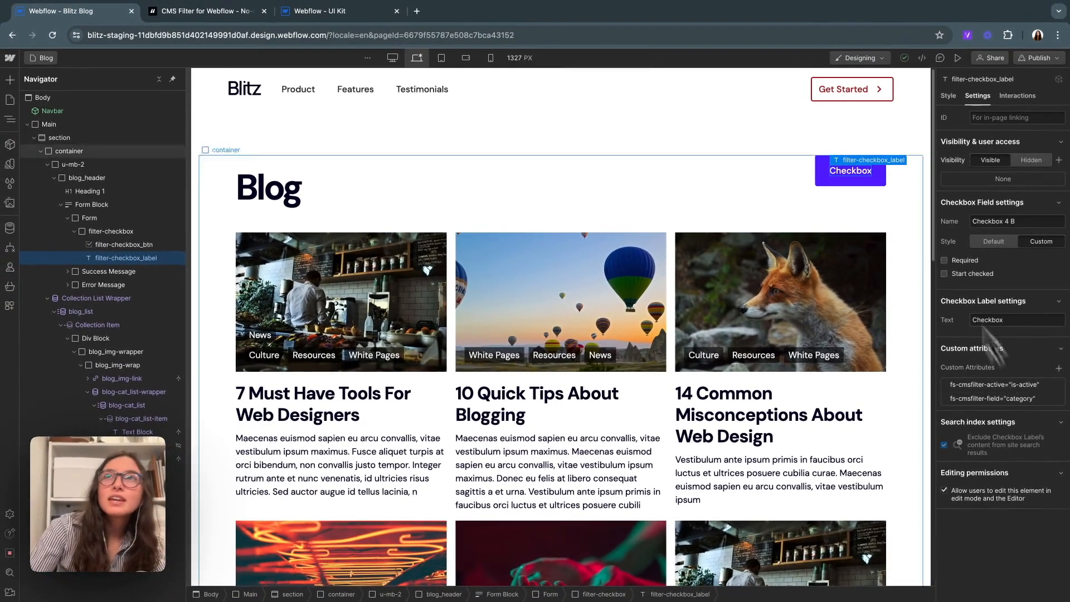
left_click(126, 244)
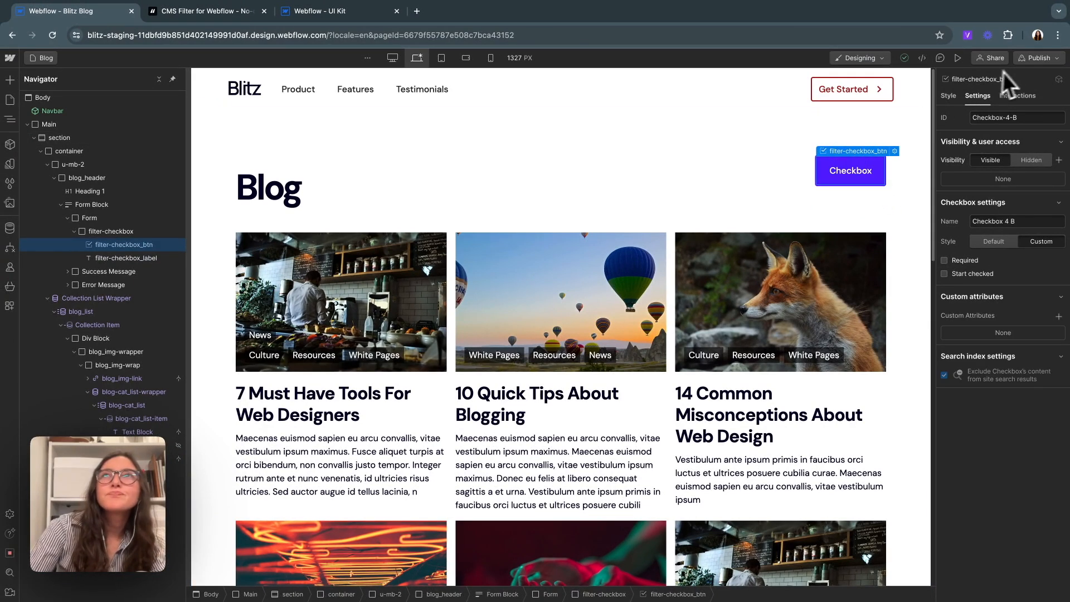
left_click(110, 231)
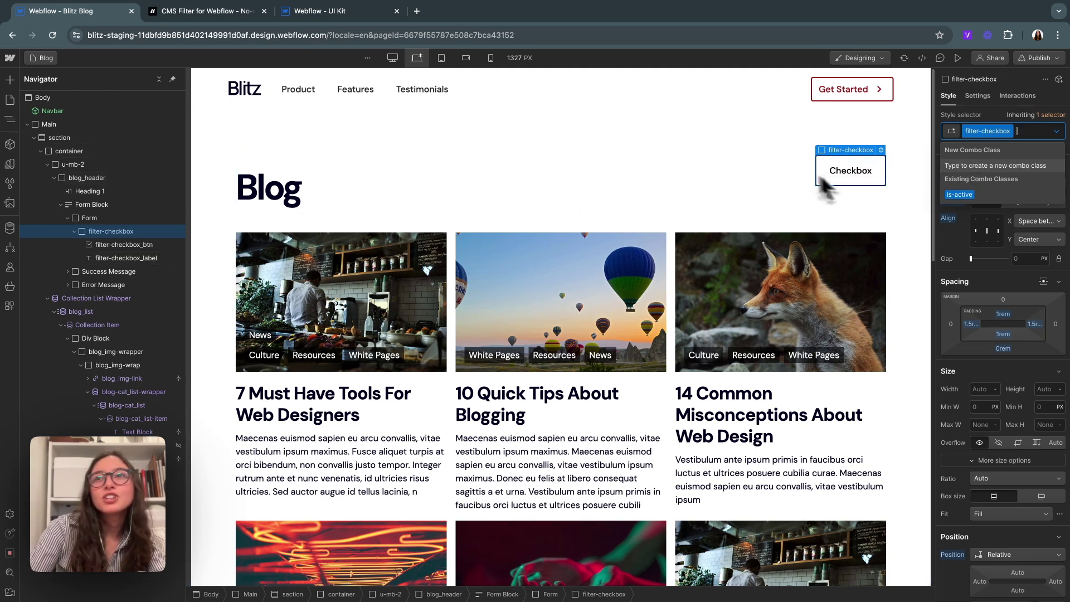
Step: Set the is-active background to Dark Red, then remove is-active and select the Form Block
scroll("down", 3)
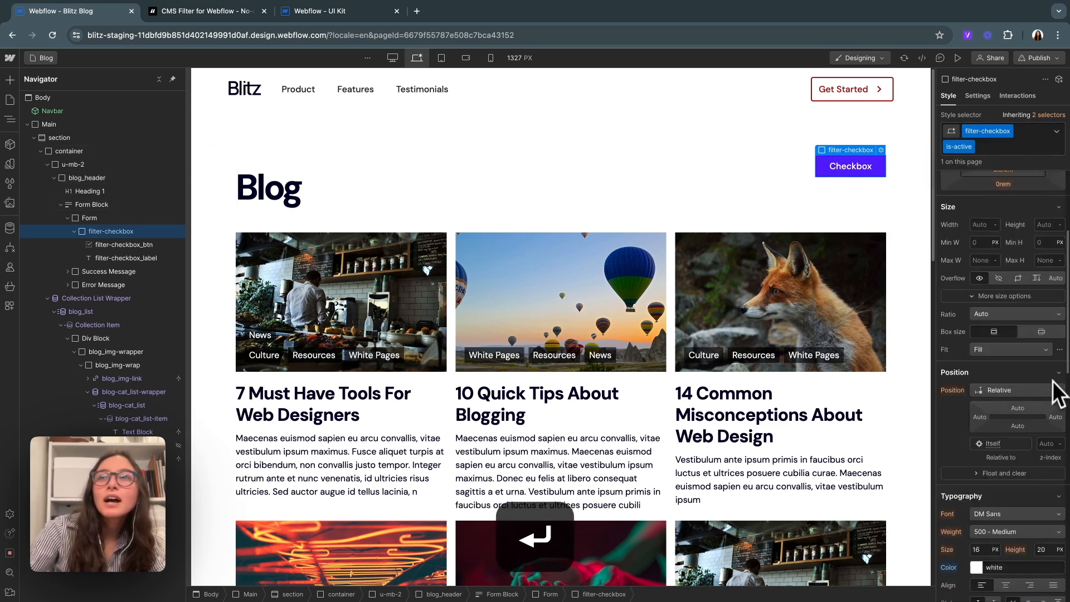
scroll("down", 3)
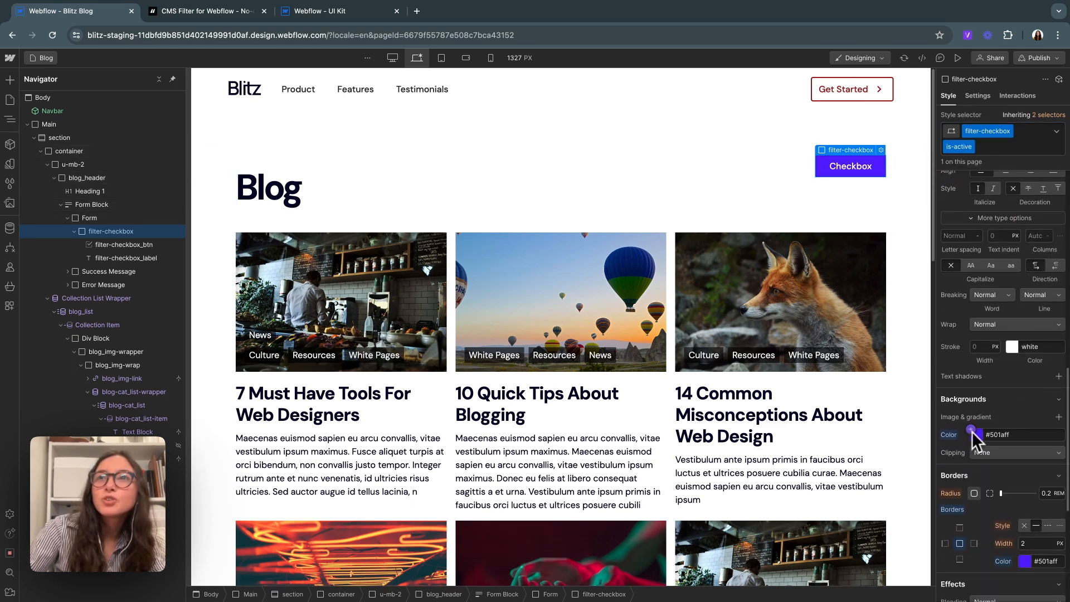
left_click(974, 435)
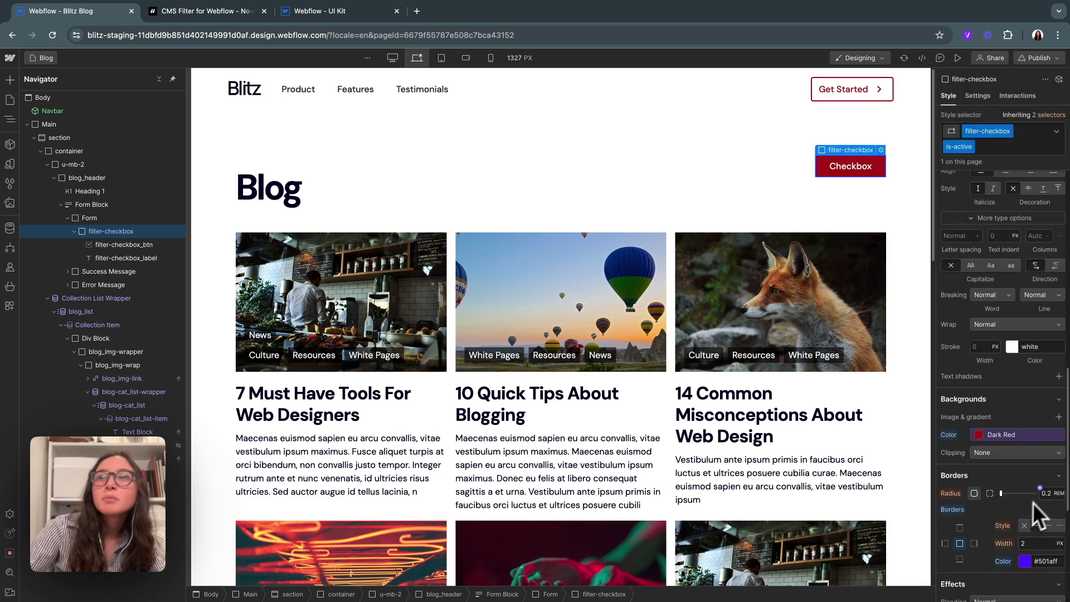
left_click(1017, 433)
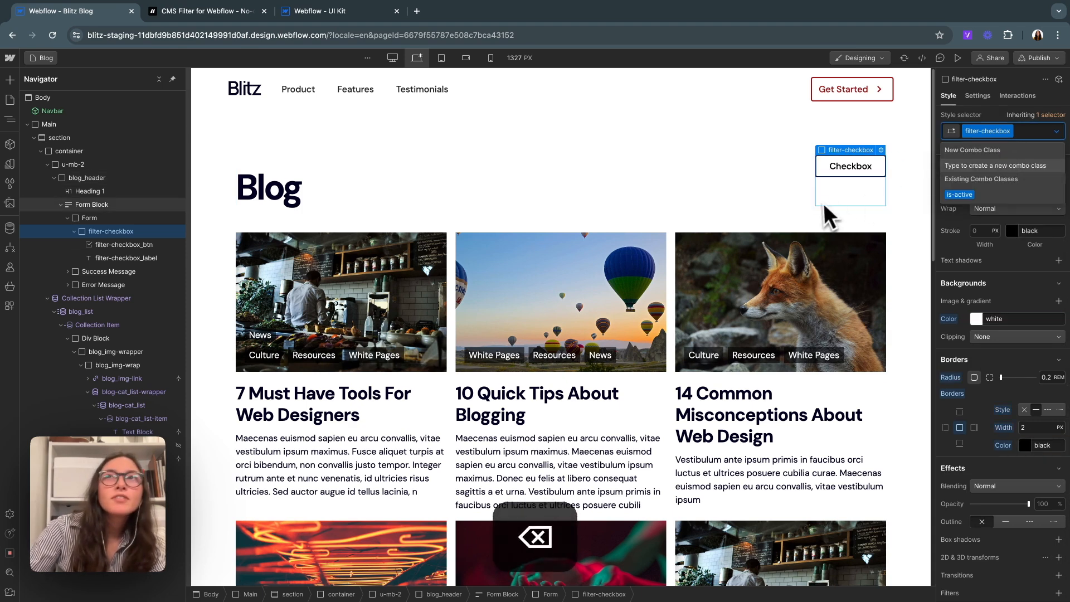
left_click(91, 204)
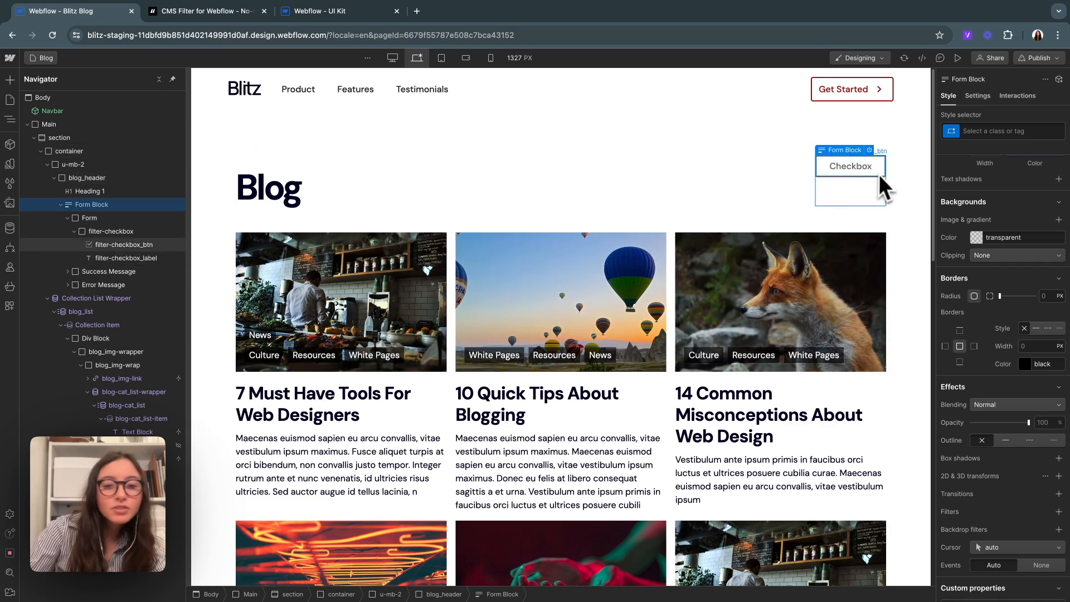
Step: Add a Collection List bound to categories and paste it inside the blog header form
key("cmd+e")
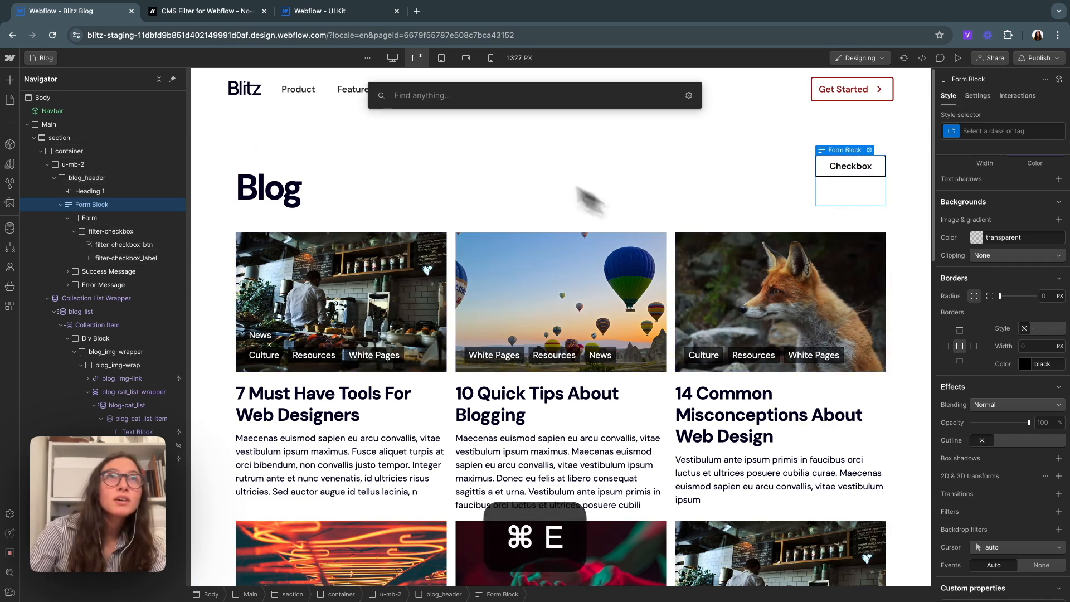
type("coll")
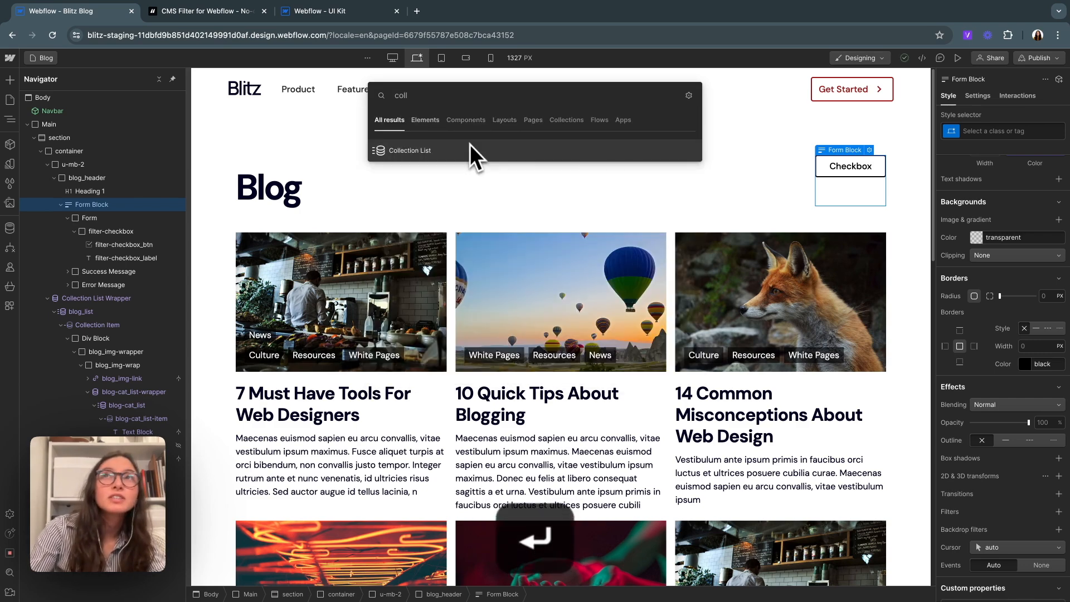
left_click(409, 150)
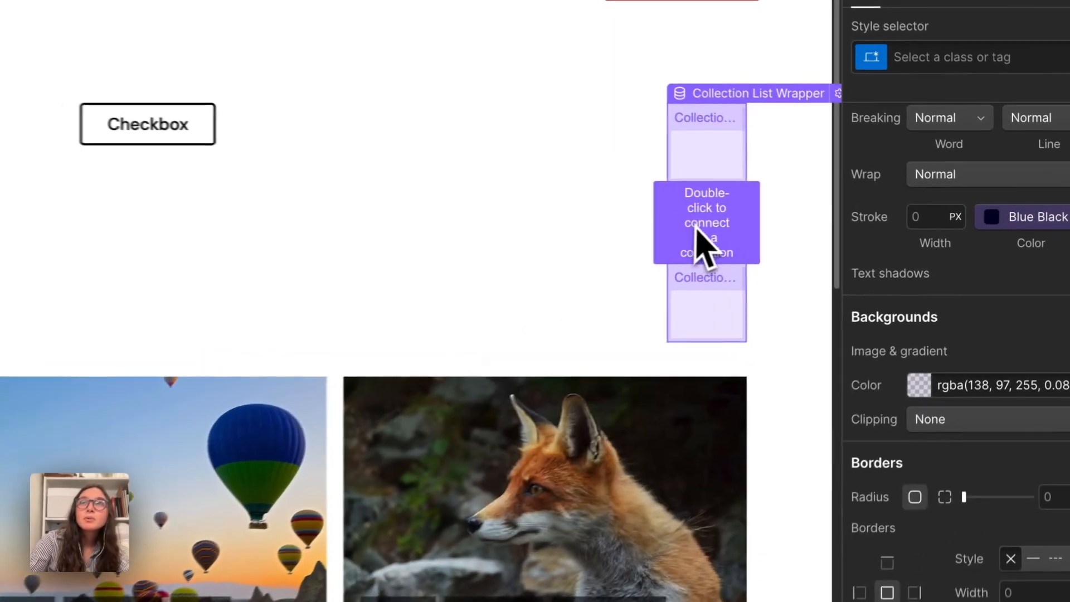
double_click(707, 222)
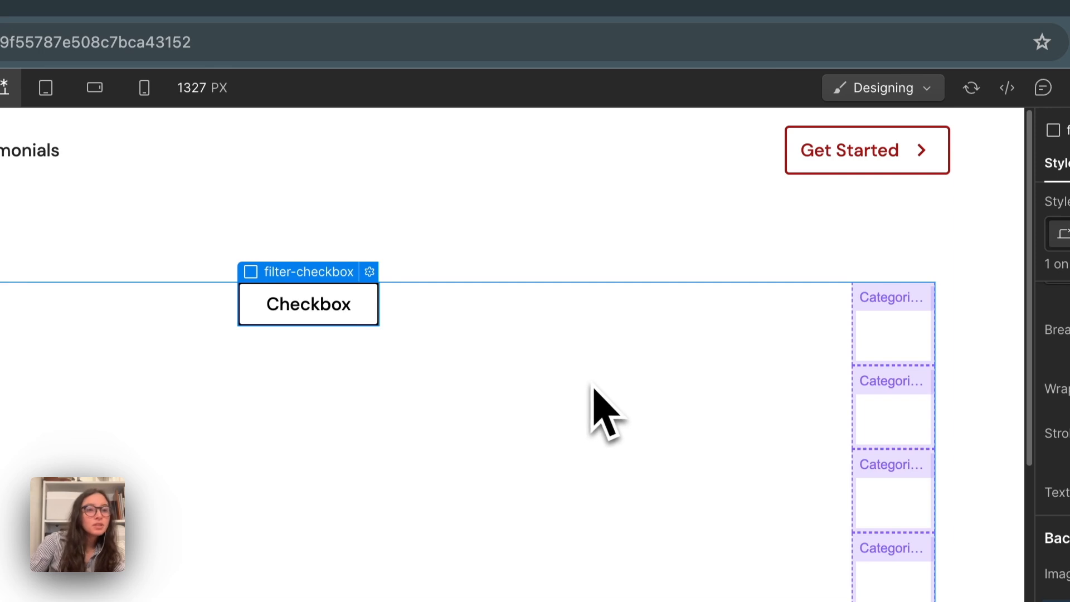
key("cmd+x")
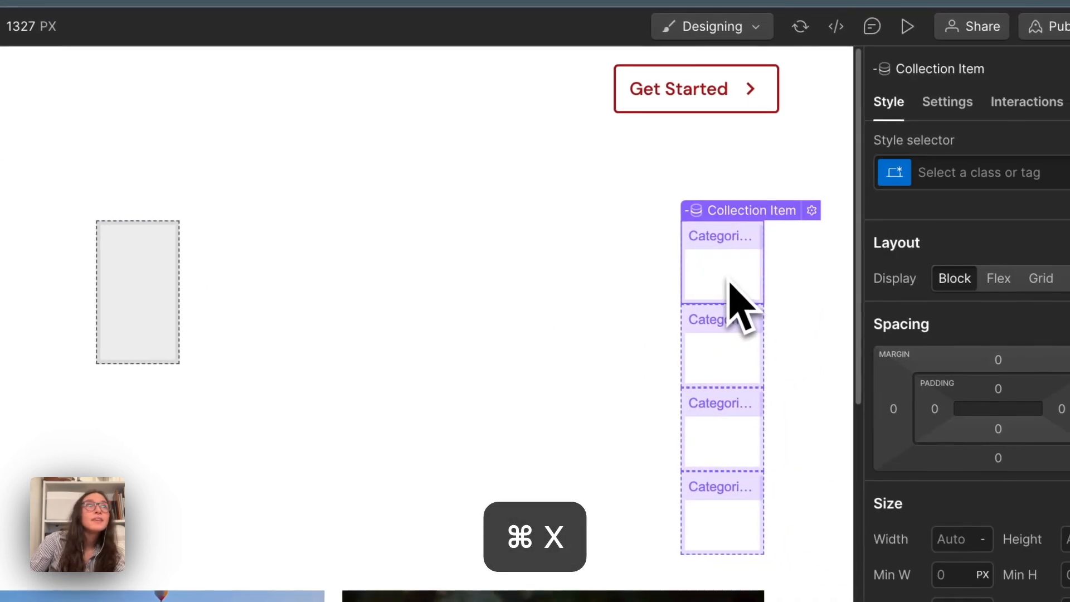
key("cmd+v")
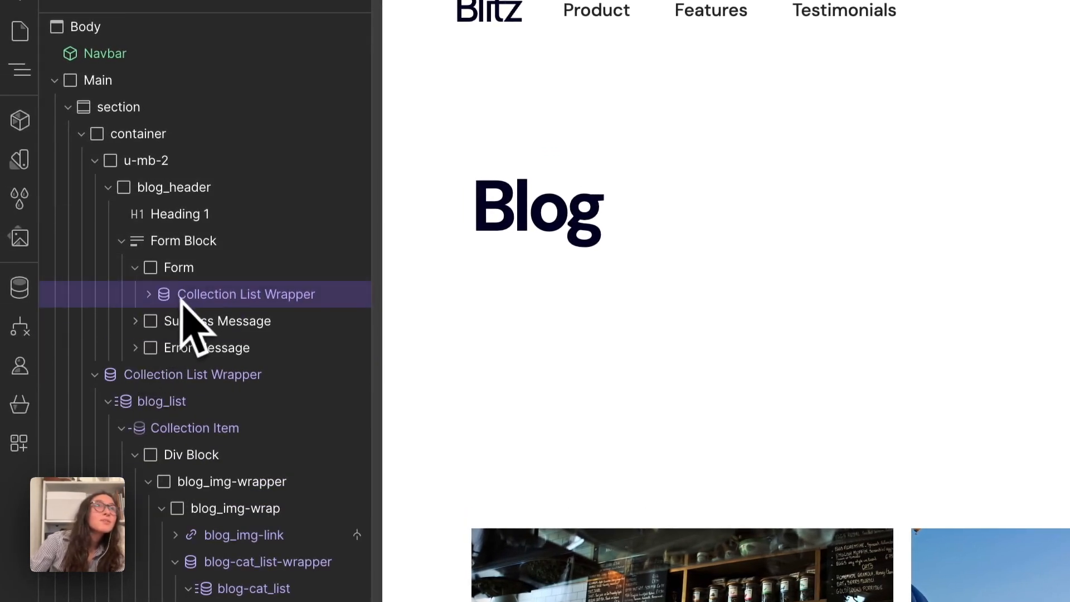
Step: Paste the checkbox into the category item and bind its label text to the Name field
left_click(147, 295)
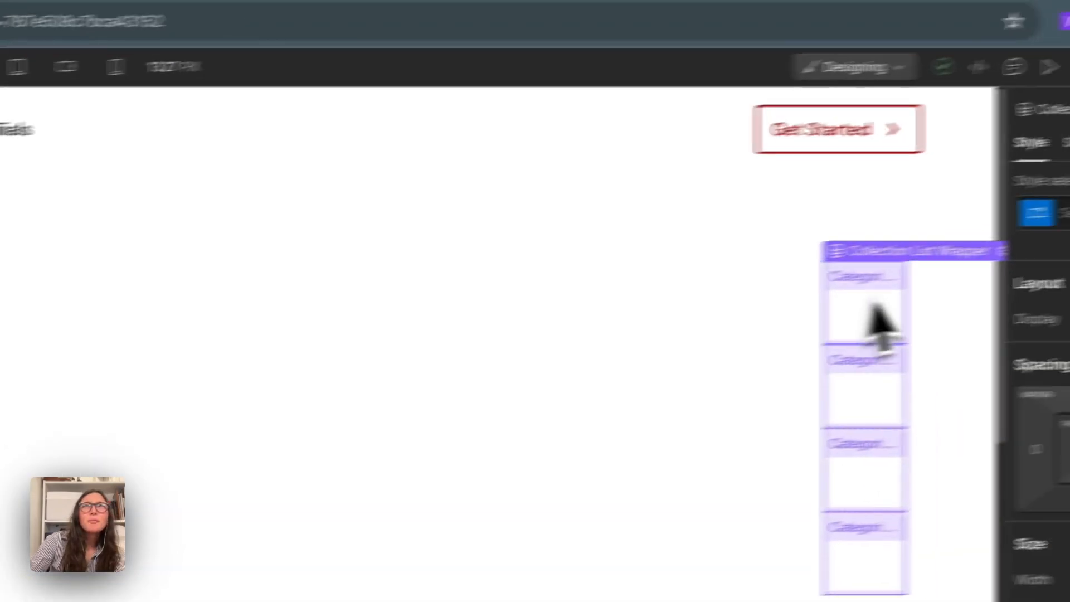
key("cmd+v")
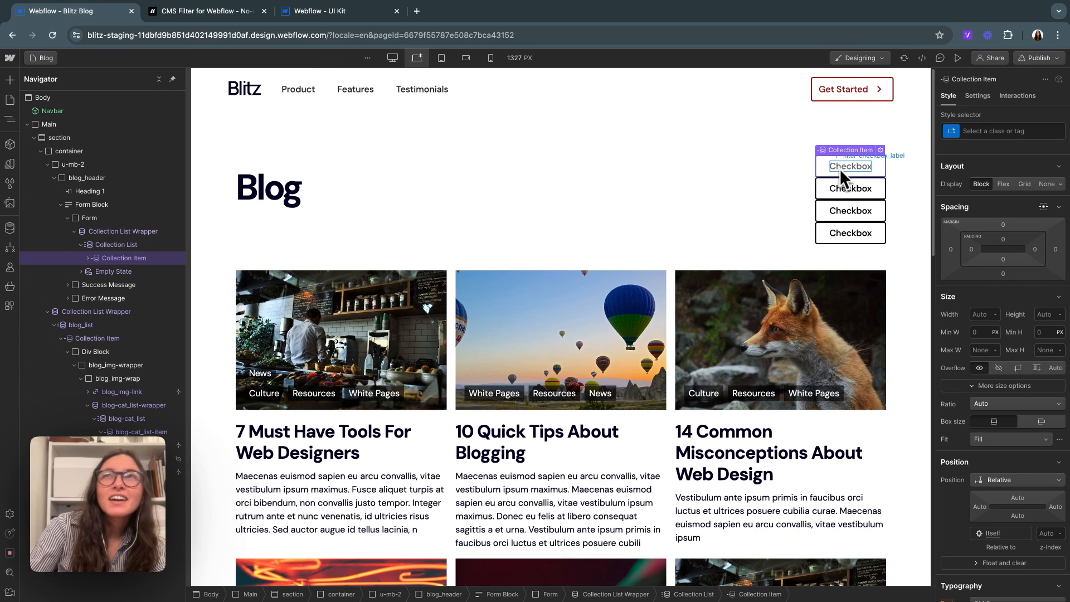
left_click(849, 166)
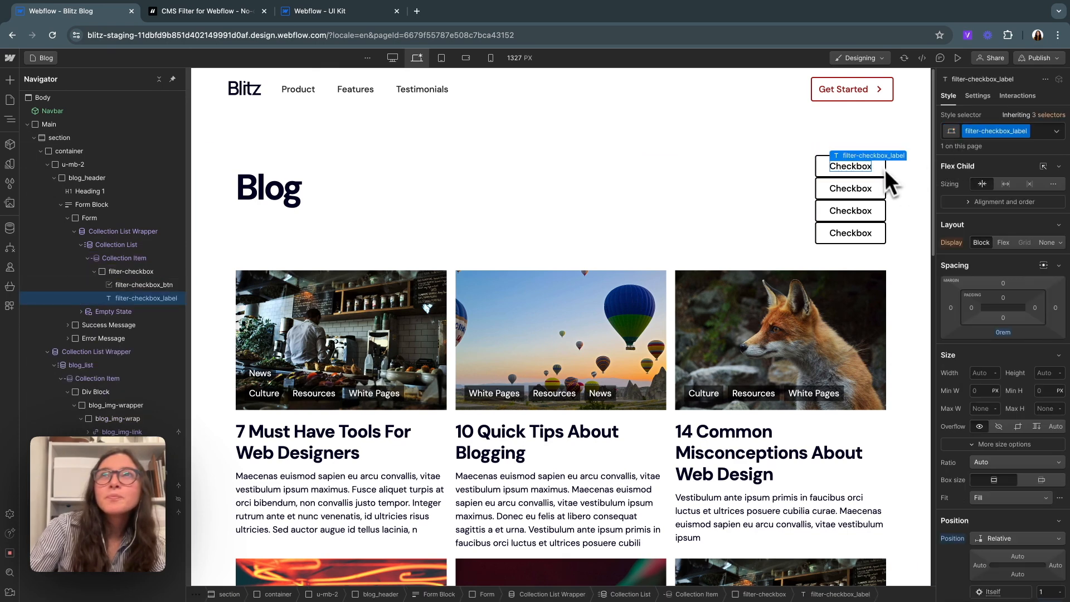
left_click(849, 166)
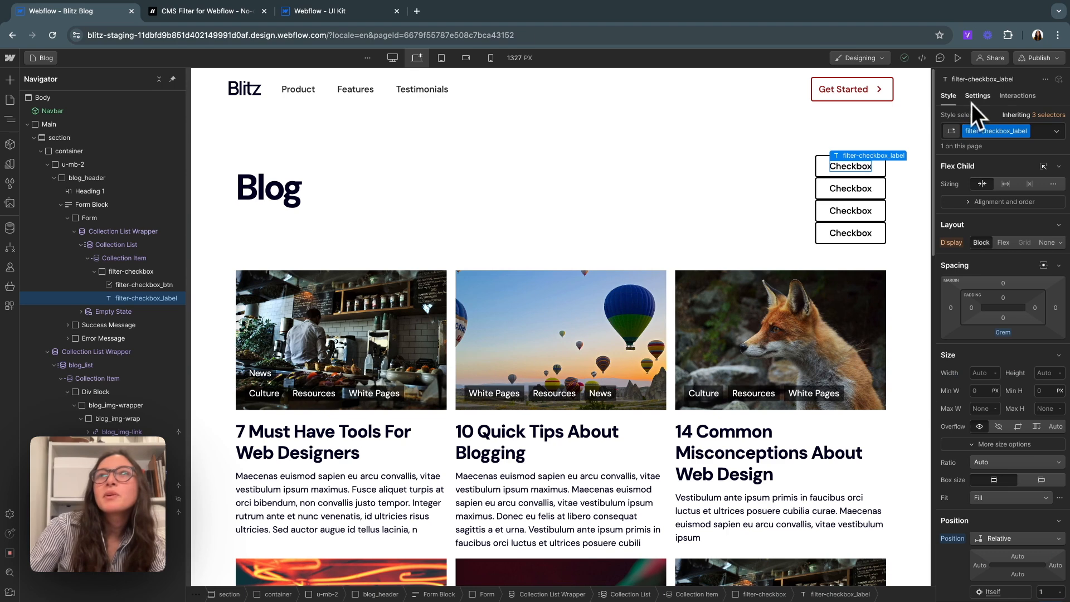
left_click(976, 96)
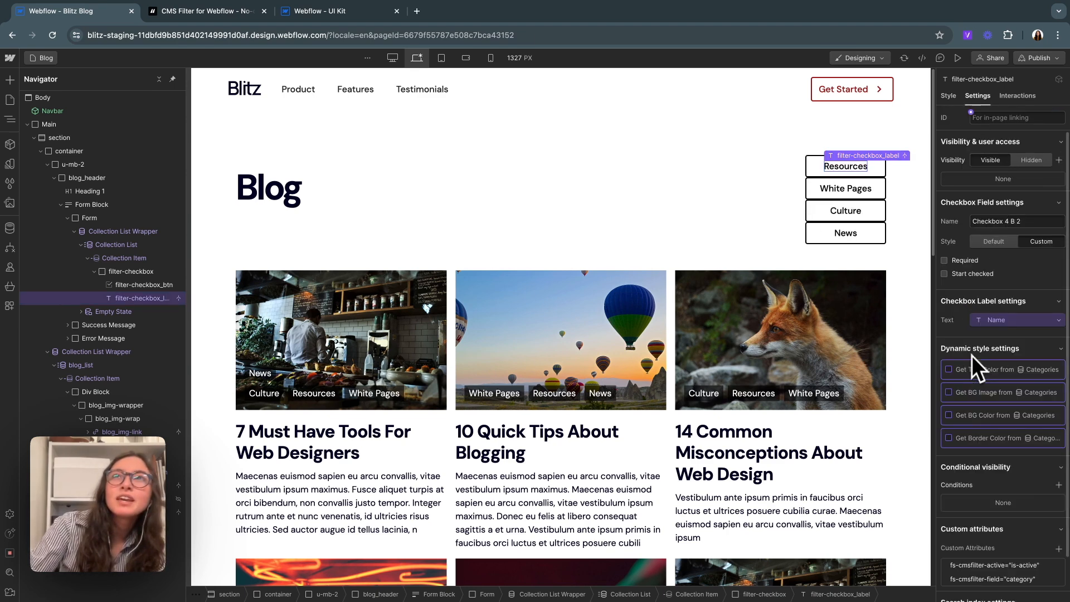
mouse_move(844, 233)
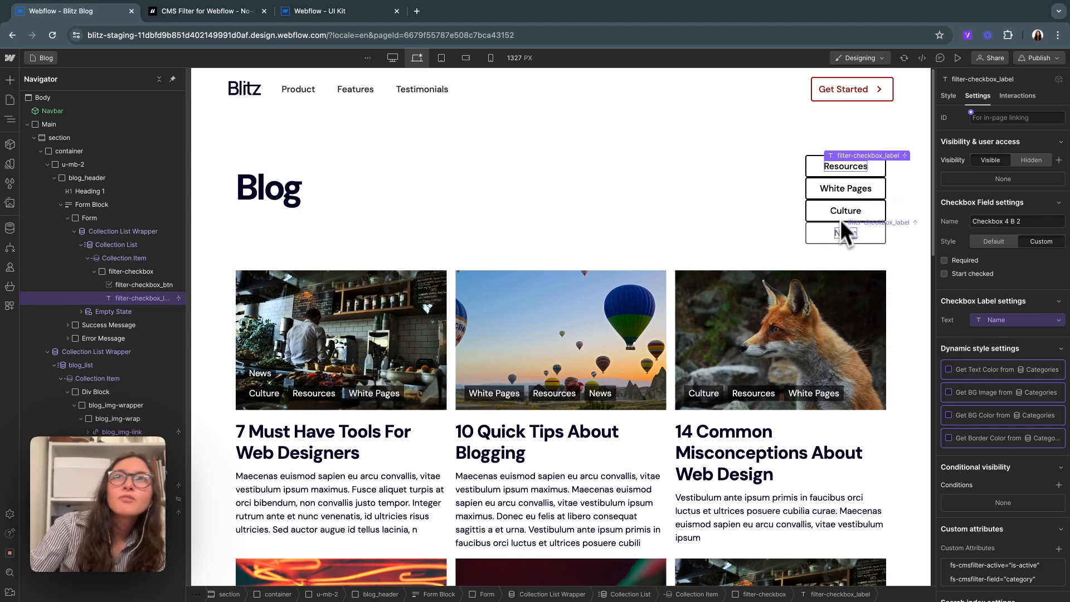
left_click(845, 233)
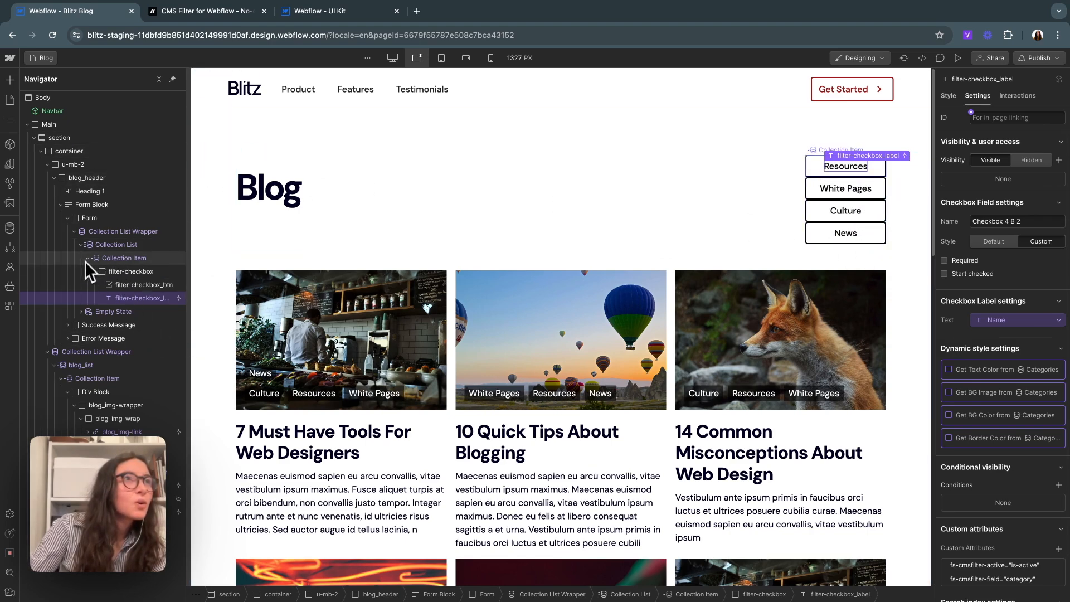
Step: Class the category collection list filter_wrap and set its display to Flex
left_click(116, 244)
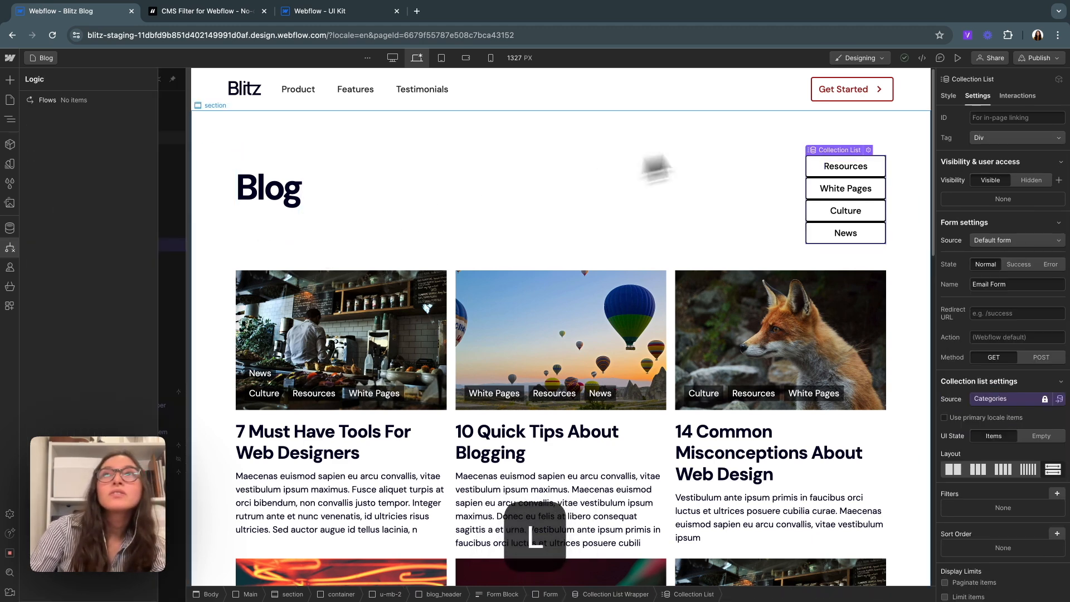
left_click(947, 95)
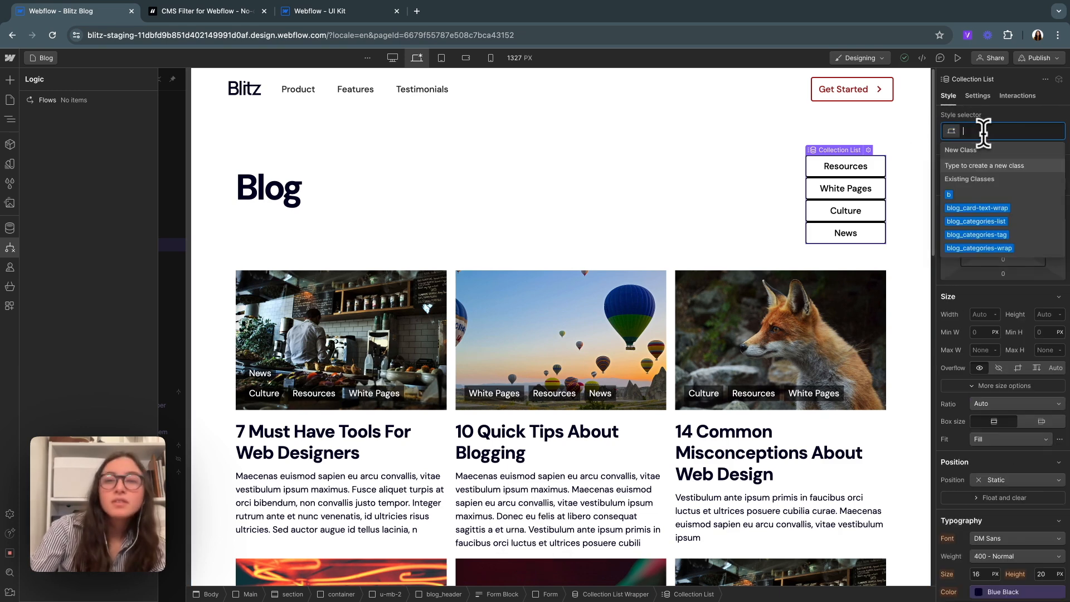
type("filter_wr")
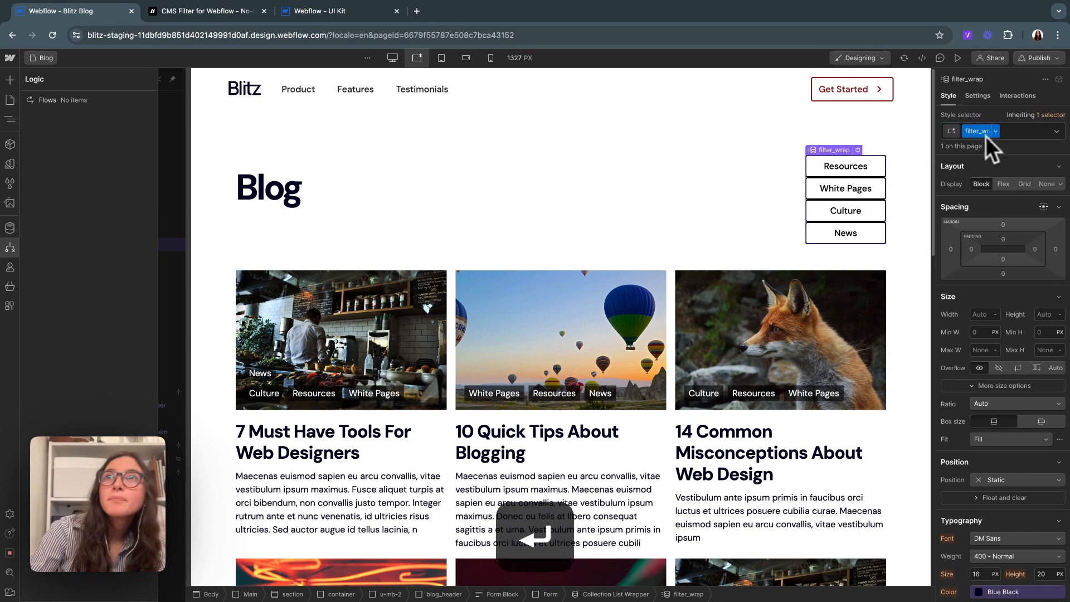
left_click(1003, 184)
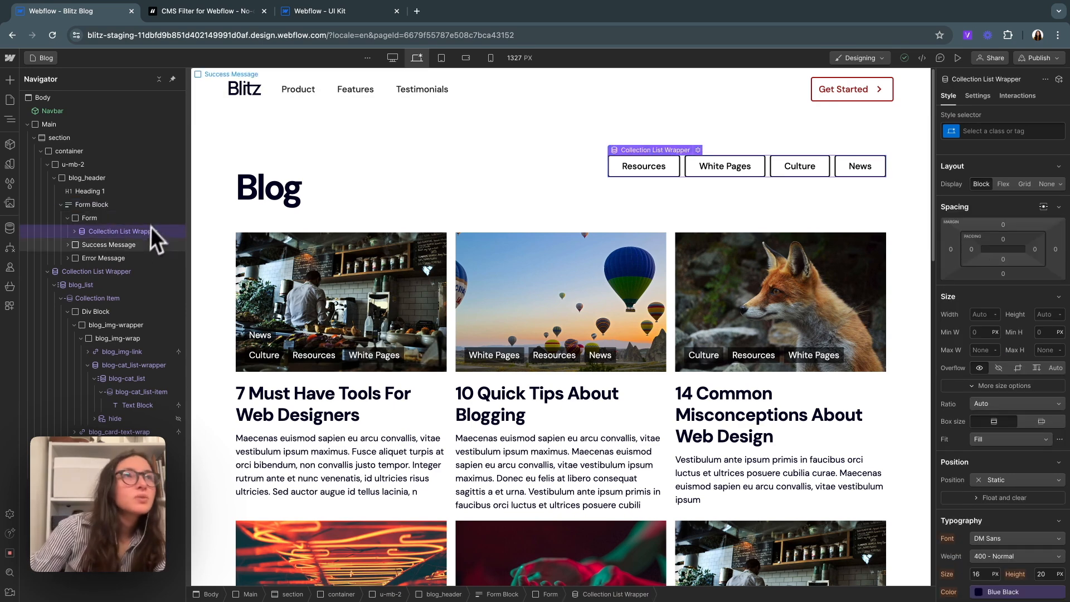
left_click(89, 217)
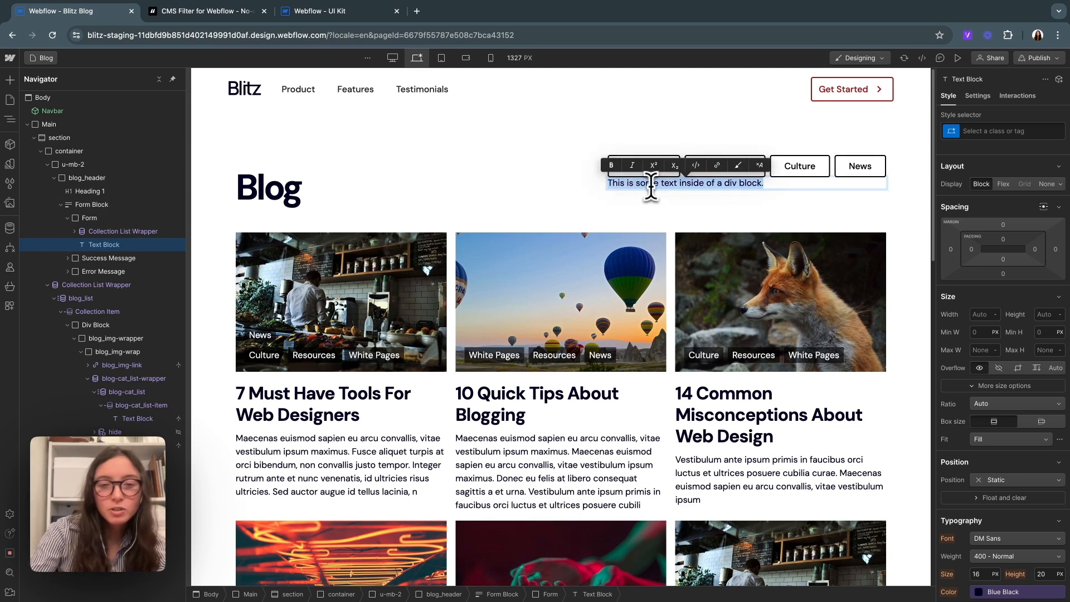
Step: Add a 'Filter by:' Text Block in the form wrapped in a div with the u-mb-1 class
type("Filter by:")
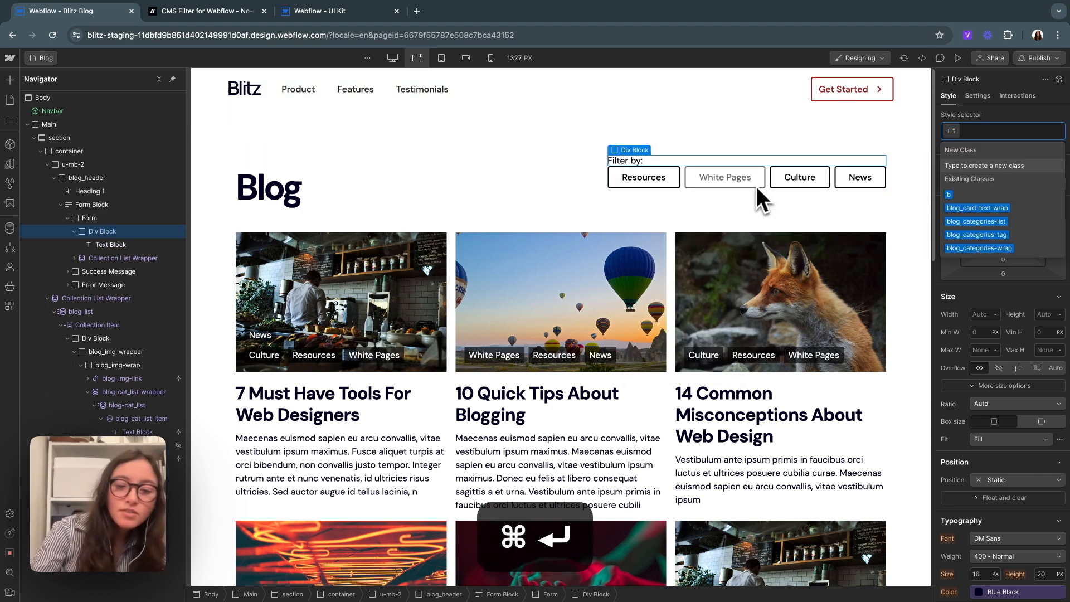
type("u")
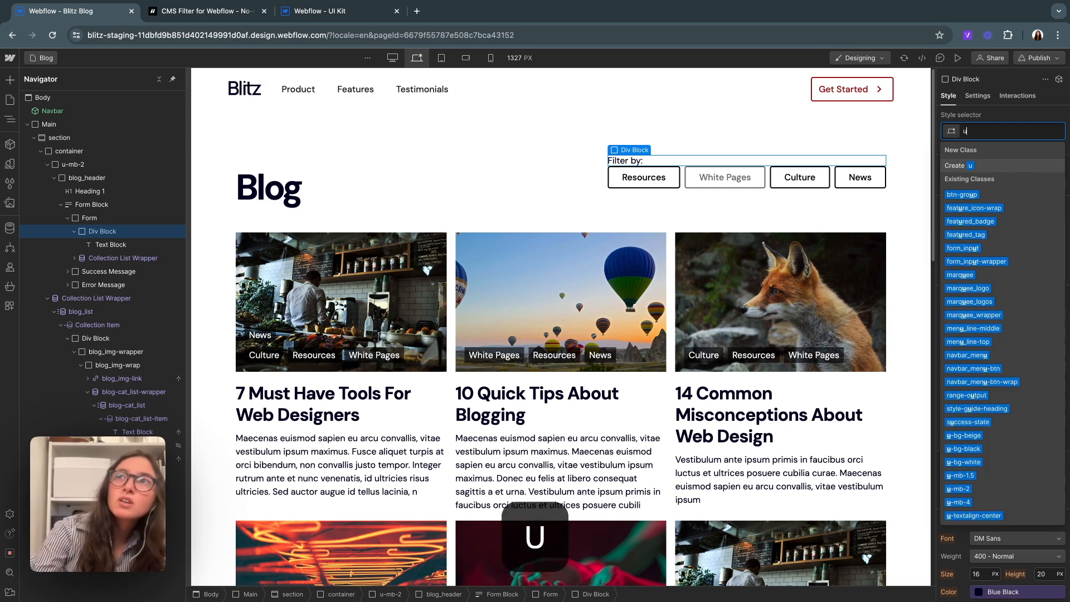
type("-m")
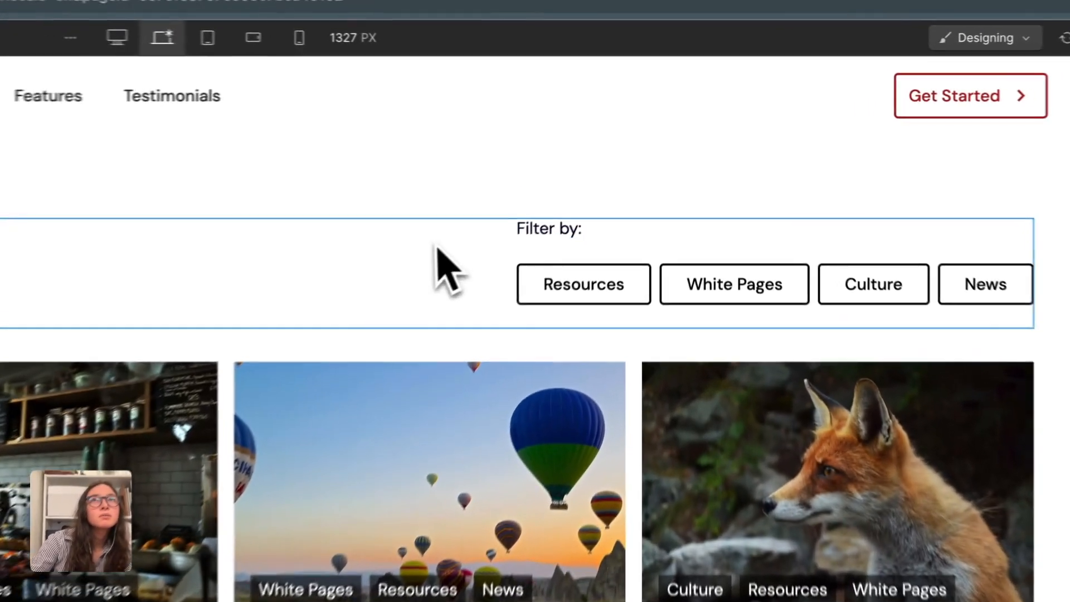
left_click(536, 239)
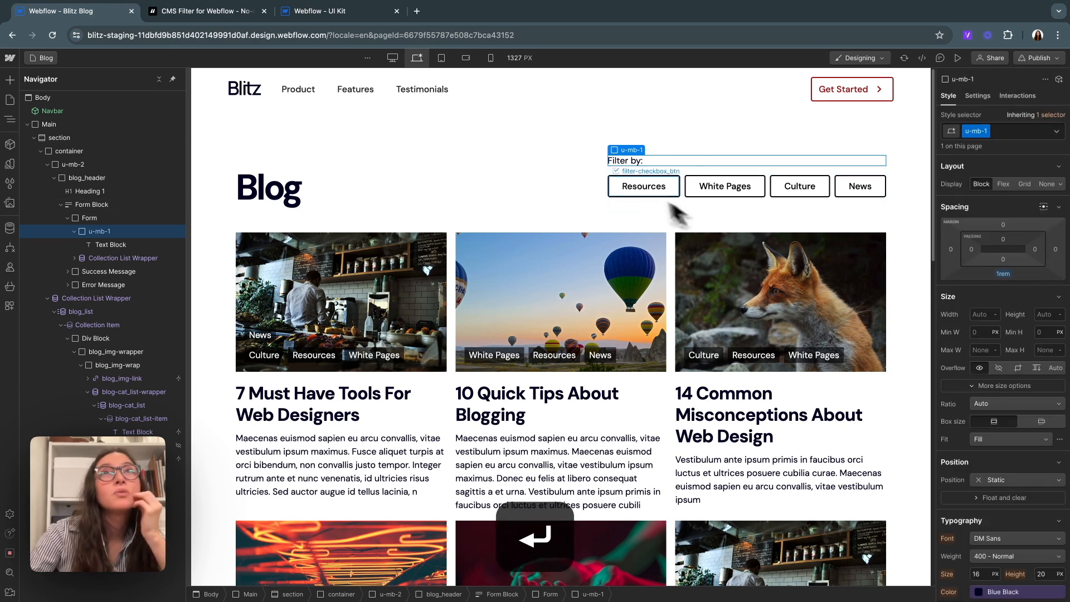
left_click(87, 177)
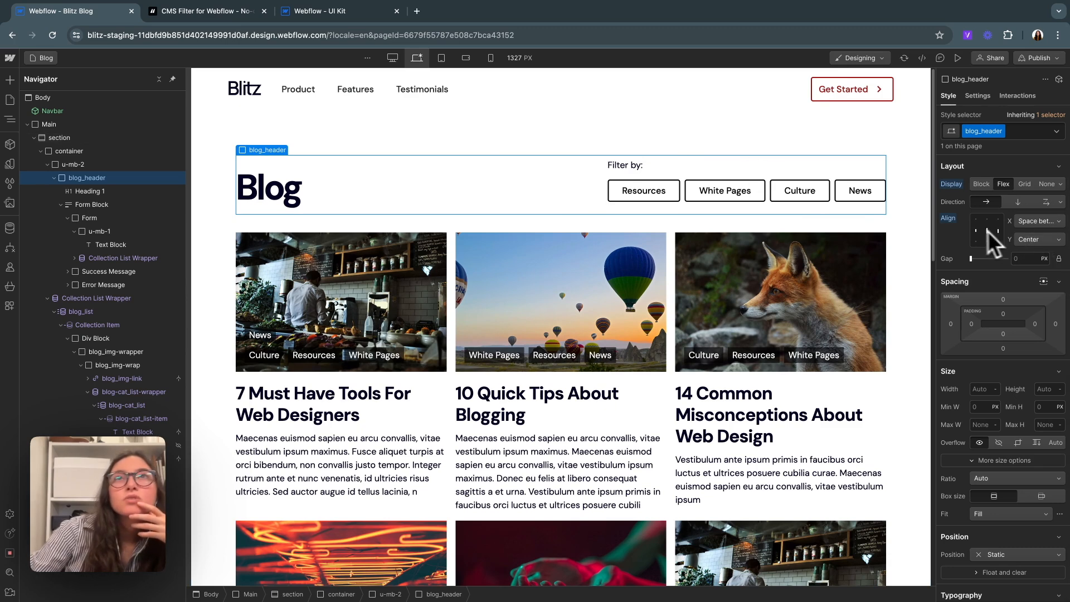
Step: Set blog_header to Flex with Space Between and Center alignment, adjust filter_wrap spacing, and preview
left_click(958, 57)
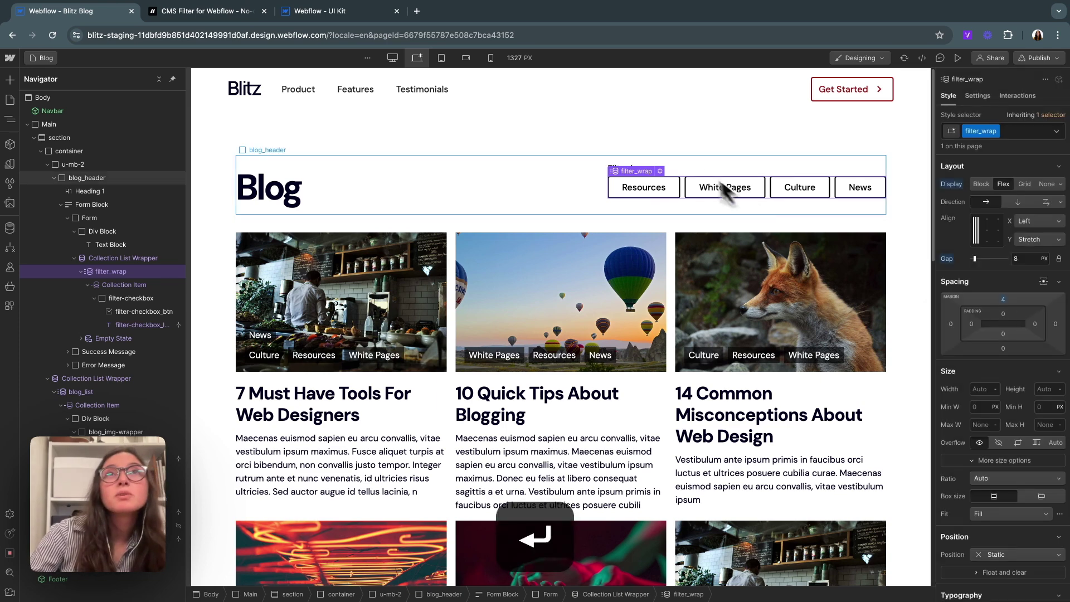
left_click(87, 177)
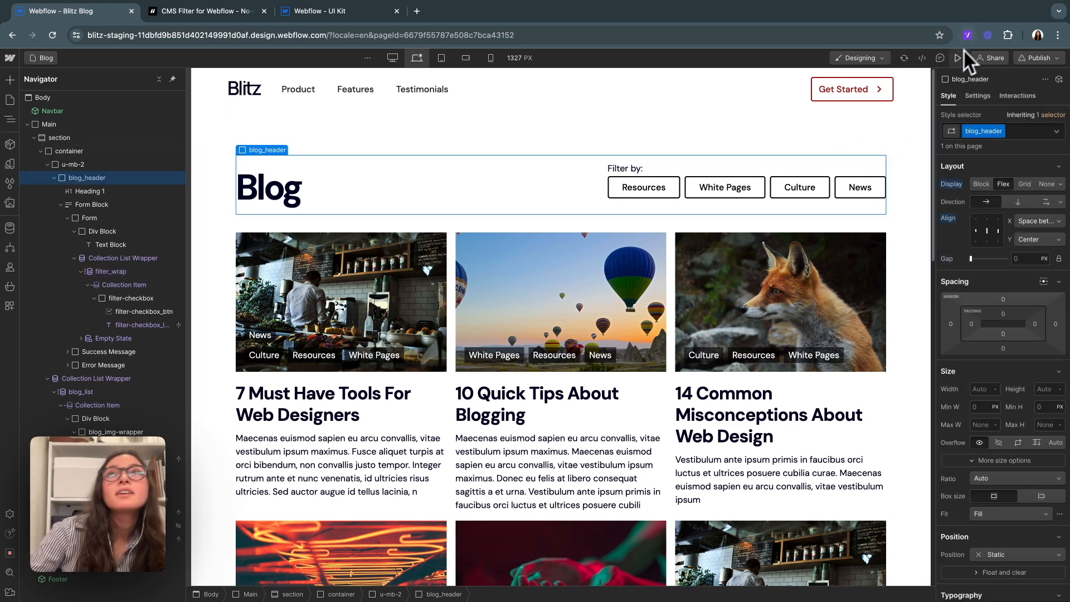
left_click(958, 58)
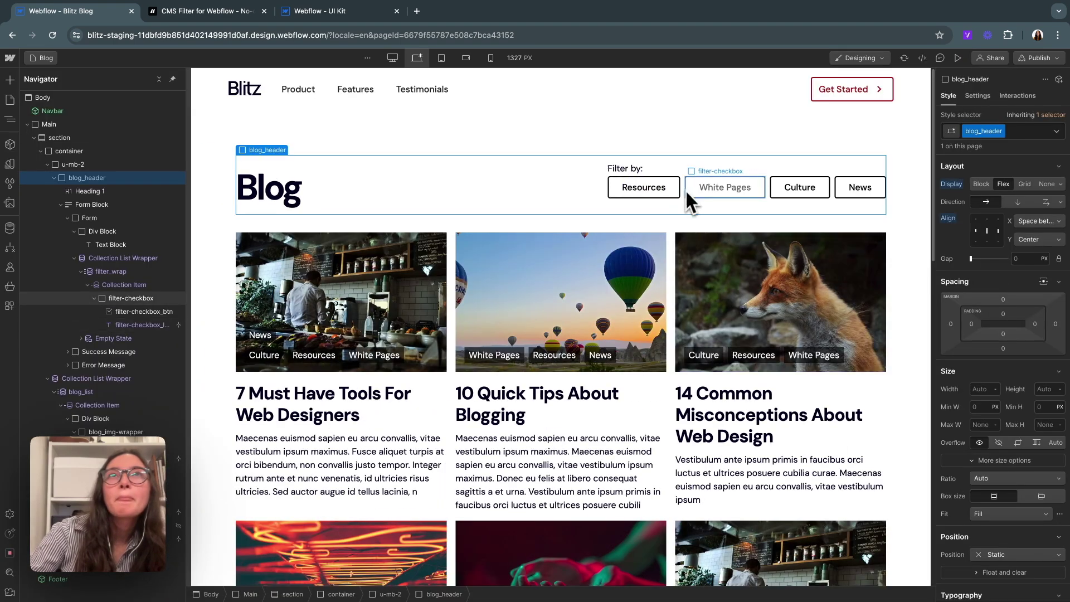
left_click(110, 271)
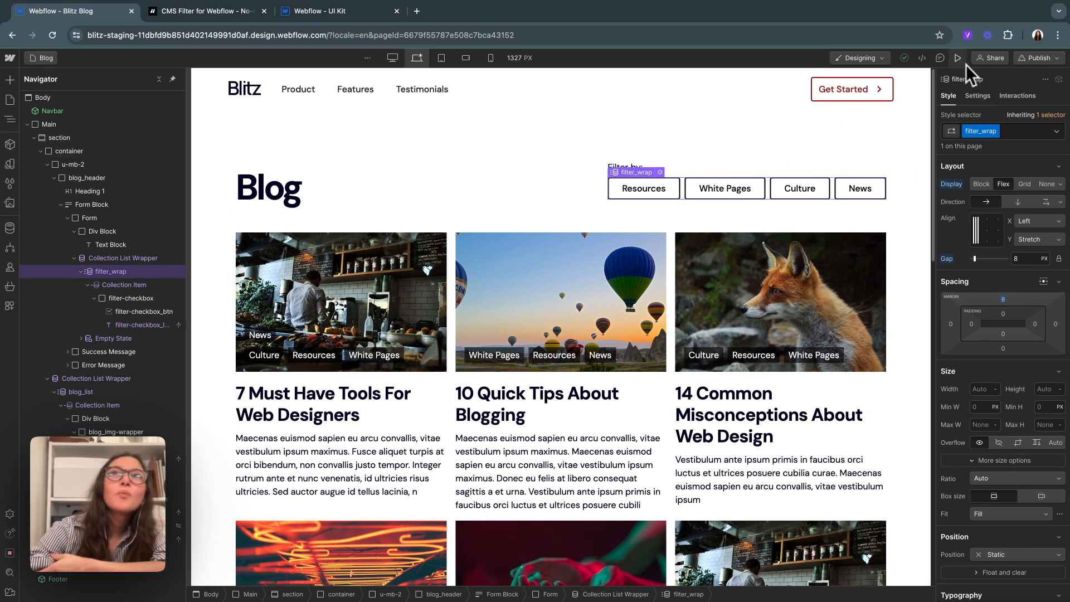
left_click(958, 57)
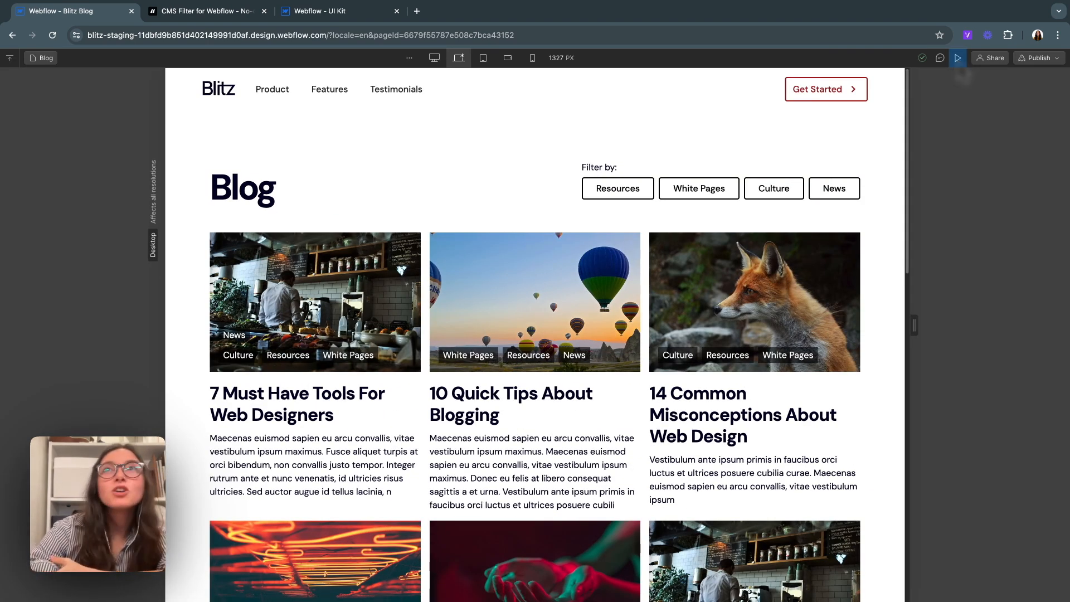
mouse_move(759, 212)
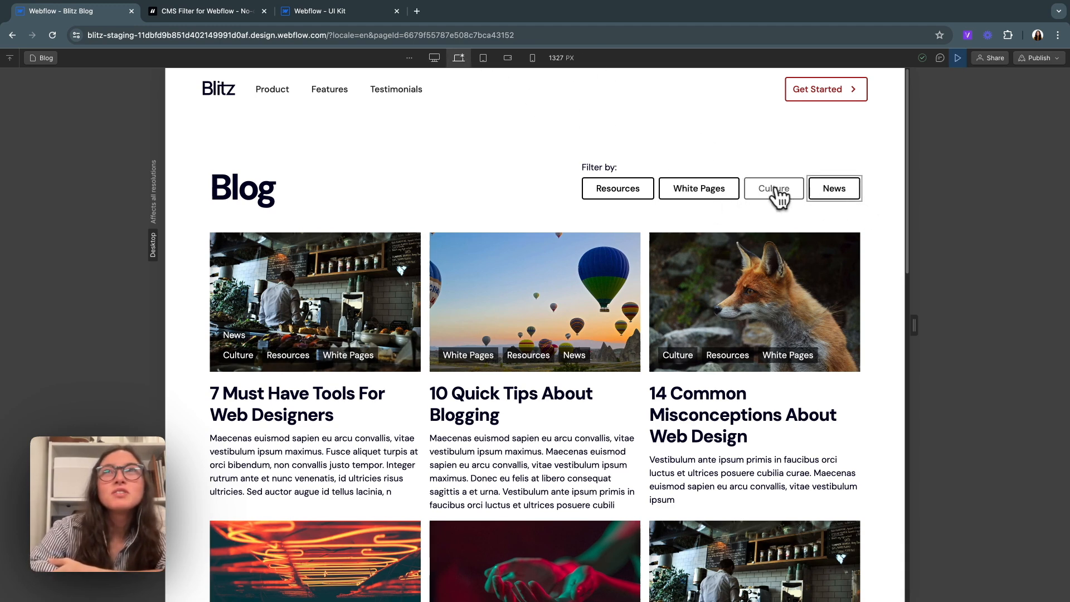
mouse_move(280, 61)
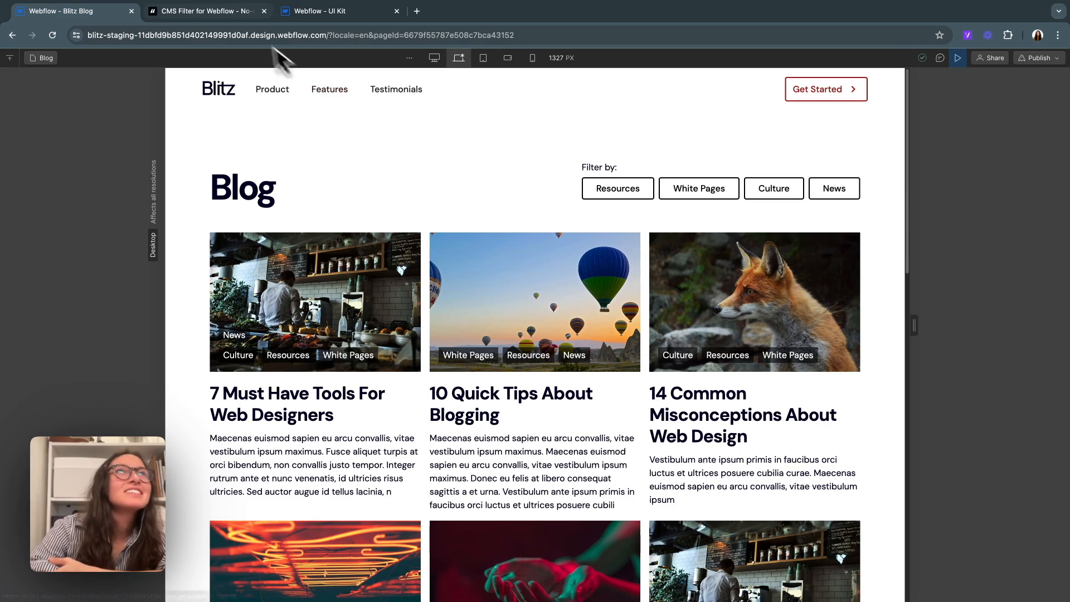
Step: Switch to the Finsweet CMS Filter documentation tab
left_click(205, 11)
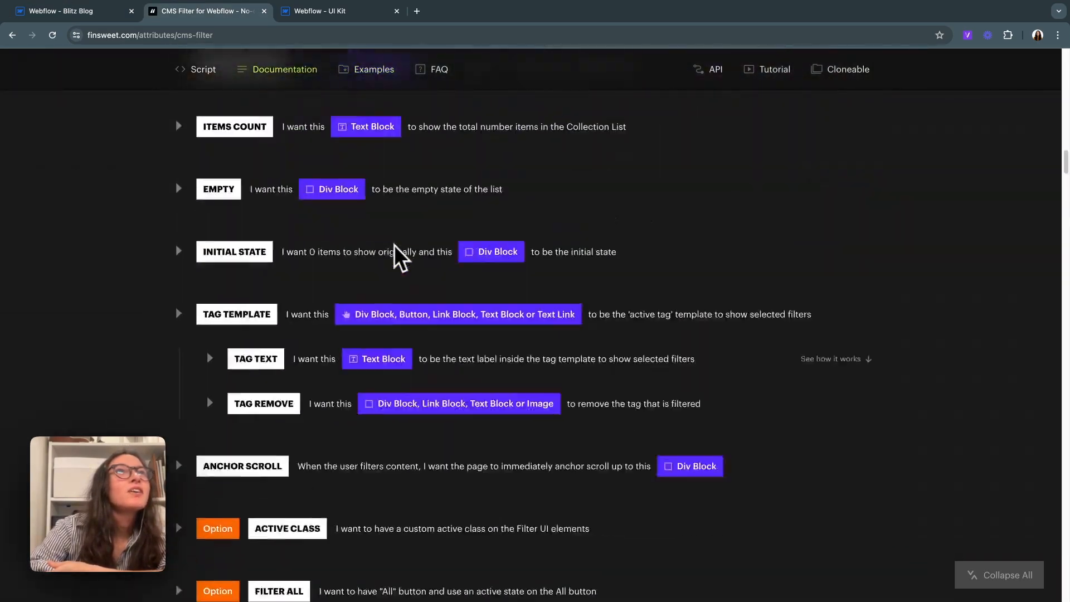
Step: Read the Filters entry fs-cmsfilter-element = filters and return to the Webflow designer
scroll("up", 3)
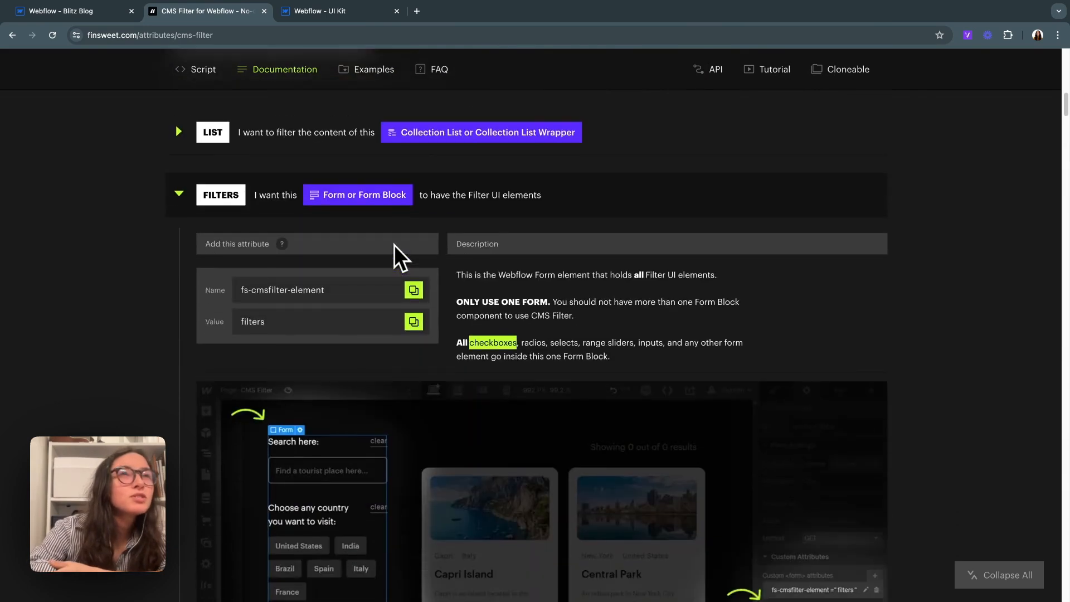
mouse_move(404, 332)
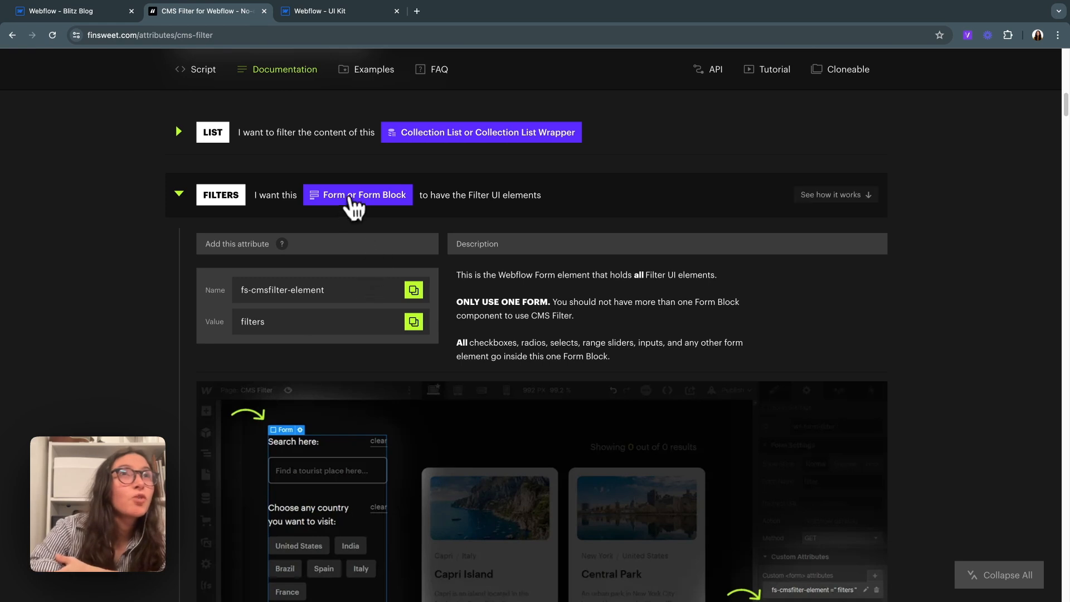
mouse_move(101, 36)
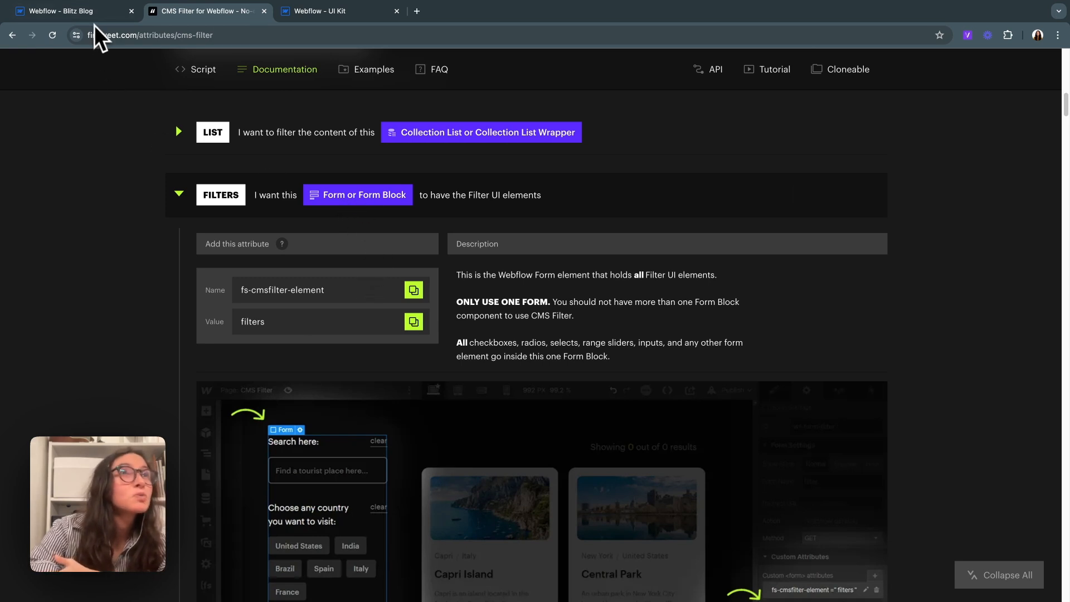
left_click(68, 11)
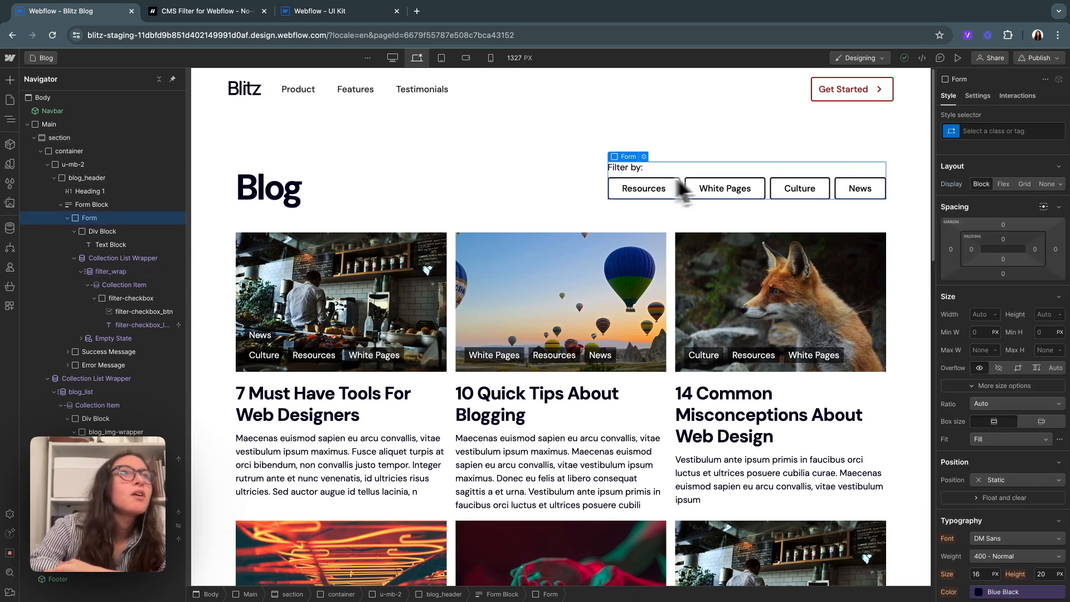
Step: Give the Form Block the custom attribute fs-cmsfilter-element="filters" and return to the docs
left_click(90, 204)
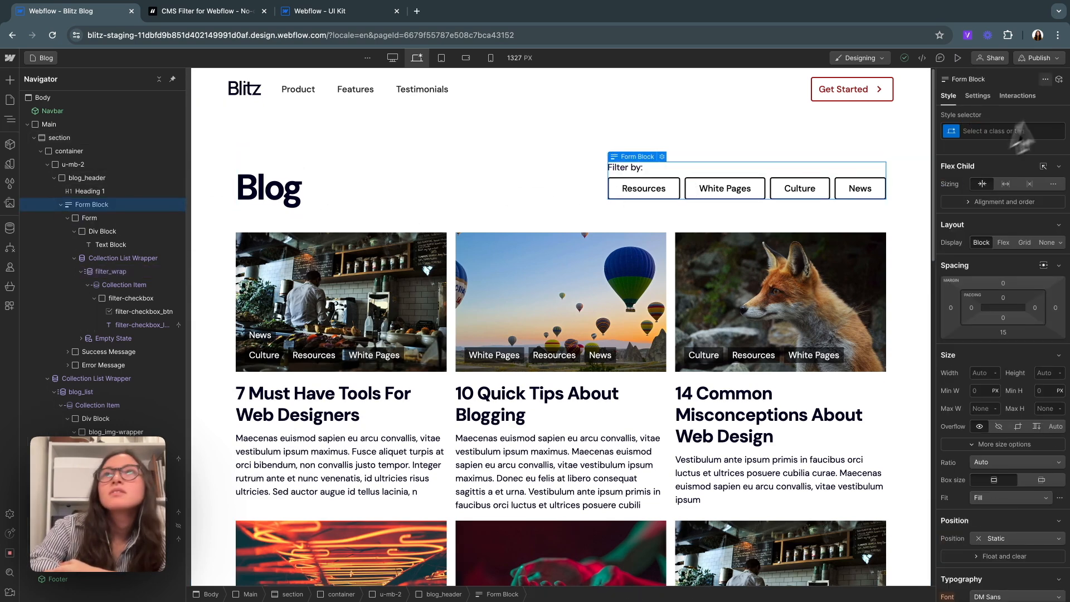
left_click(978, 96)
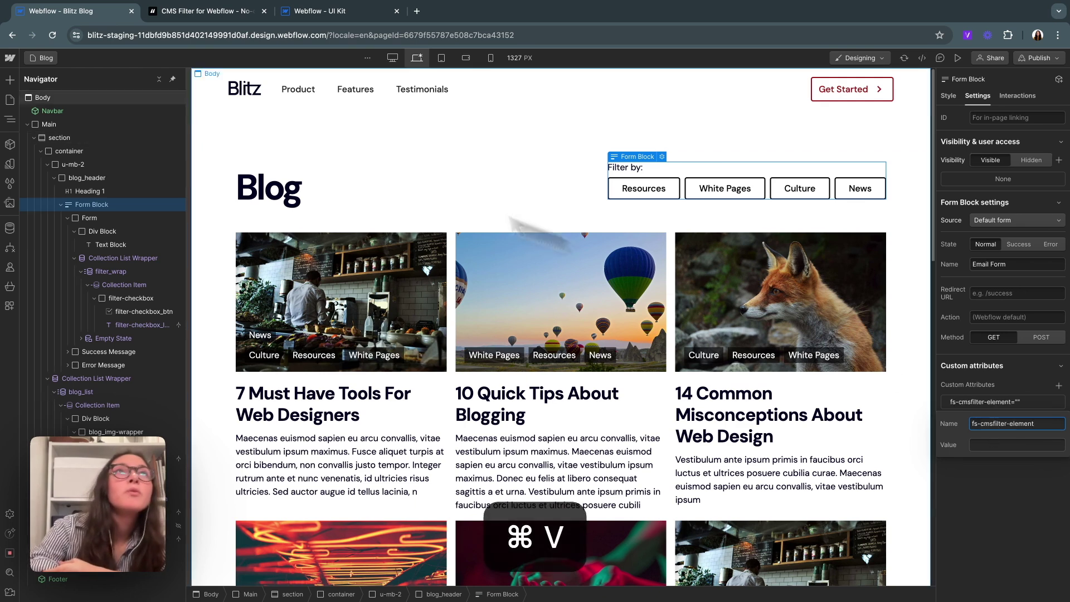
left_click(205, 11)
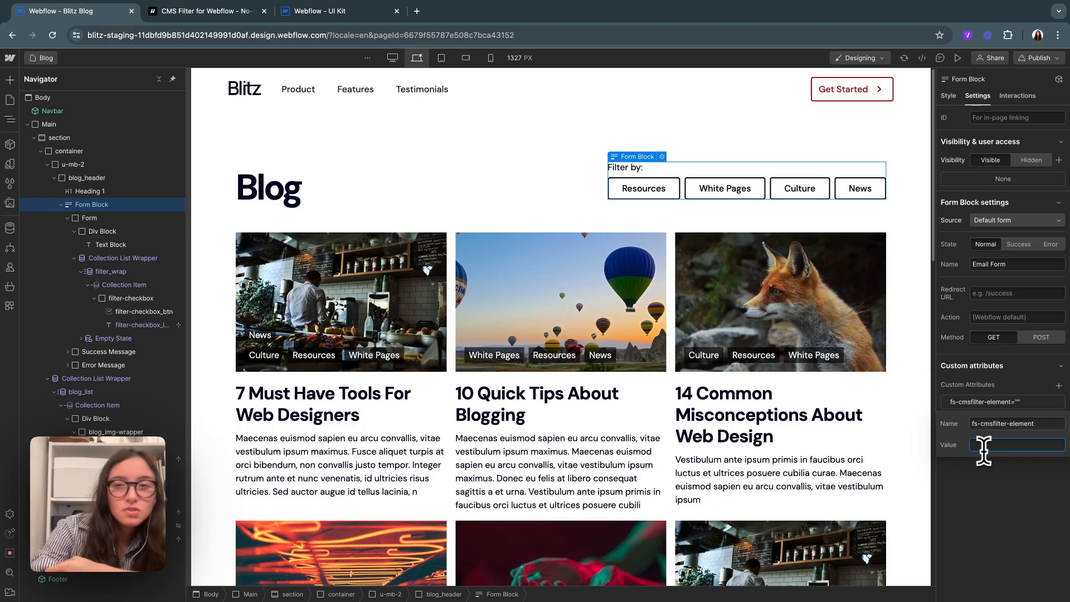
type("filters")
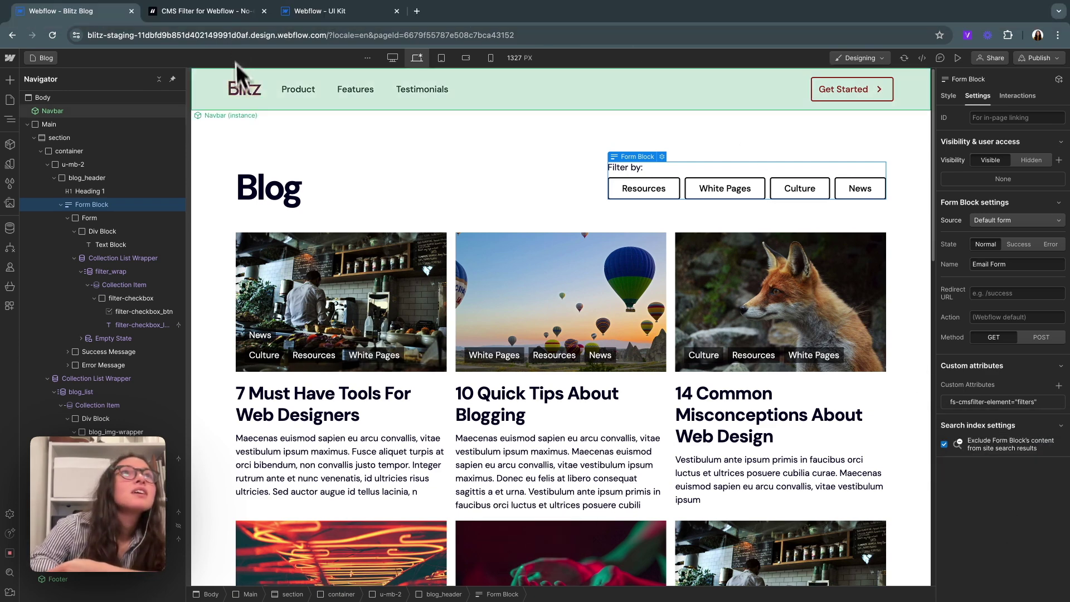
left_click(205, 11)
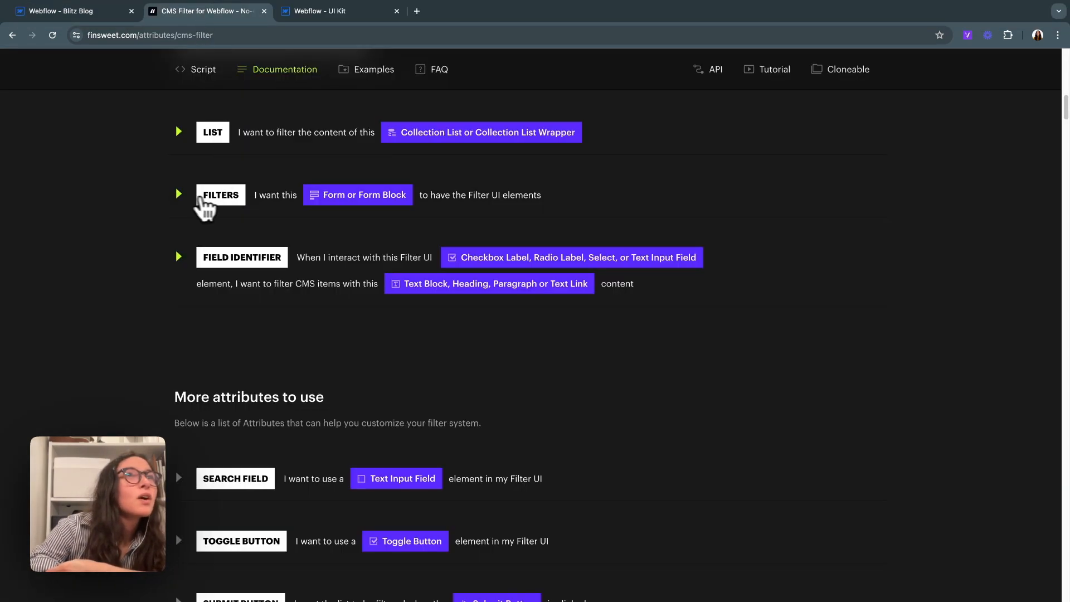
Step: Review the Filters attribute instructions in the CMS Filter docs before returning to the Designer
left_click(178, 257)
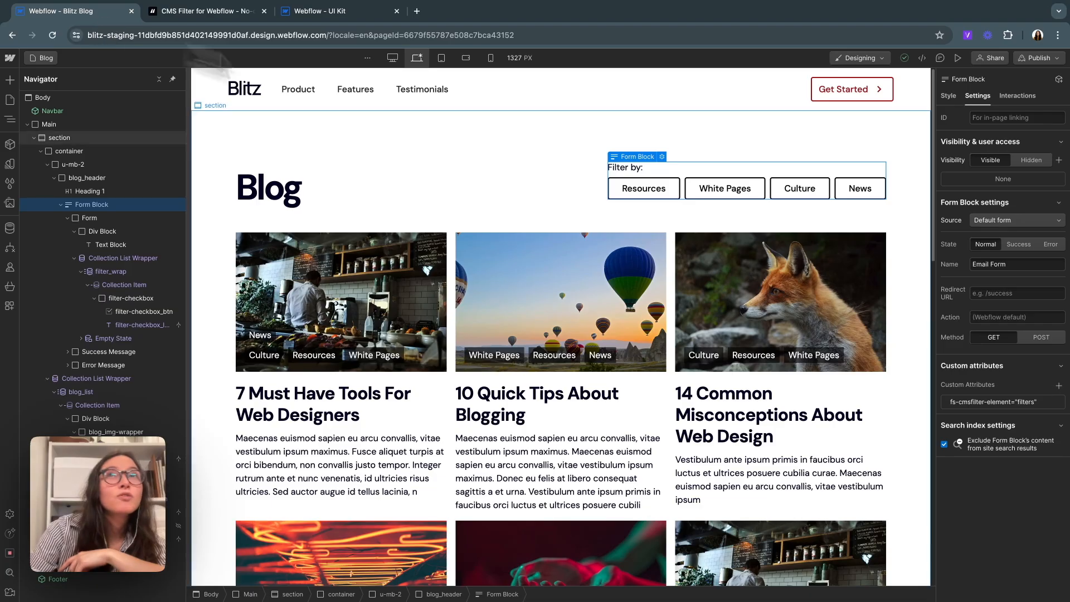
Step: Give the blog card category Text Block fs-cmsfilter-field="category", matching the Resources checkbox label
left_click(643, 189)
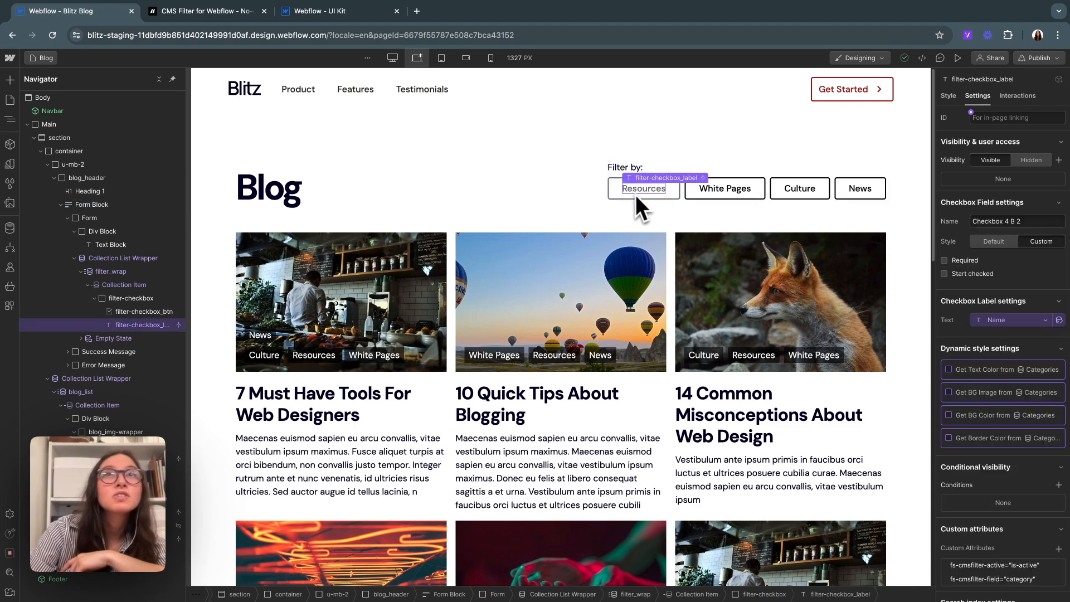
mouse_move(532, 386)
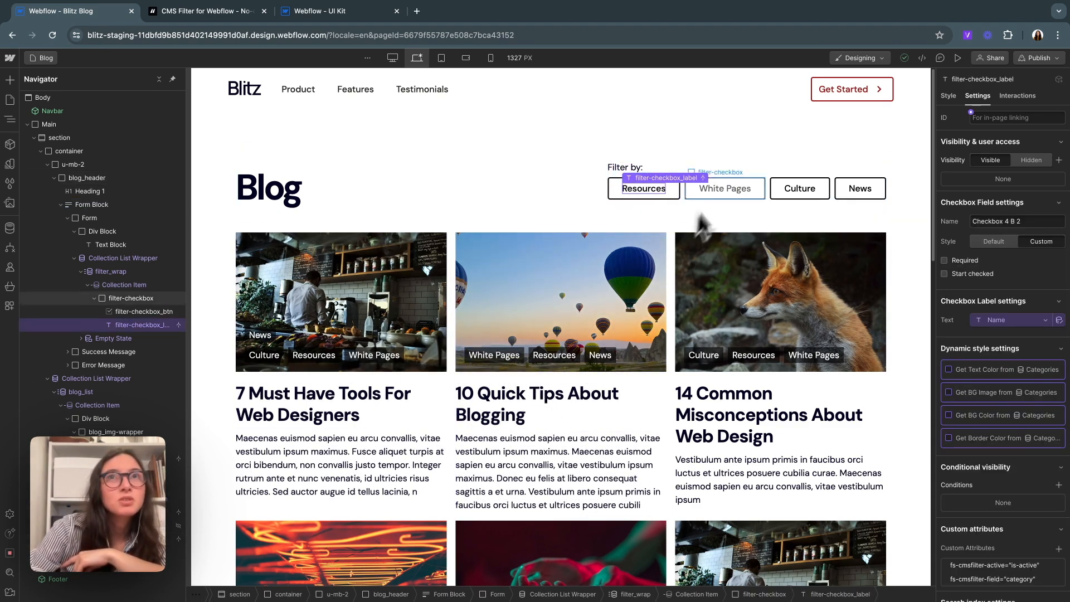
mouse_move(579, 405)
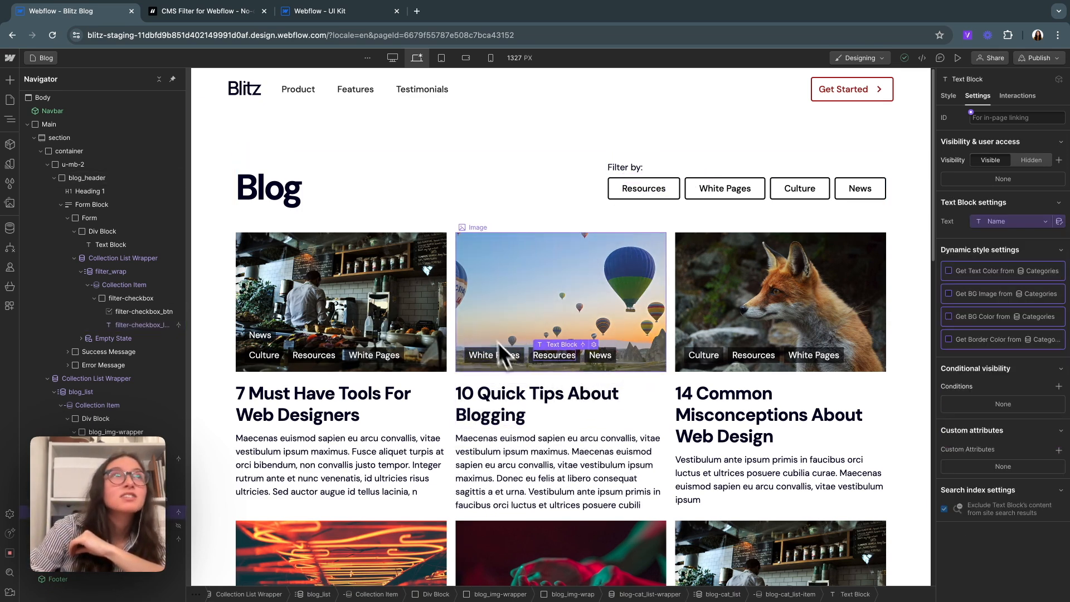
left_click(205, 12)
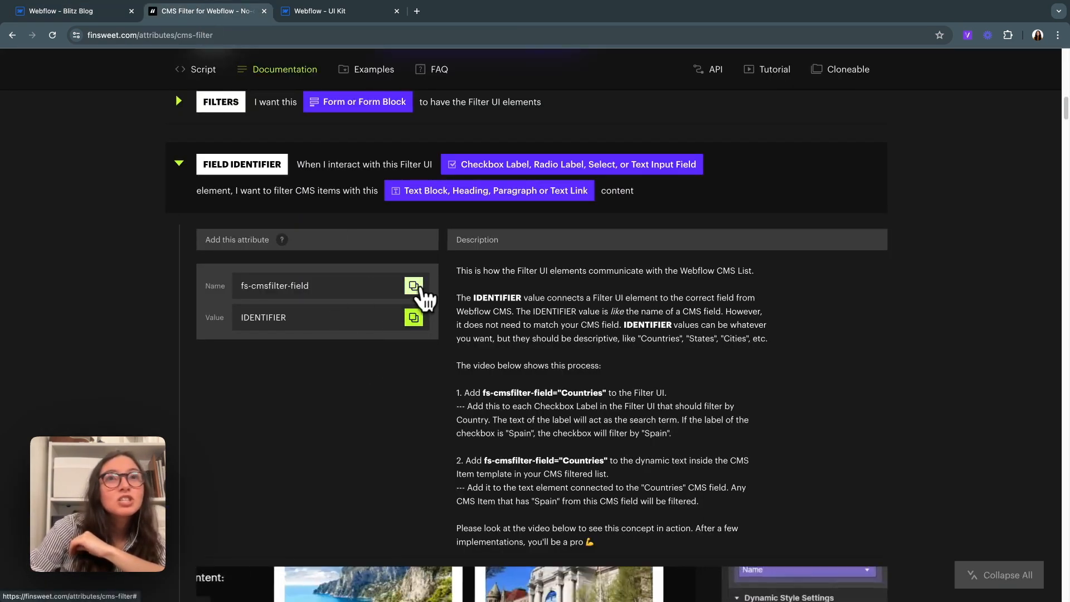
mouse_move(569, 406)
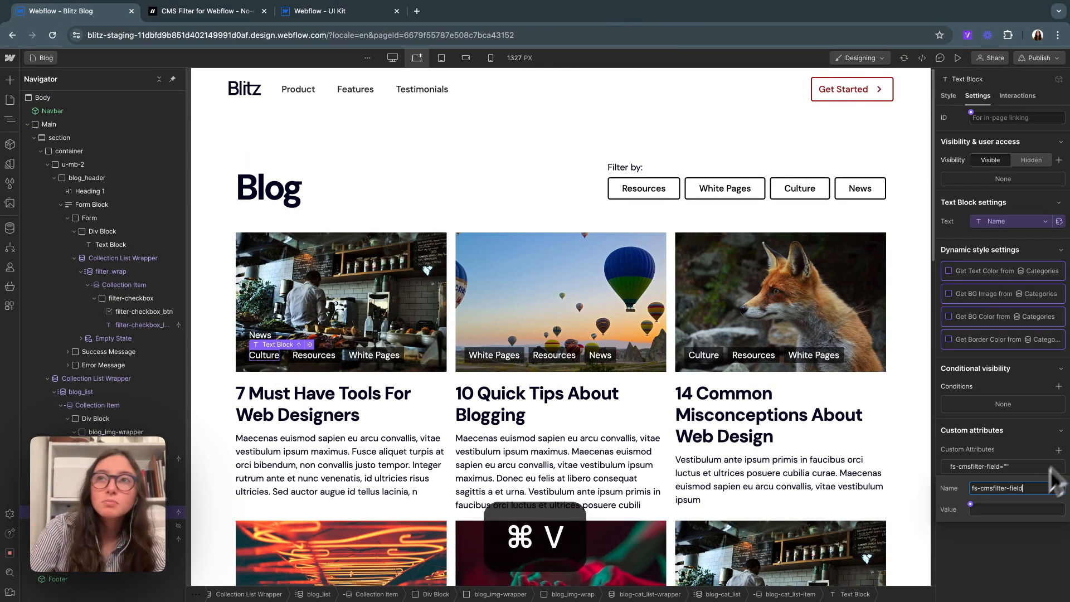
type("category")
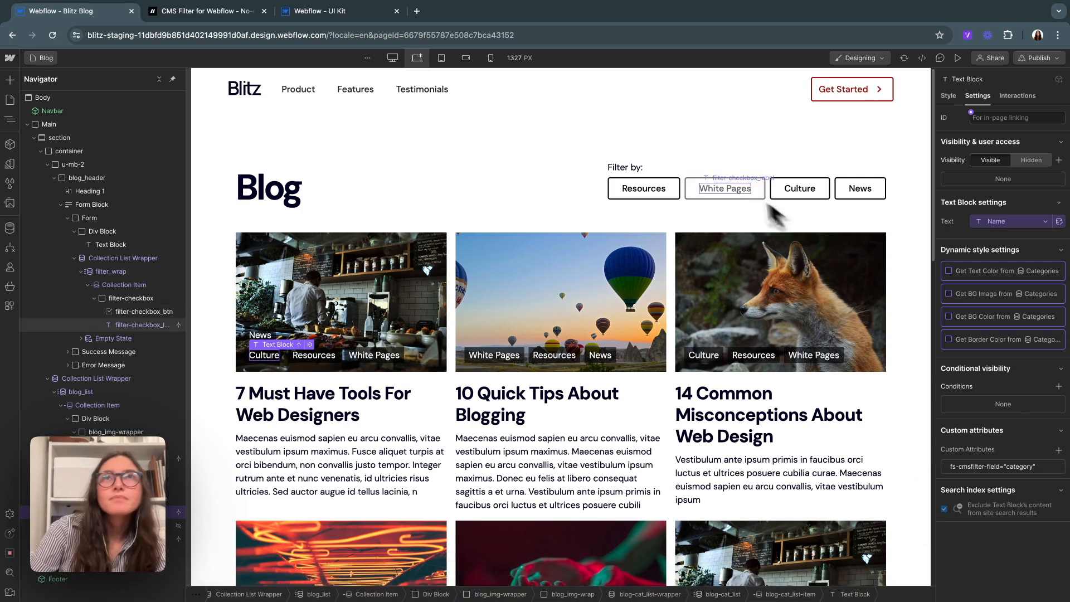
left_click(643, 189)
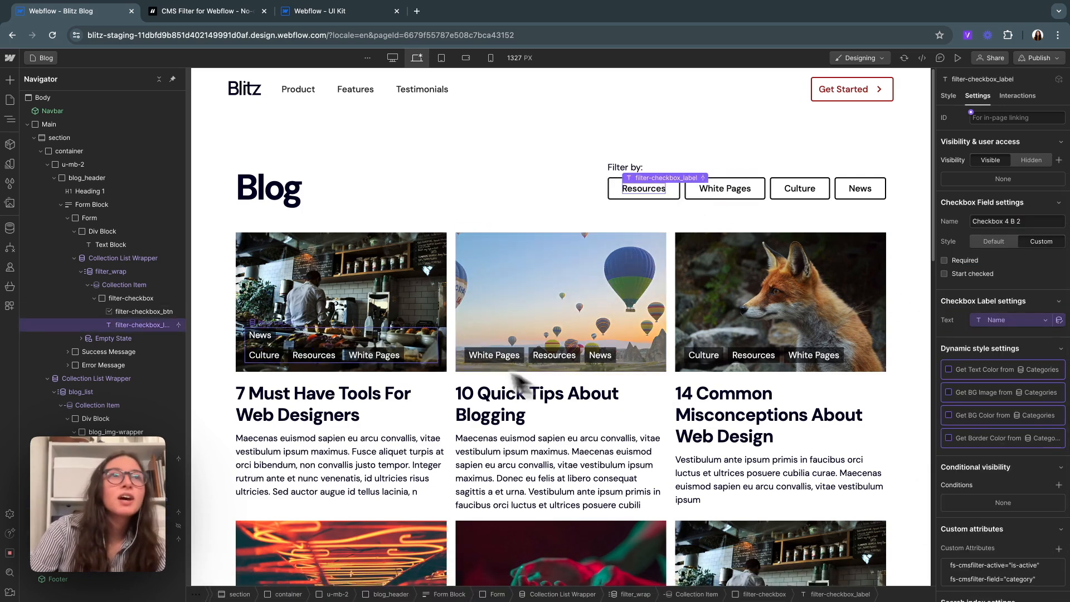
left_click(202, 11)
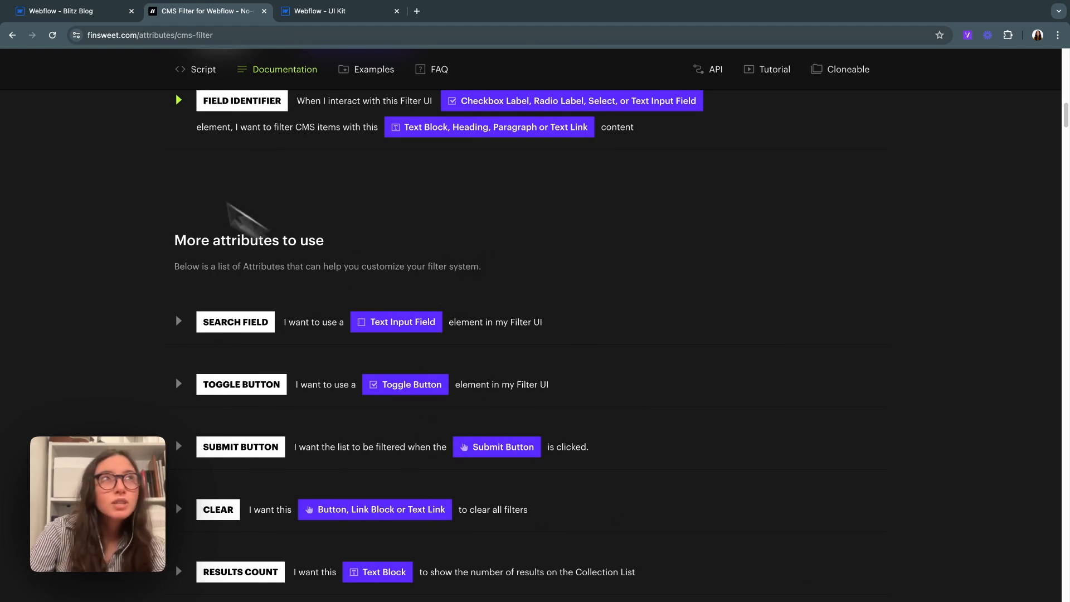
Step: Publish to staging and confirm the News and White Pages checkboxes filter posts on the live blog
left_click(68, 11)
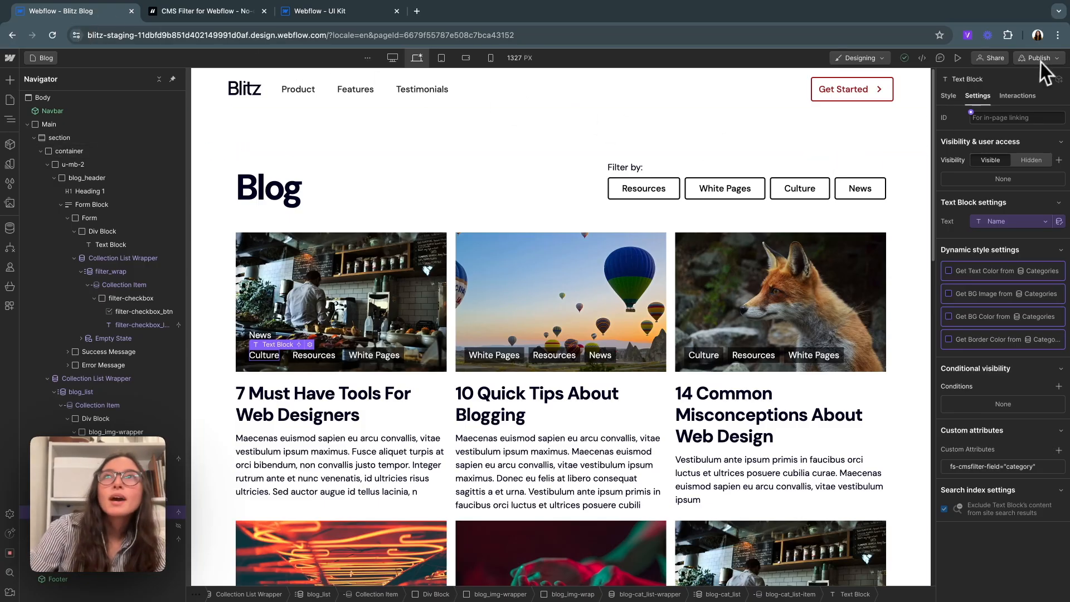
left_click(1036, 57)
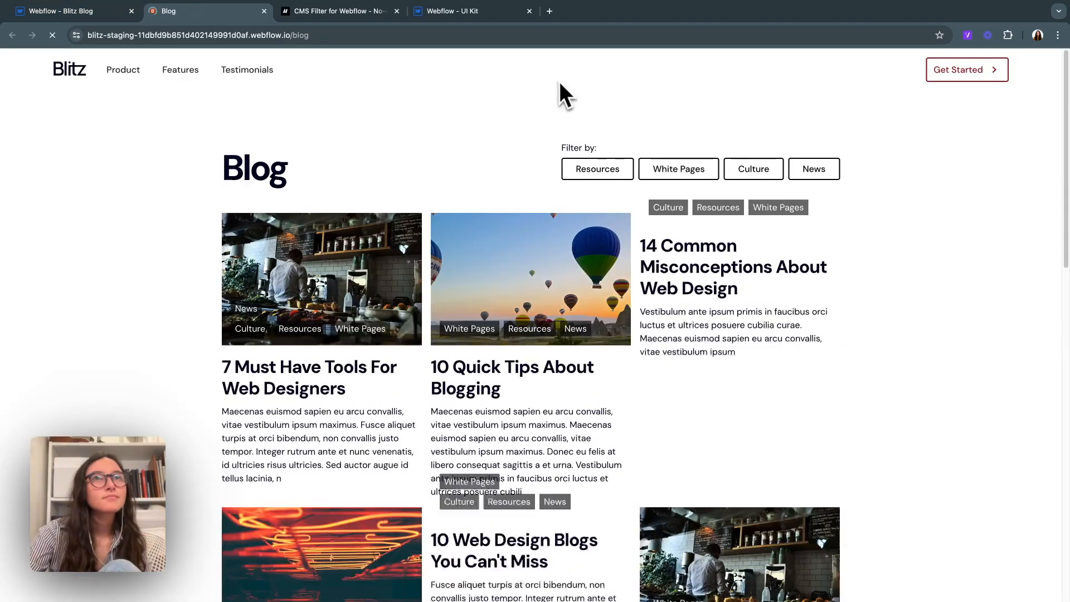
scroll("down", 3)
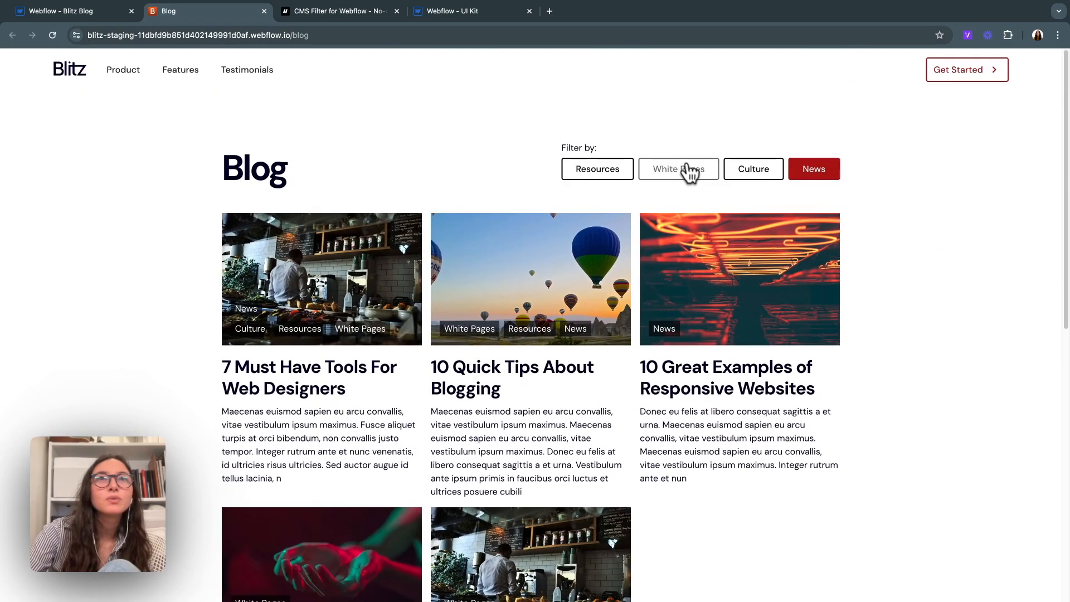
scroll("down", 3)
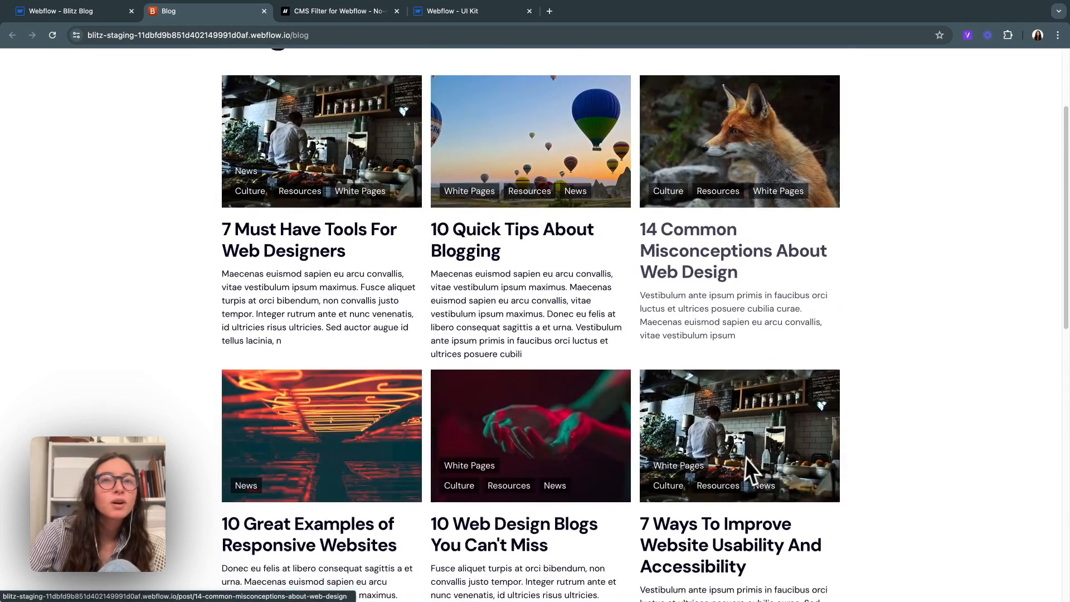
scroll("down", 3)
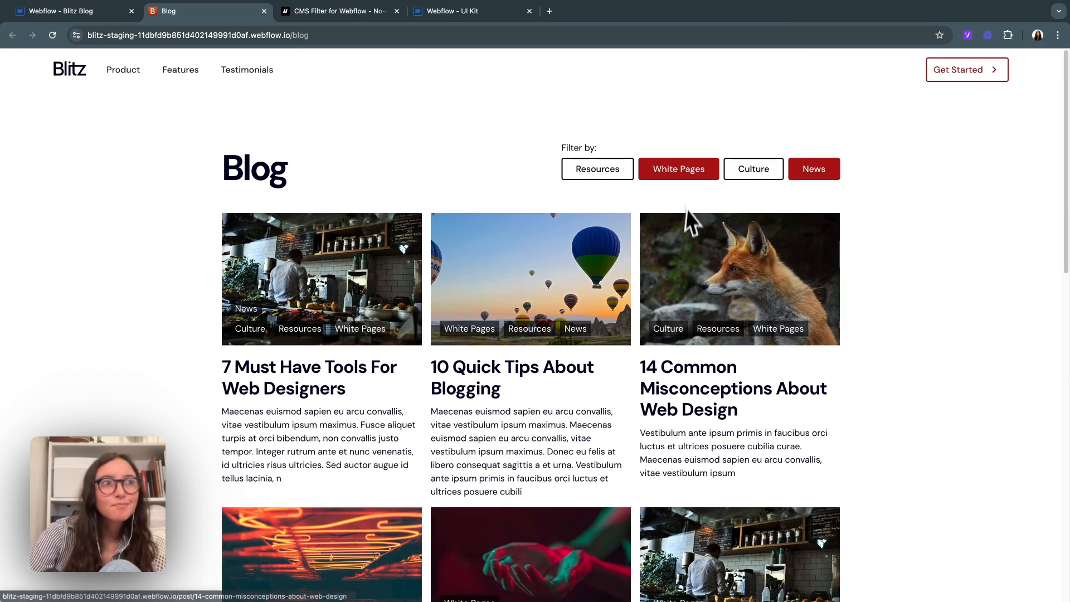
mouse_move(691, 267)
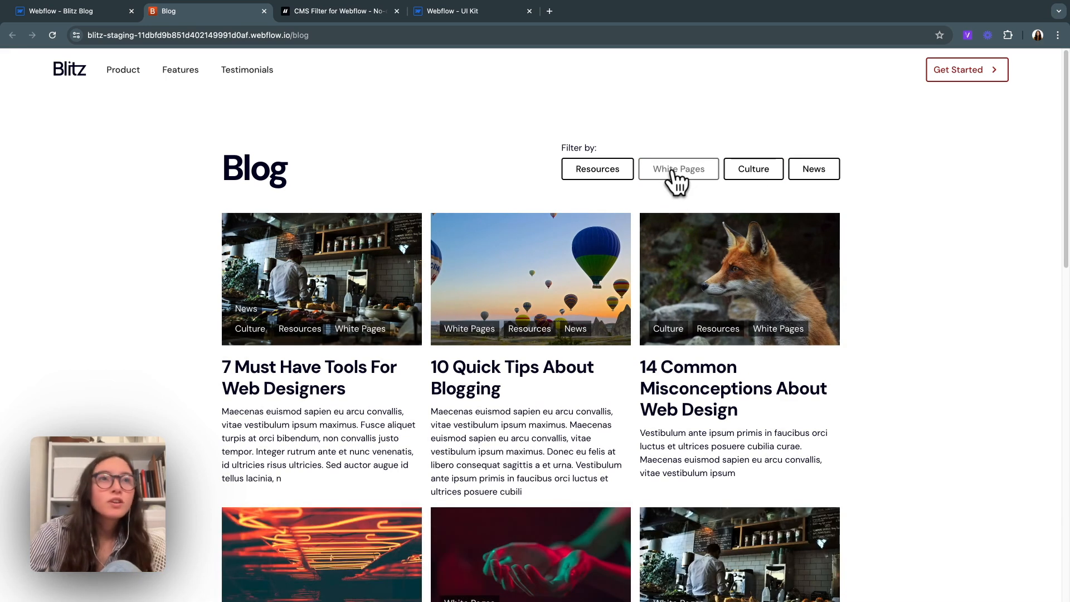
scroll("down", 3)
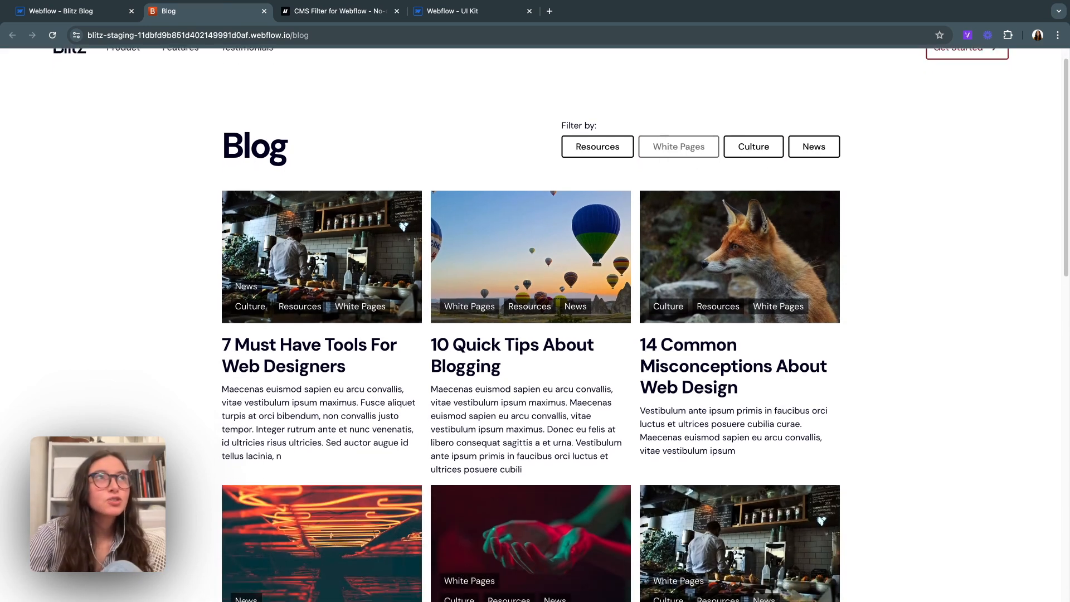
Step: Locate and expand the Match option for fs-cmsfilter-match="all" in the CMS Filter docs
left_click(334, 11)
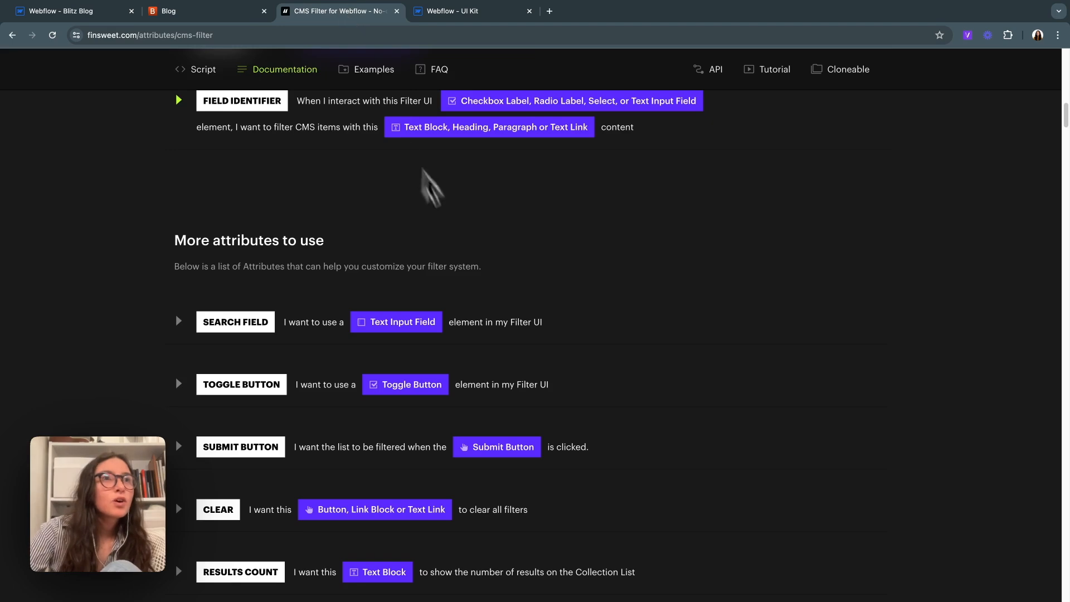
scroll("down", 3)
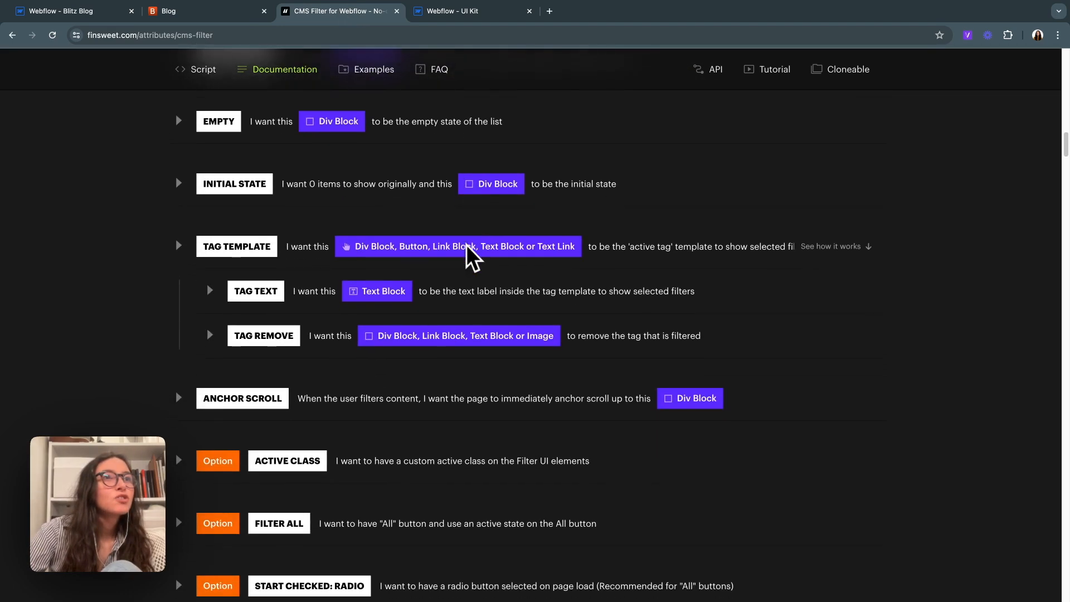
scroll("down", 3)
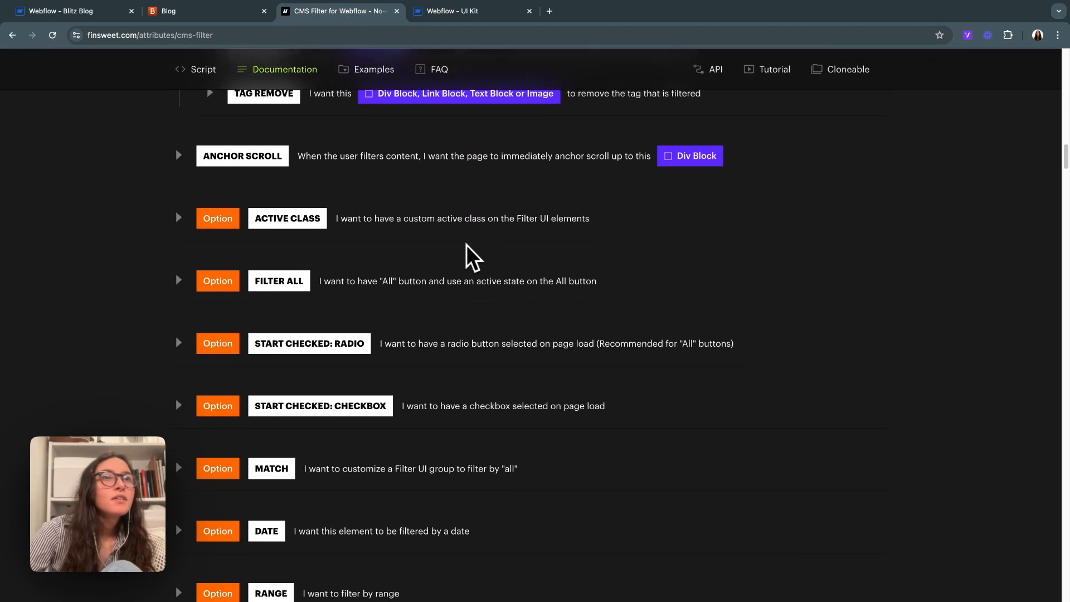
left_click(179, 467)
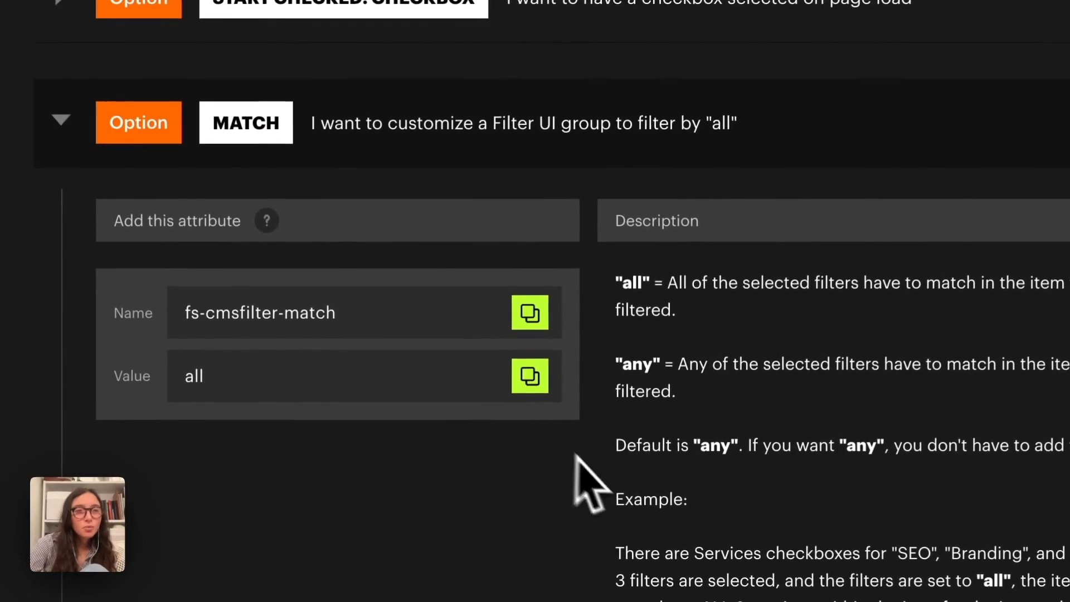
scroll("up", 3)
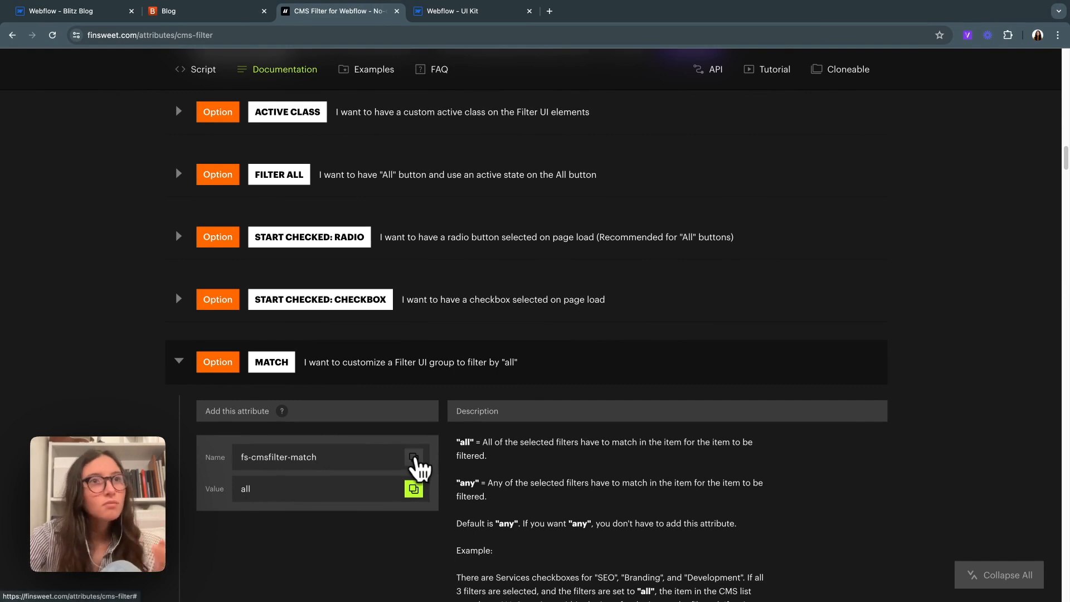
Step: Copy the fs-cmsfilter-match attribute name and check its placement note on the field element
left_click(68, 11)
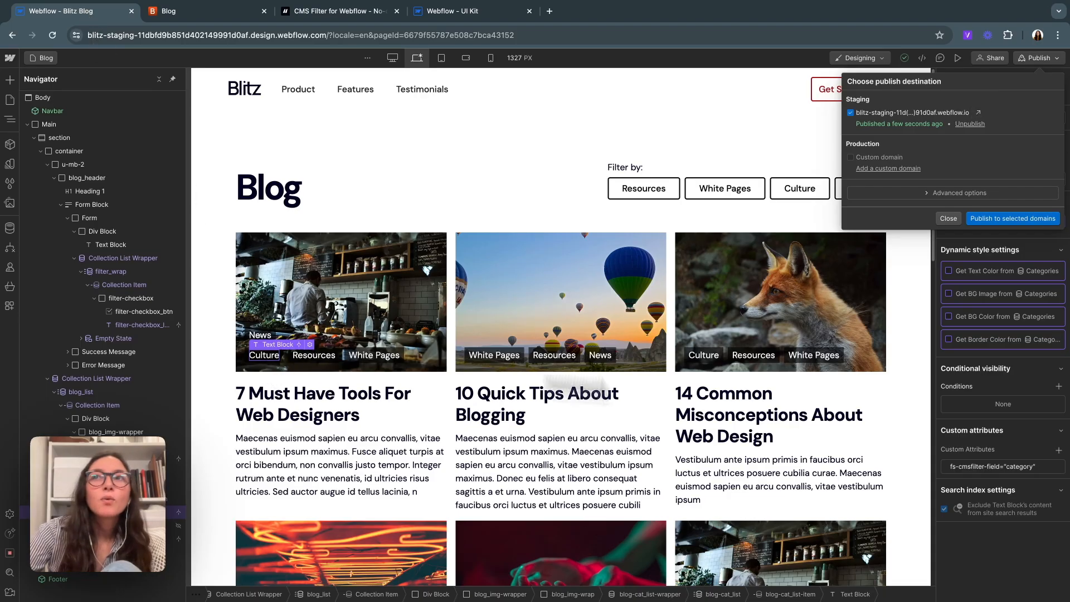
left_click(334, 11)
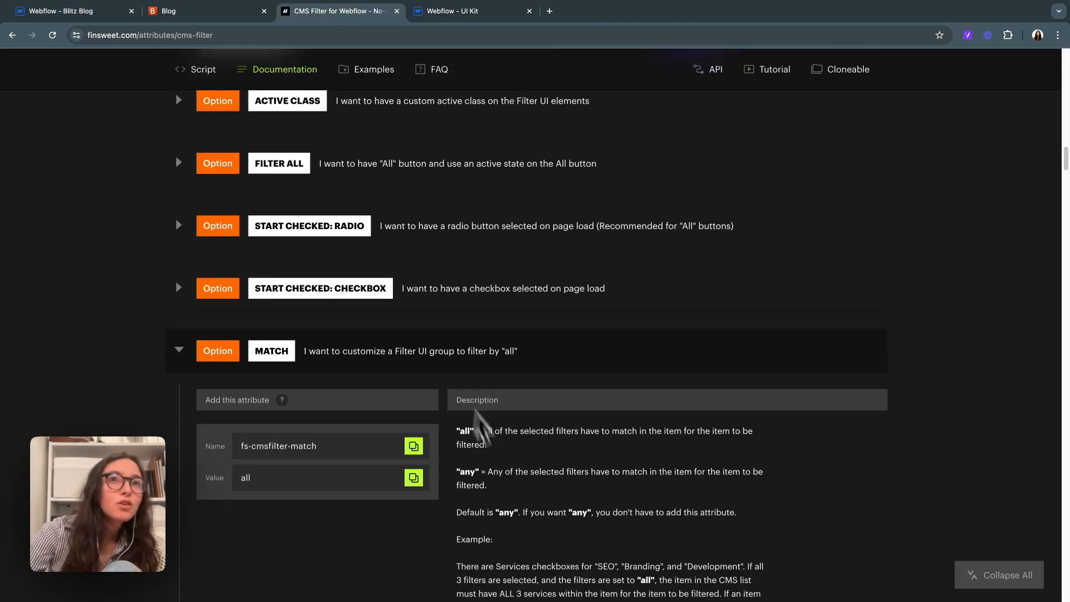
scroll("down", 3)
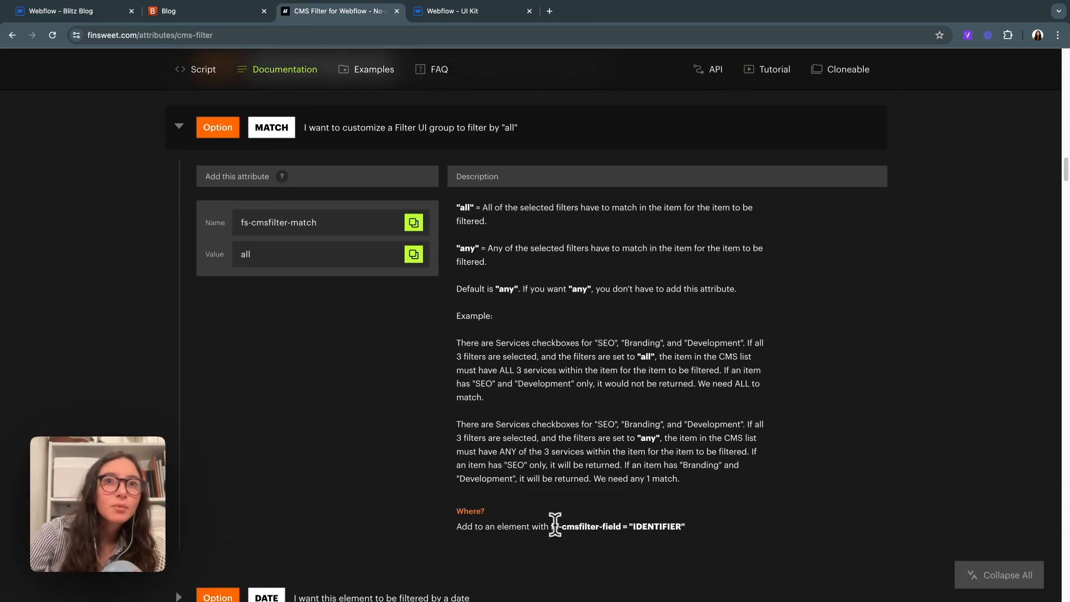
double_click(587, 526)
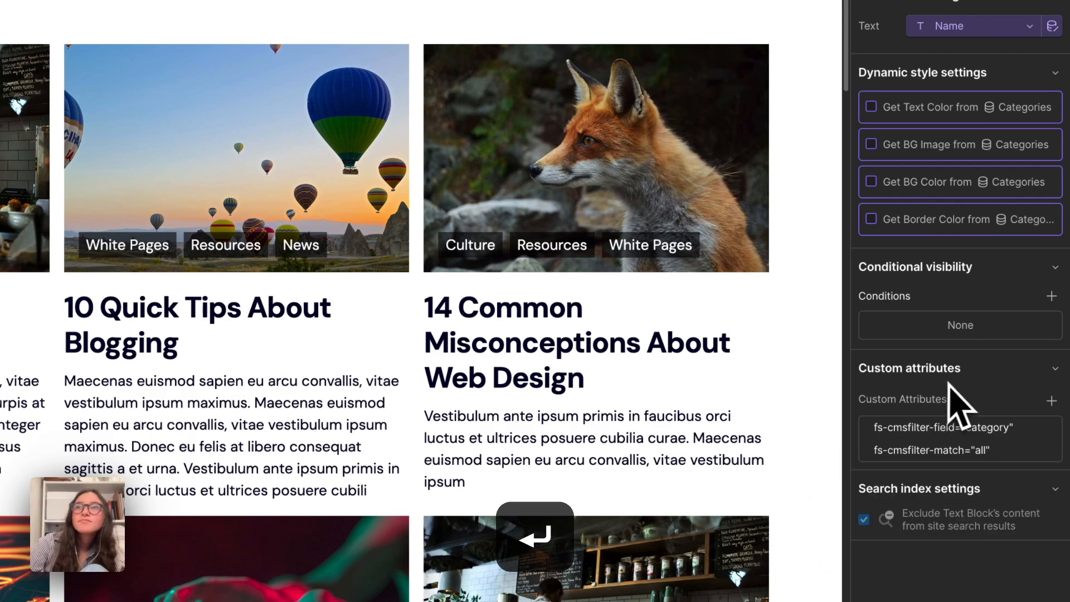
Step: Add fs-cmsfilter-match="all" to the blog card category Text Block and republish
scroll("up", 3)
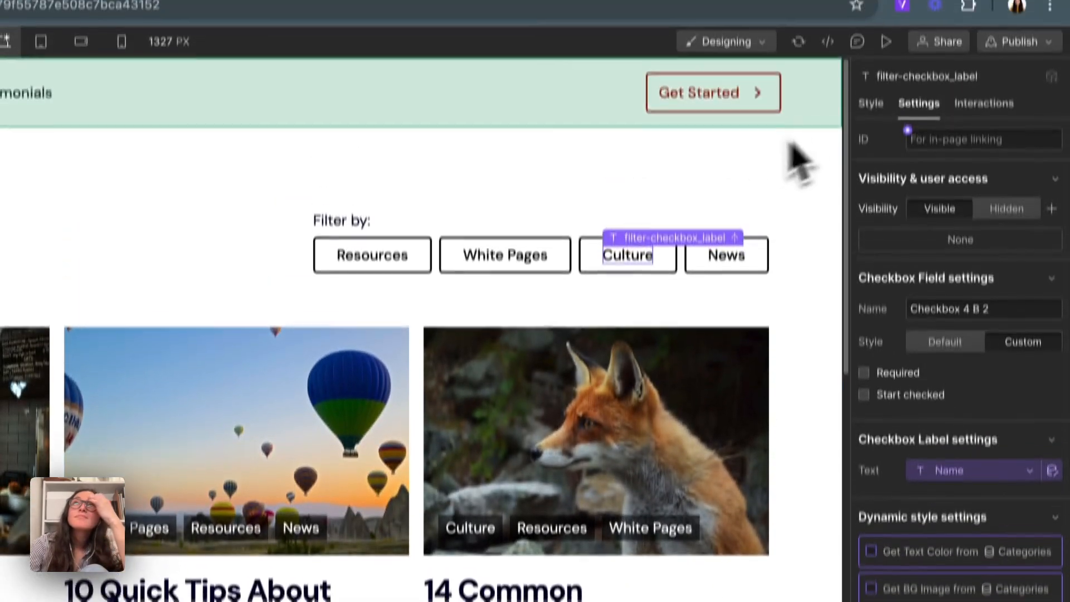
left_click(1017, 42)
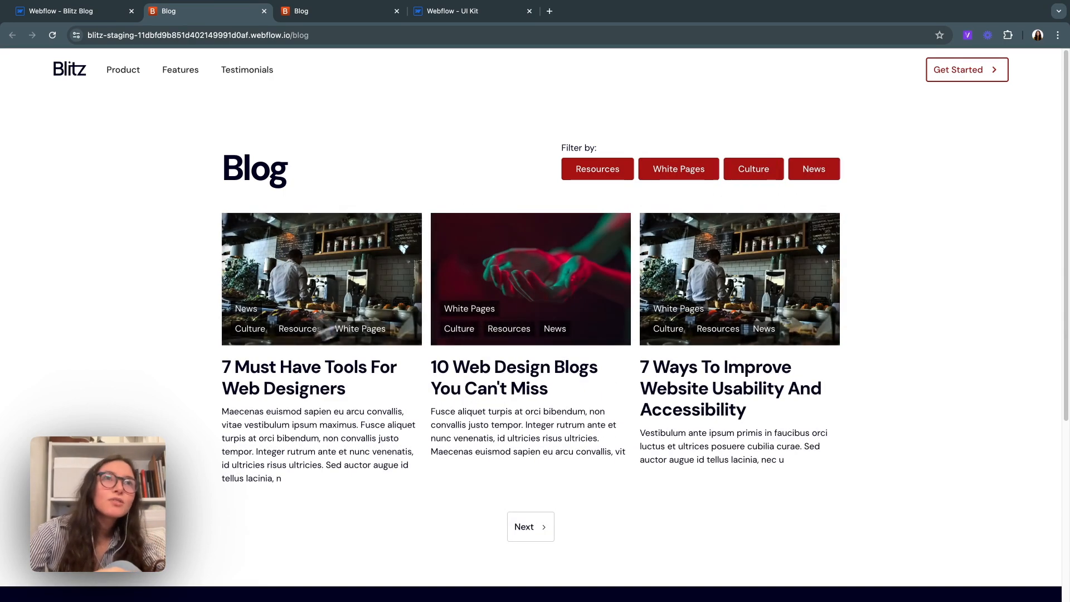
mouse_move(790, 186)
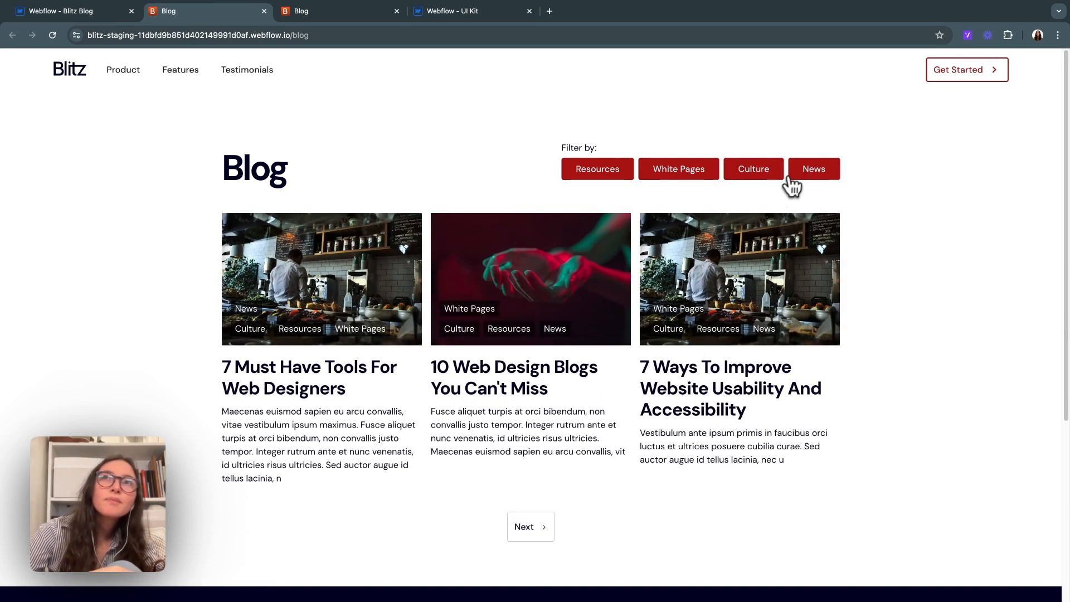
Step: Toggle the News filter, page Next and back to page 1, then clear all filters so every post is listed
left_click(752, 168)
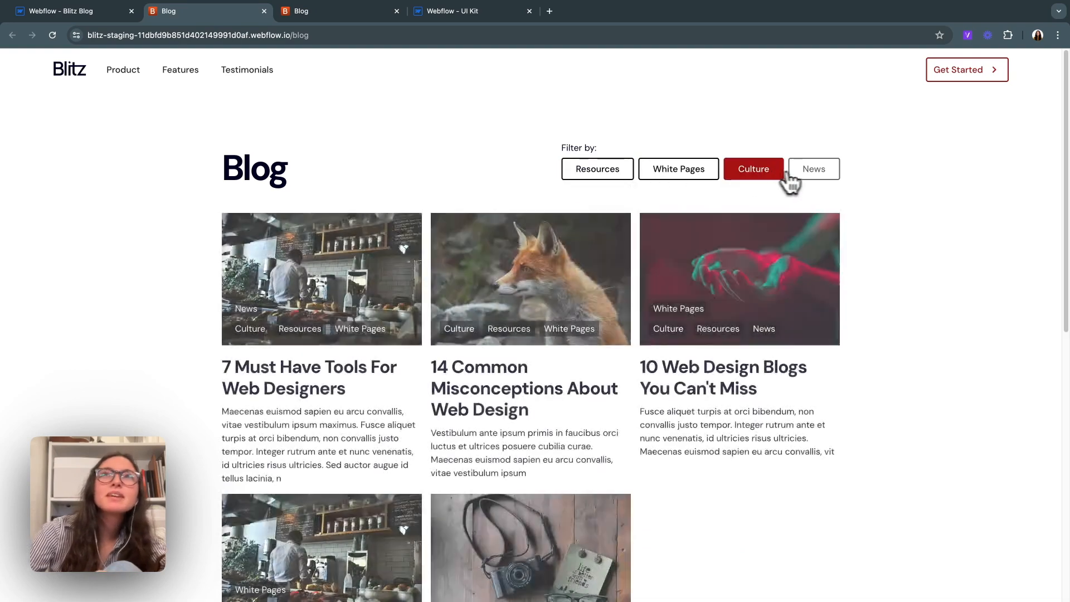
left_click(813, 168)
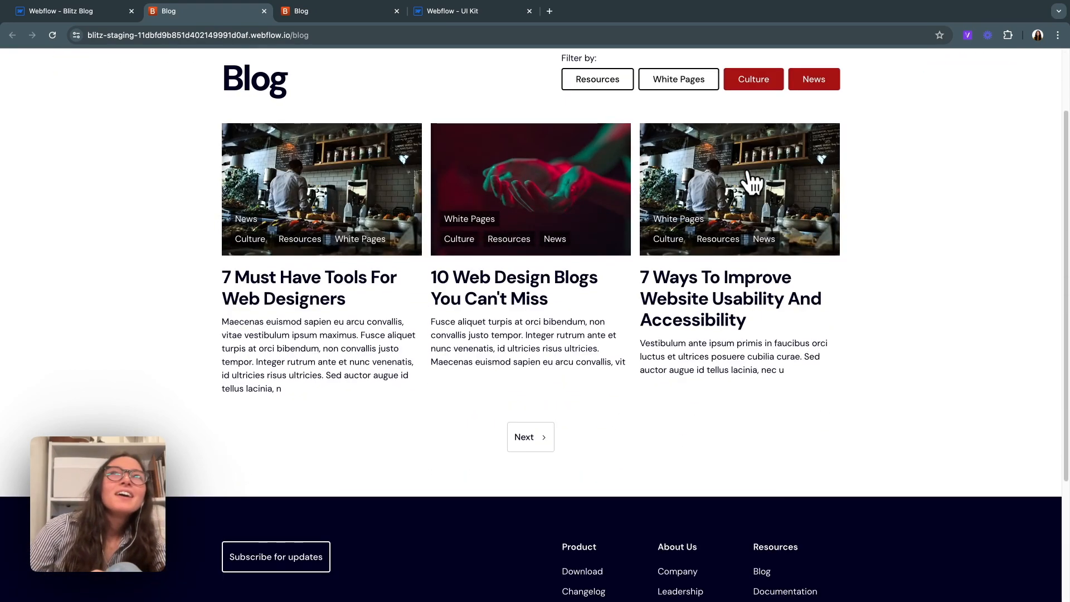
mouse_move(634, 276)
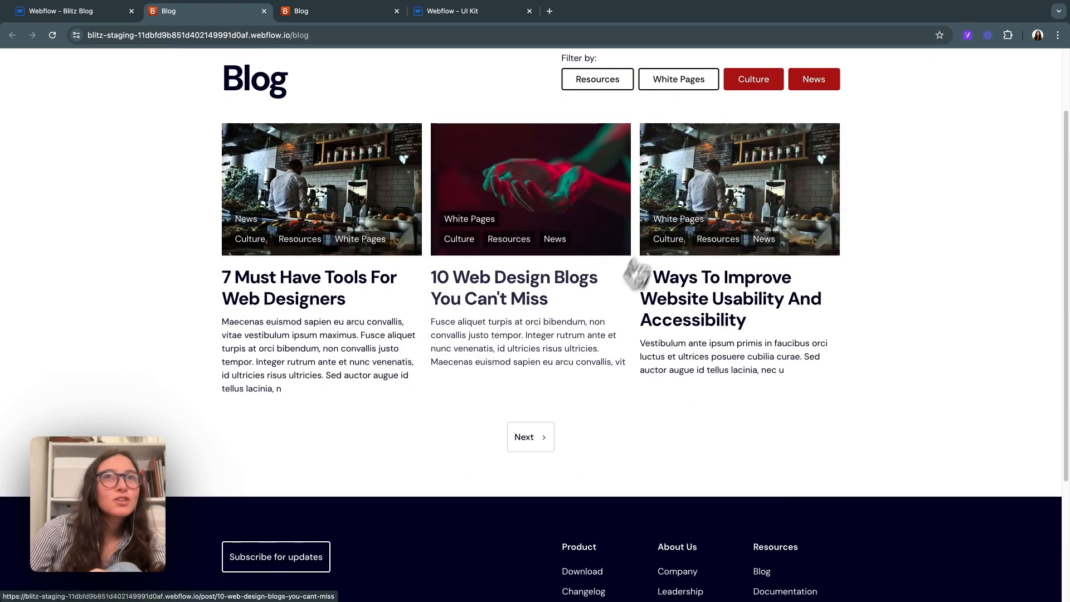
left_click(531, 437)
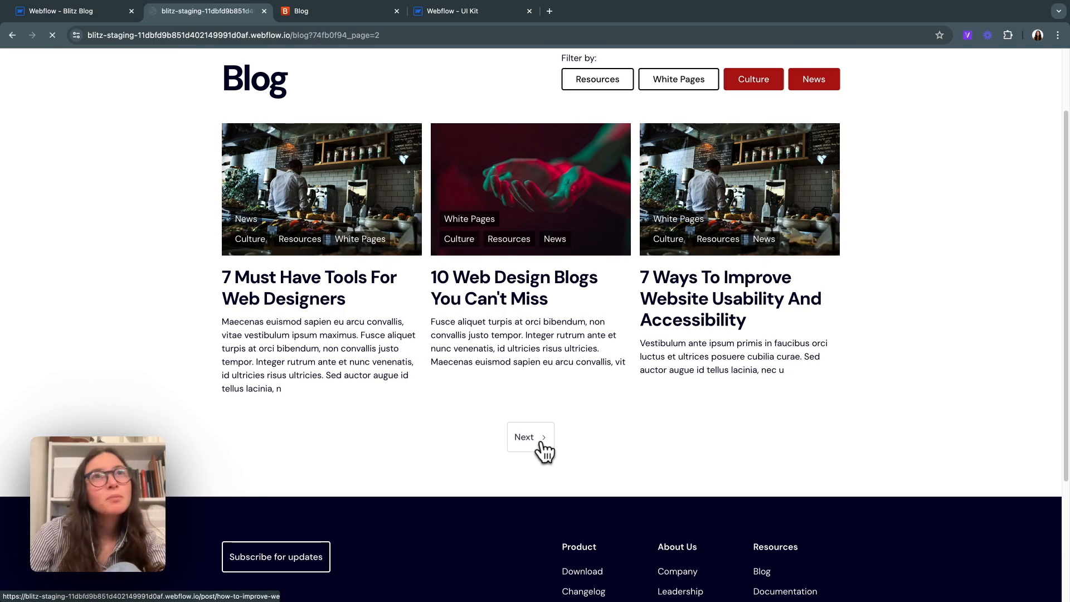
left_click(530, 437)
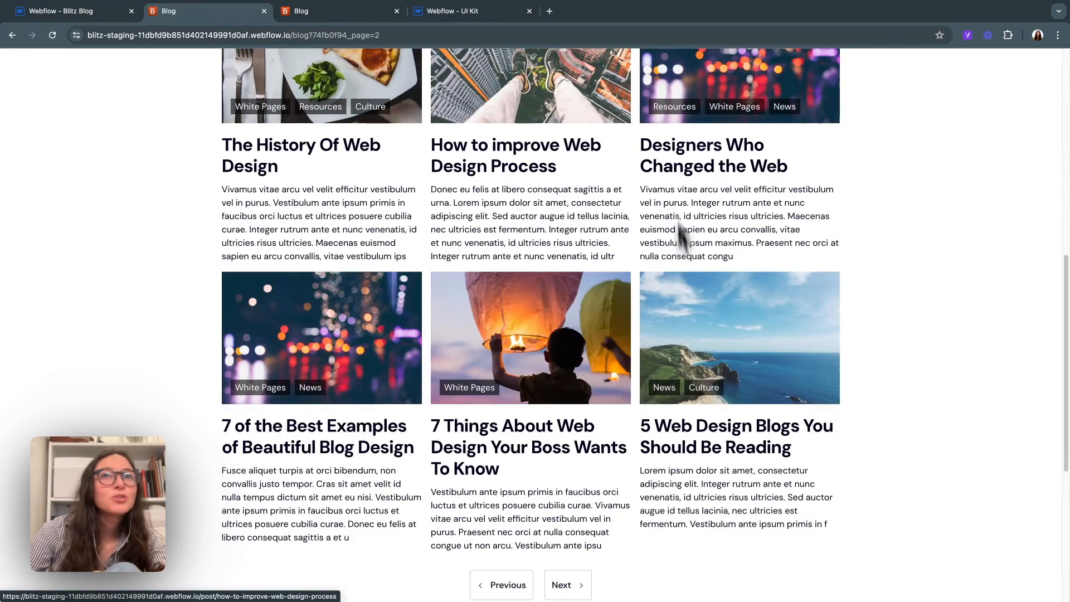
left_click(500, 585)
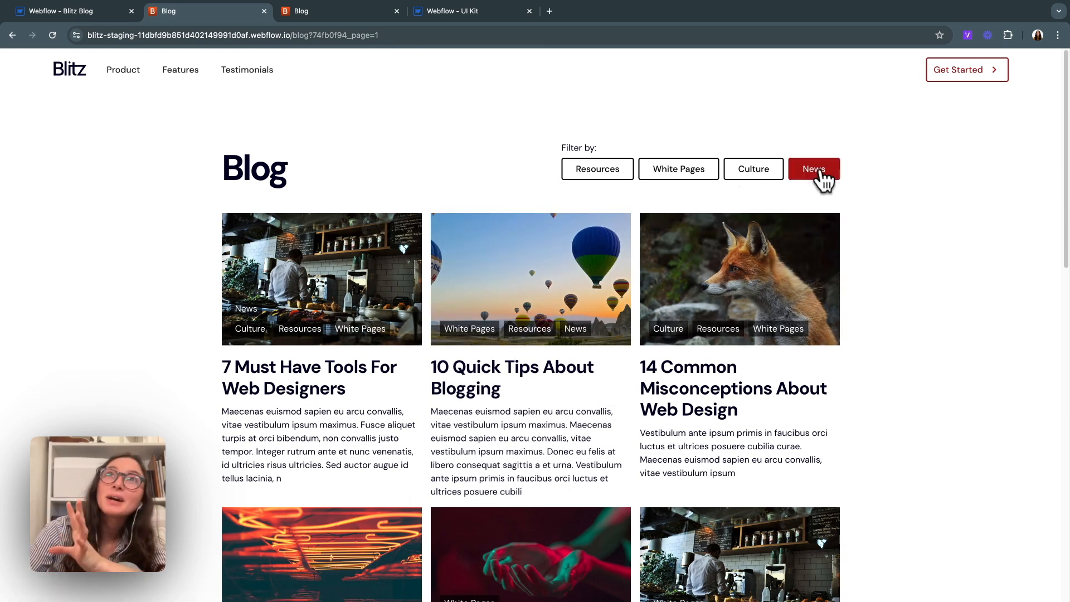
left_click(813, 169)
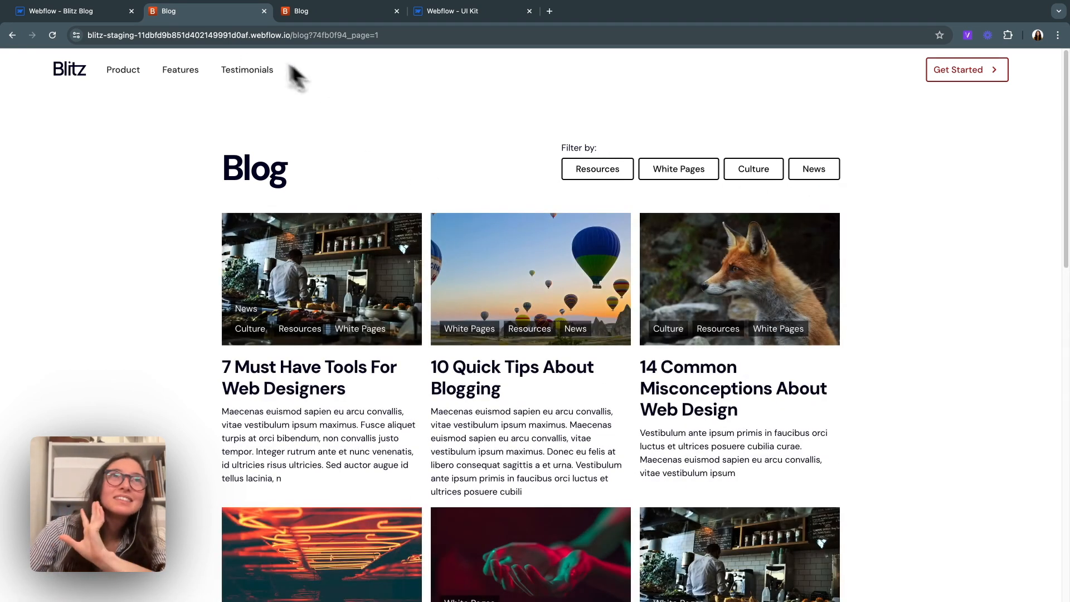
mouse_move(339, 11)
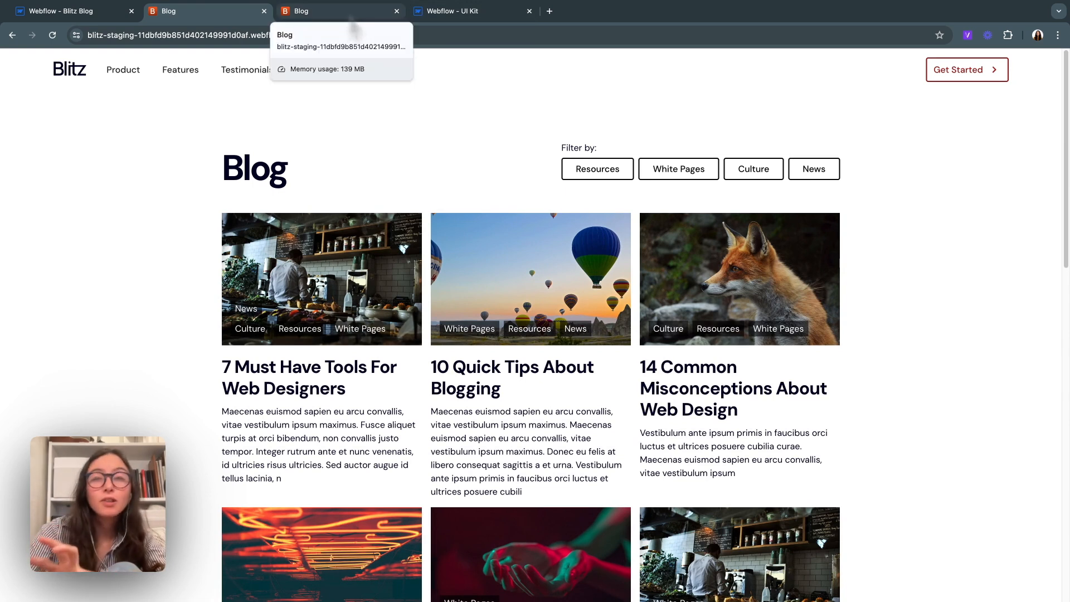
mouse_move(354, 34)
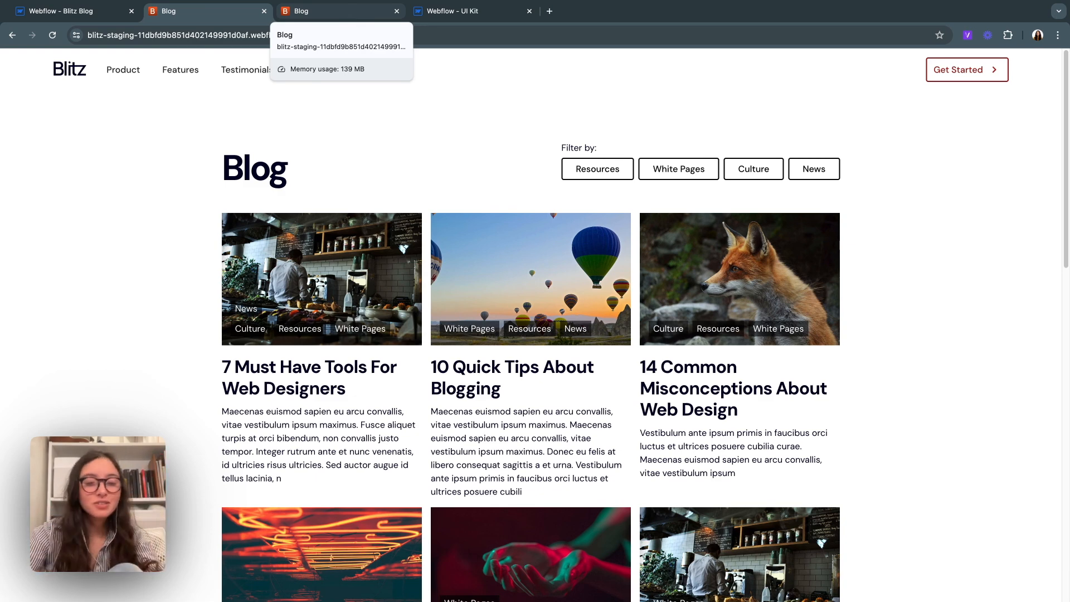
left_click(470, 12)
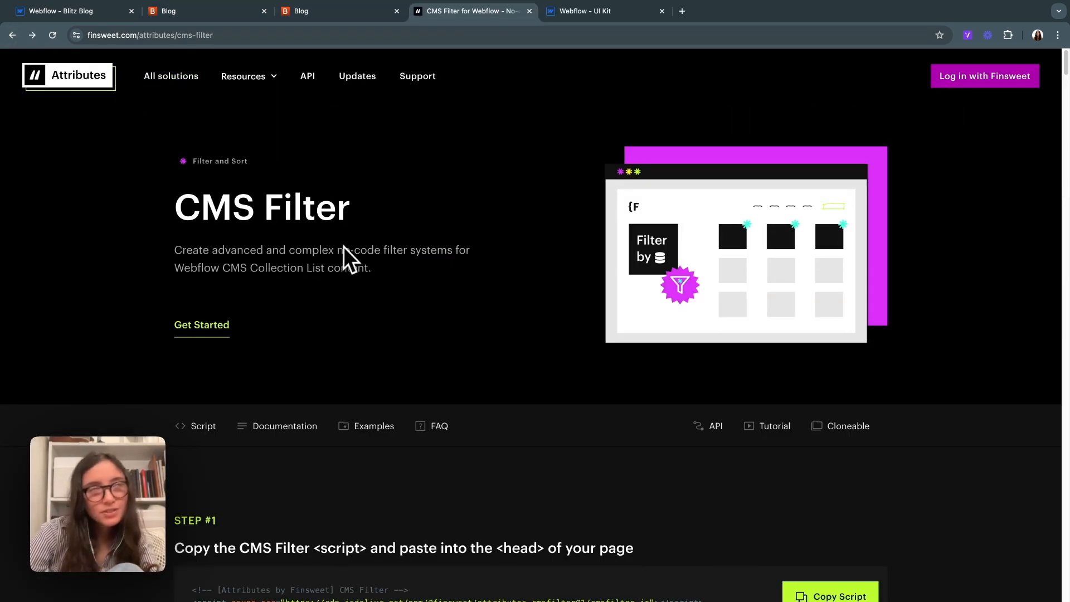
Step: Find CMS Load in the All solutions directory and copy its script for the page head
left_click(169, 76)
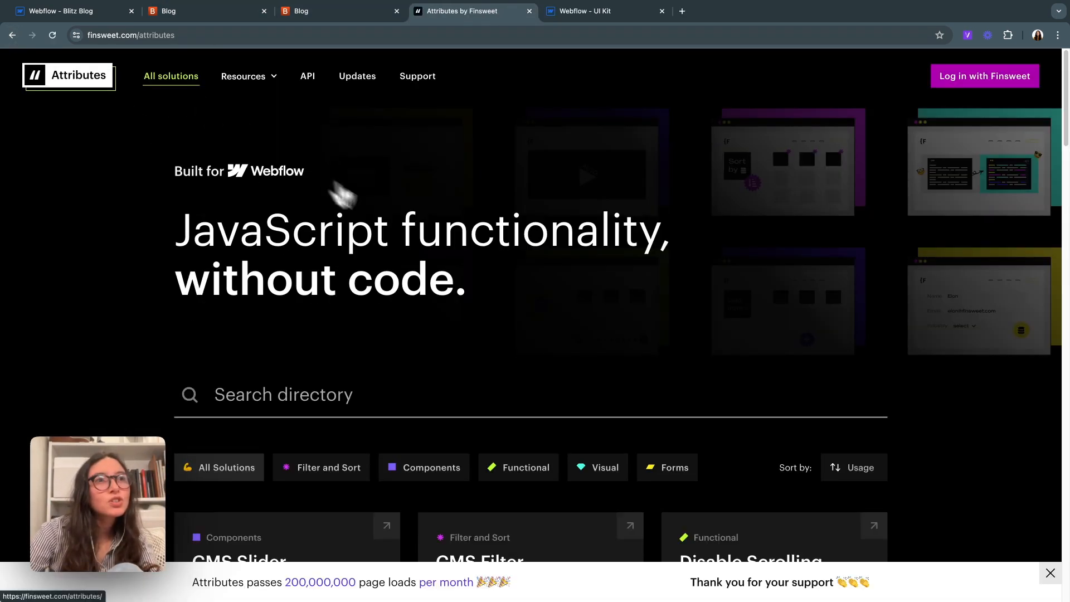
scroll("down", 3)
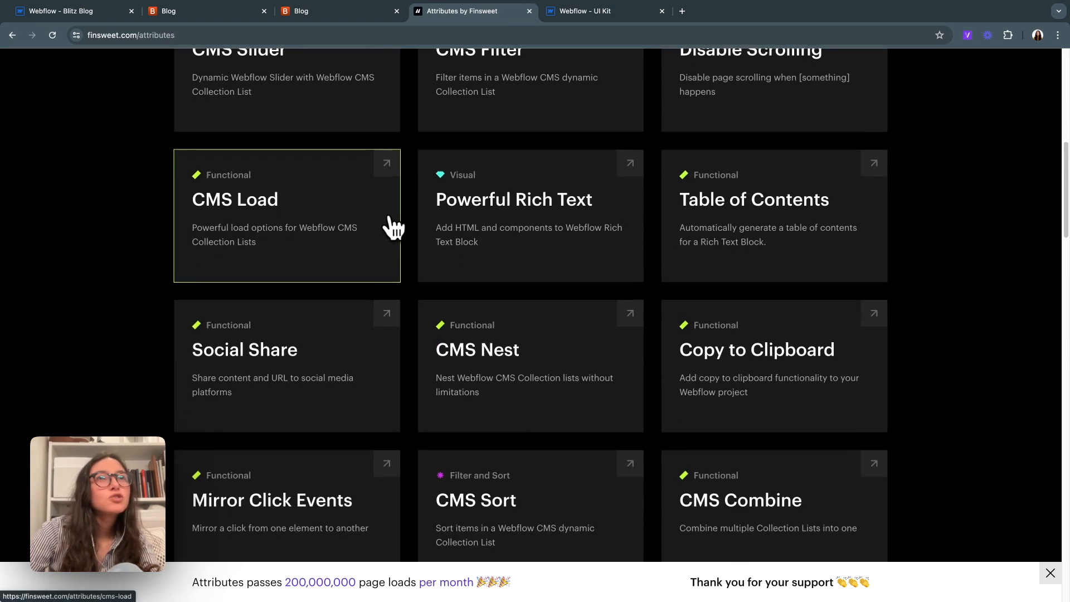
scroll("down", 3)
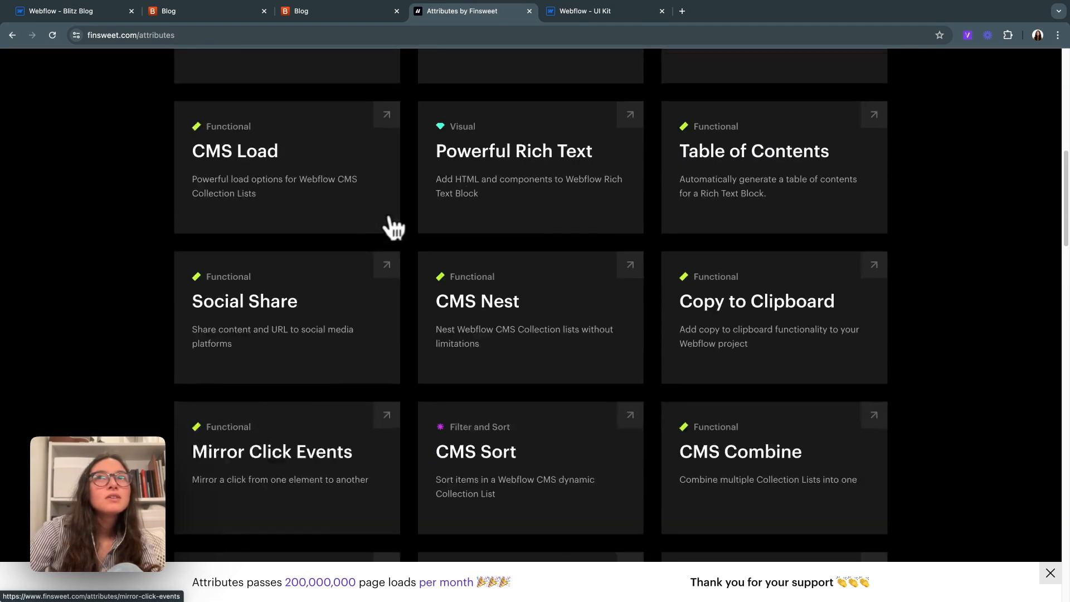
scroll("up", 3)
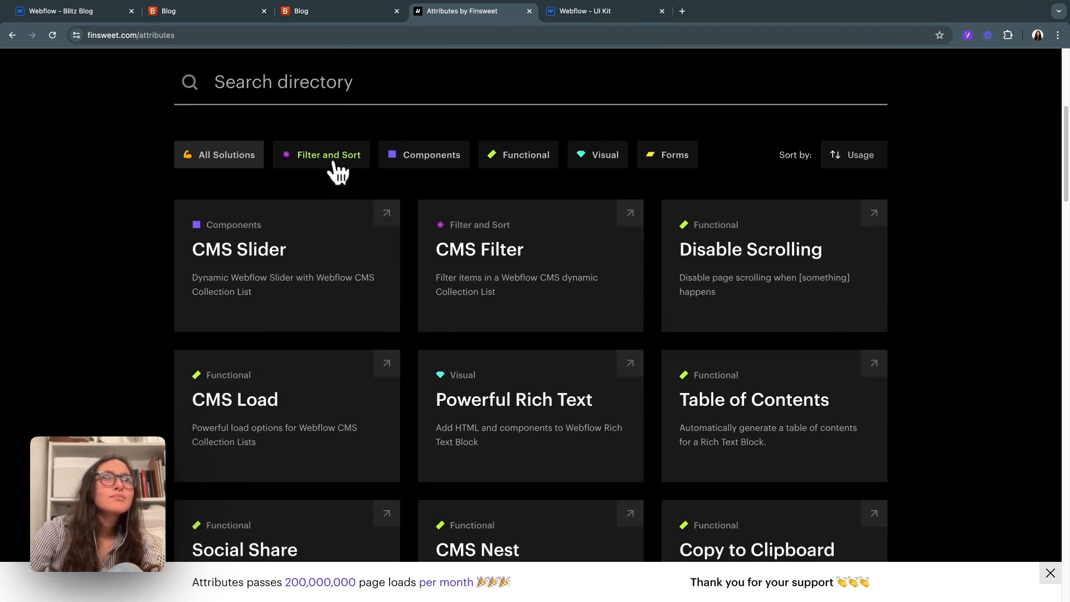
left_click(235, 399)
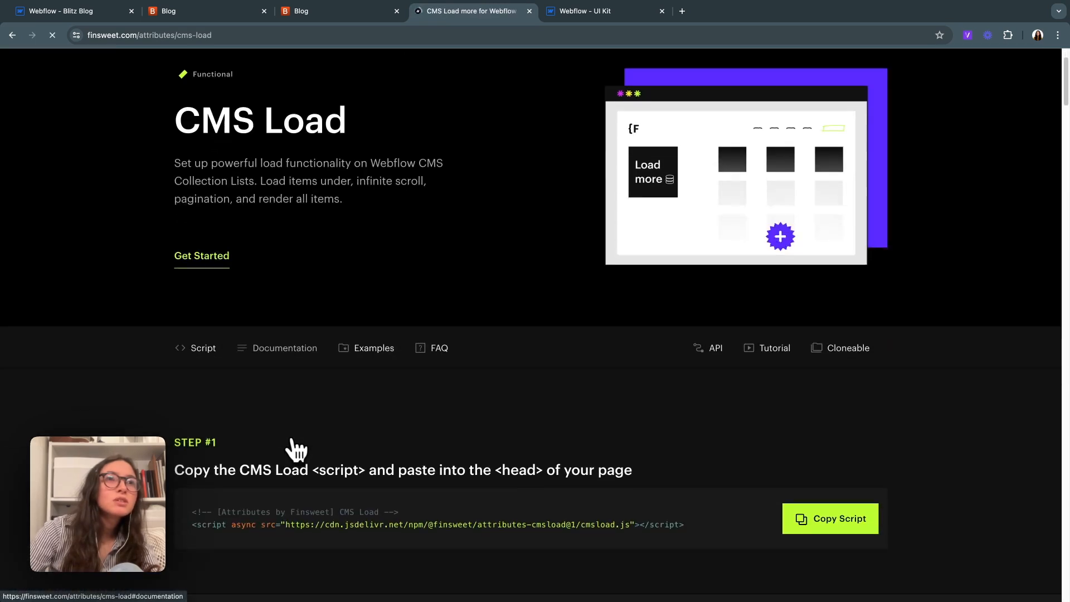
scroll("down", 3)
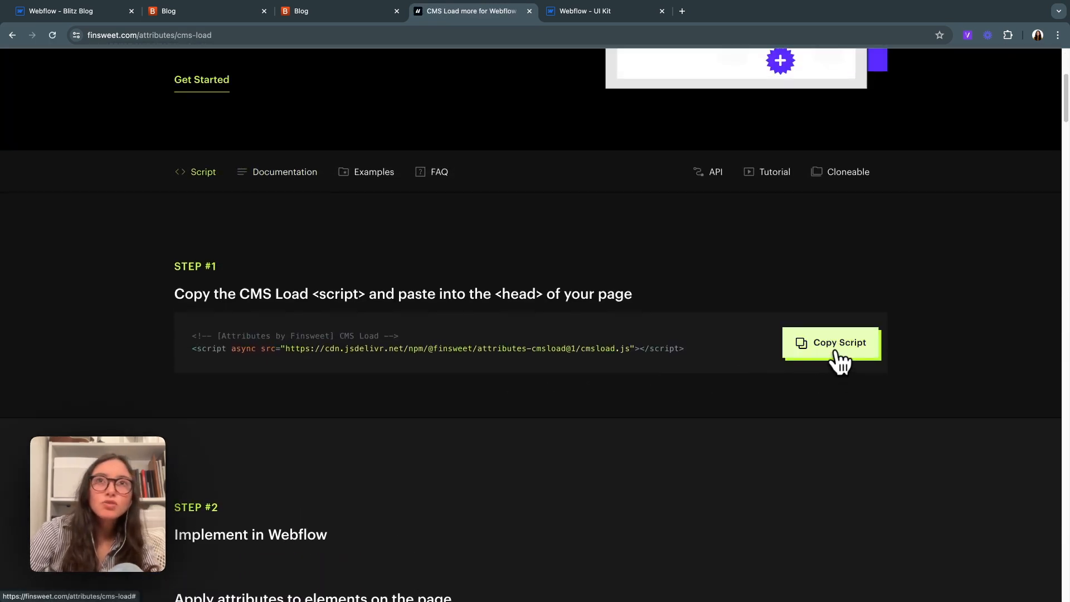
left_click(68, 11)
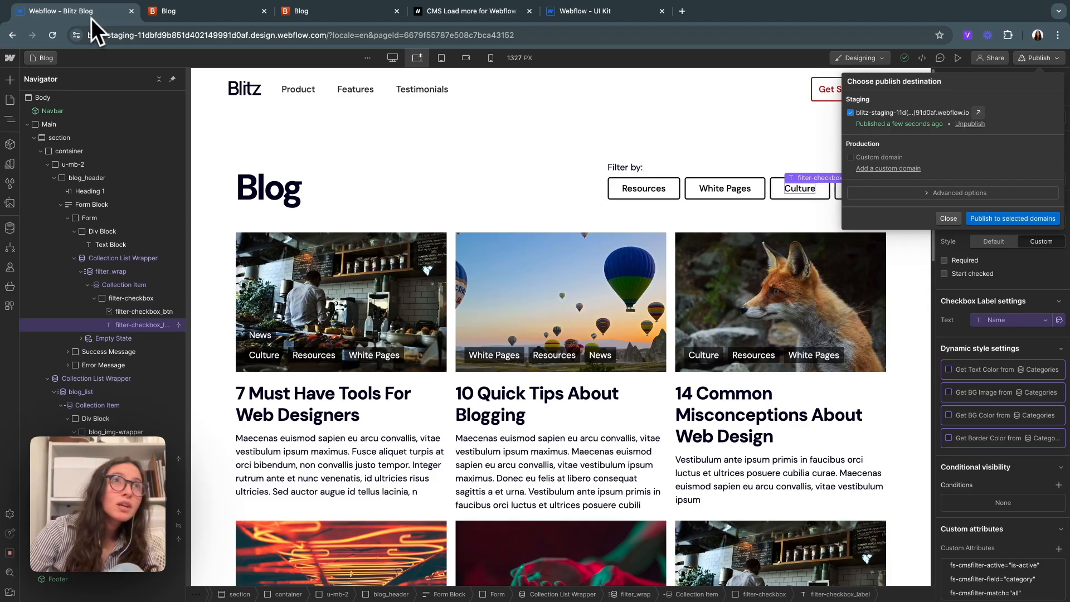
Step: Paste the CMS Load script below the CMS Filter script in the Blog page's head code and save
left_click(10, 99)
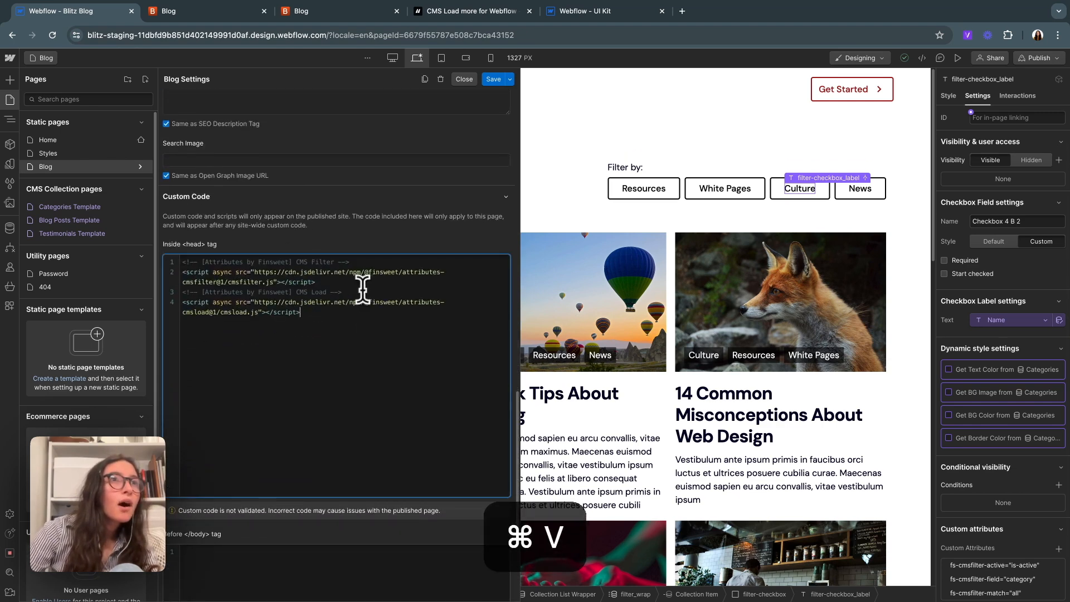
left_click(463, 78)
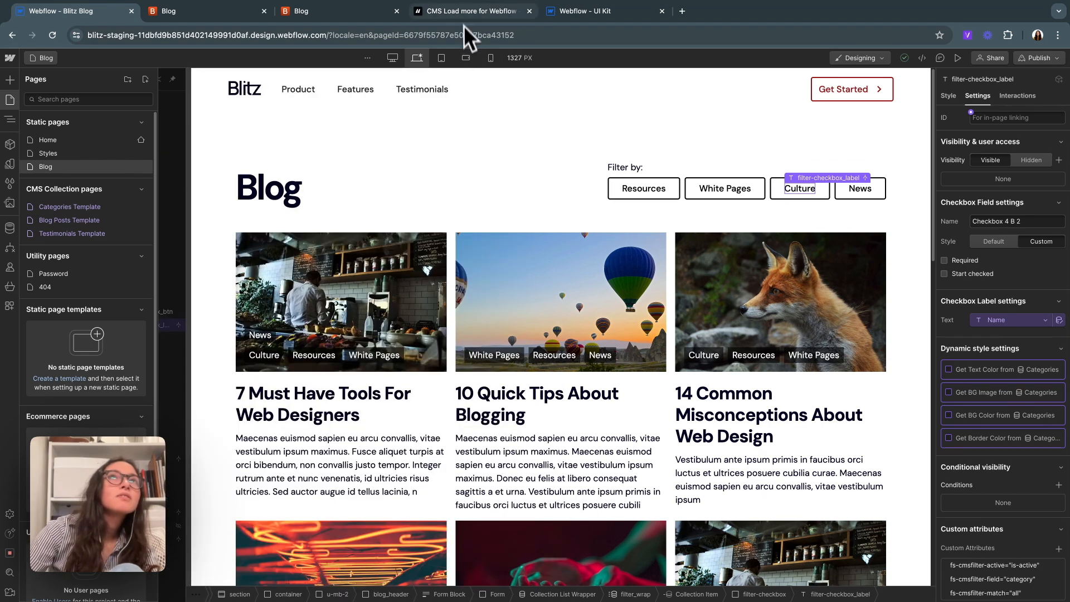
left_click(470, 11)
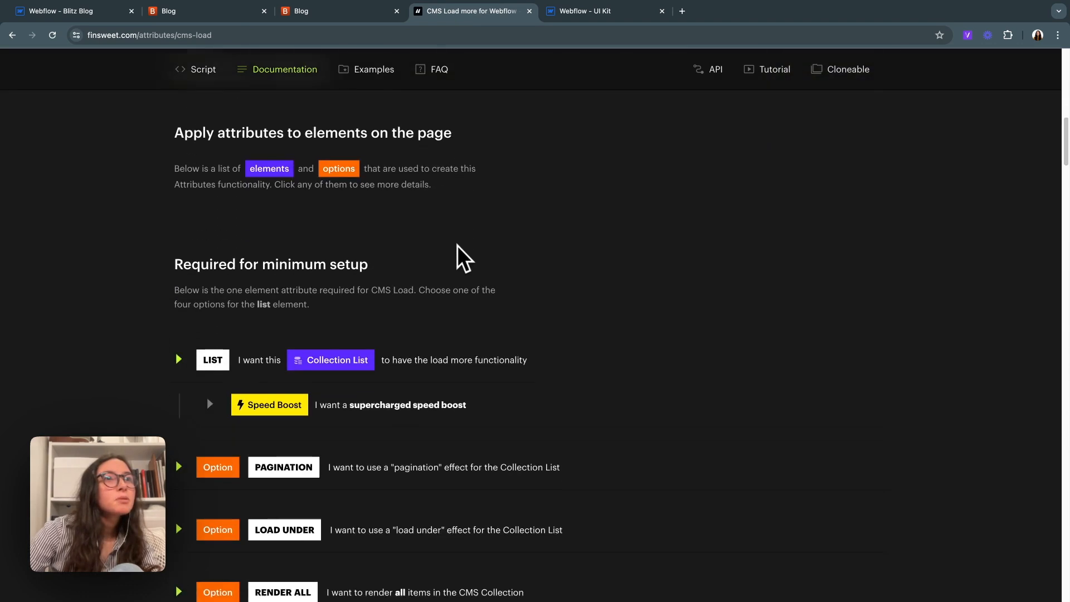
Step: Copy the LIST attribute from the CMS Load docs and give blog_list fs-cmsload-element="list"
scroll("down", 3)
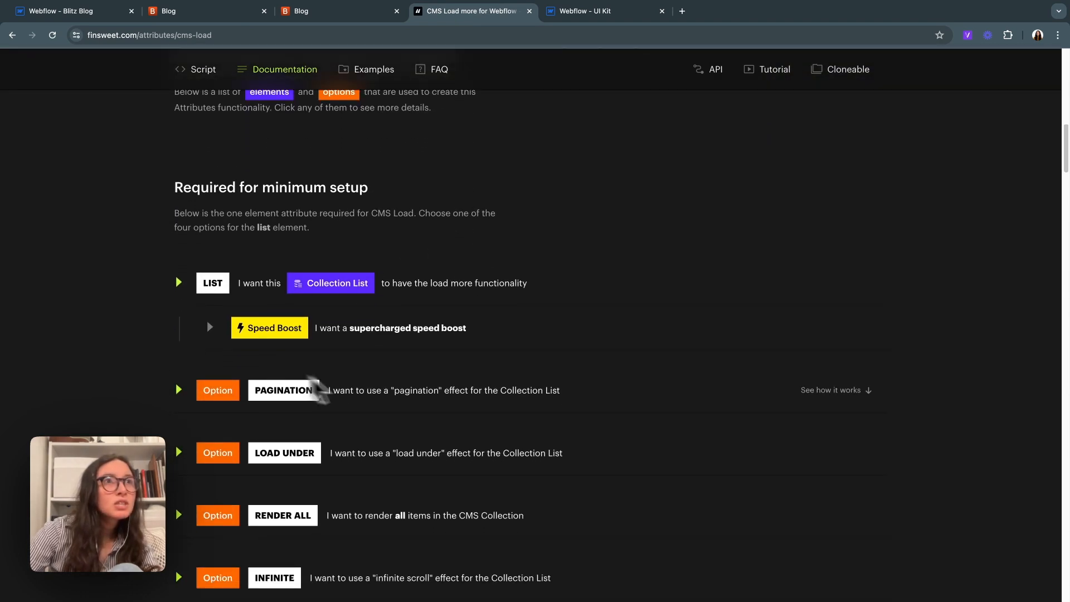
mouse_move(353, 417)
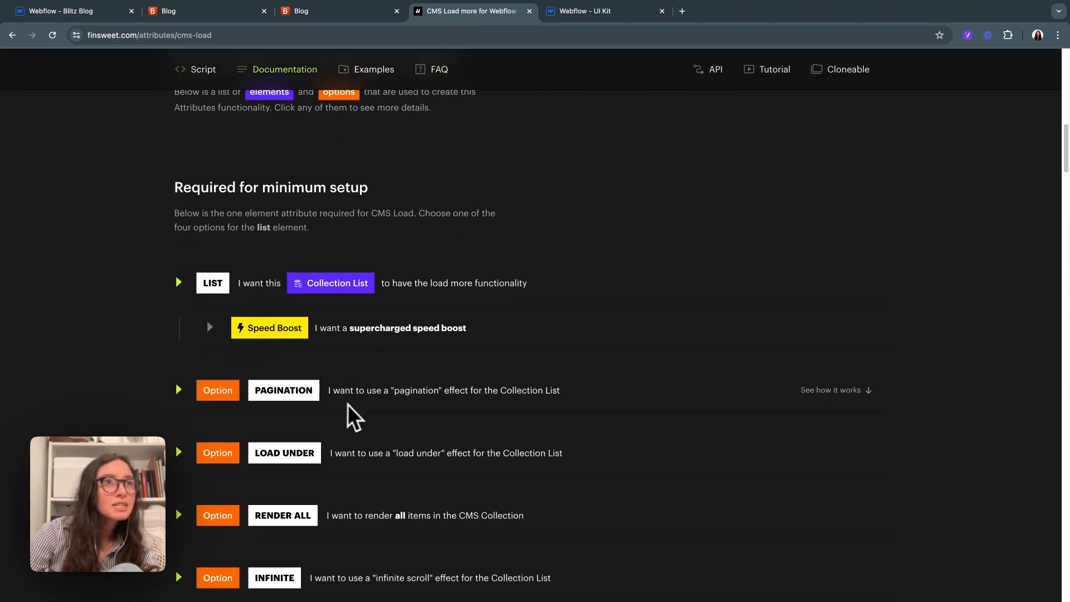
left_click(179, 281)
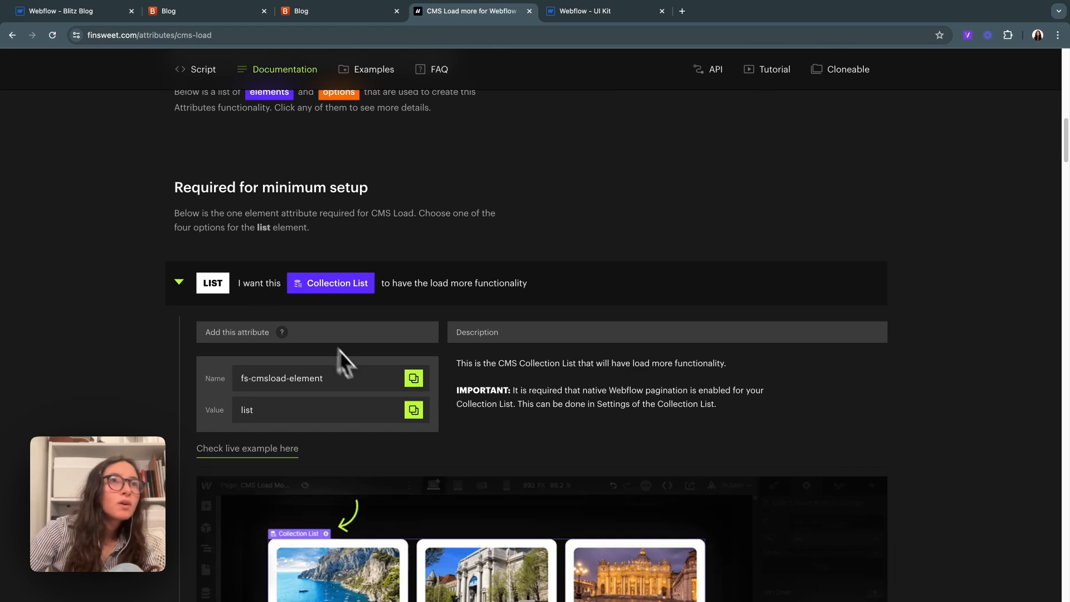
scroll("down", 3)
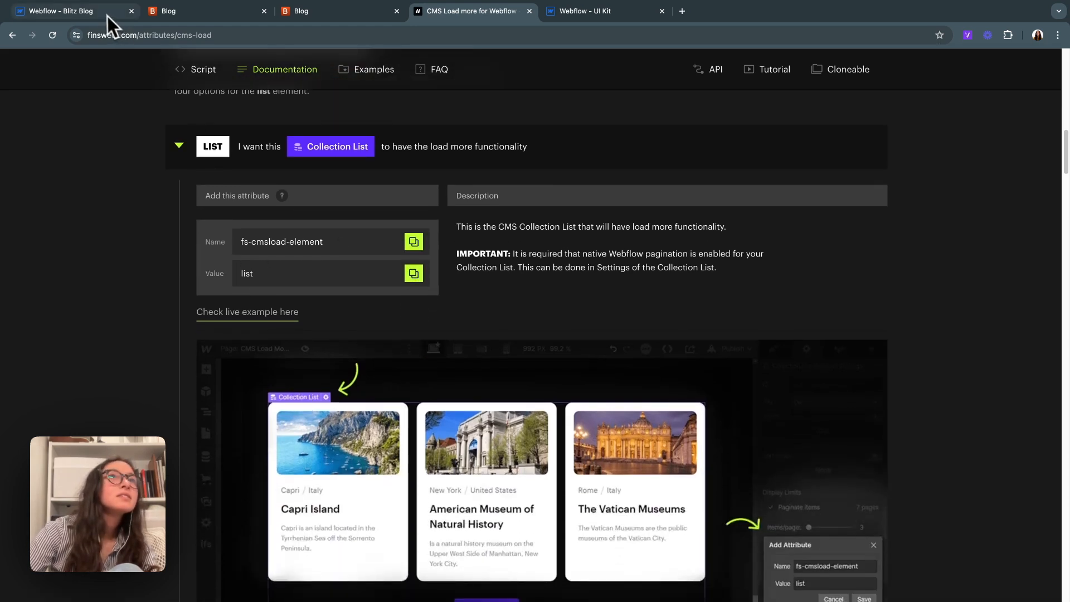
left_click(68, 11)
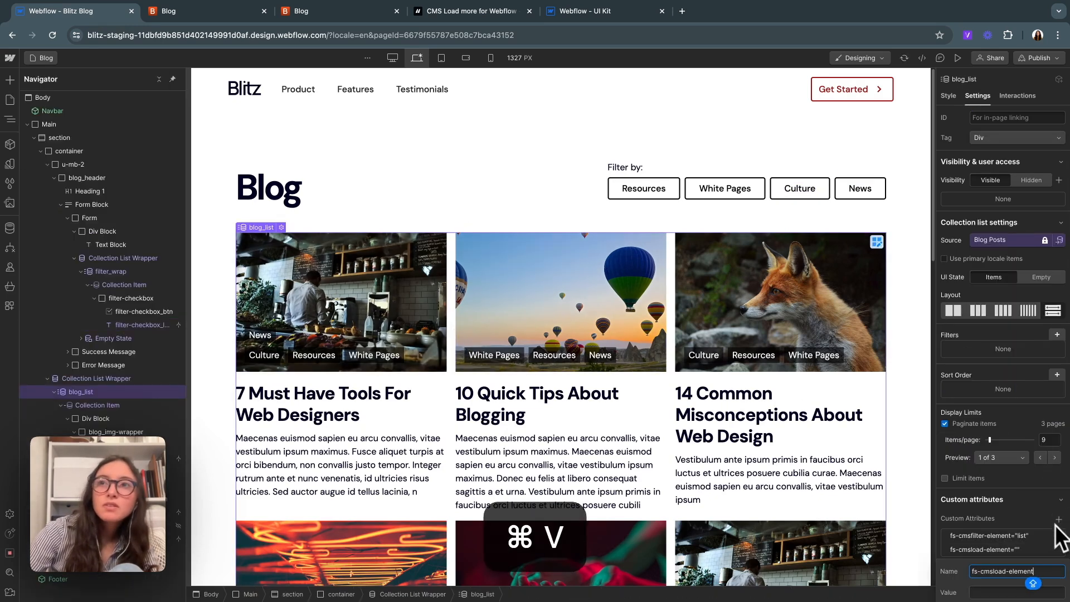
left_click(470, 11)
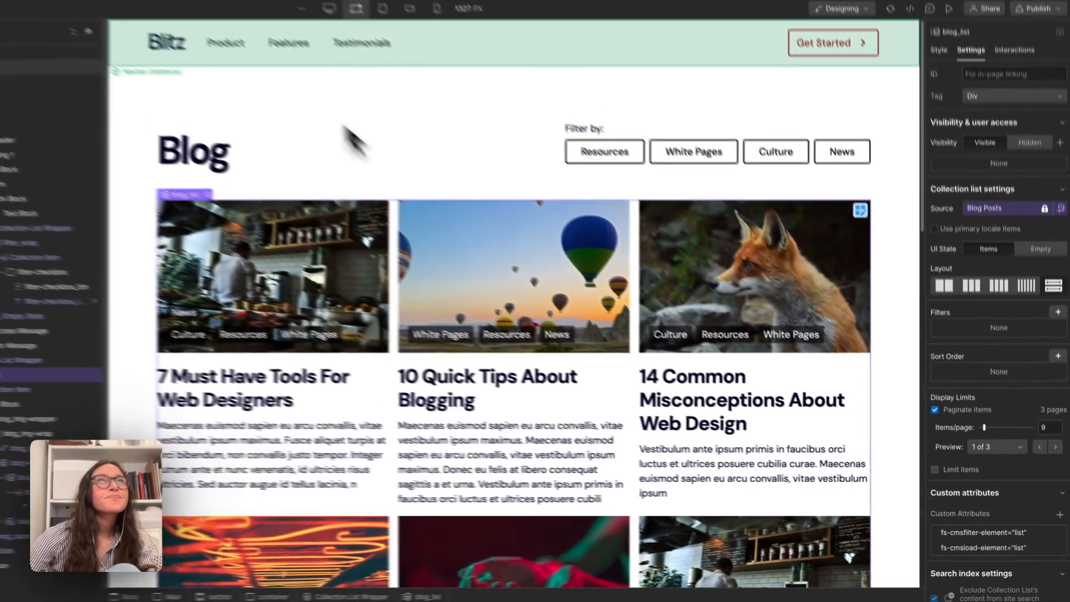
left_click(470, 11)
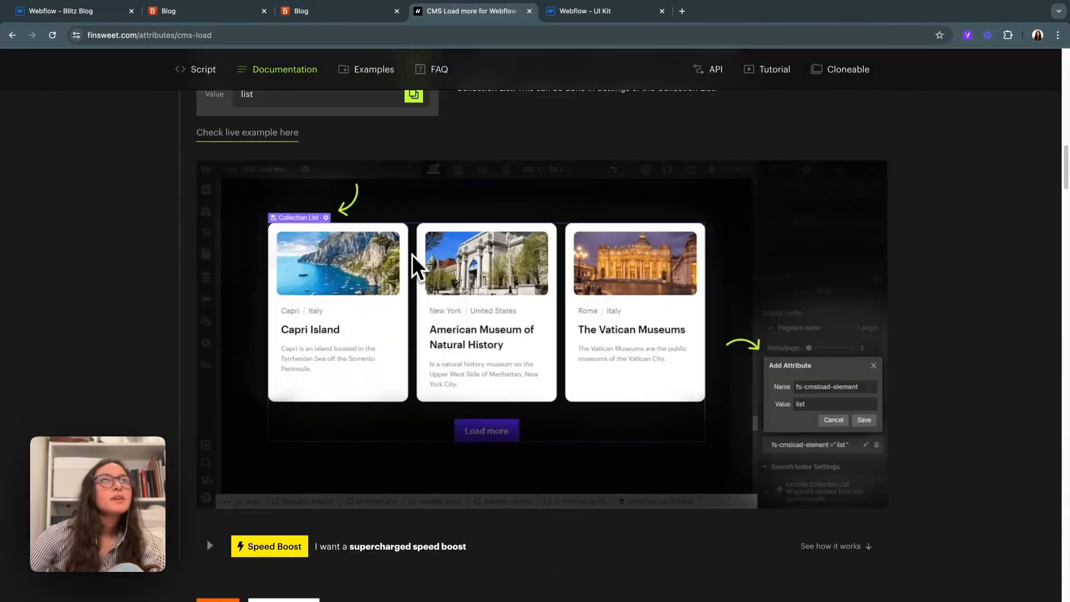
Step: Give blog_list fs-cmsload-mode="pagination" from the docs and publish to the staging domain
scroll("up", 3)
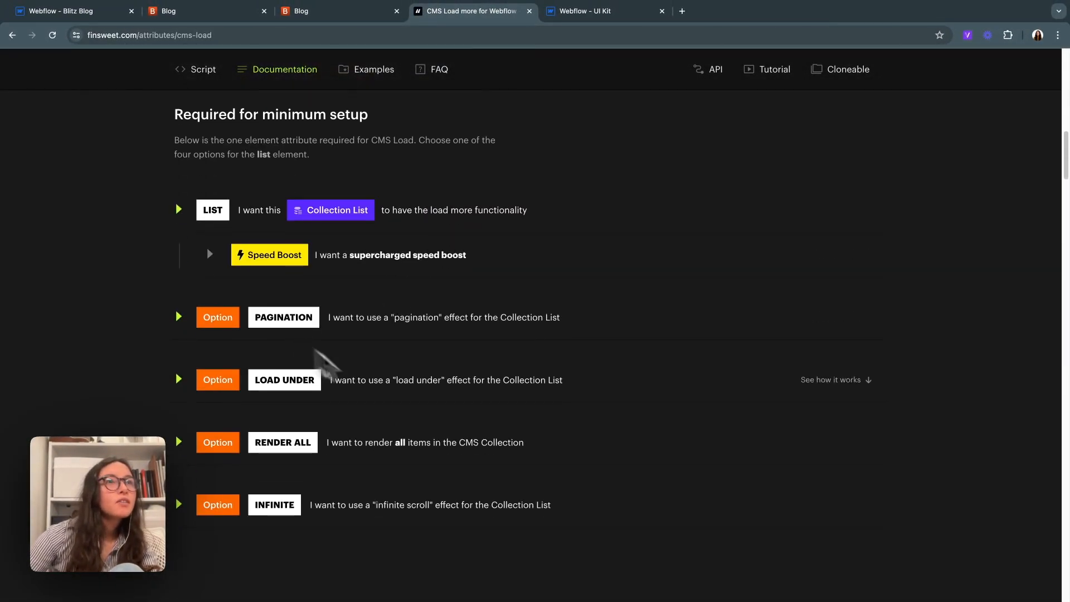
mouse_move(382, 325)
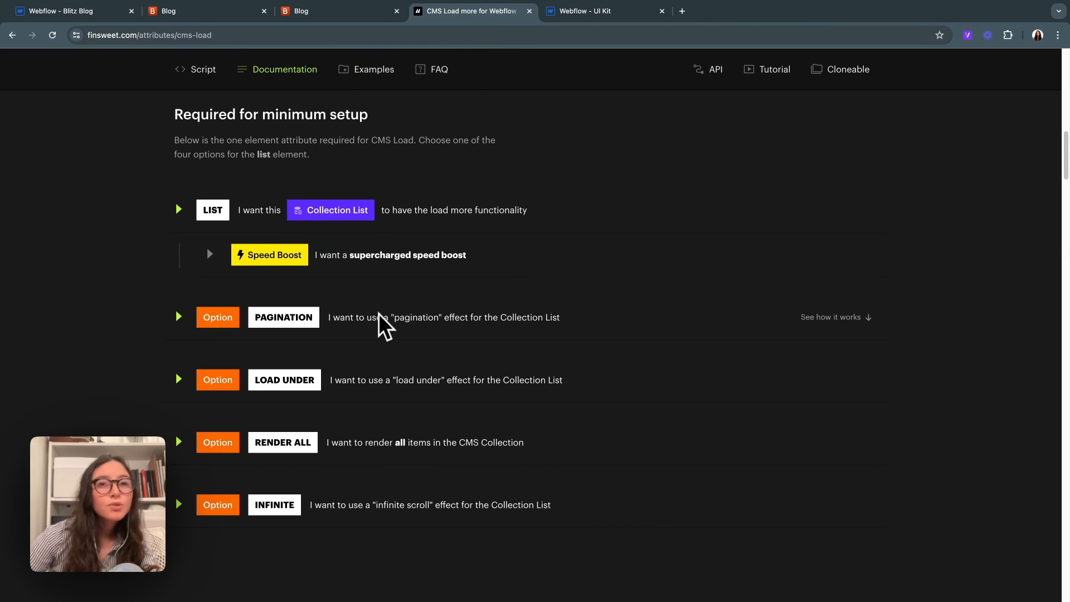
mouse_move(400, 470)
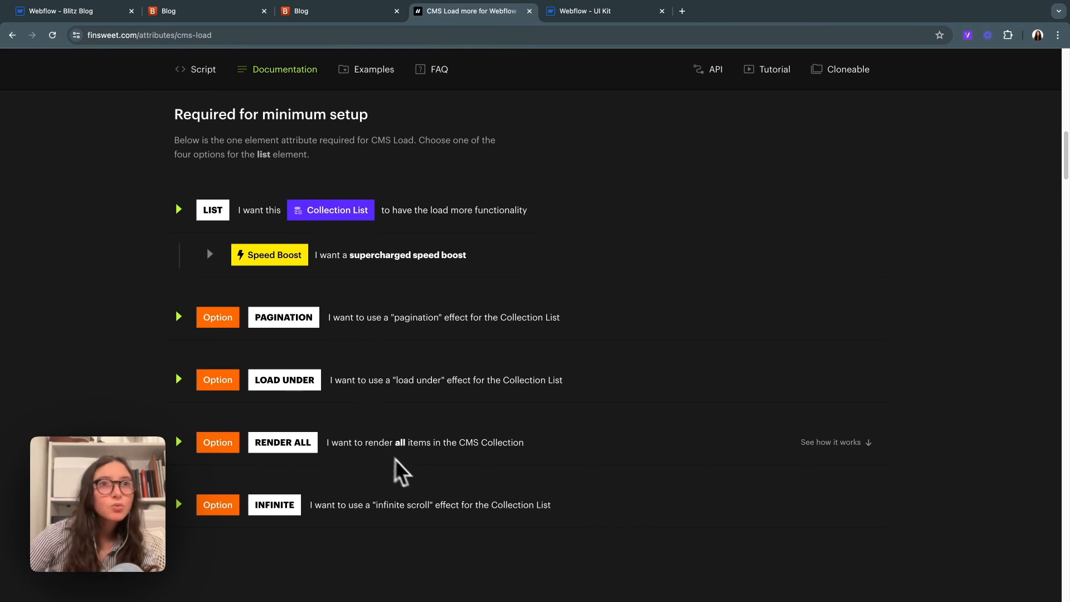
mouse_move(402, 521)
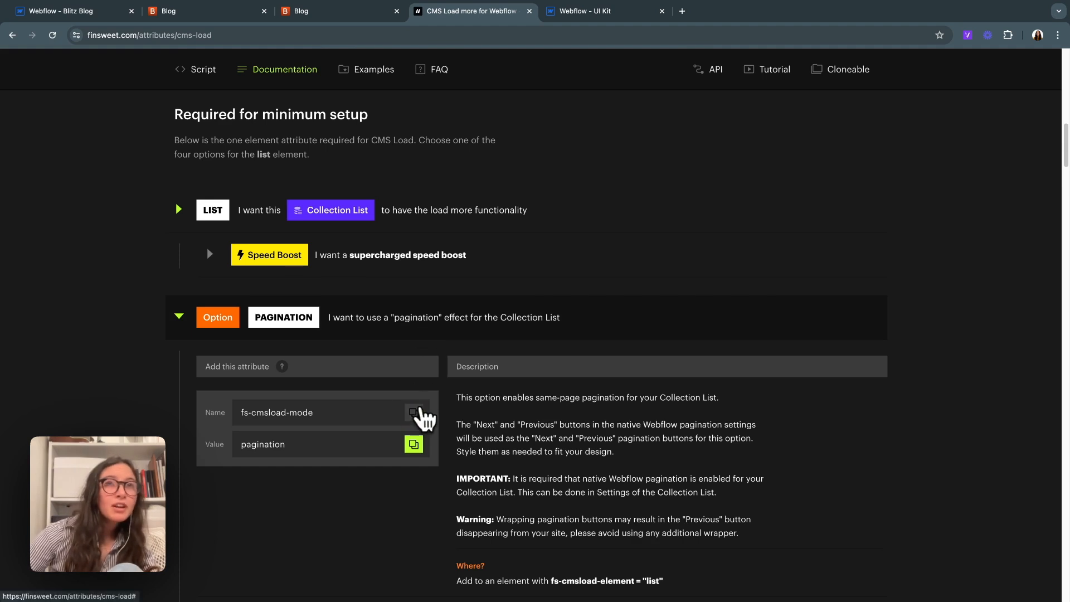
scroll("down", 3)
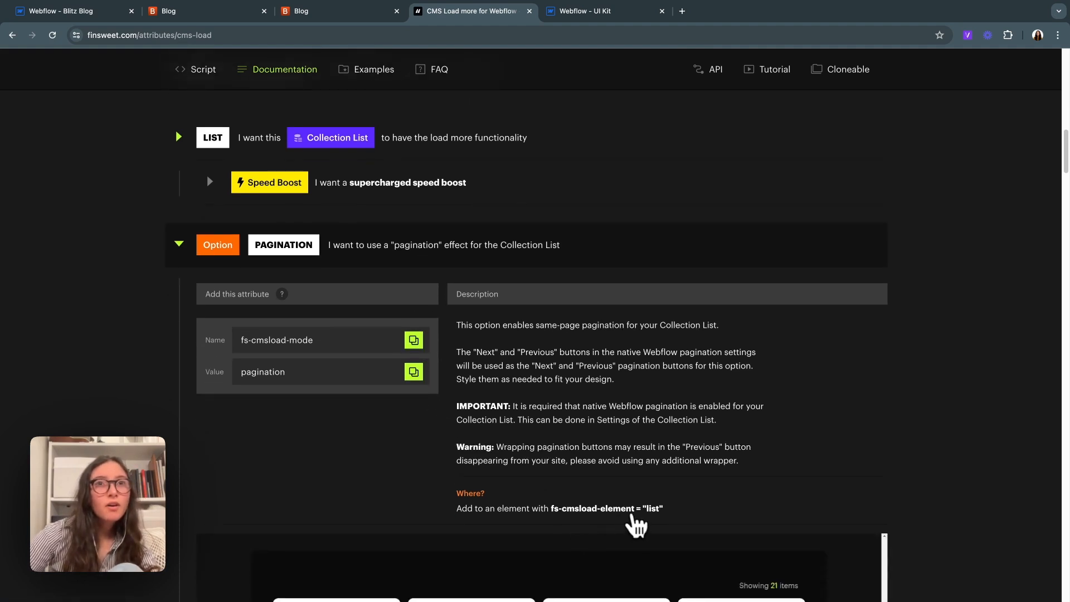
scroll("down", 3)
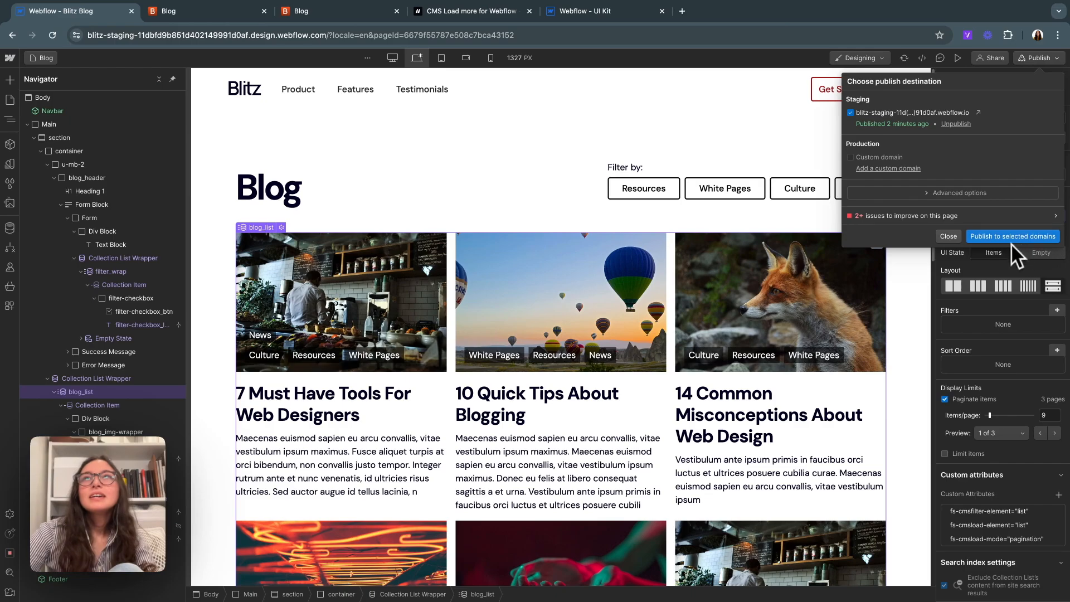
left_click(1012, 236)
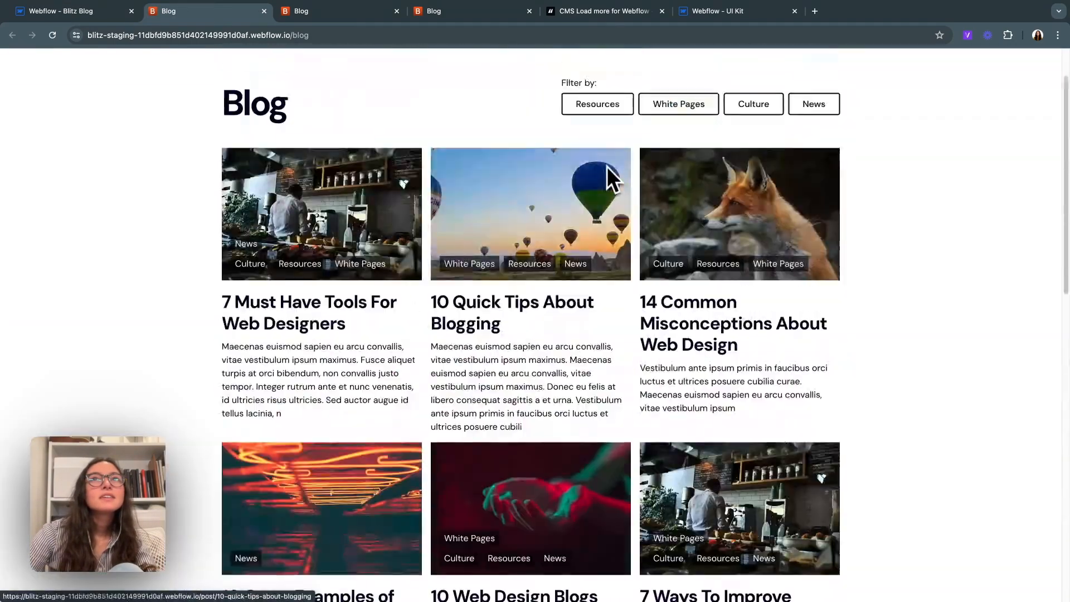
Step: Filter the live blog by Resources and White Pages, clear the filters, then return to the CMS Load docs
scroll("down", 3)
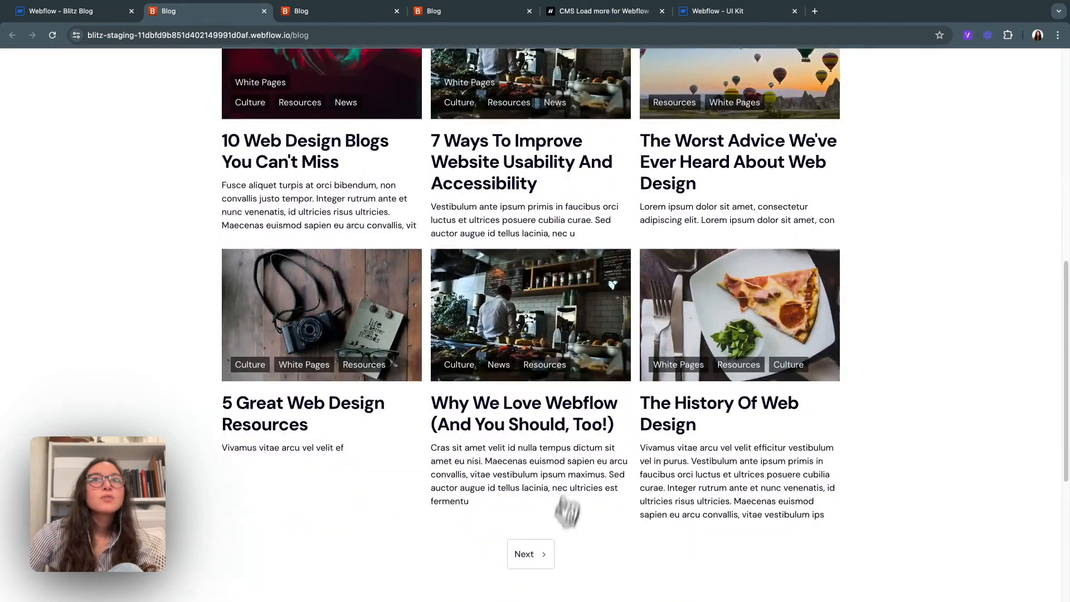
left_click(596, 168)
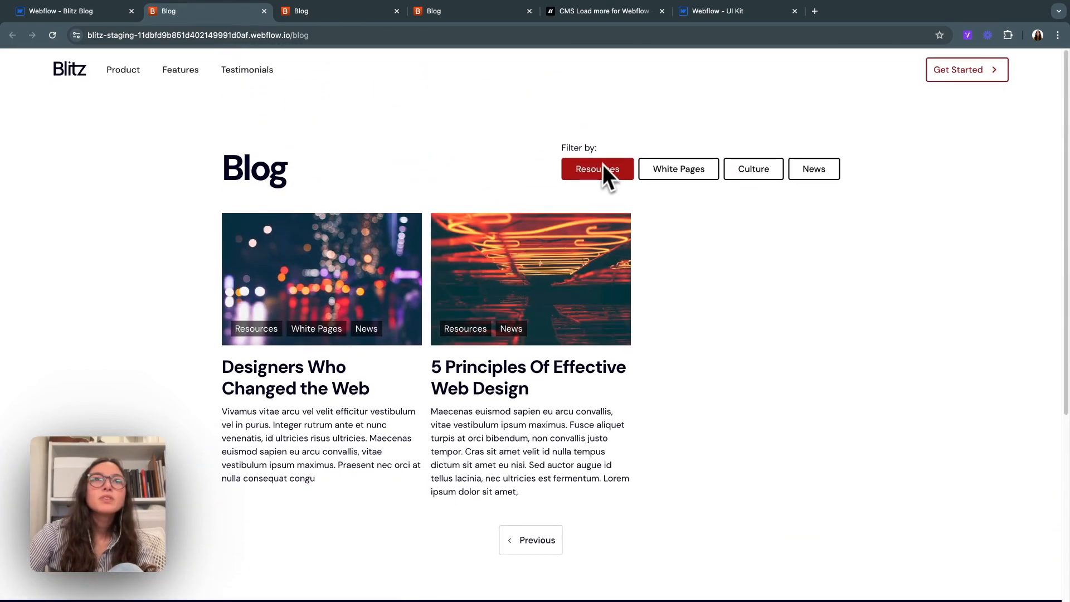
left_click(678, 169)
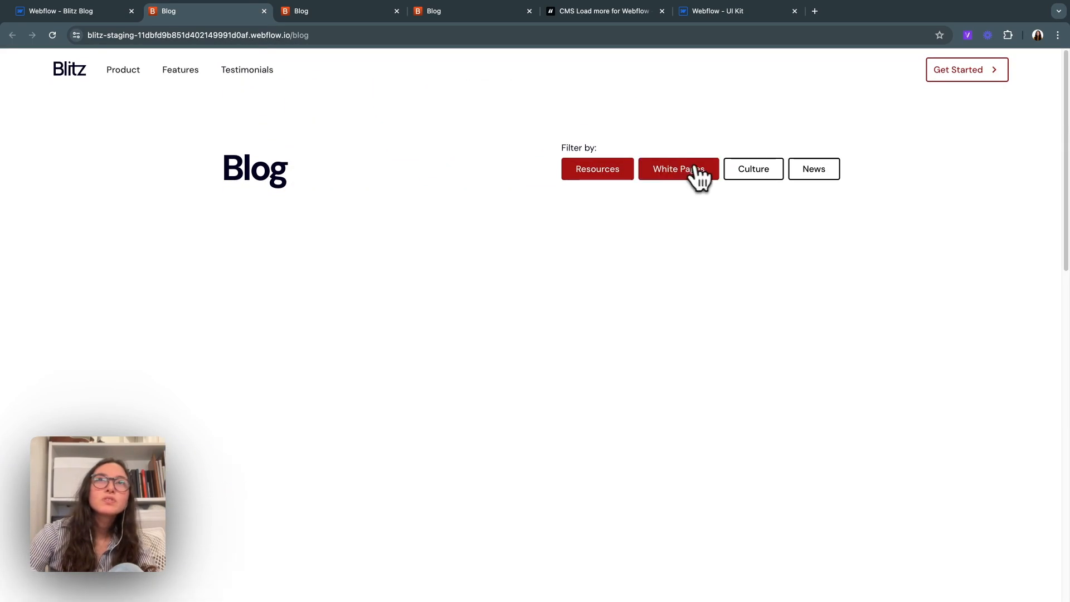
left_click(677, 169)
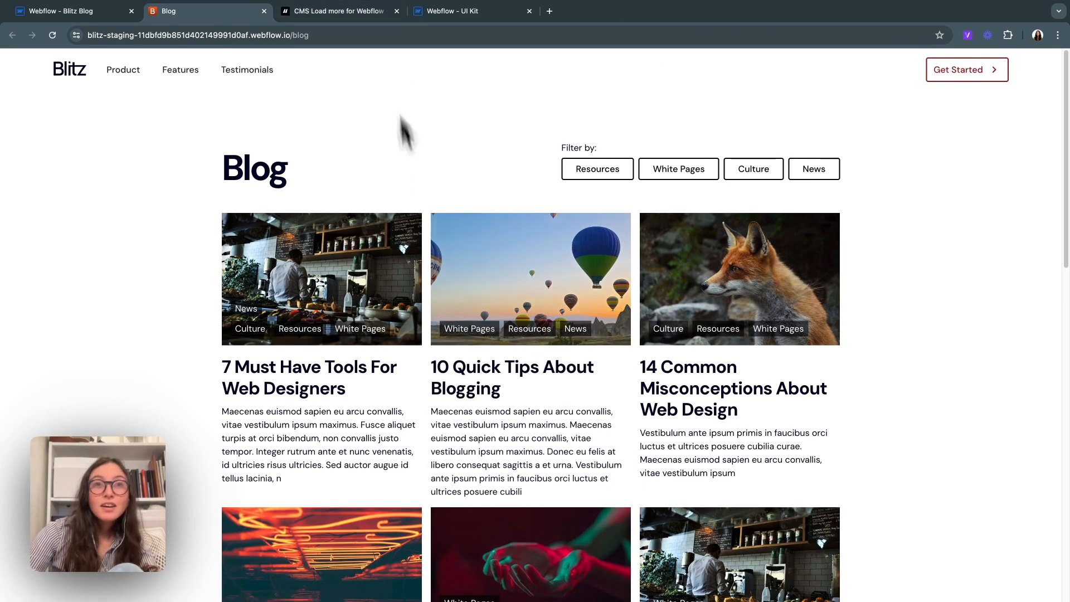
left_click(334, 11)
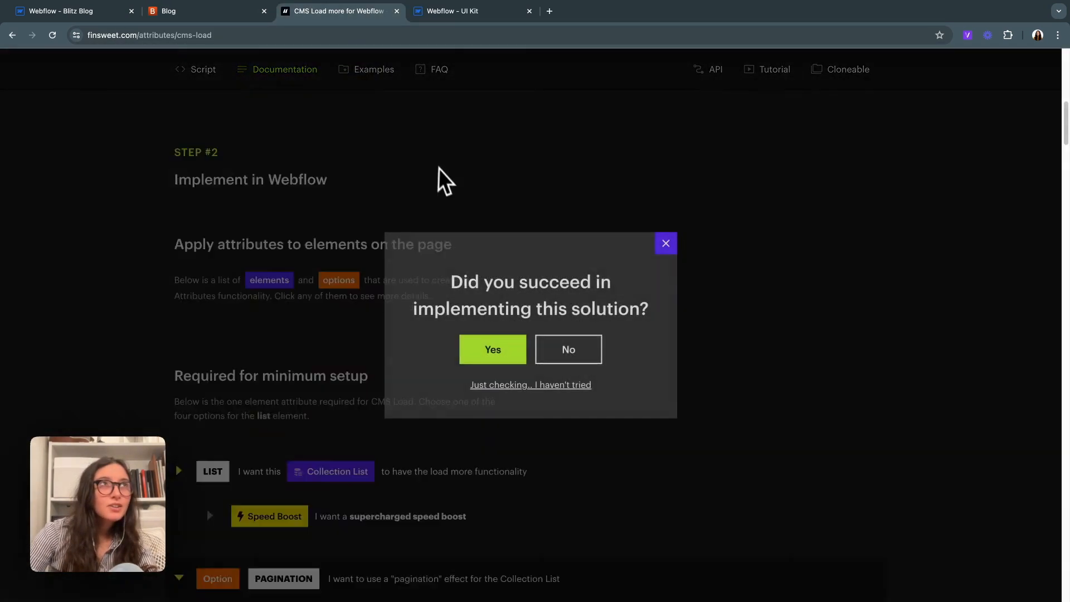
Step: Browse the CMS Filter documentation down to the Search Field text-input attribute
left_click(664, 243)
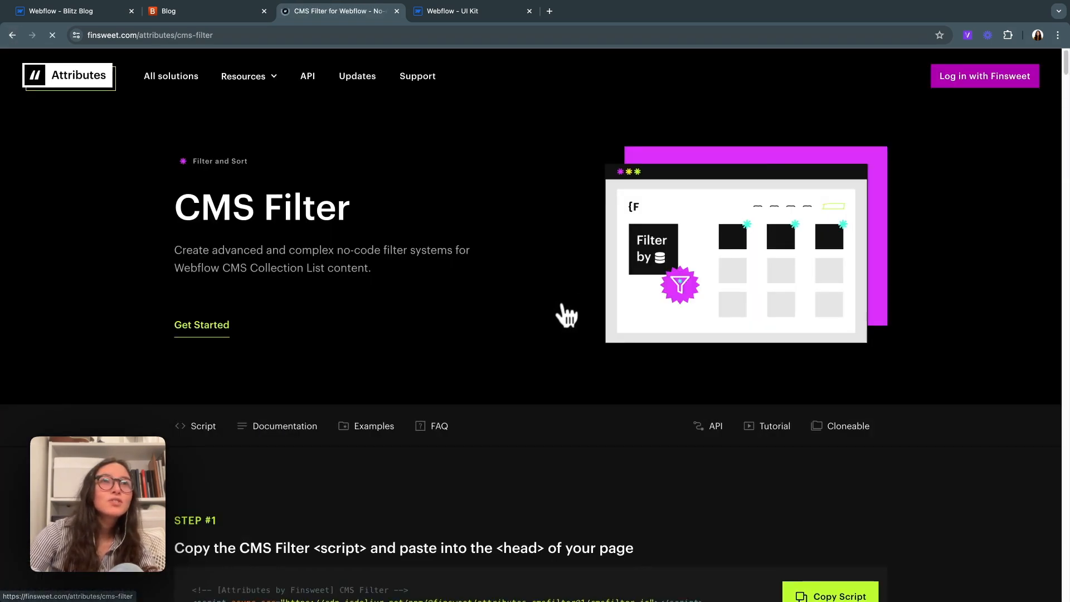
scroll("down", 3)
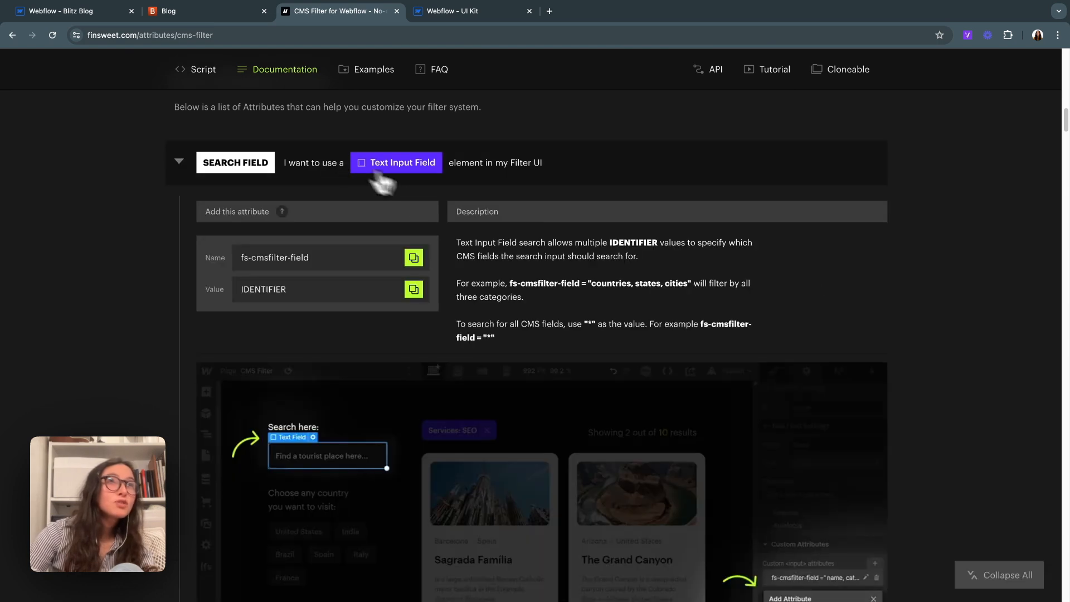
mouse_move(334, 478)
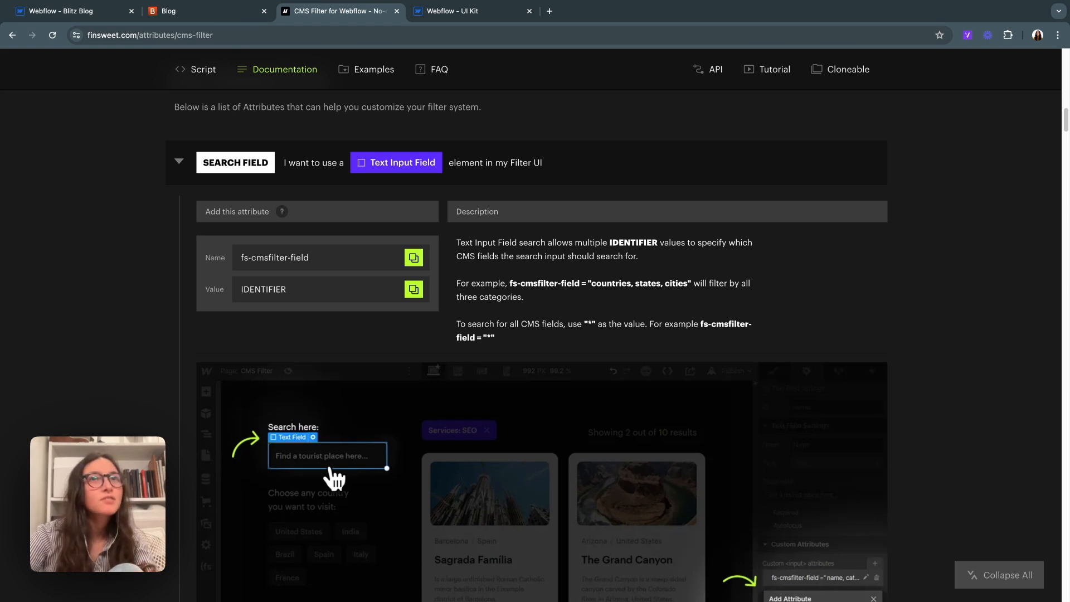
scroll("down", 3)
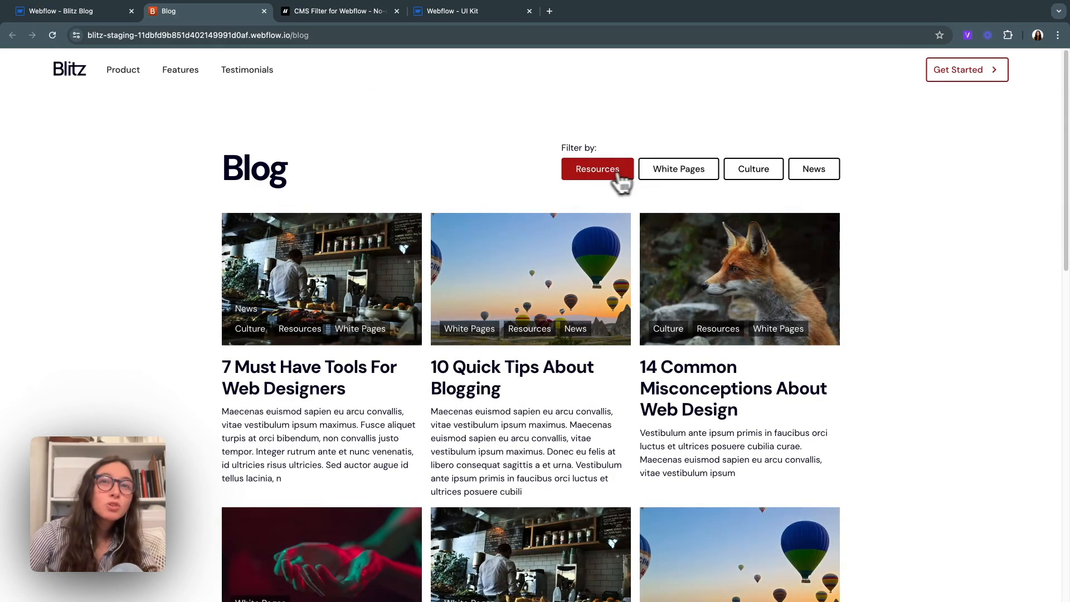
Step: Clear the live Resources filter and switch back to the Blitz Blog designer
left_click(596, 168)
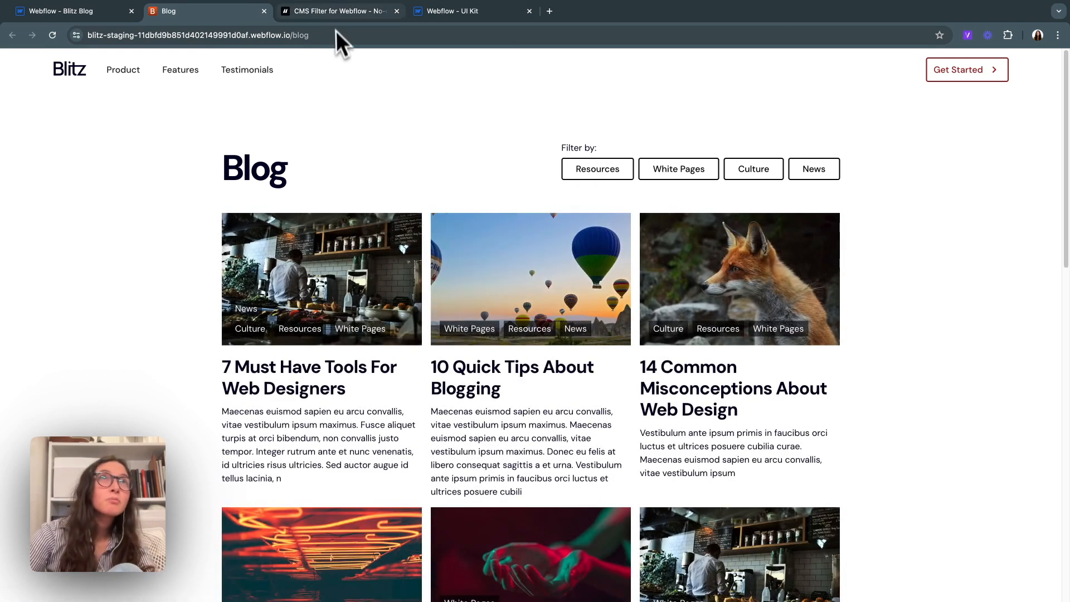
left_click(335, 11)
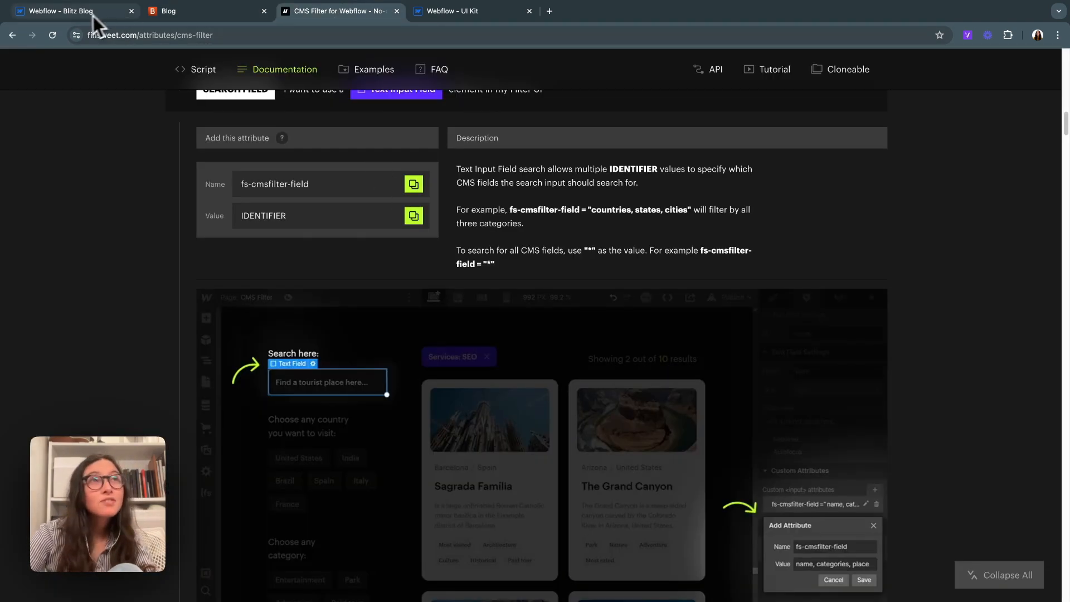
left_click(68, 11)
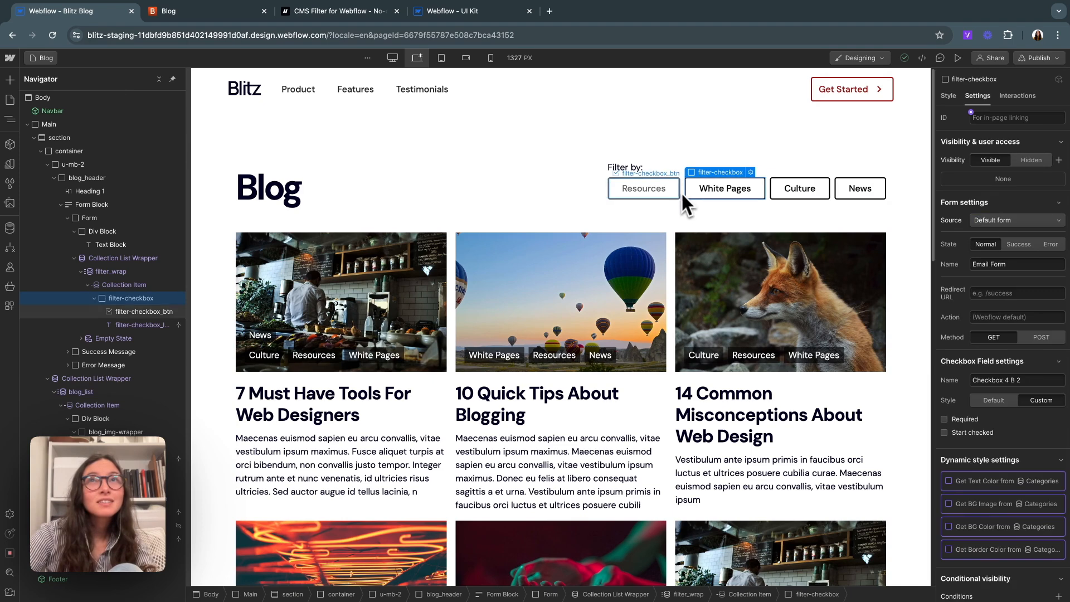
Step: Review the Add elements panel and the CMS Collections list, returning to the element tree
left_click(10, 80)
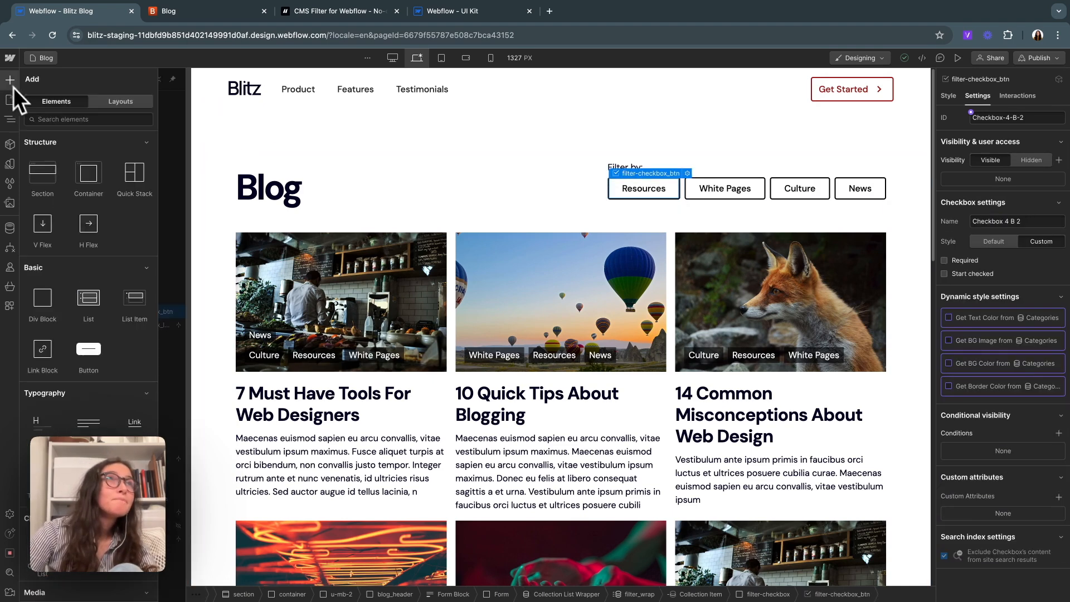
scroll("down", 3)
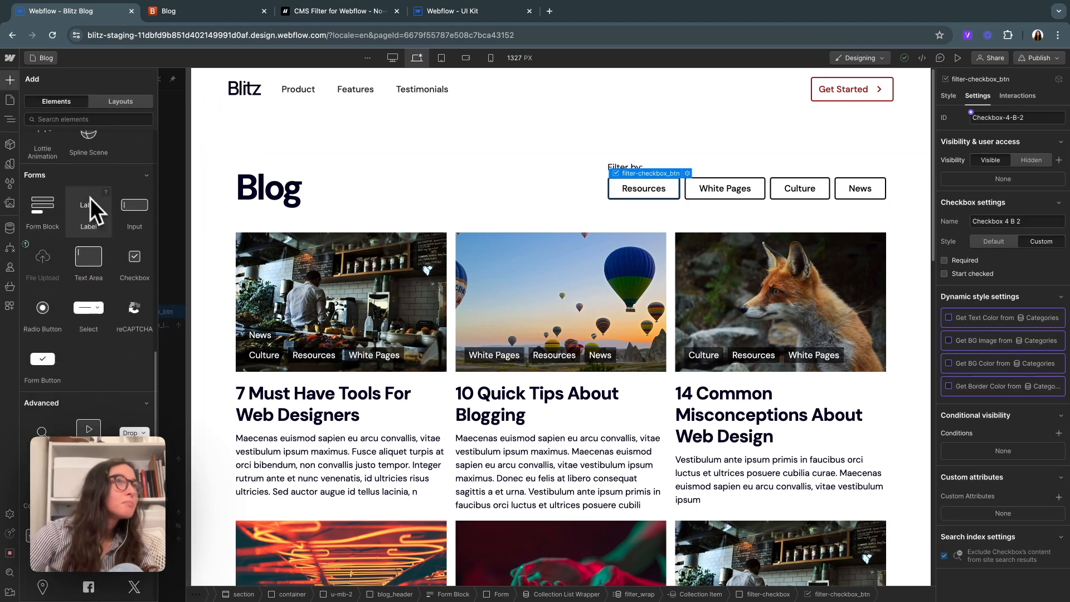
mouse_move(166, 354)
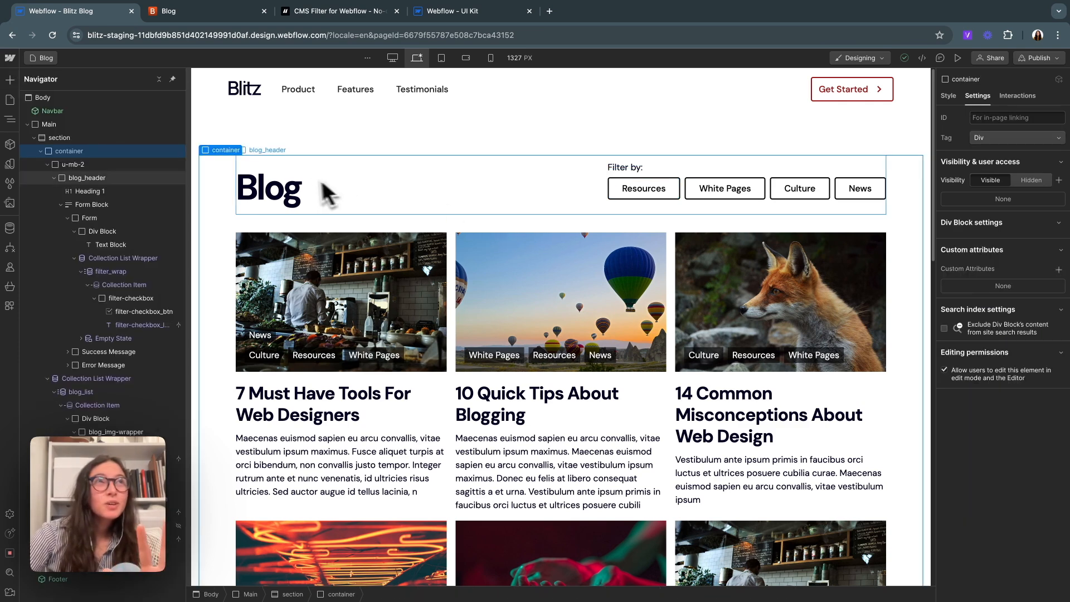
left_click(10, 228)
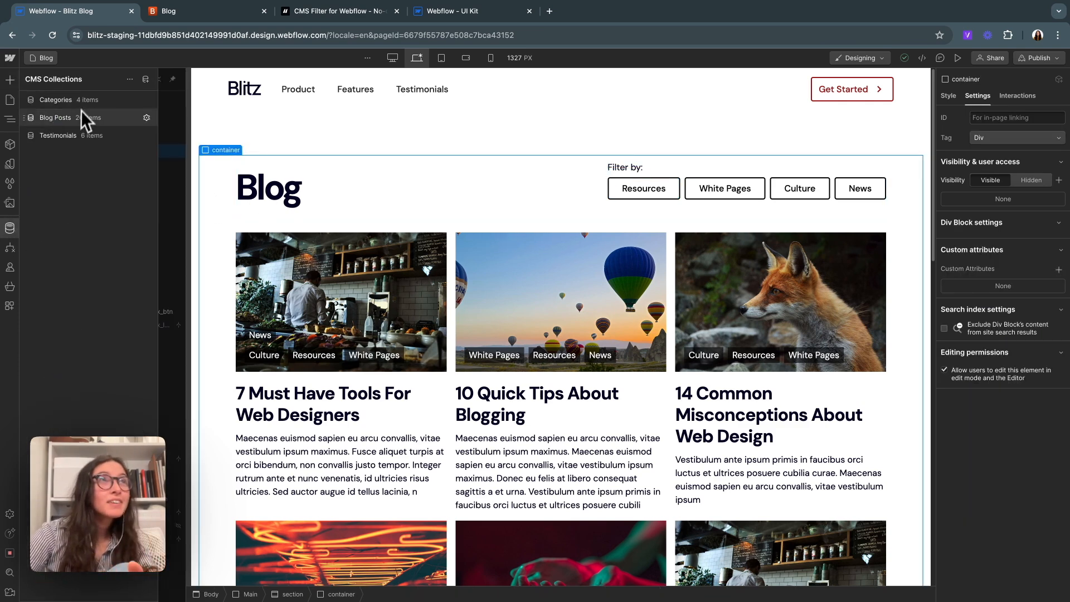
left_click(55, 117)
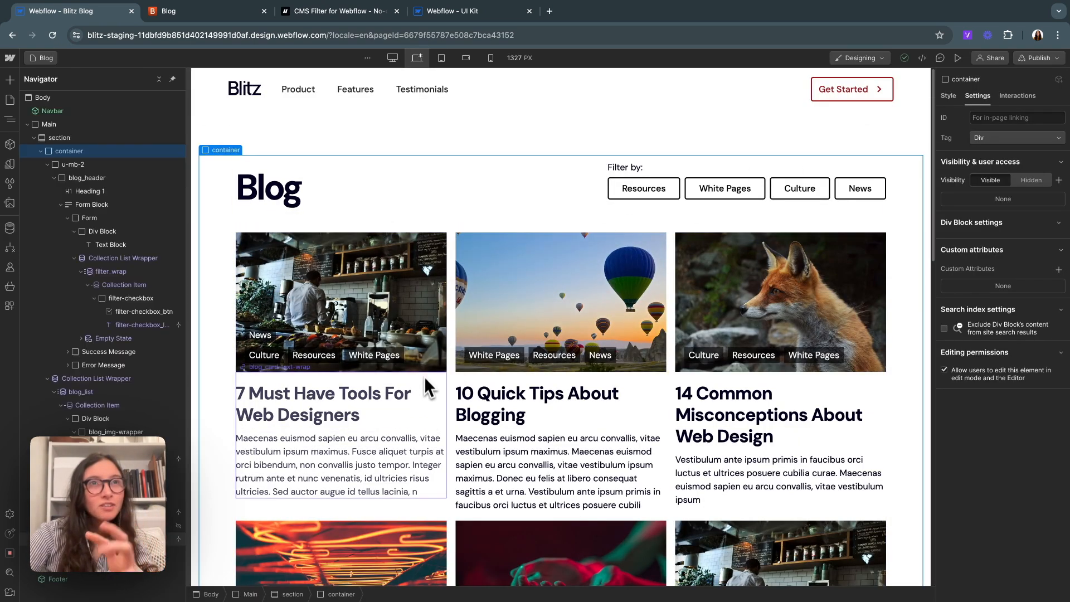
Step: View the Blog Posts Template for 'Designers Who Changed the Web' with its conditional Featured tag
left_click(373, 355)
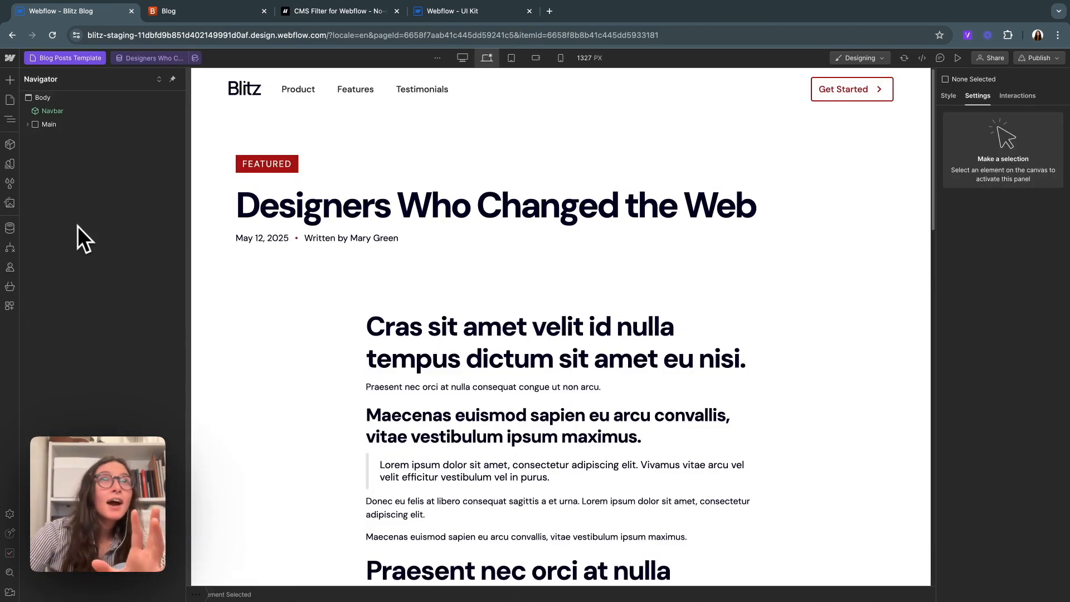
scroll("down", 3)
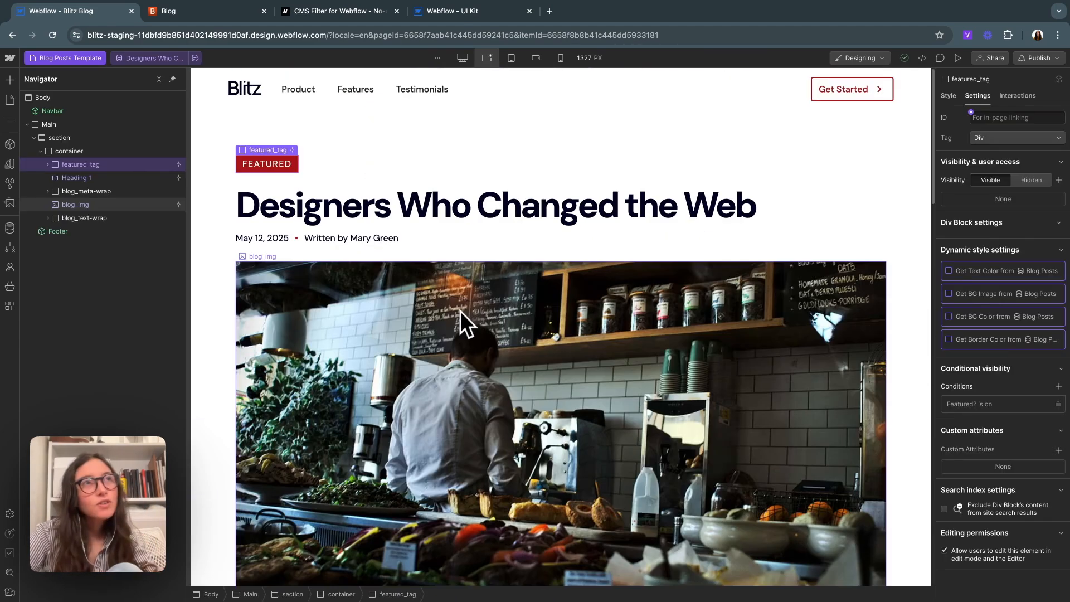
mouse_move(288, 186)
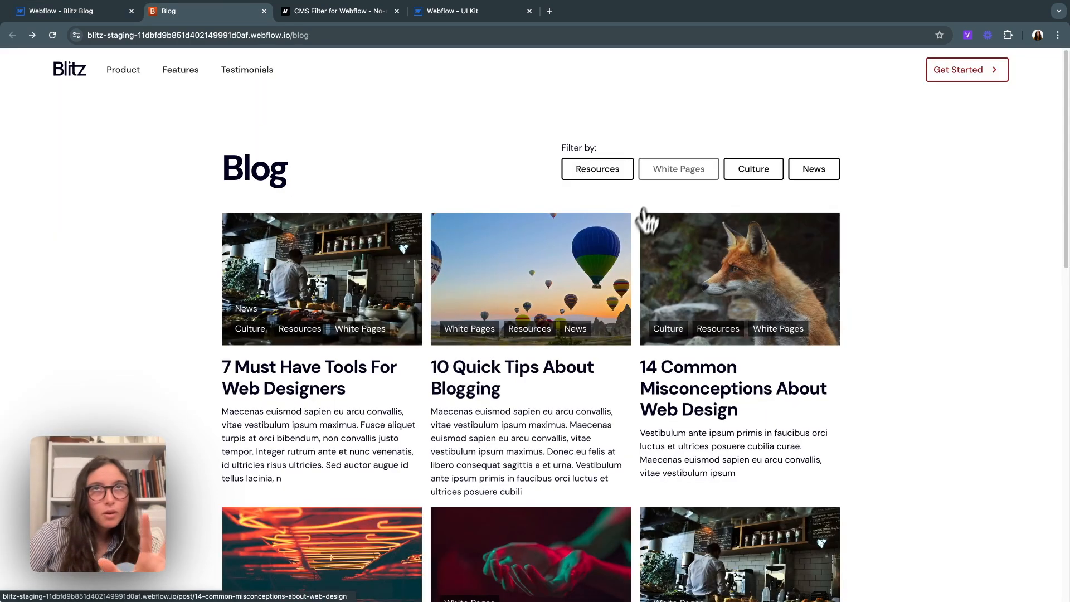
Step: Filter the live staging blog by the White Pages category
left_click(752, 168)
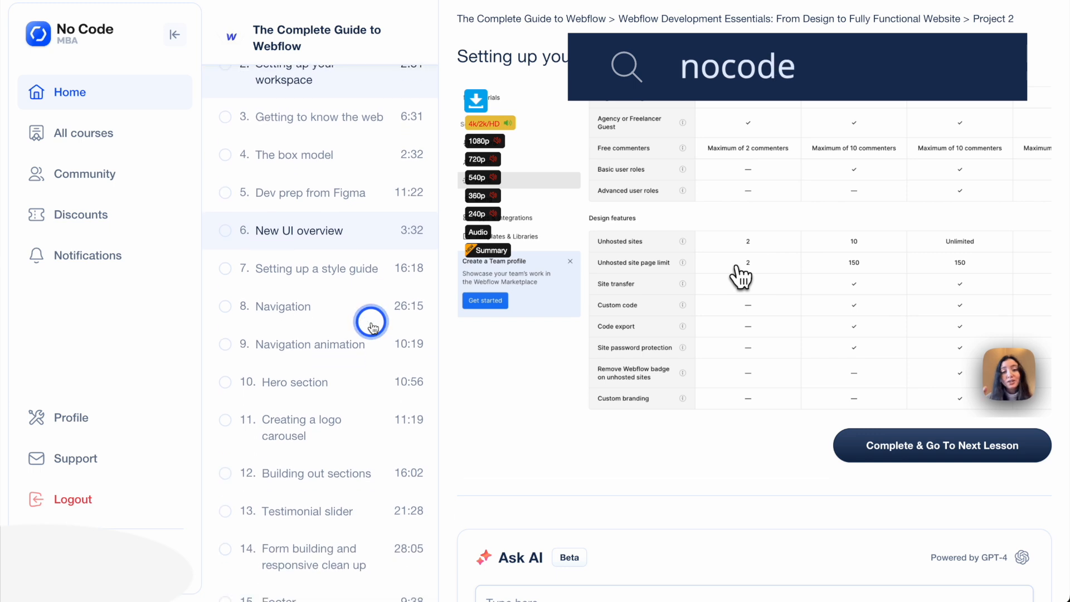
Step: Scroll the course outline down to the 'Build a curation site in Webflow' lessons
scroll("down", 3)
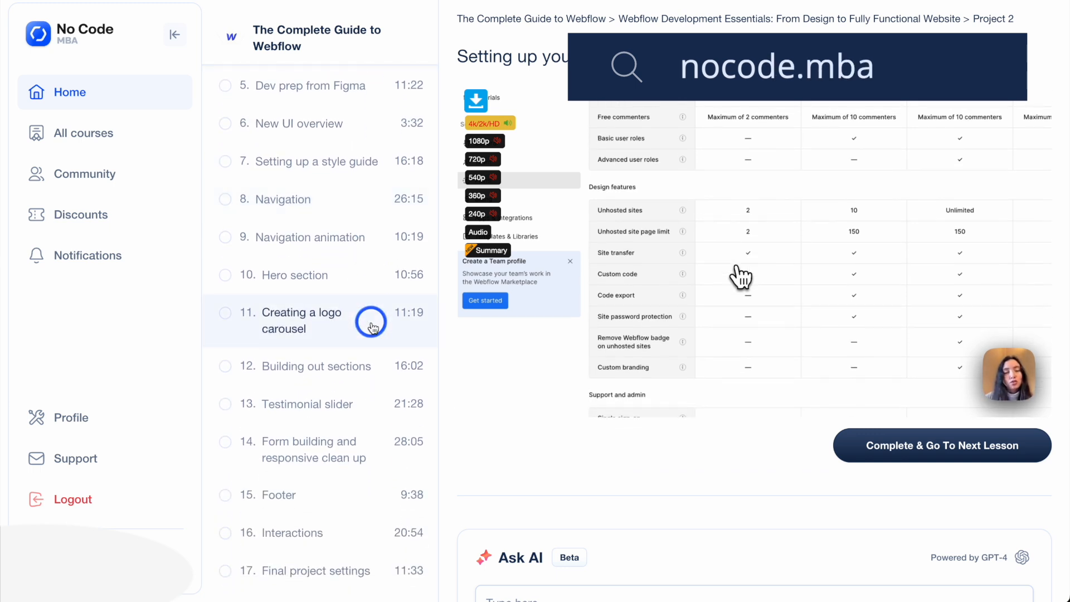
scroll("down", 3)
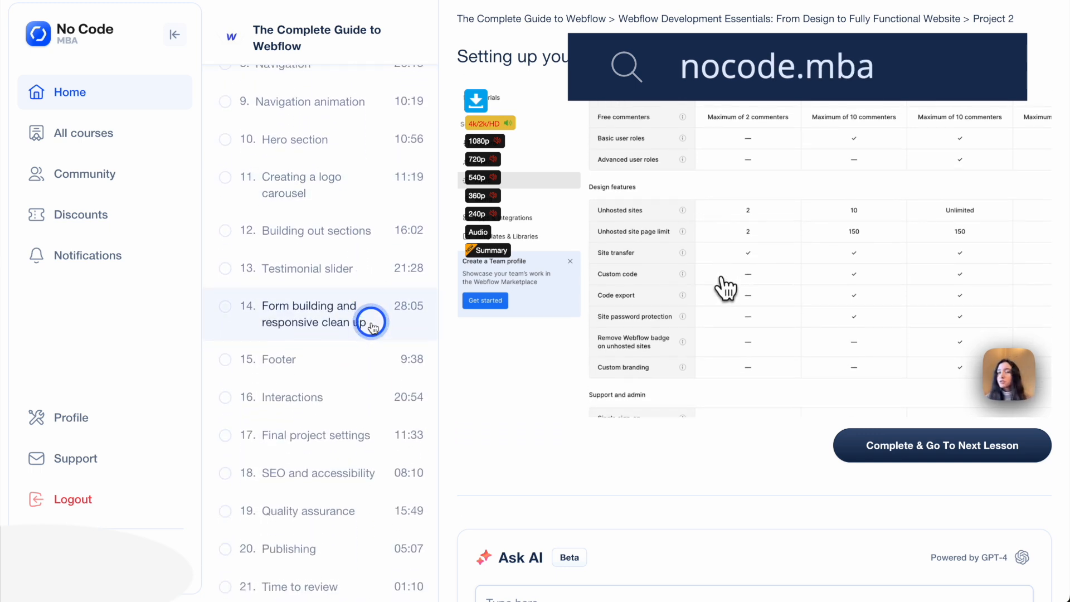
scroll("down", 3)
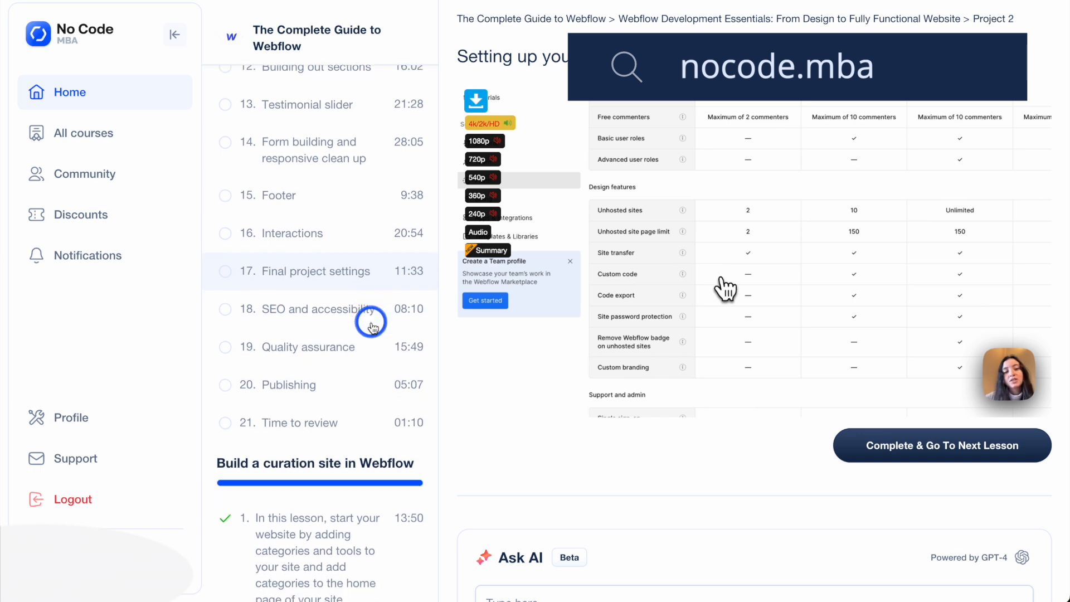
scroll("down", 3)
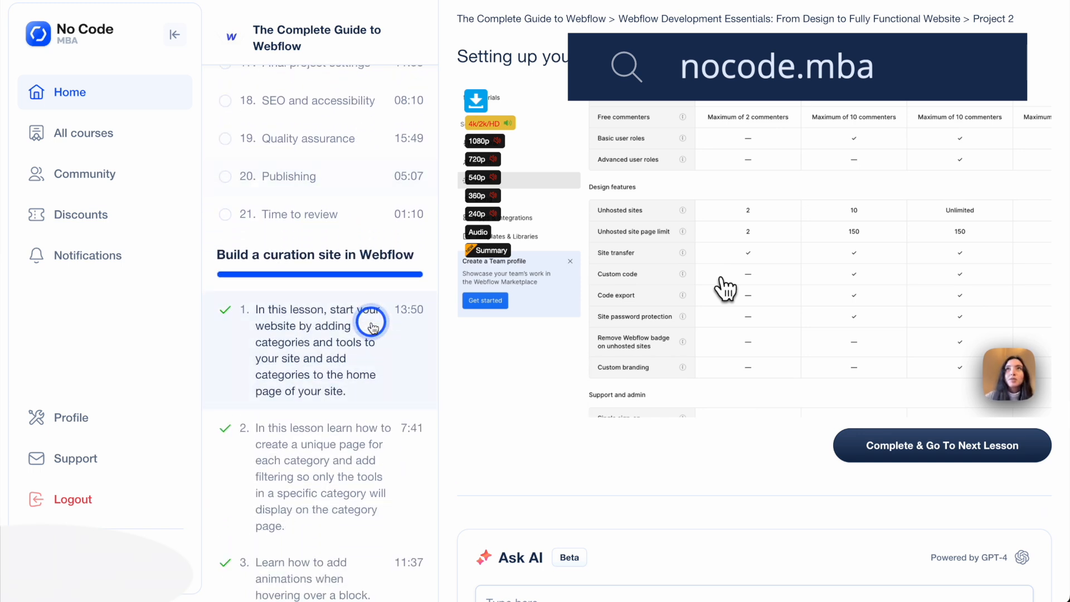